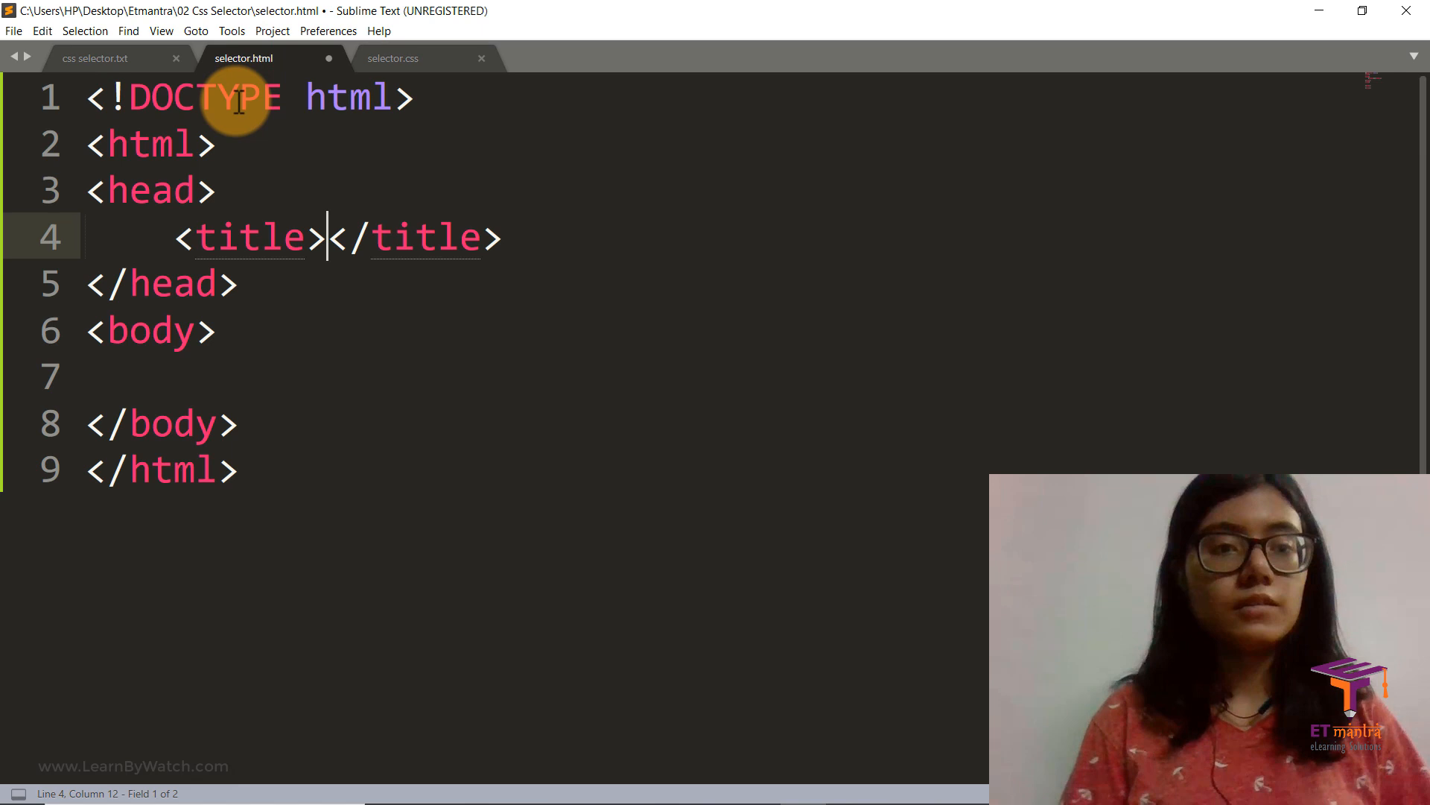
- Title the page 'Hello' and add h1 headings 'I am here' and 'What'
{"action": "type", "text": "Hello"}
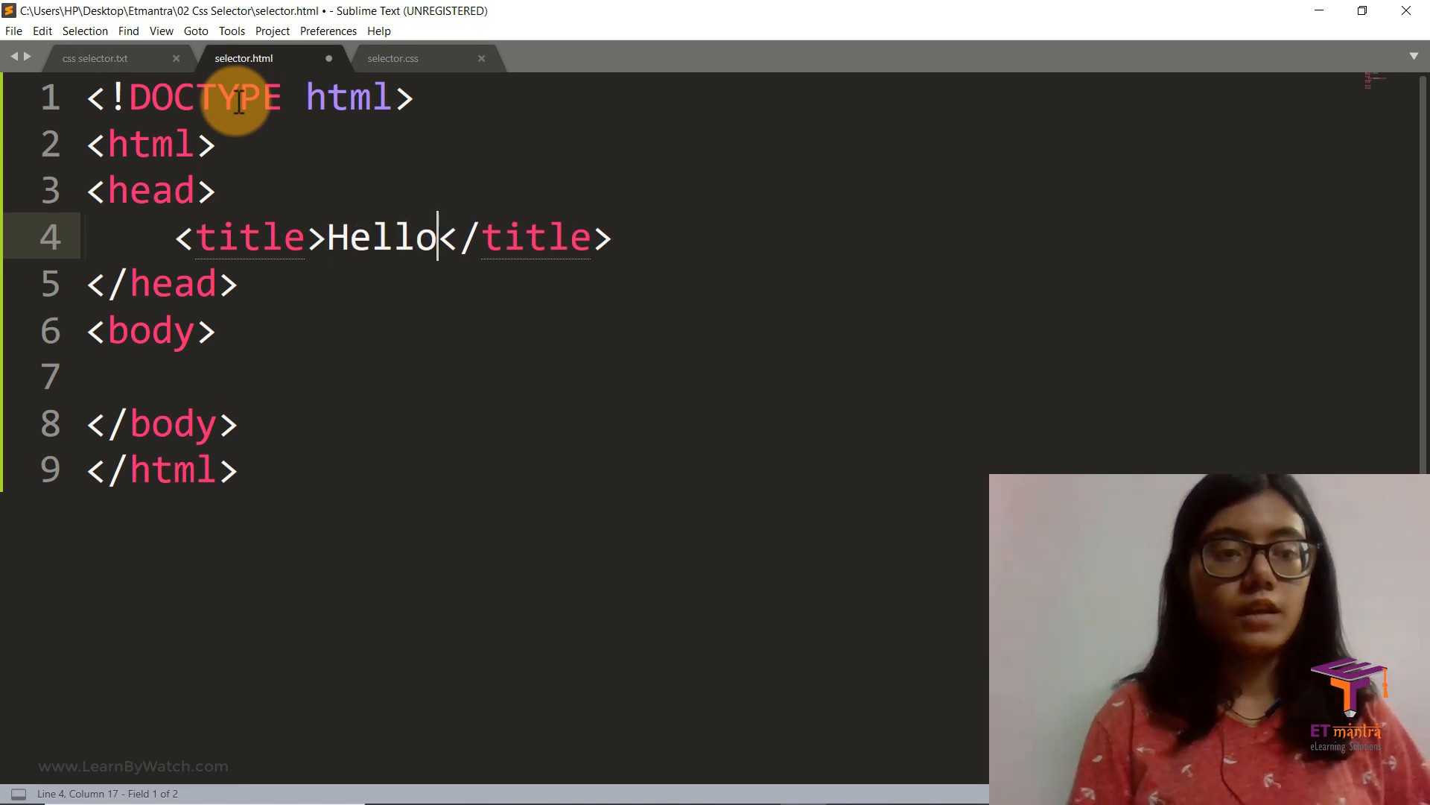
{"action": "left_click", "coordinate": [119, 376]}
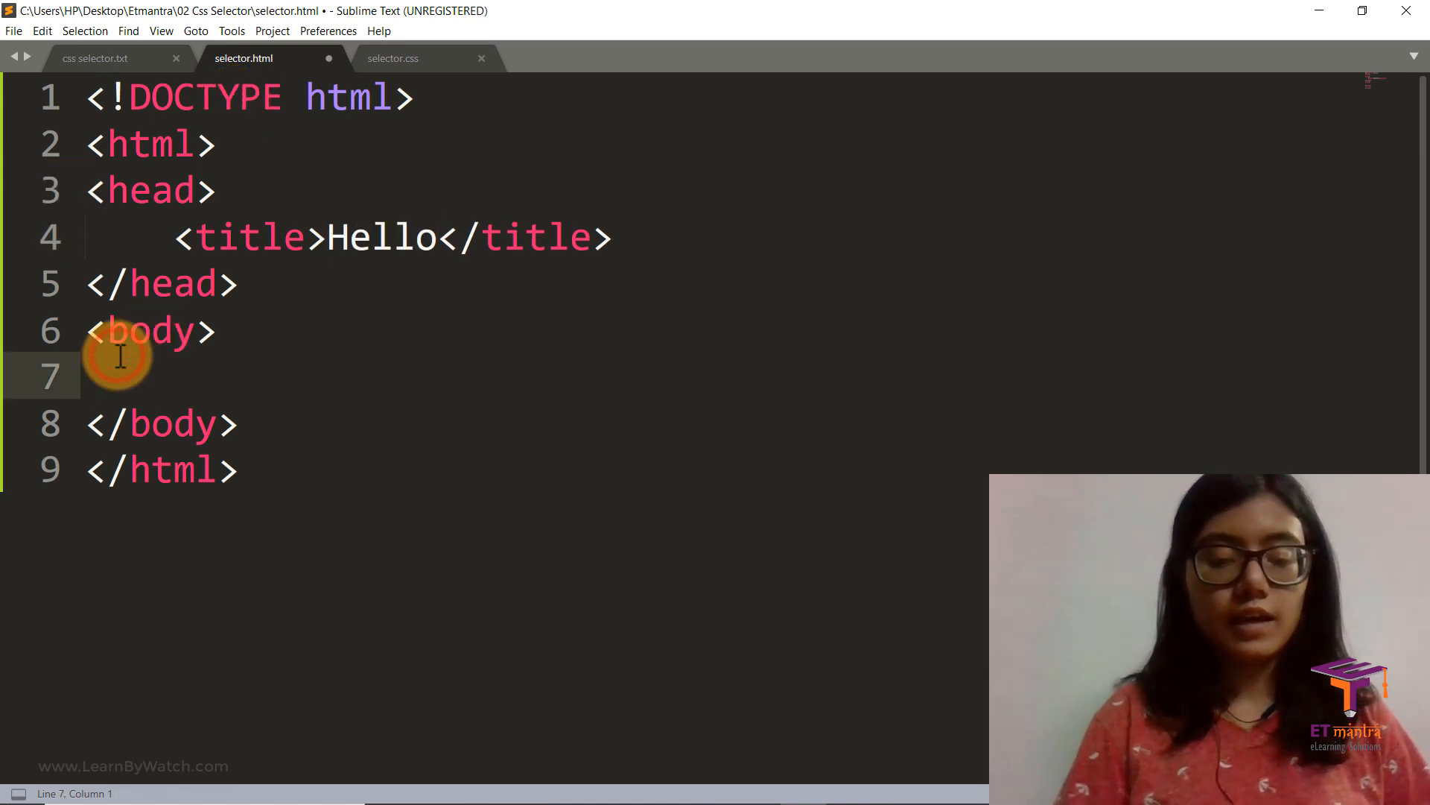
{"action": "type", "text": "<h1>"}
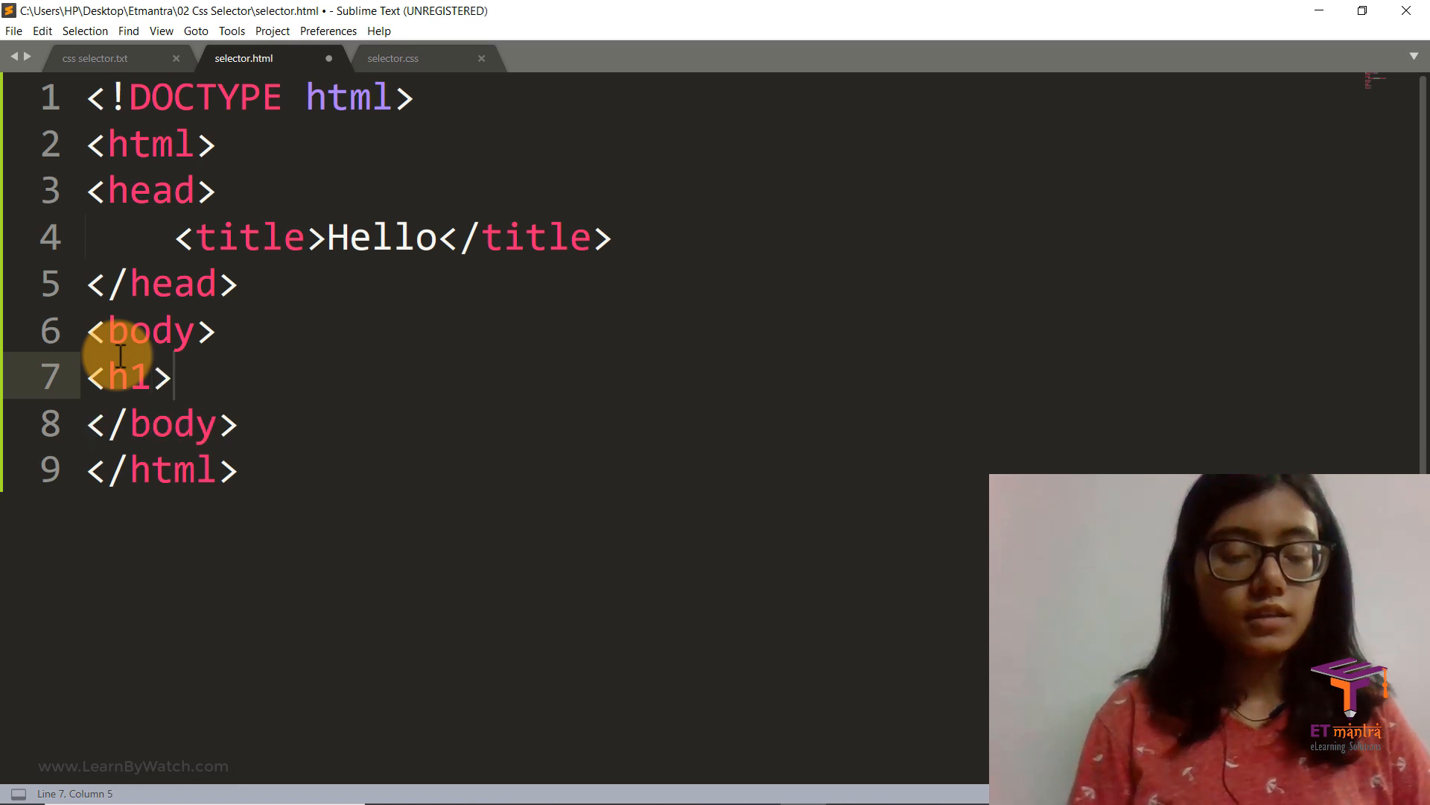
{"action": "type", "text": "I a"}
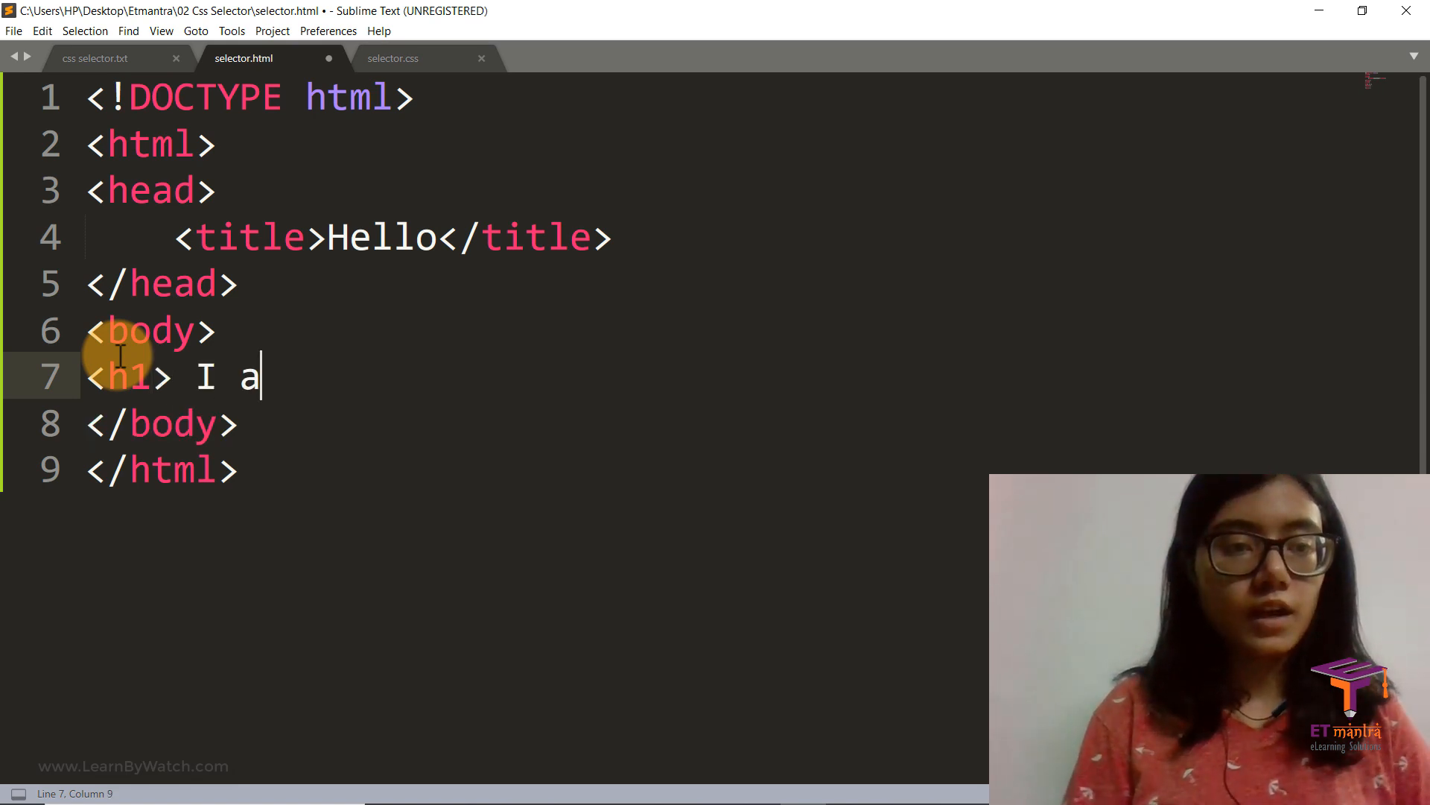
{"action": "type", "text": "m here"}
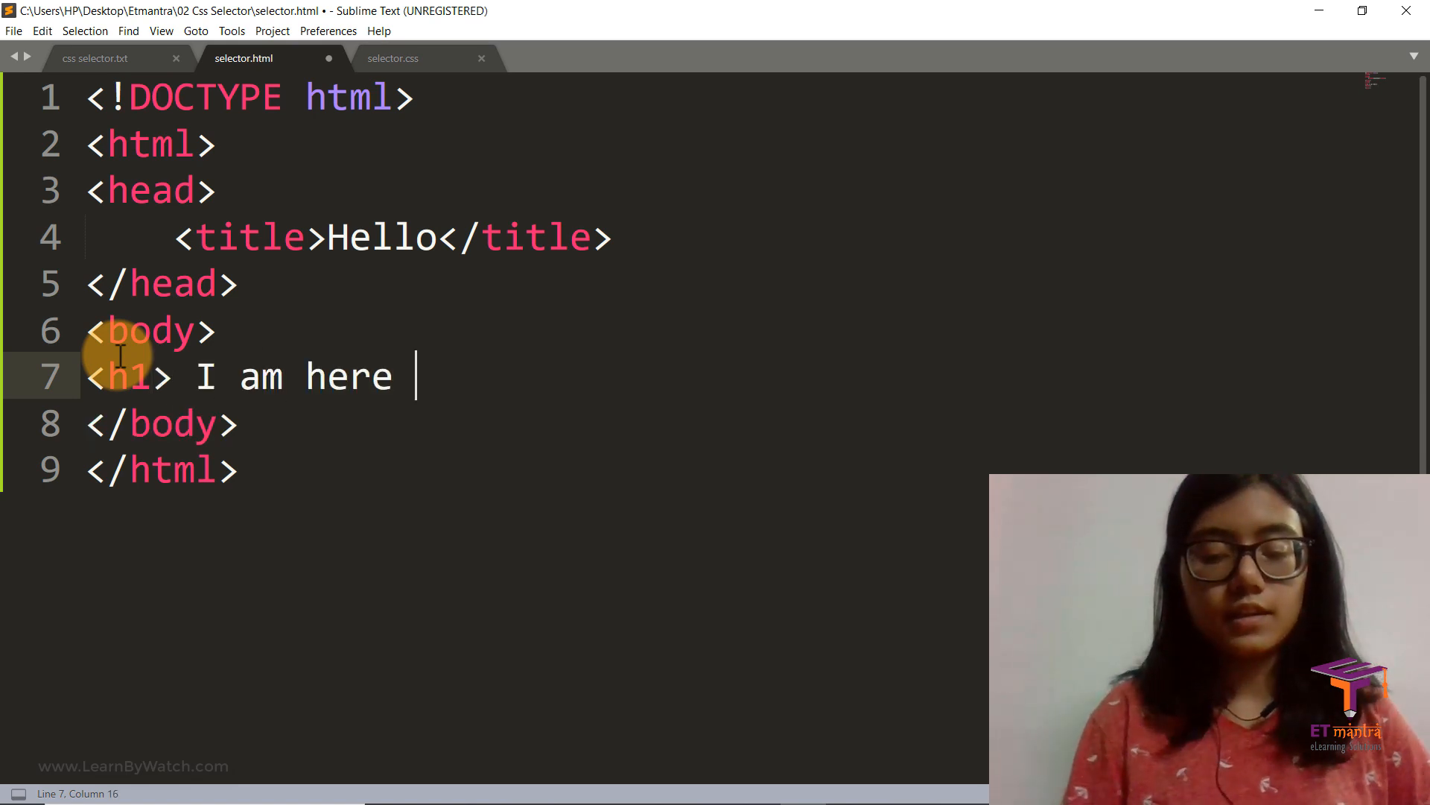
{"action": "type", "text": "</h1>"}
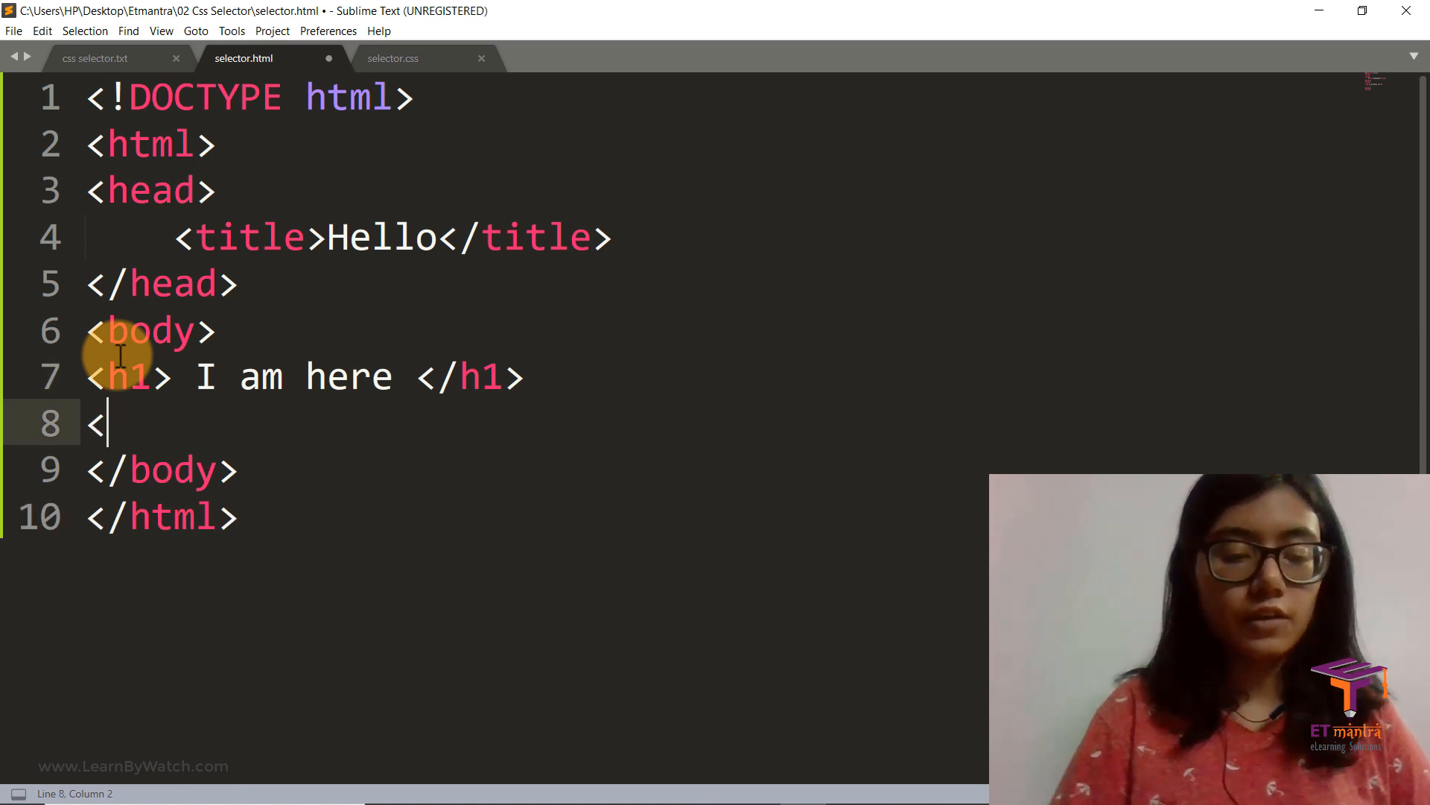
{"action": "type", "text": "h1>"}
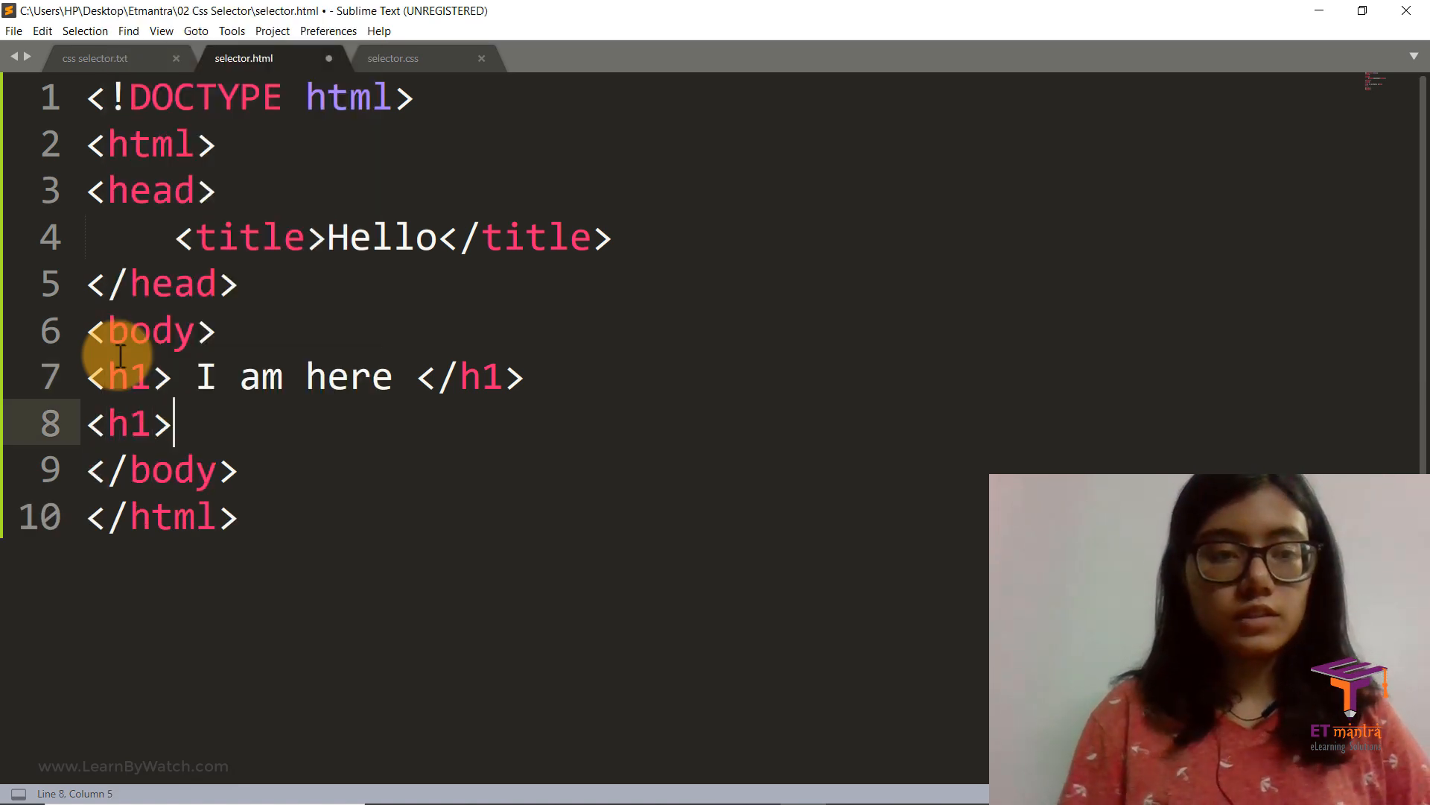
{"action": "type", "text": "What </h1>"}
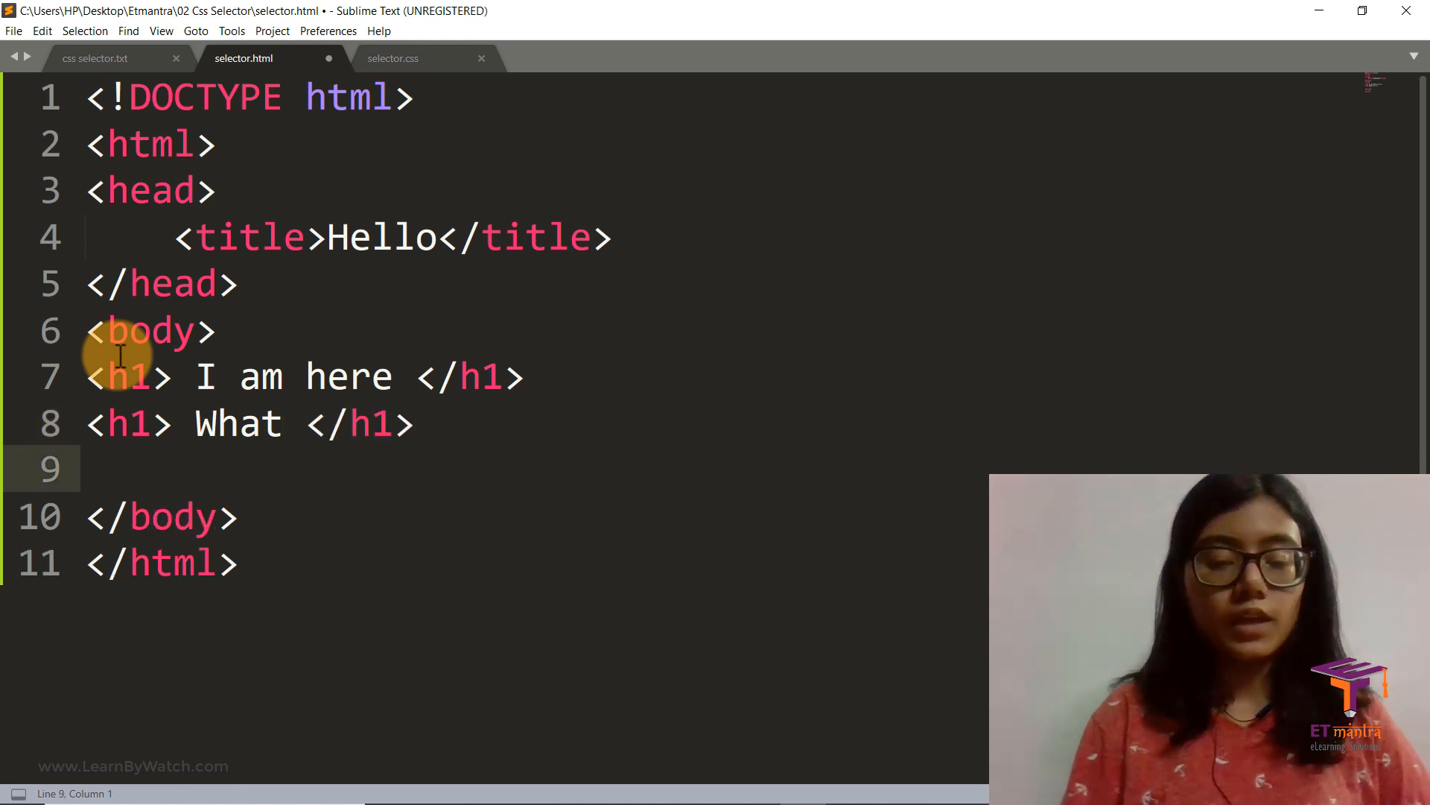
- Add a lorem paragraph and a 'bye bye' h4, then save selector.html
{"action": "type", "text": "<p>"}
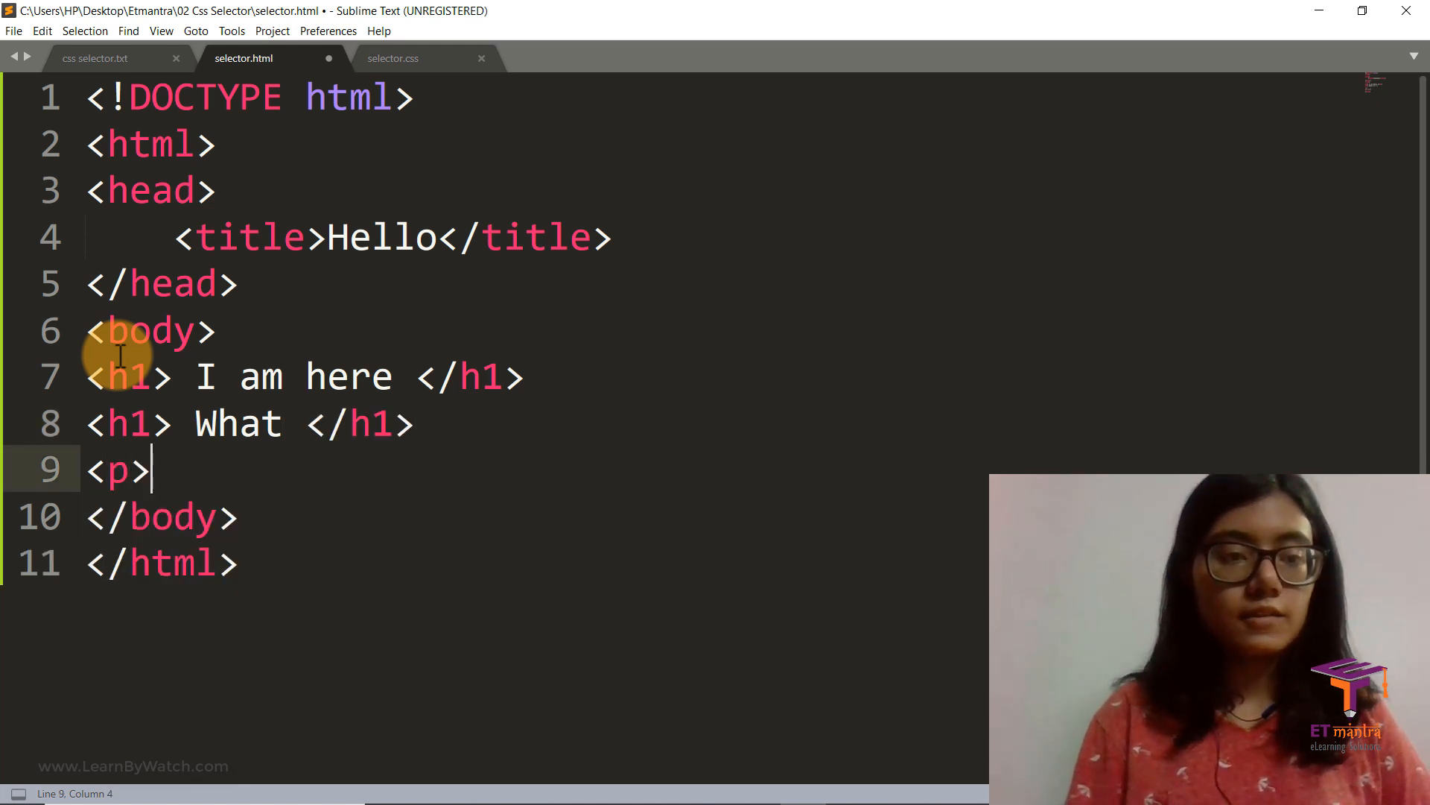
{"action": "type", "text": "lorem"}
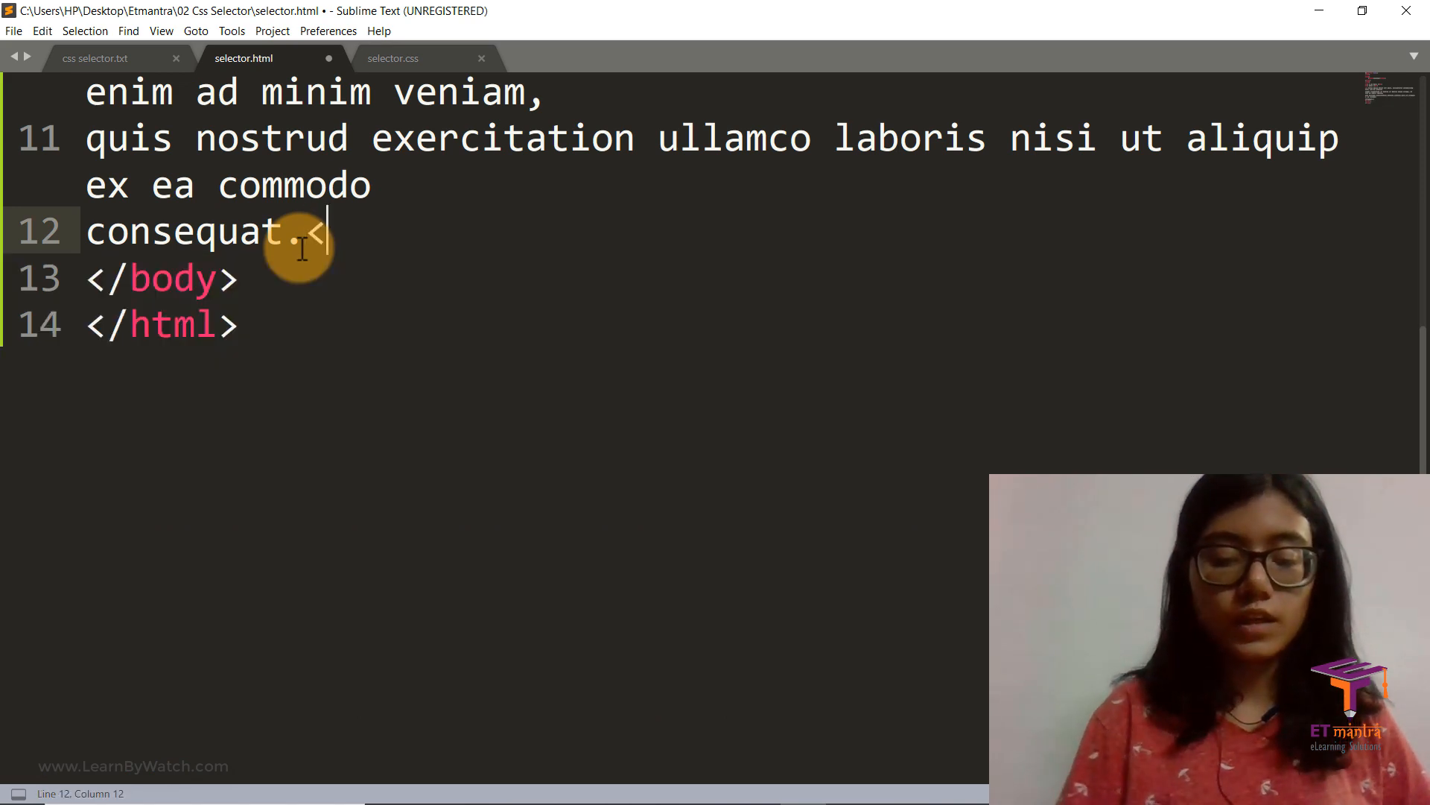
{"action": "type", "text": "/p>"}
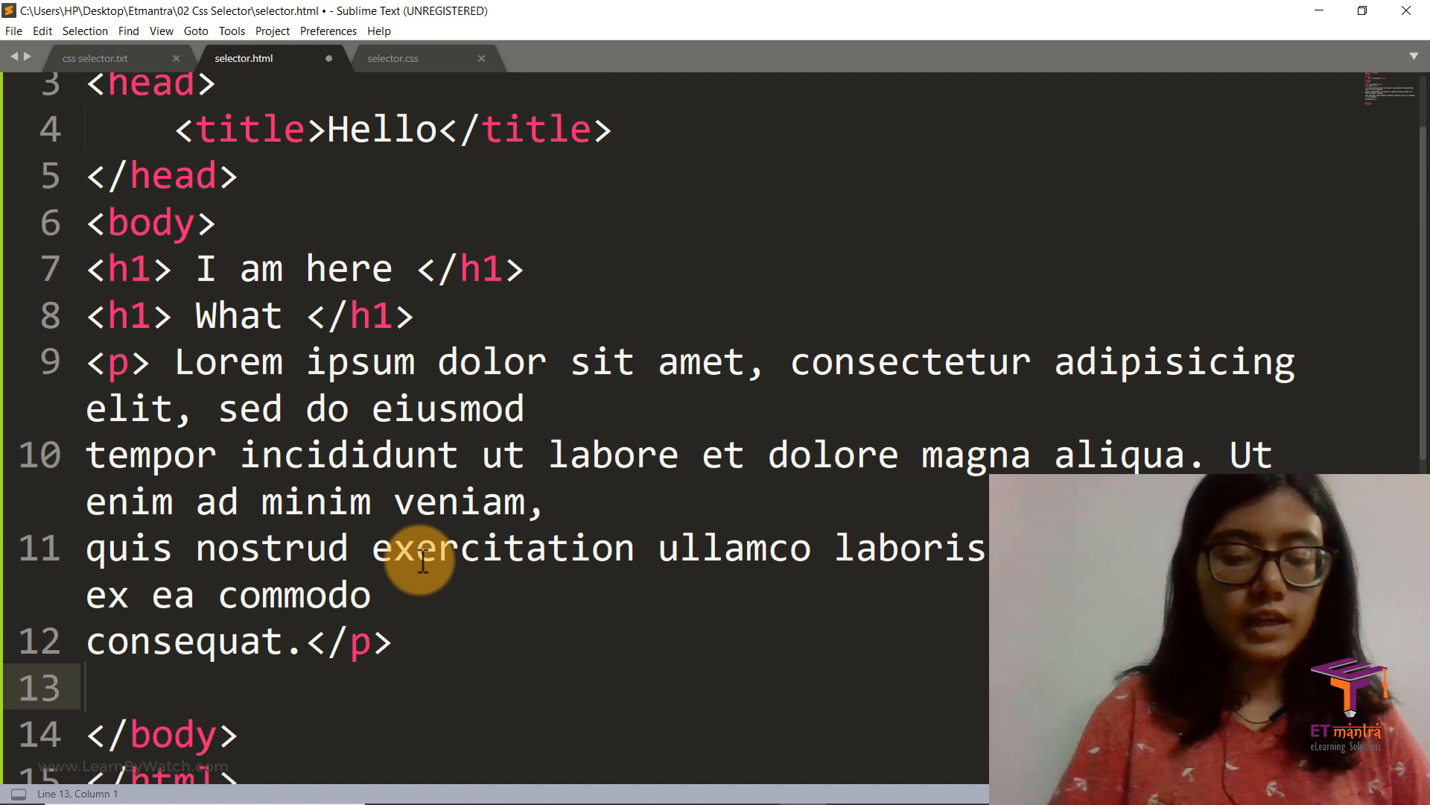
{"action": "type", "text": "<h4"}
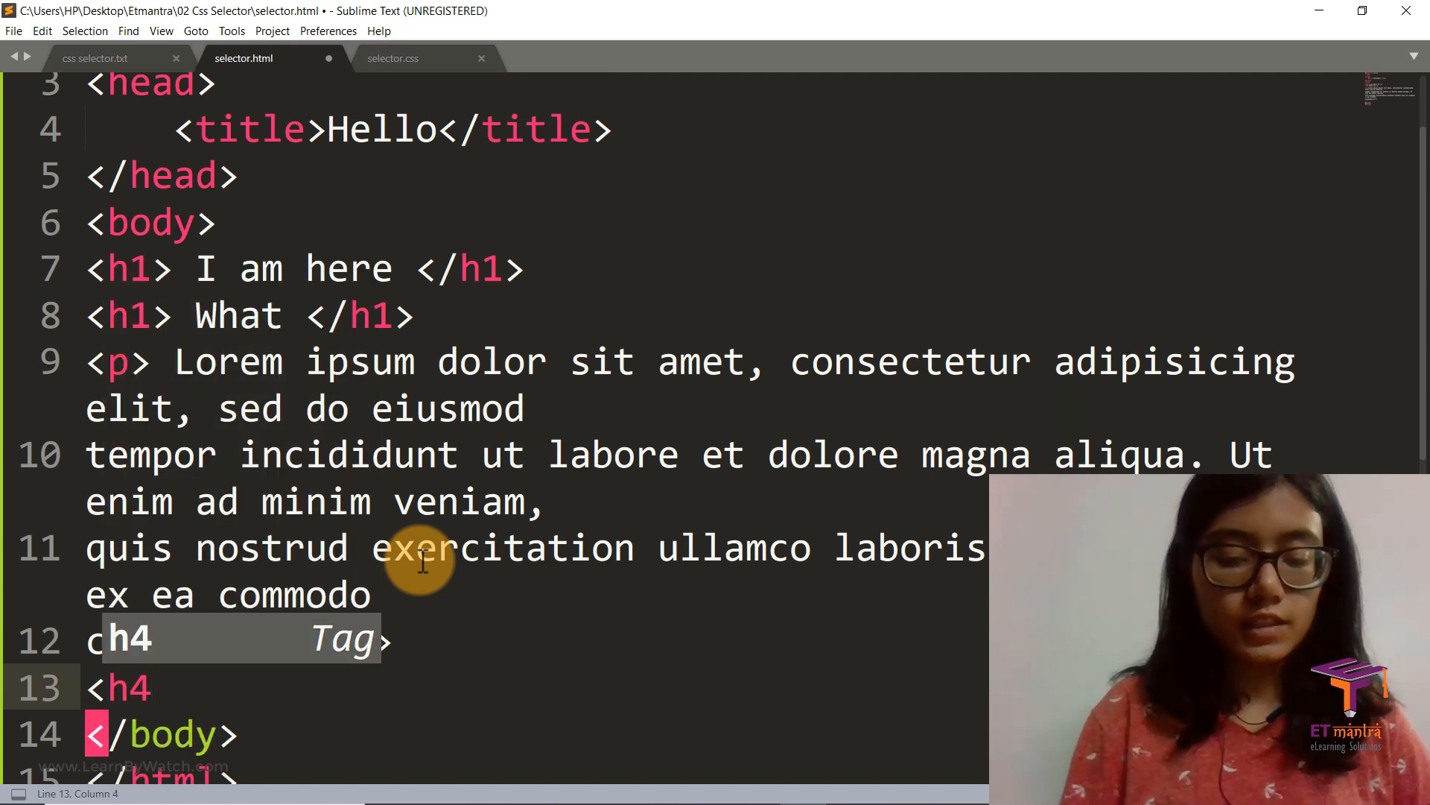
{"action": "type", "text": "bye by"}
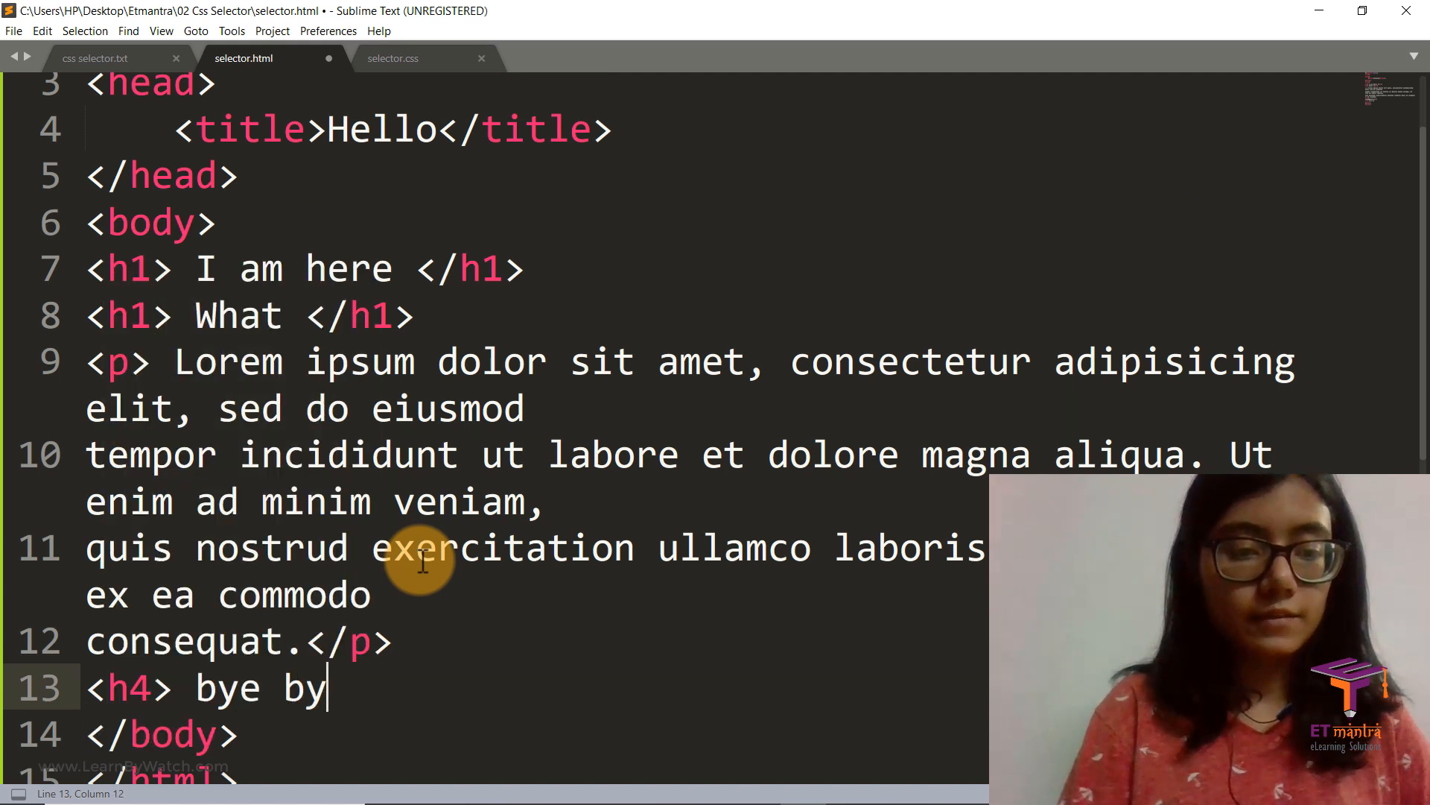
{"action": "type", "text": "e </h4>"}
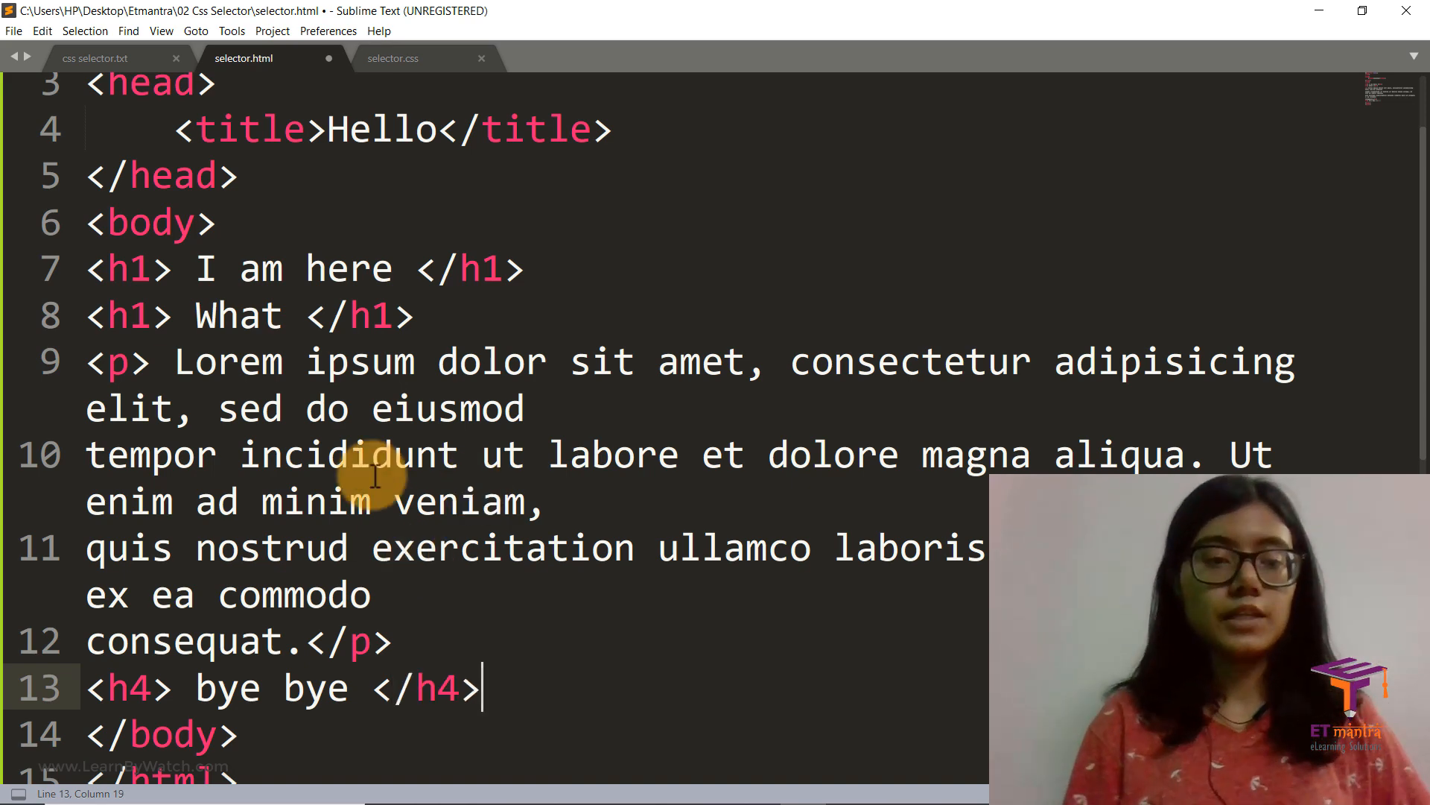
{"action": "scroll", "scroll_direction": "down", "scroll_amount": 3}
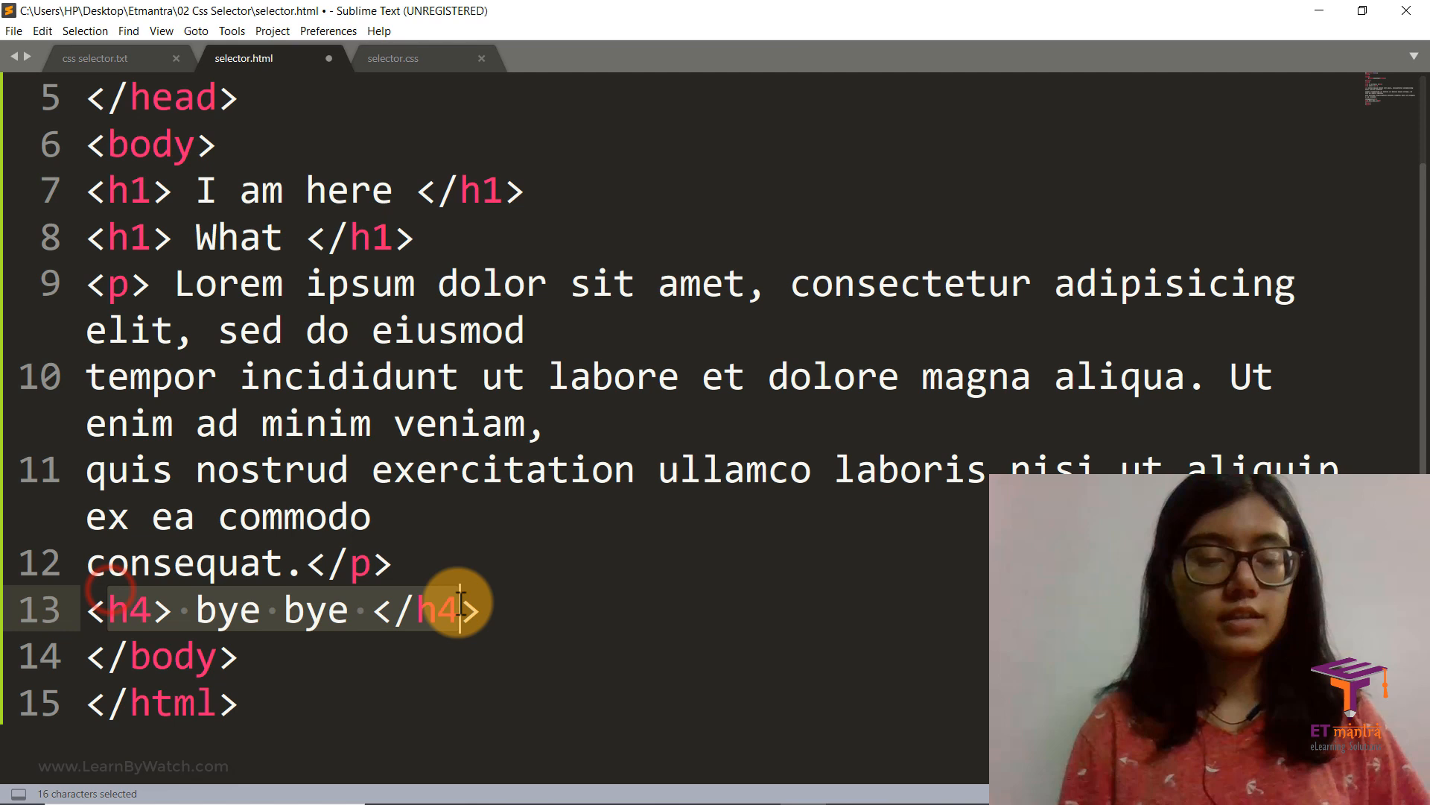
{"action": "key", "text": "ctrl+s"}
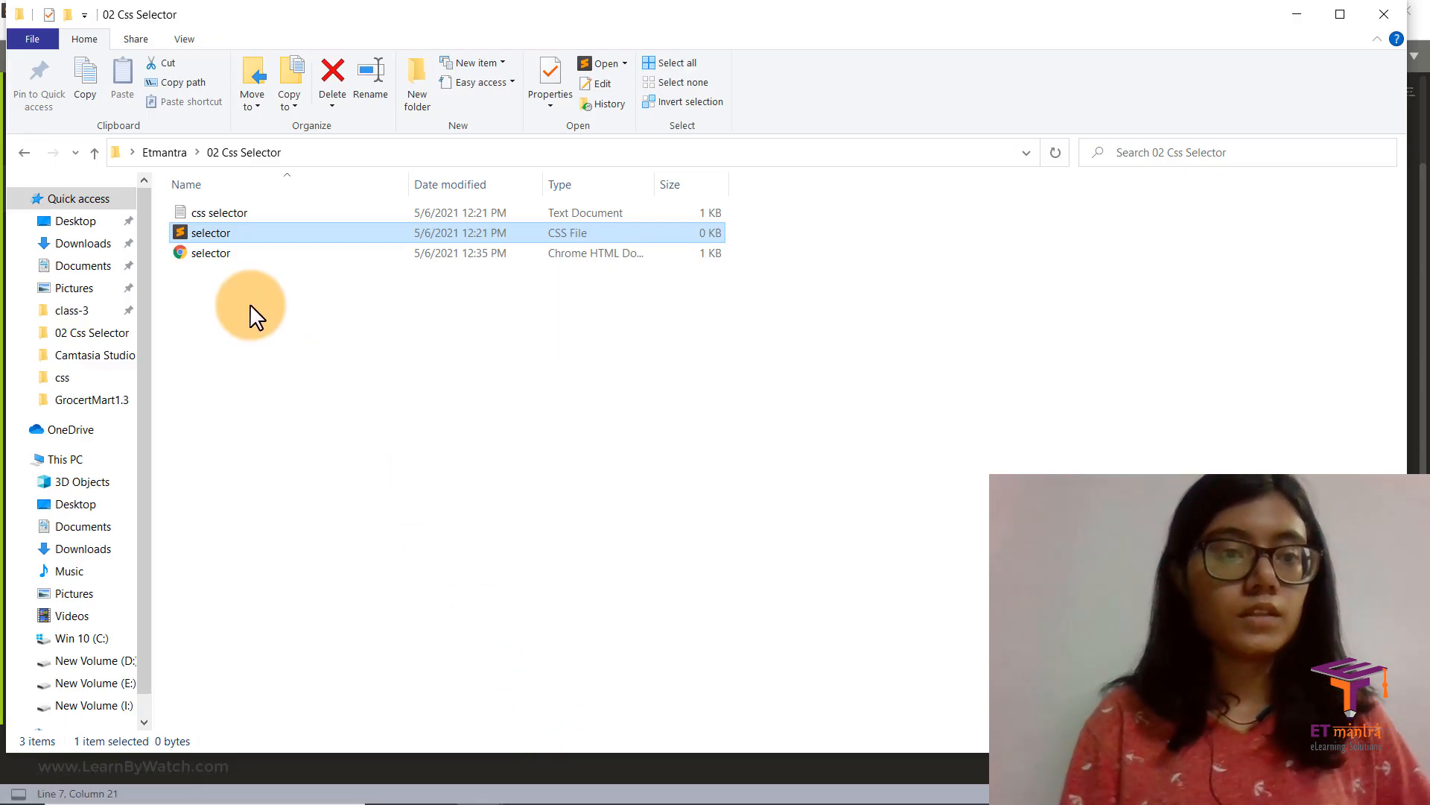
- Open selector.html from the 02 Css Selector folder in Chrome
{"action": "left_click", "coordinate": [212, 253]}
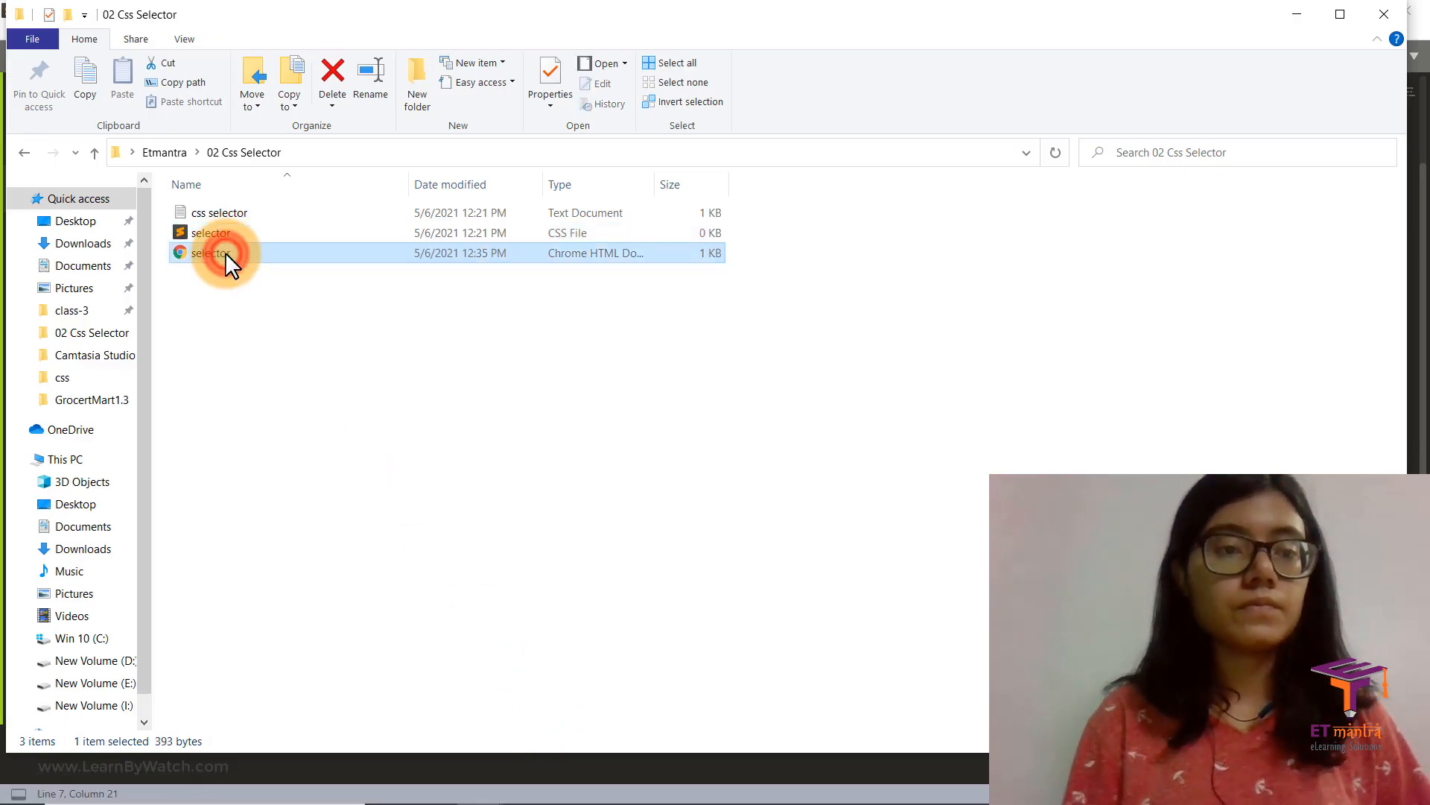
{"action": "double_click", "coordinate": [211, 254]}
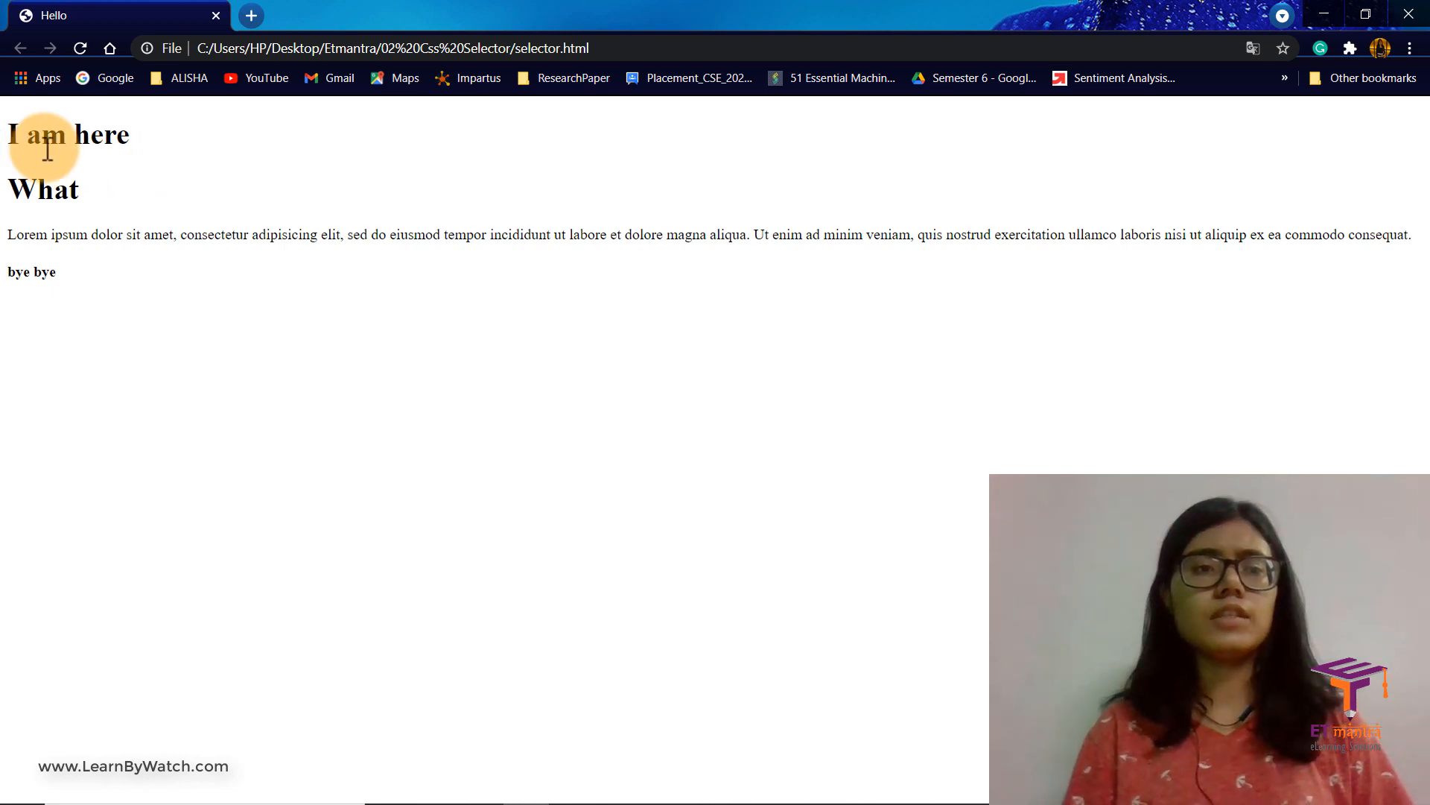
{"action": "mouse_move", "coordinate": [491, 260]}
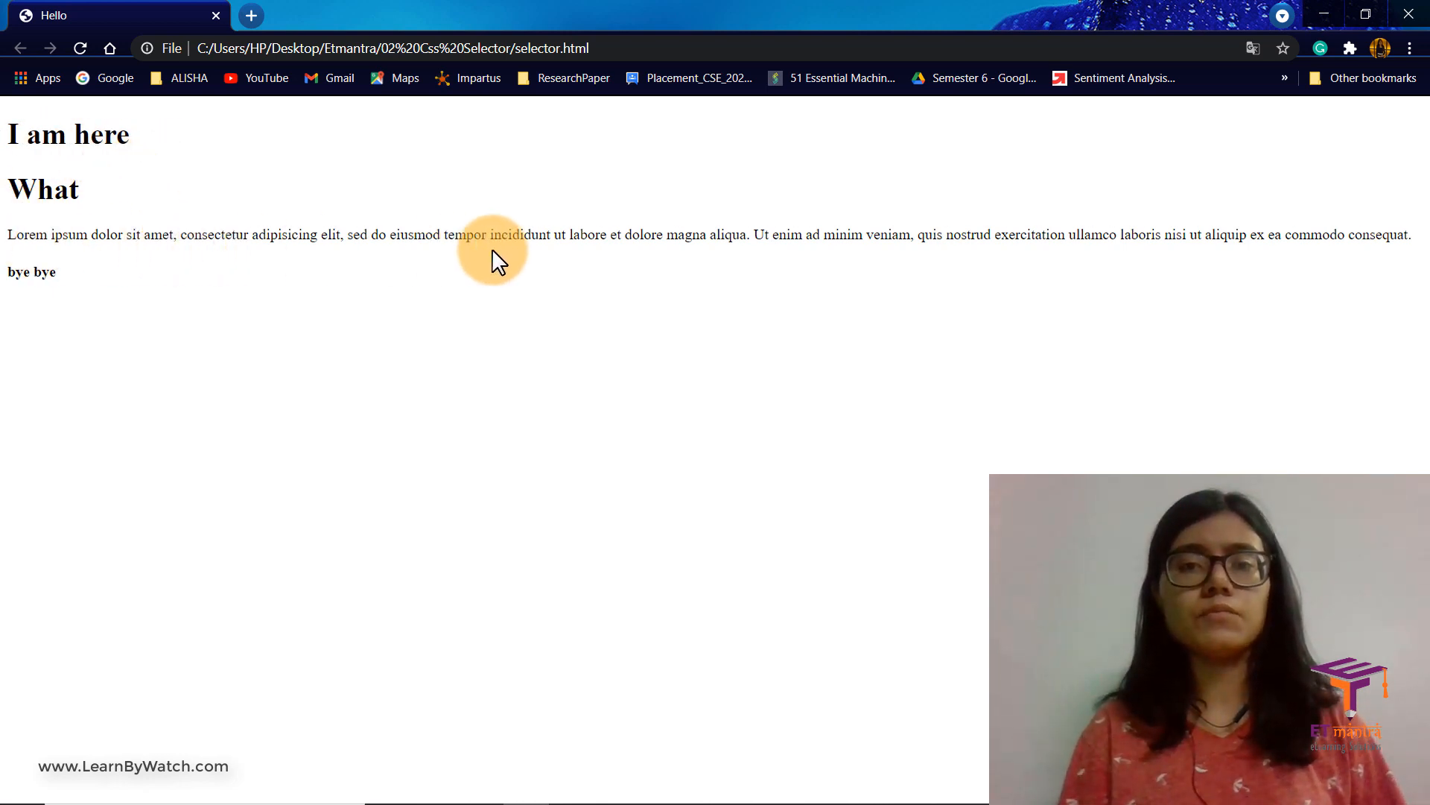
{"action": "mouse_move", "coordinate": [85, 298]}
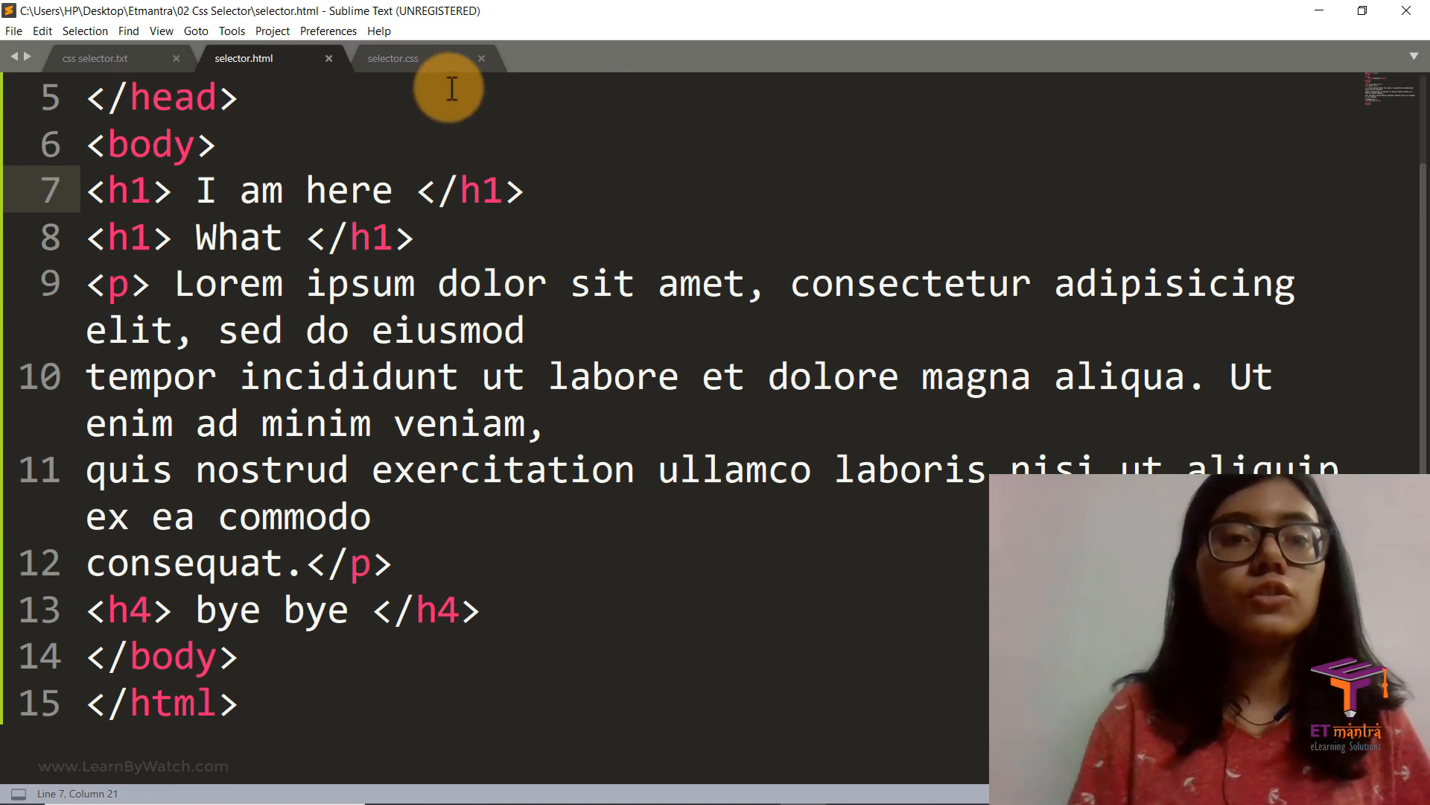
- In selector.css, write an h4 rule setting color to green
{"action": "left_click", "coordinate": [394, 58]}
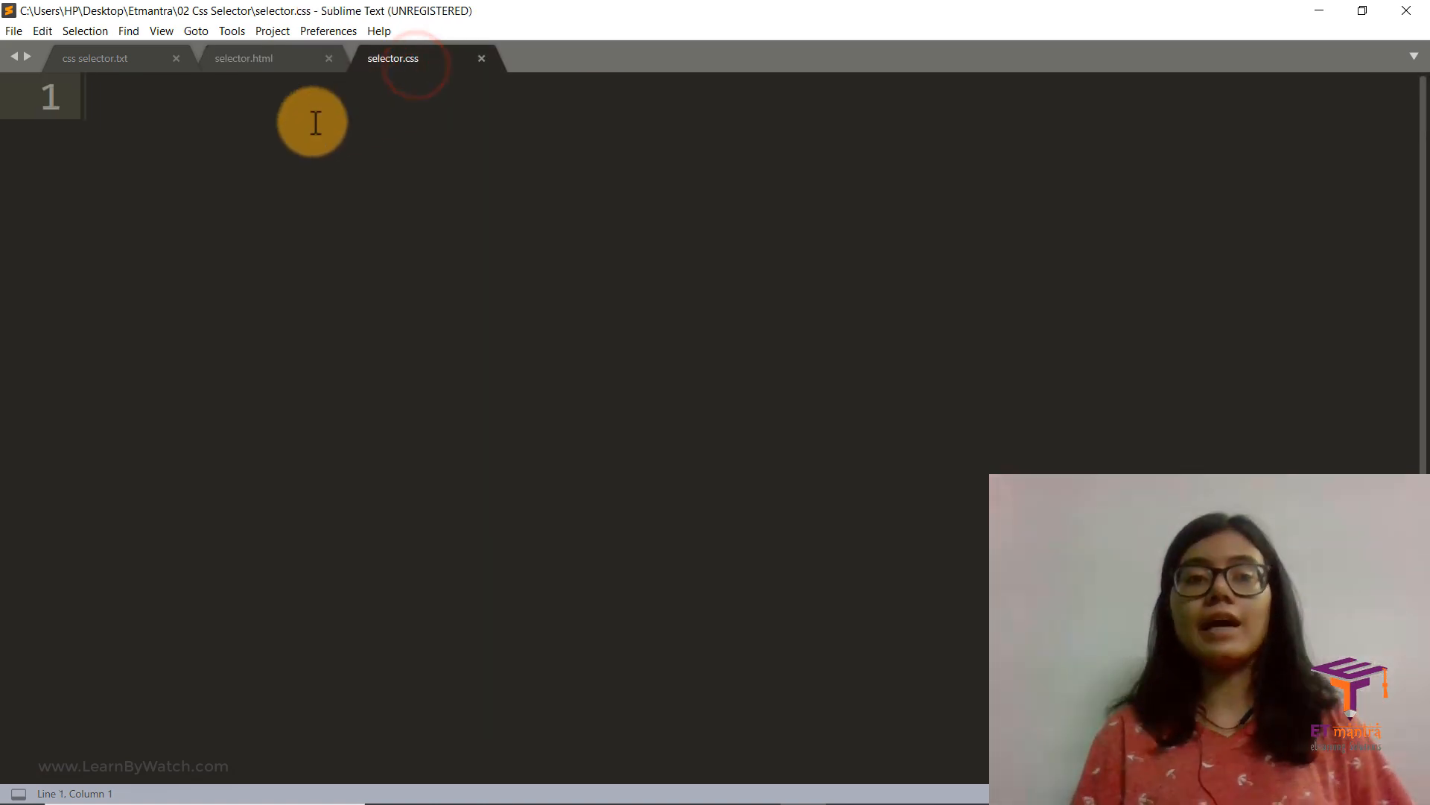
{"action": "left_click", "coordinate": [243, 58]}
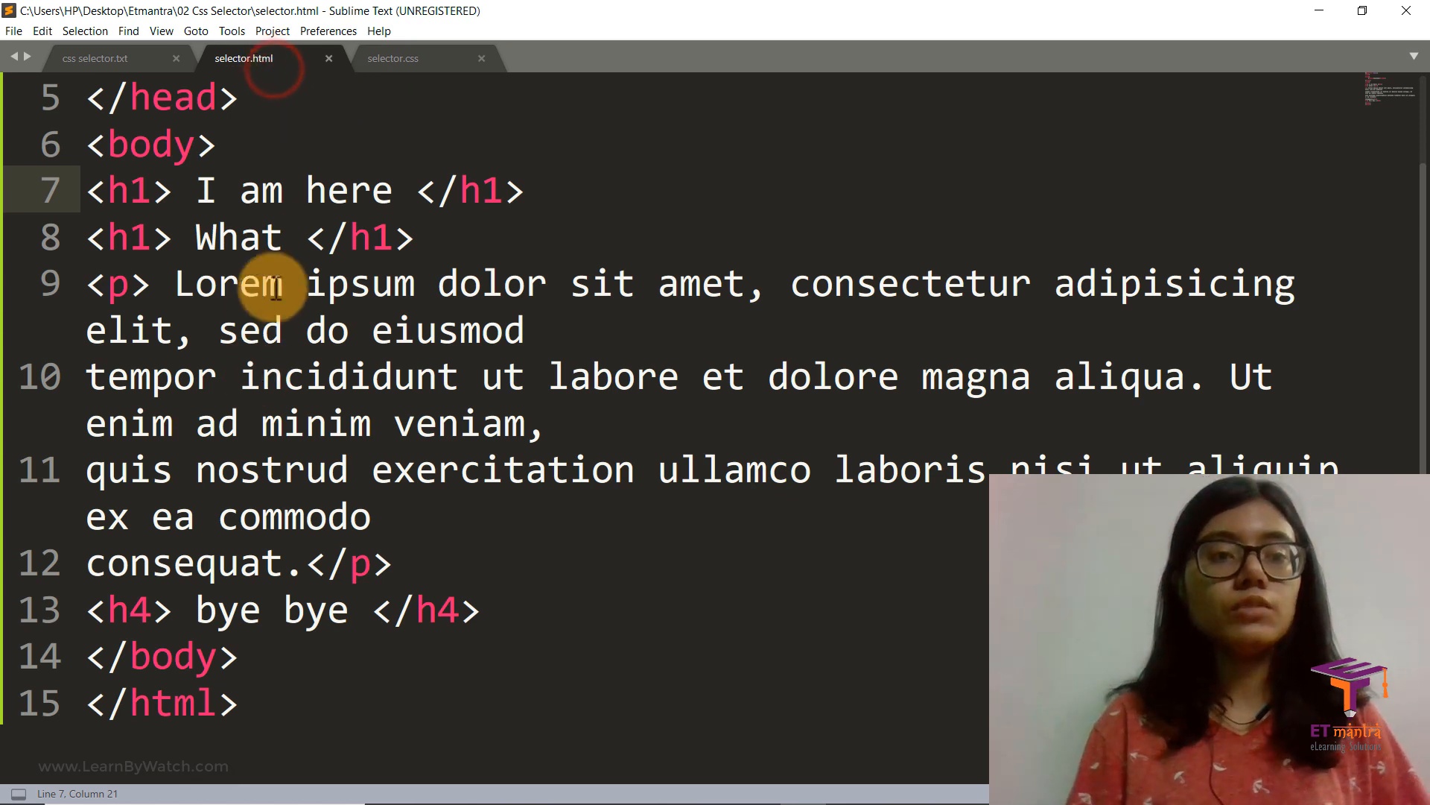
{"action": "left_click", "coordinate": [400, 58]}
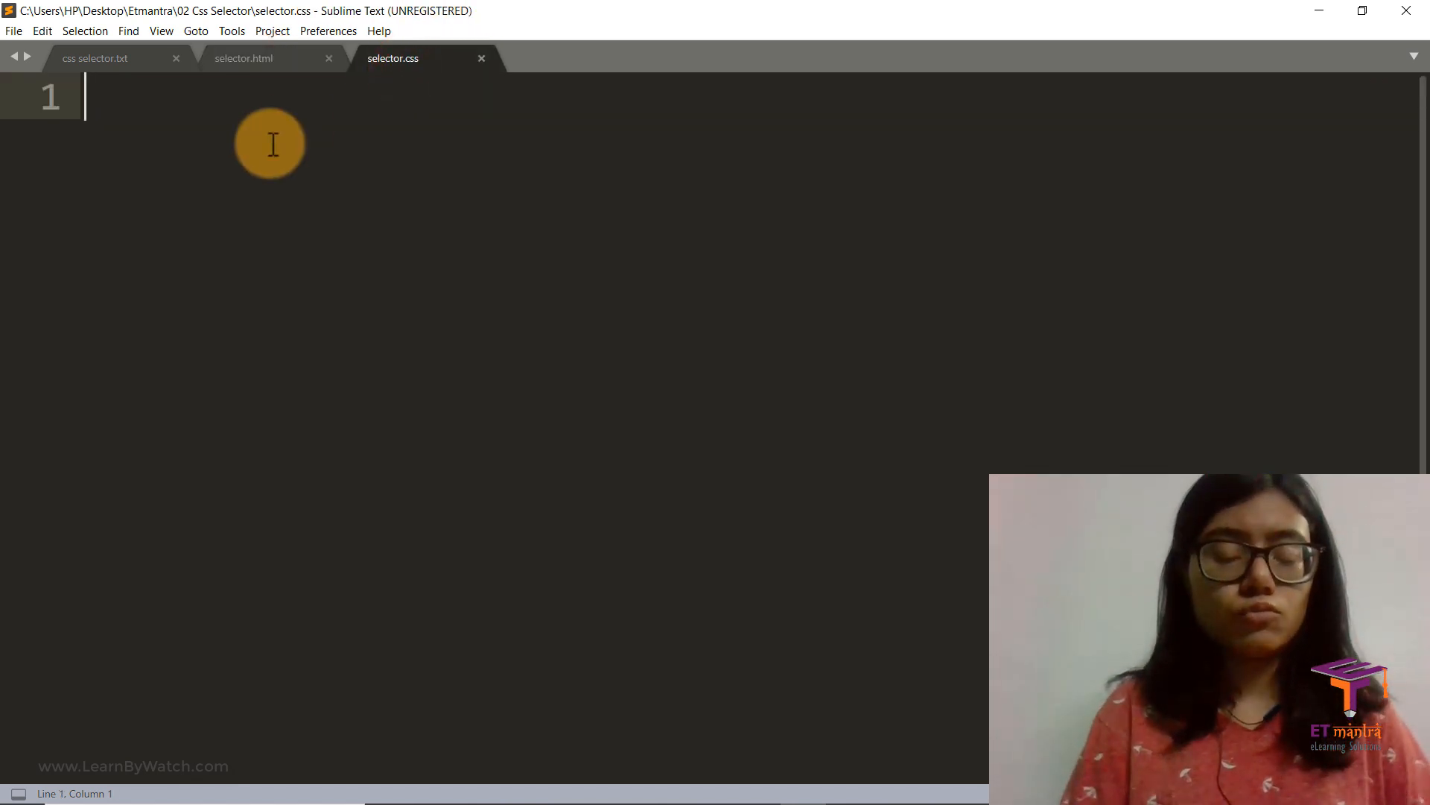
{"action": "type", "text": "h4"}
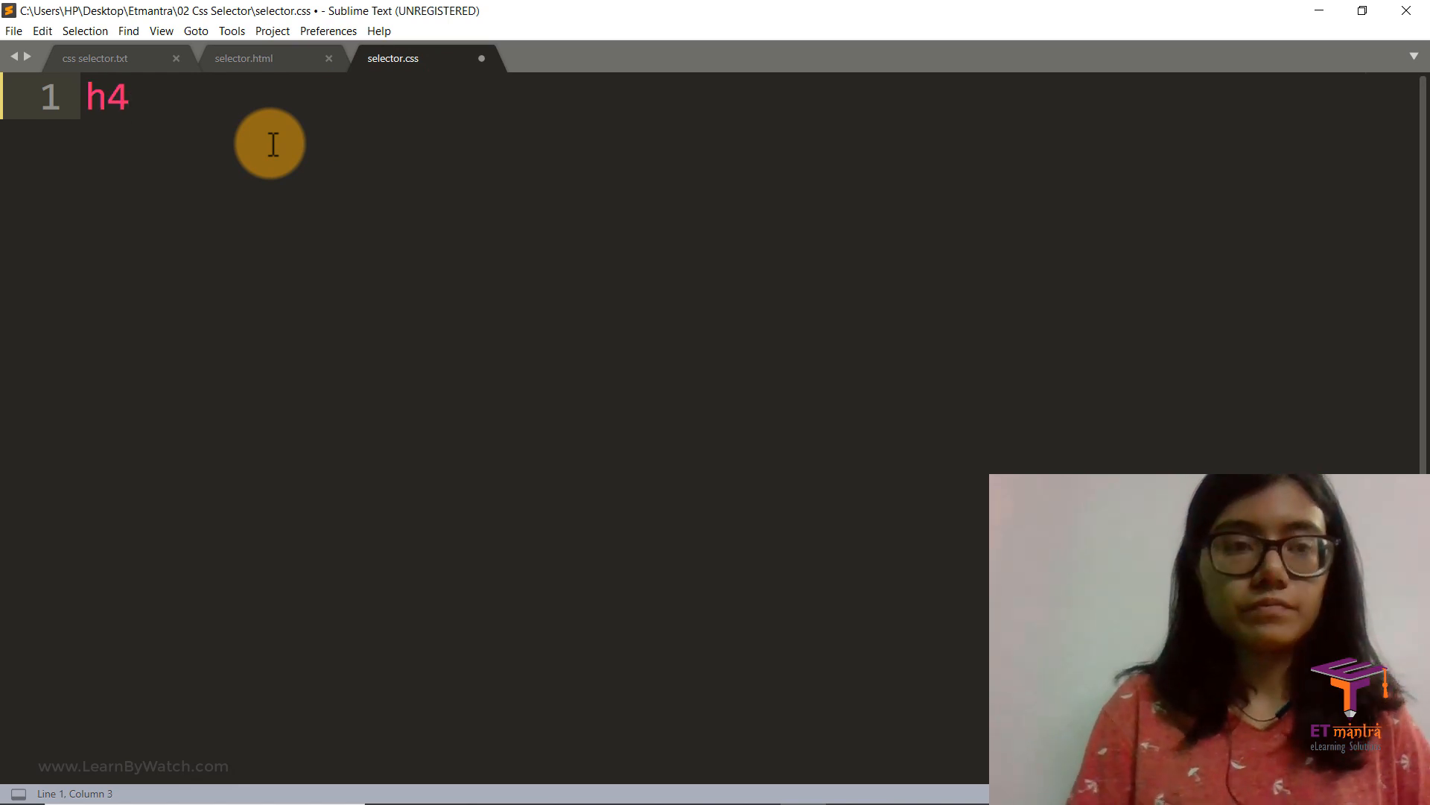
{"action": "type", "text": "{"}
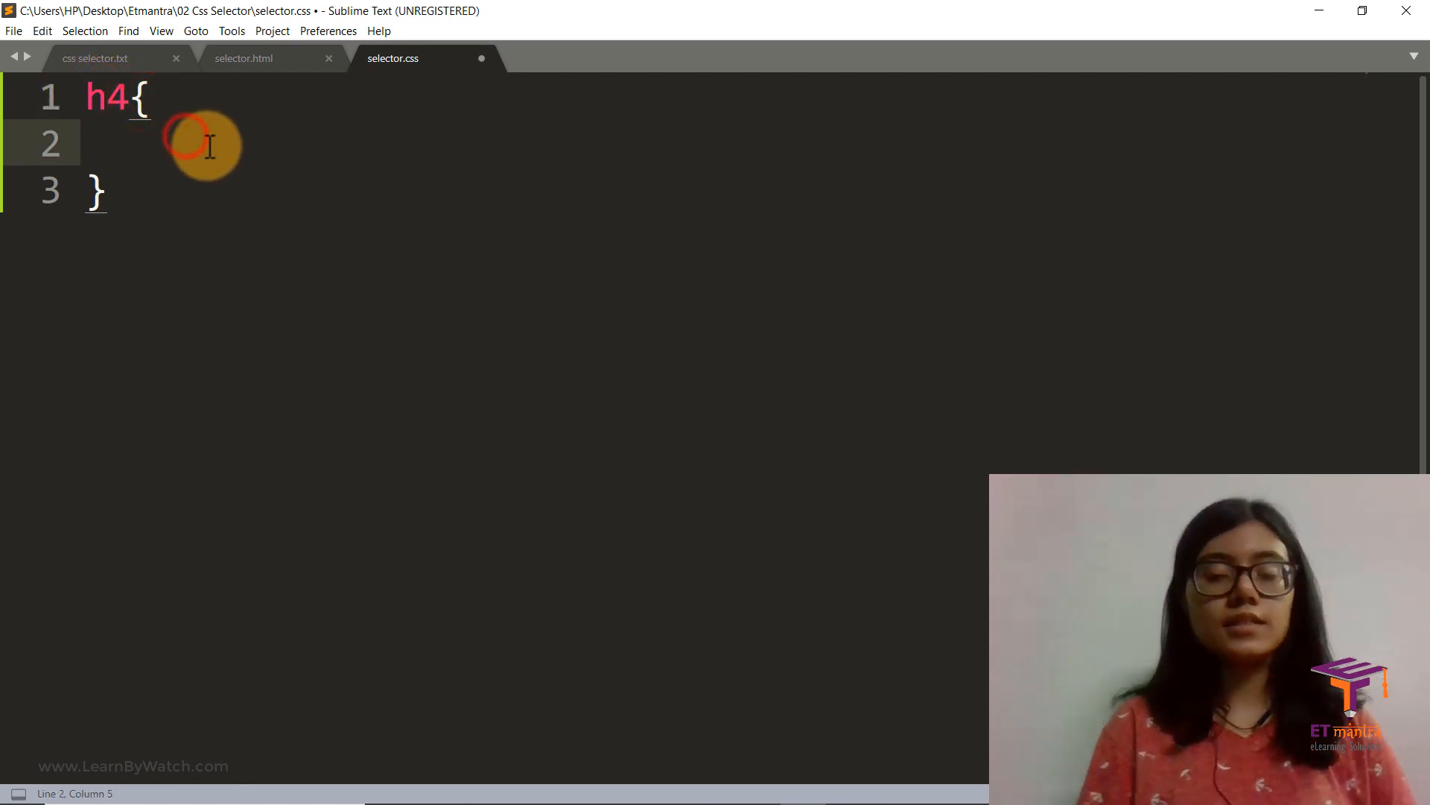
{"action": "type", "text": "property"}
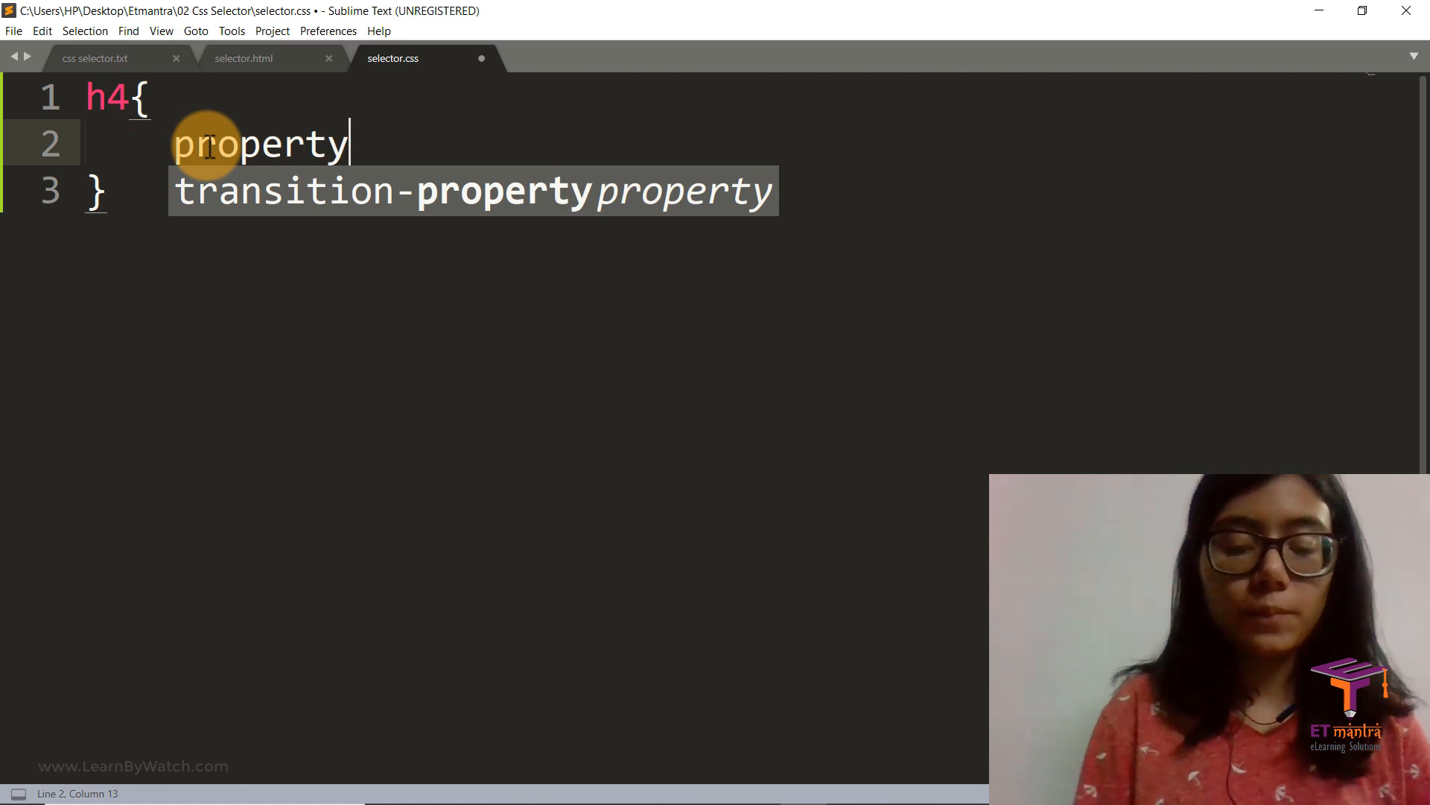
{"action": "type", "text": ": ;"}
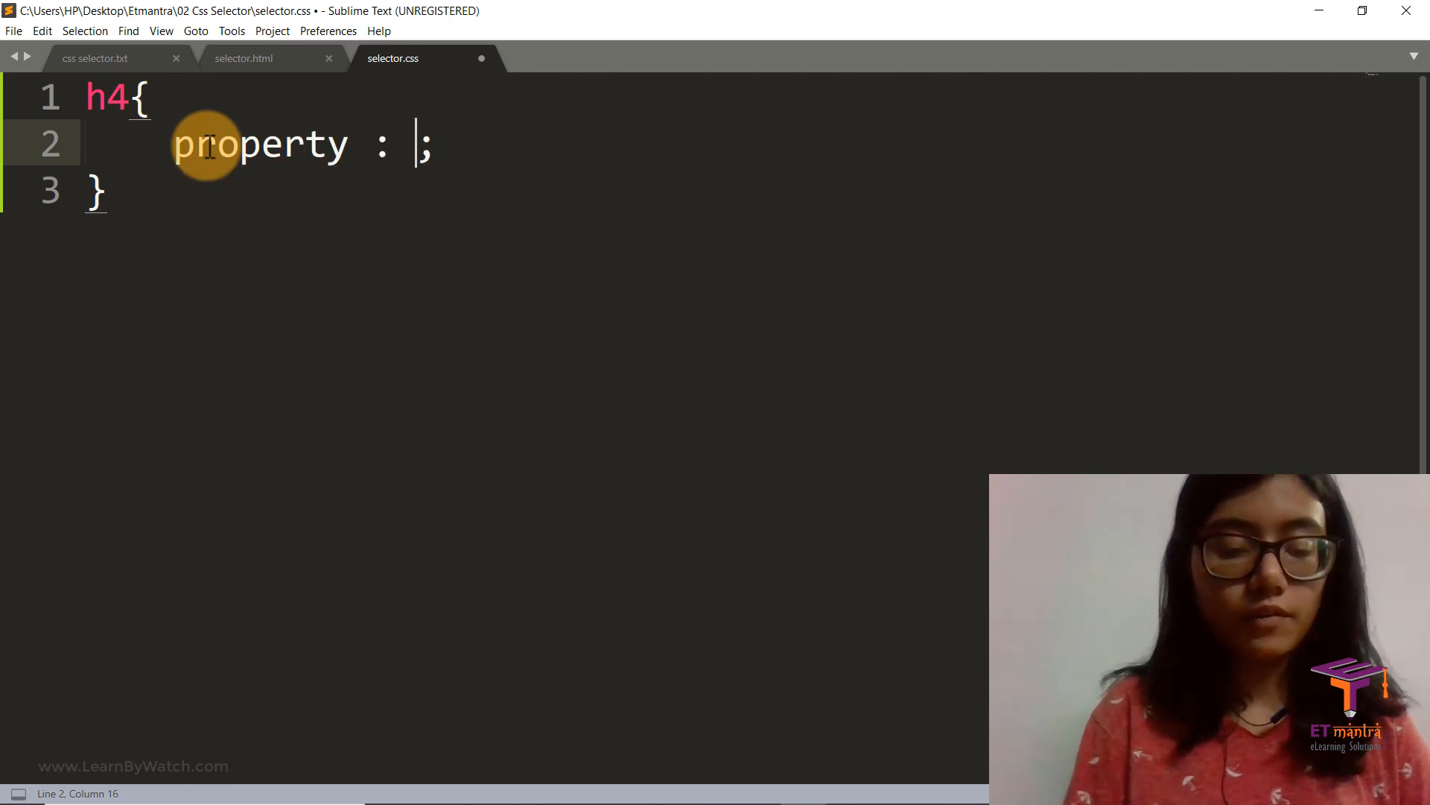
{"action": "type", "text": "value"}
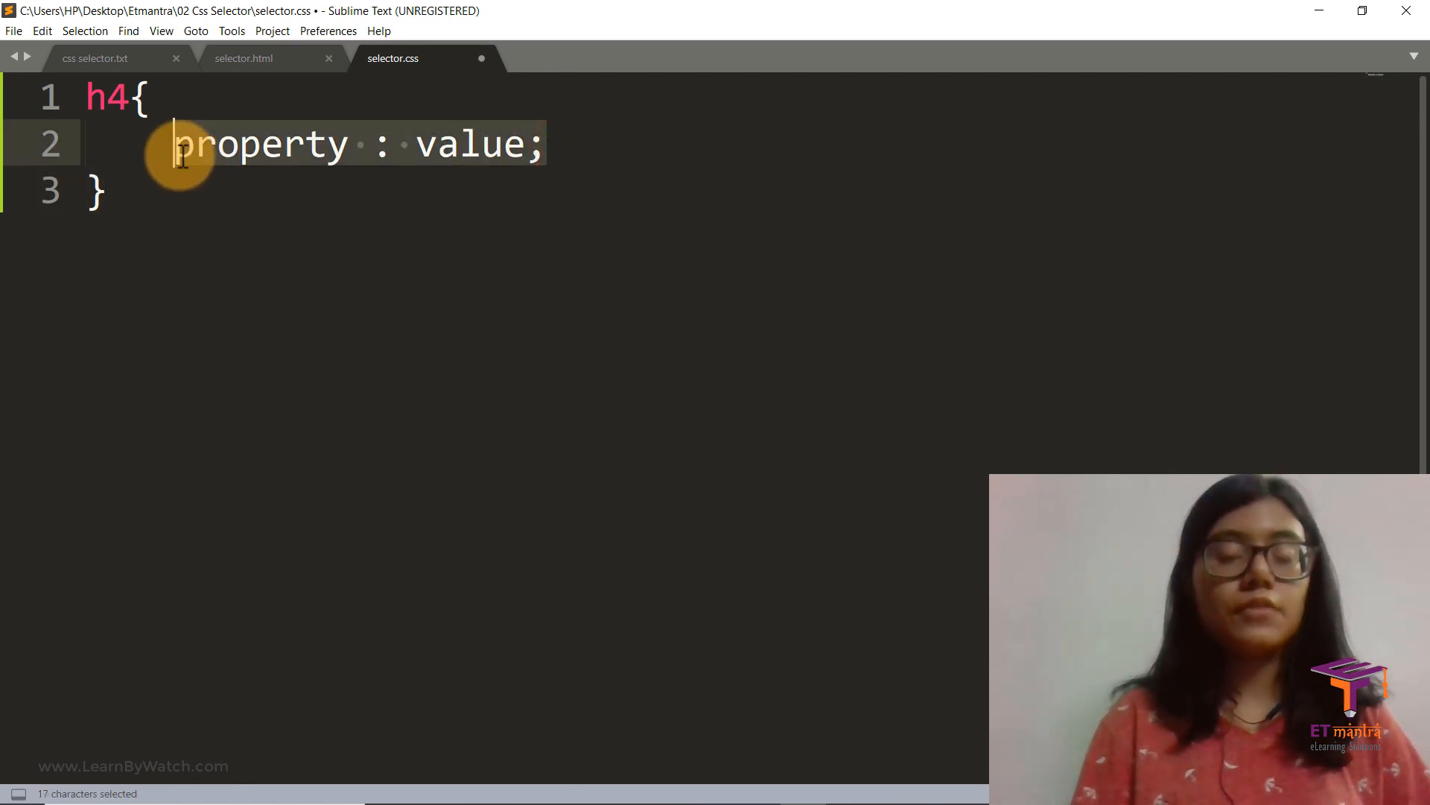
{"action": "key", "text": "Delete"}
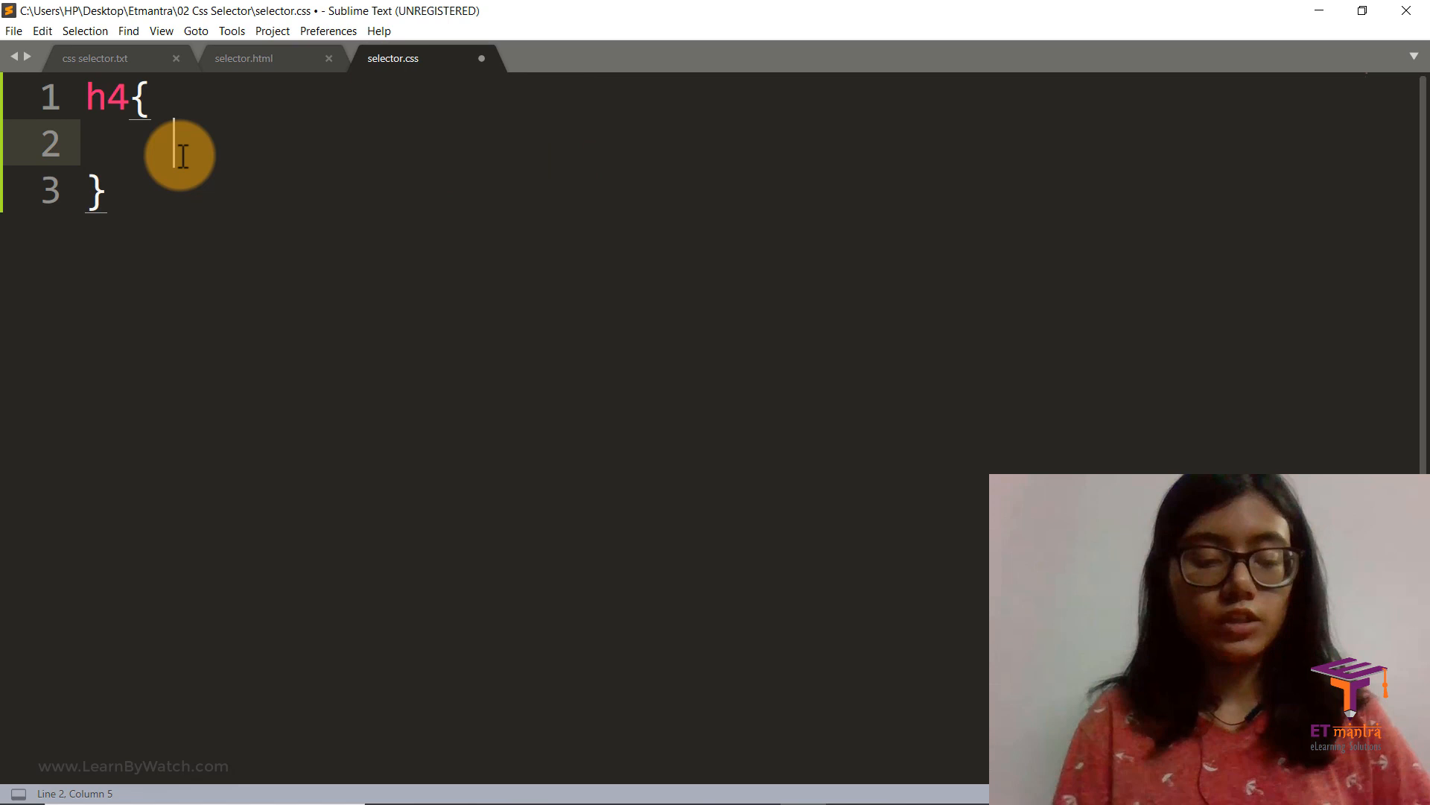
{"action": "type", "text": "color"}
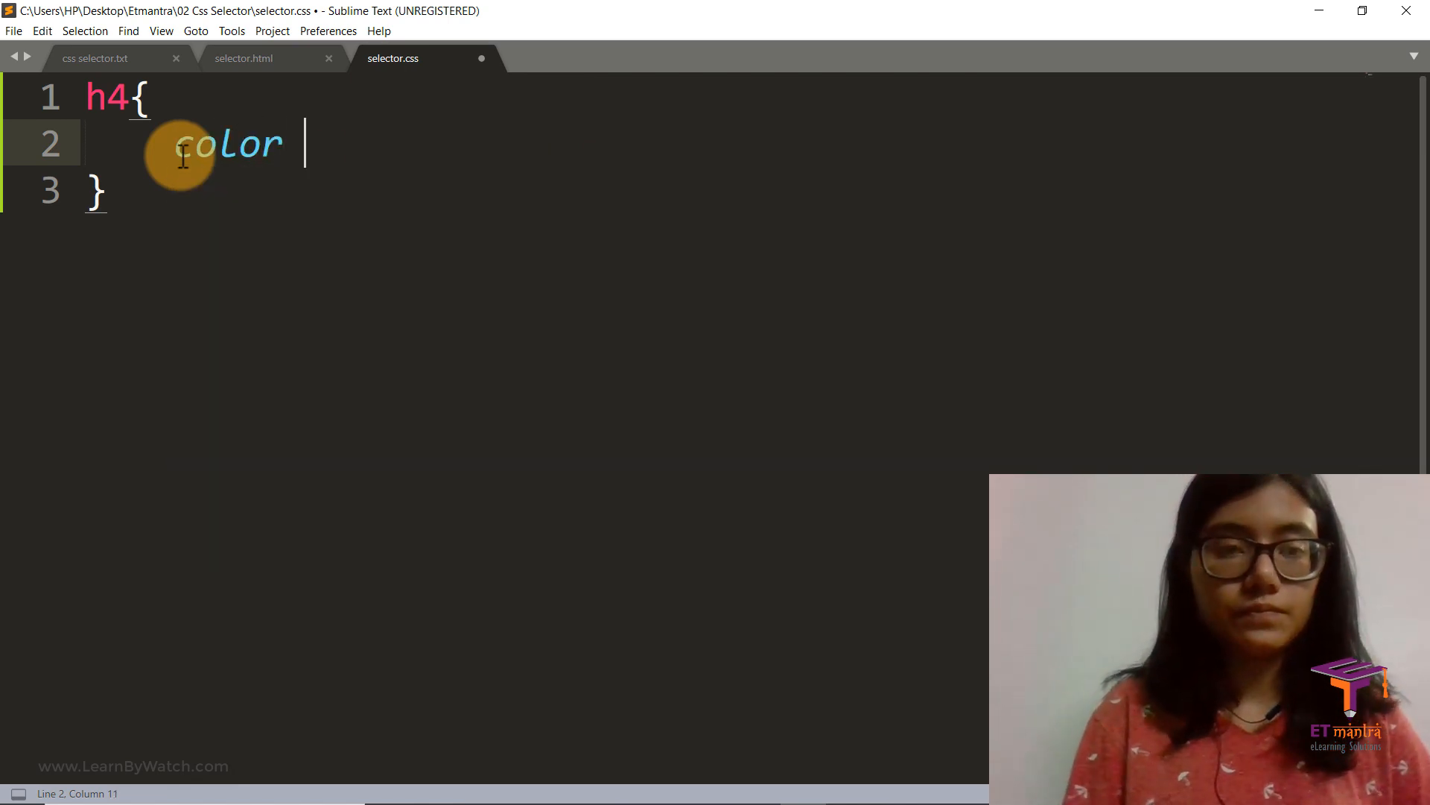
{"action": "type", "text": ": gre;"}
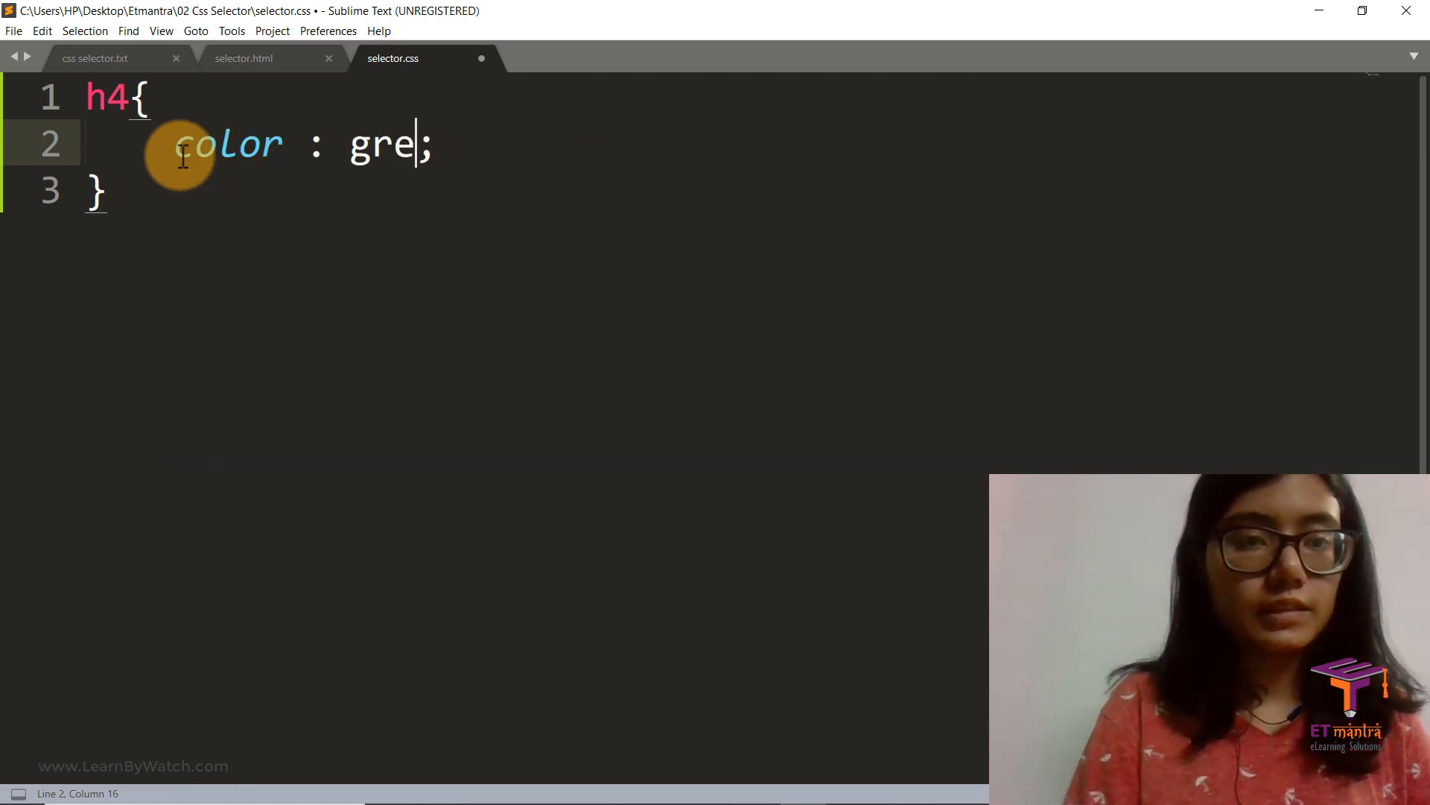
{"action": "type", "text": "en"}
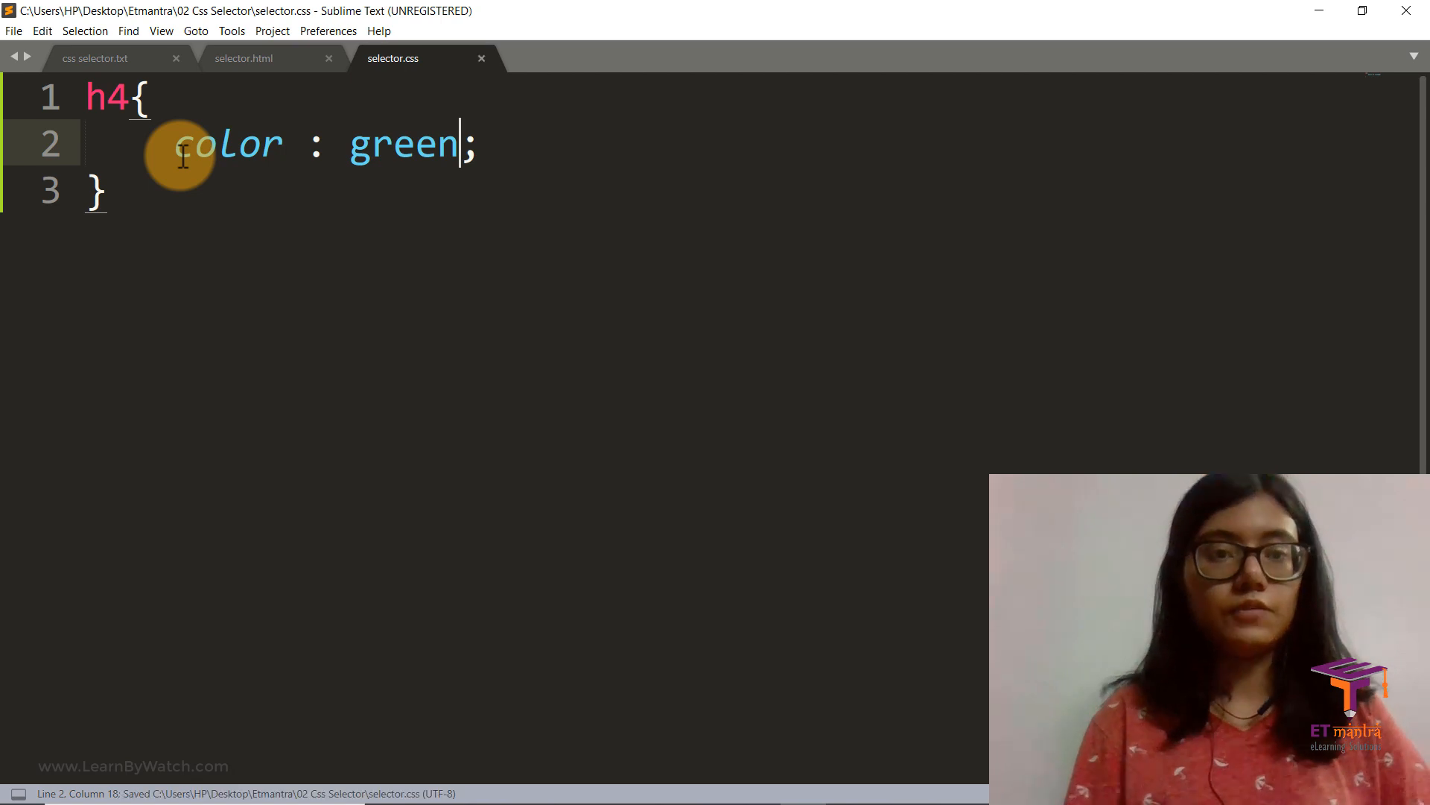
{"action": "mouse_move", "coordinate": [351, 218]}
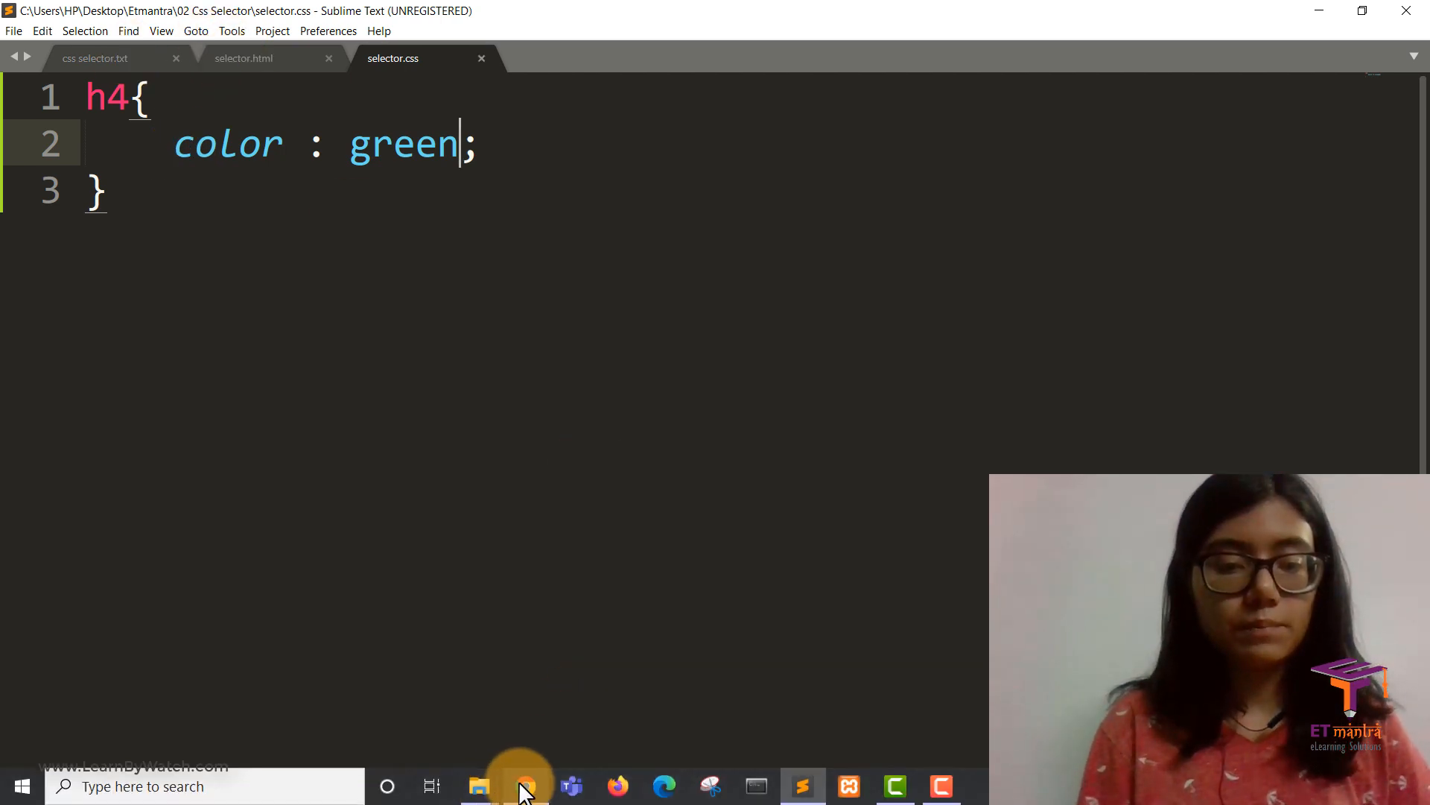
{"action": "left_click", "coordinate": [524, 785]}
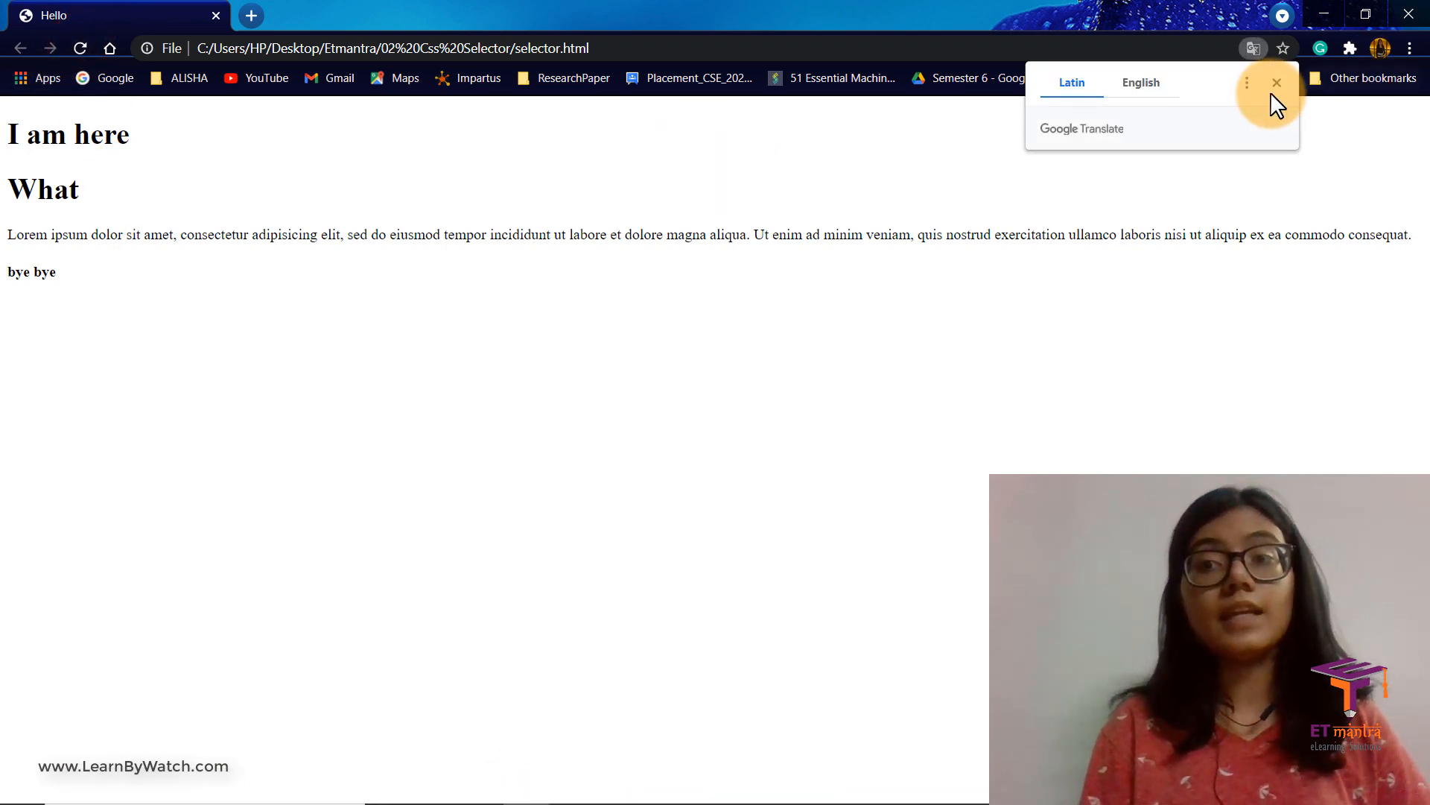
{"action": "left_click", "coordinate": [1277, 82]}
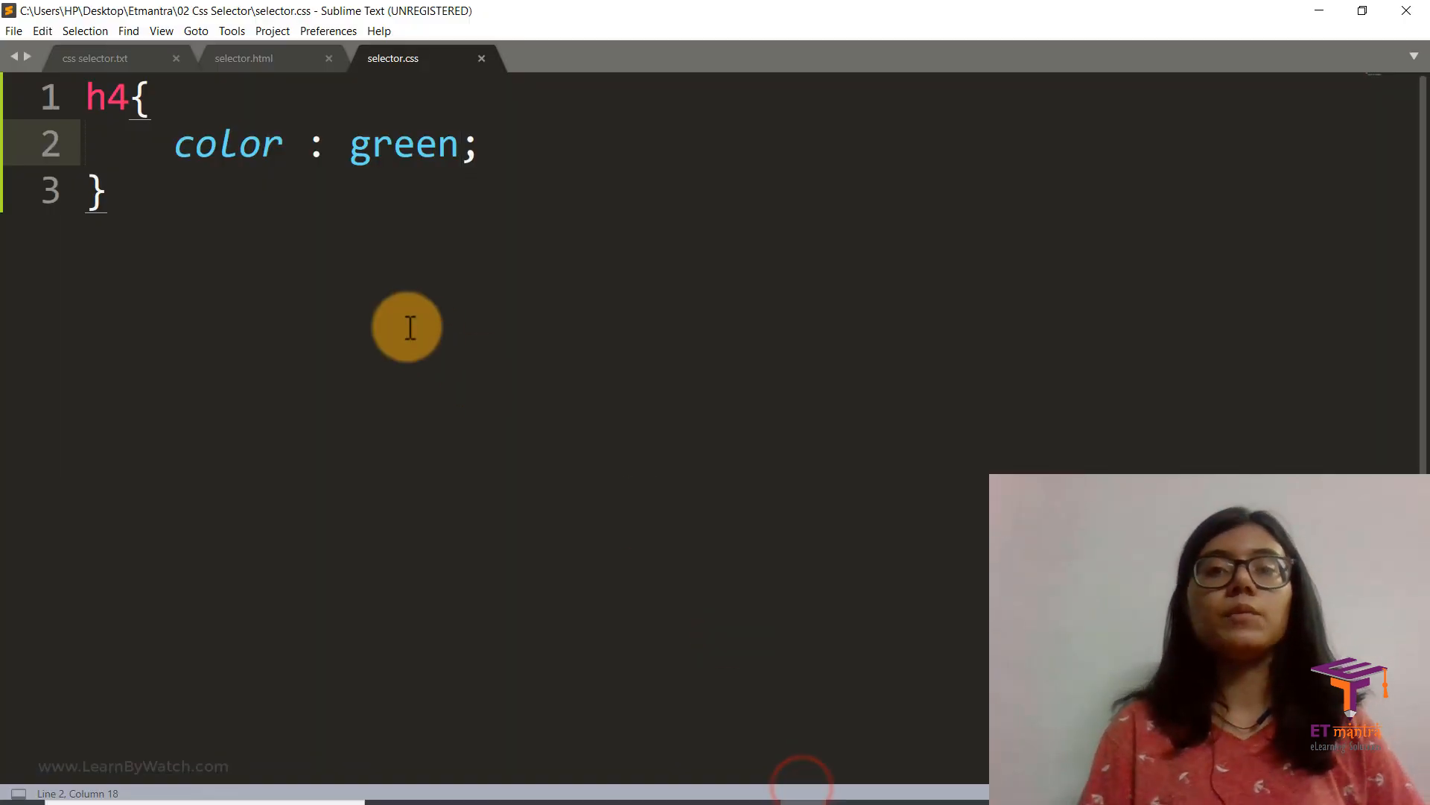
{"action": "mouse_move", "coordinate": [356, 162]}
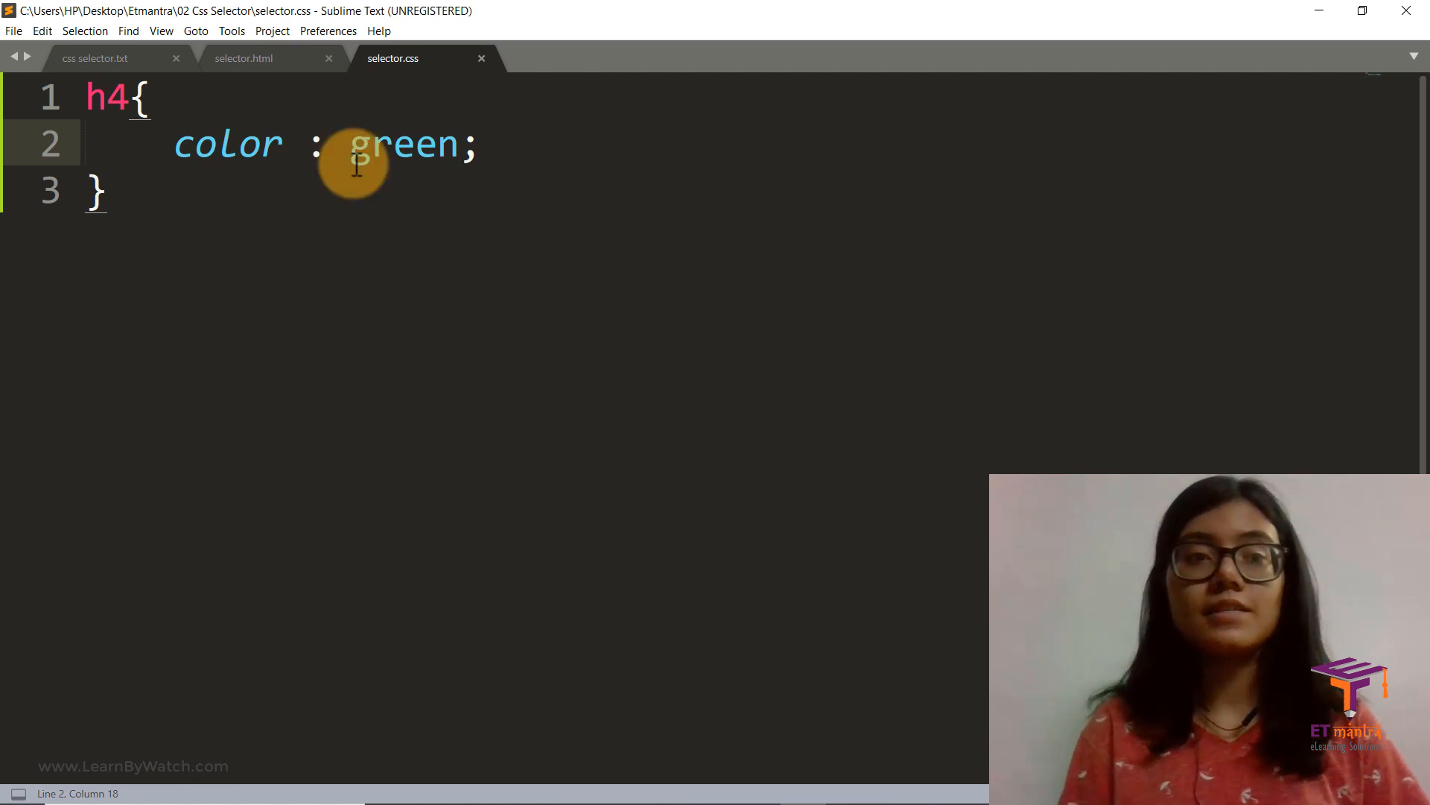
- Point the head's link href at selector.css and save selector.html
{"action": "left_click", "coordinate": [243, 58]}
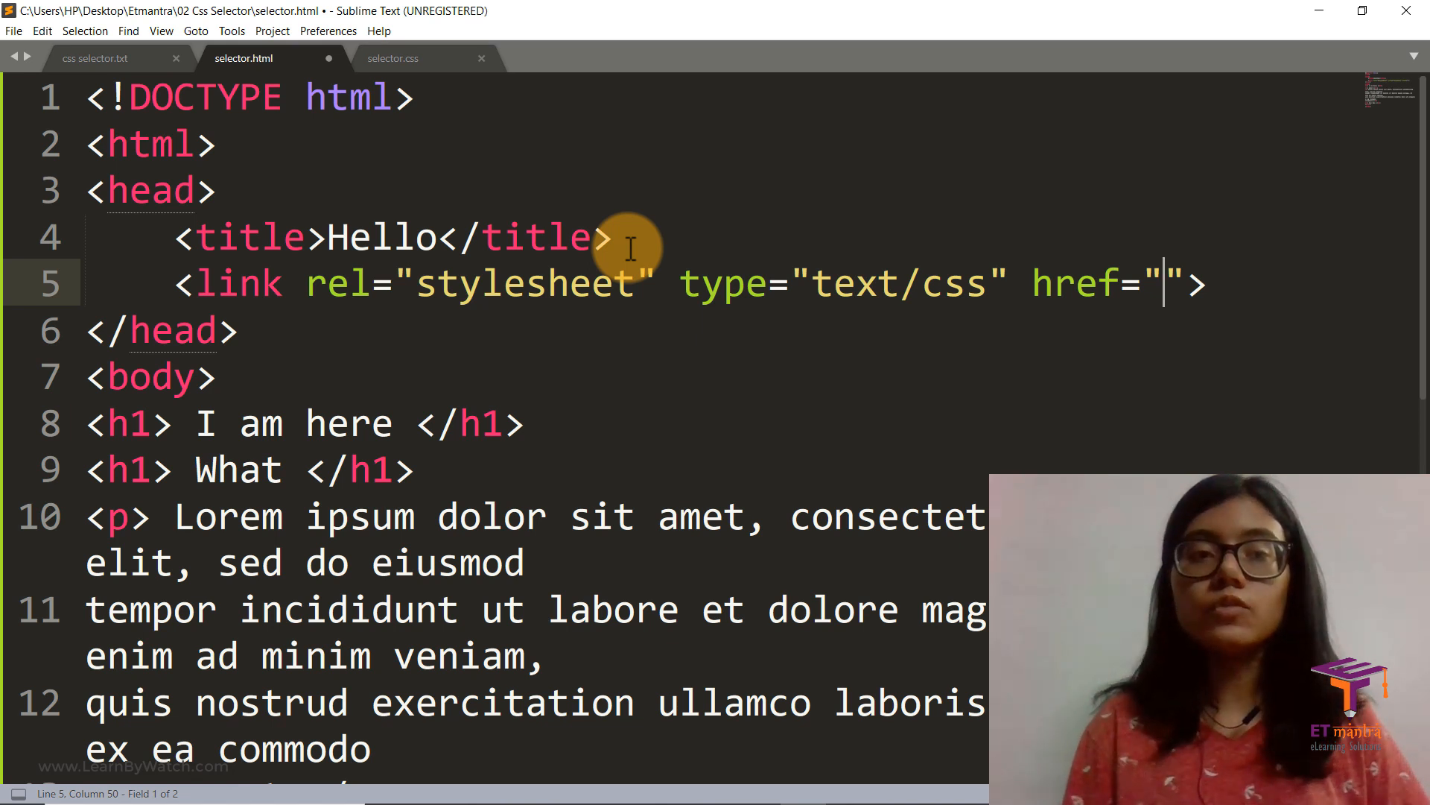
{"action": "type", "text": "s"}
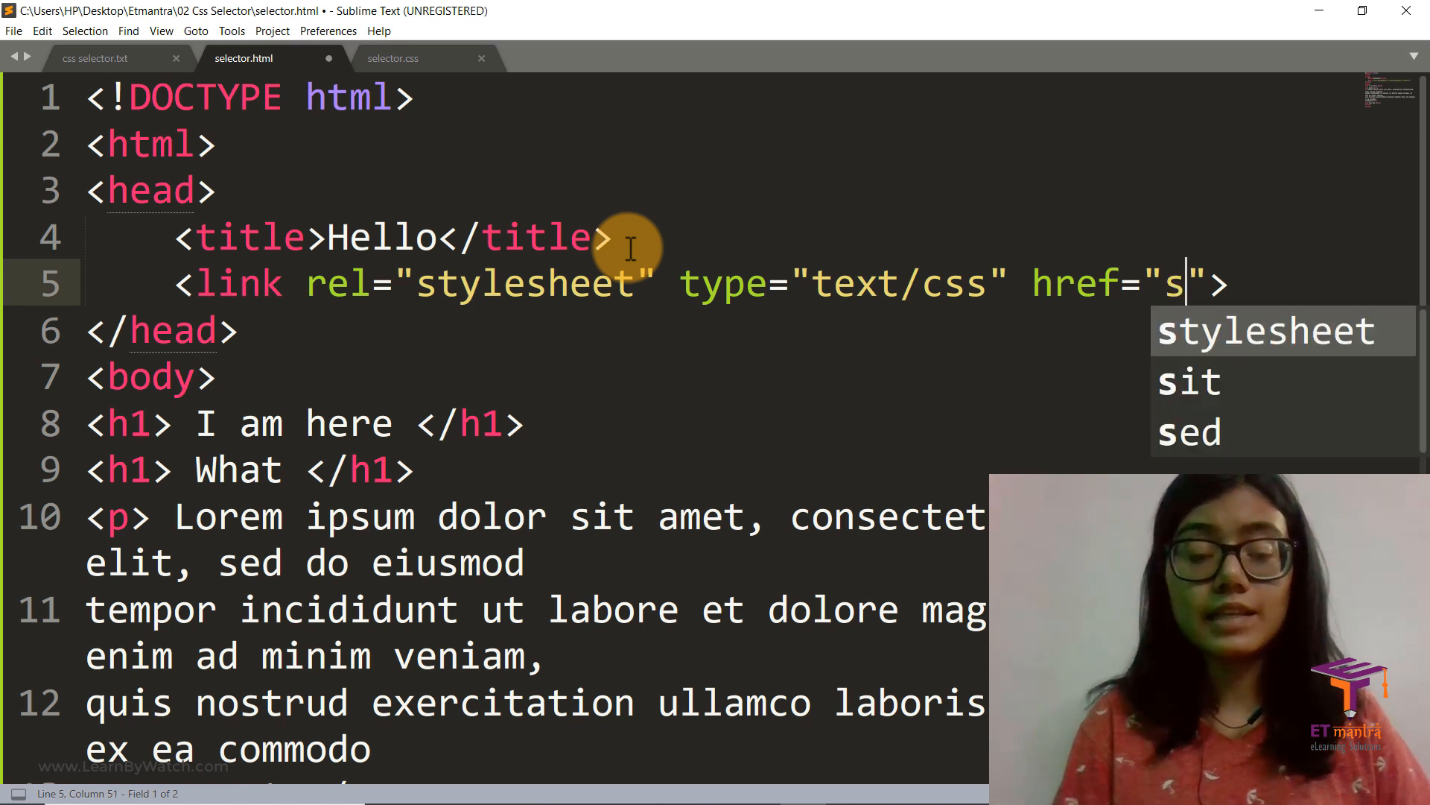
{"action": "type", "text": "elector.css"}
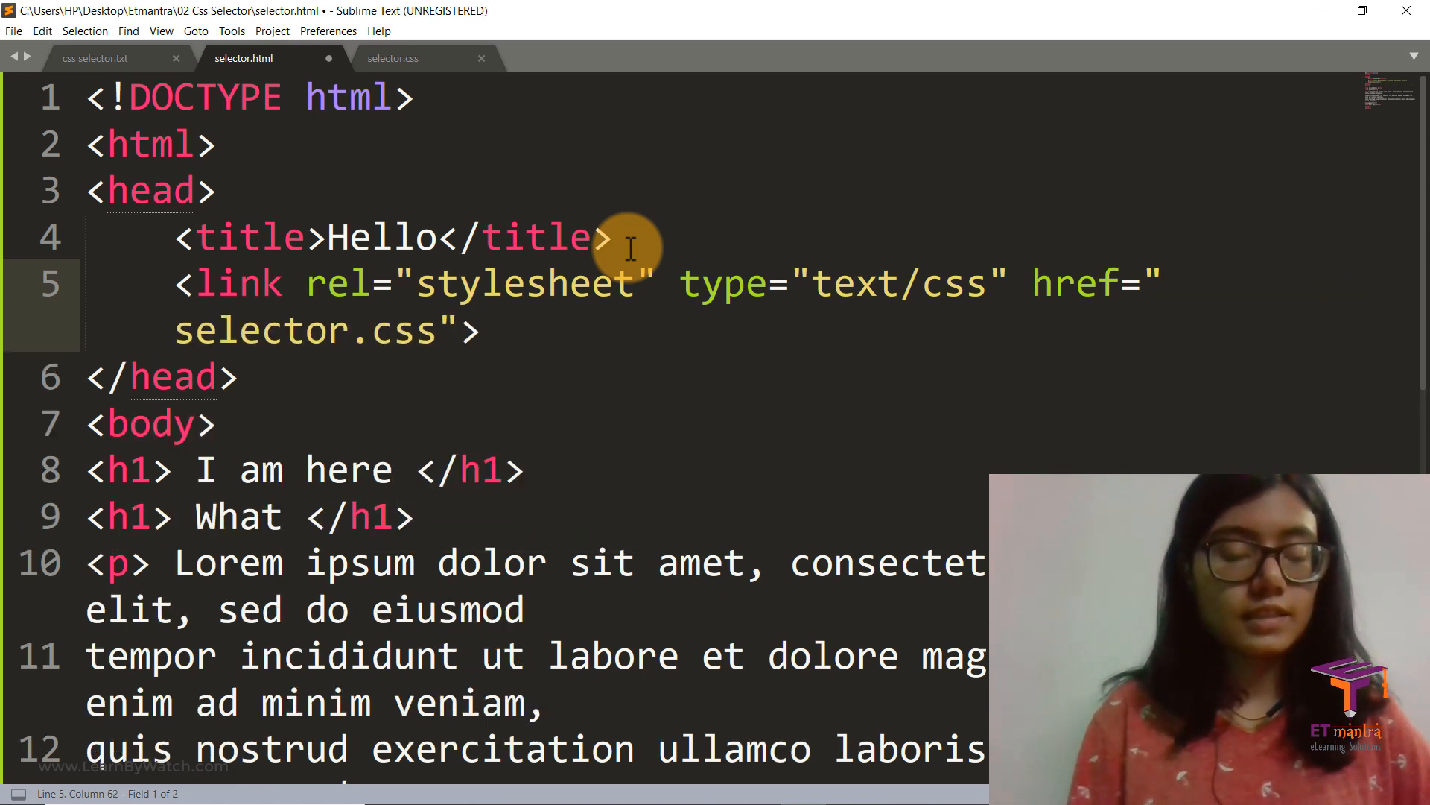
{"action": "key", "text": "ctrl+s"}
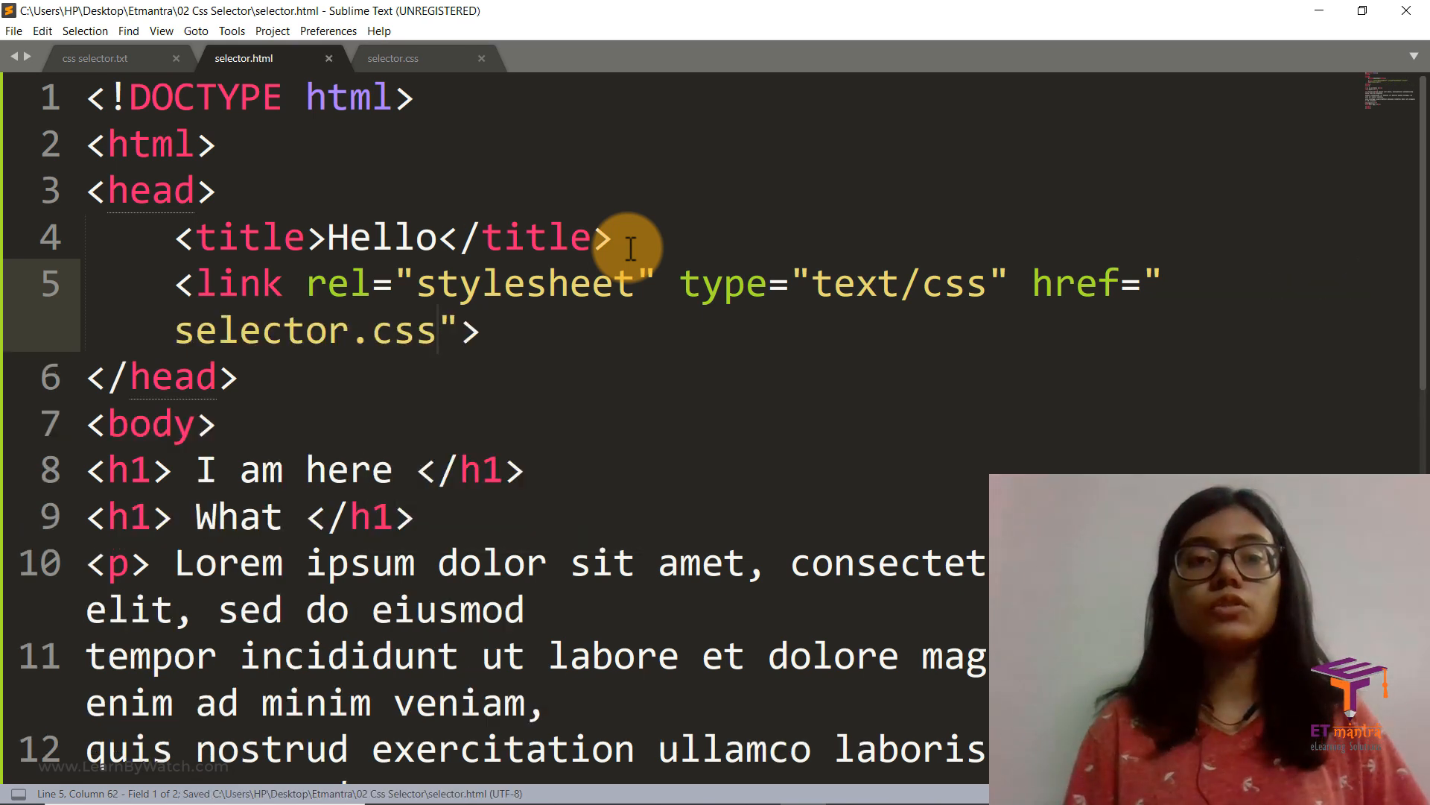
{"action": "mouse_move", "coordinate": [677, 303]}
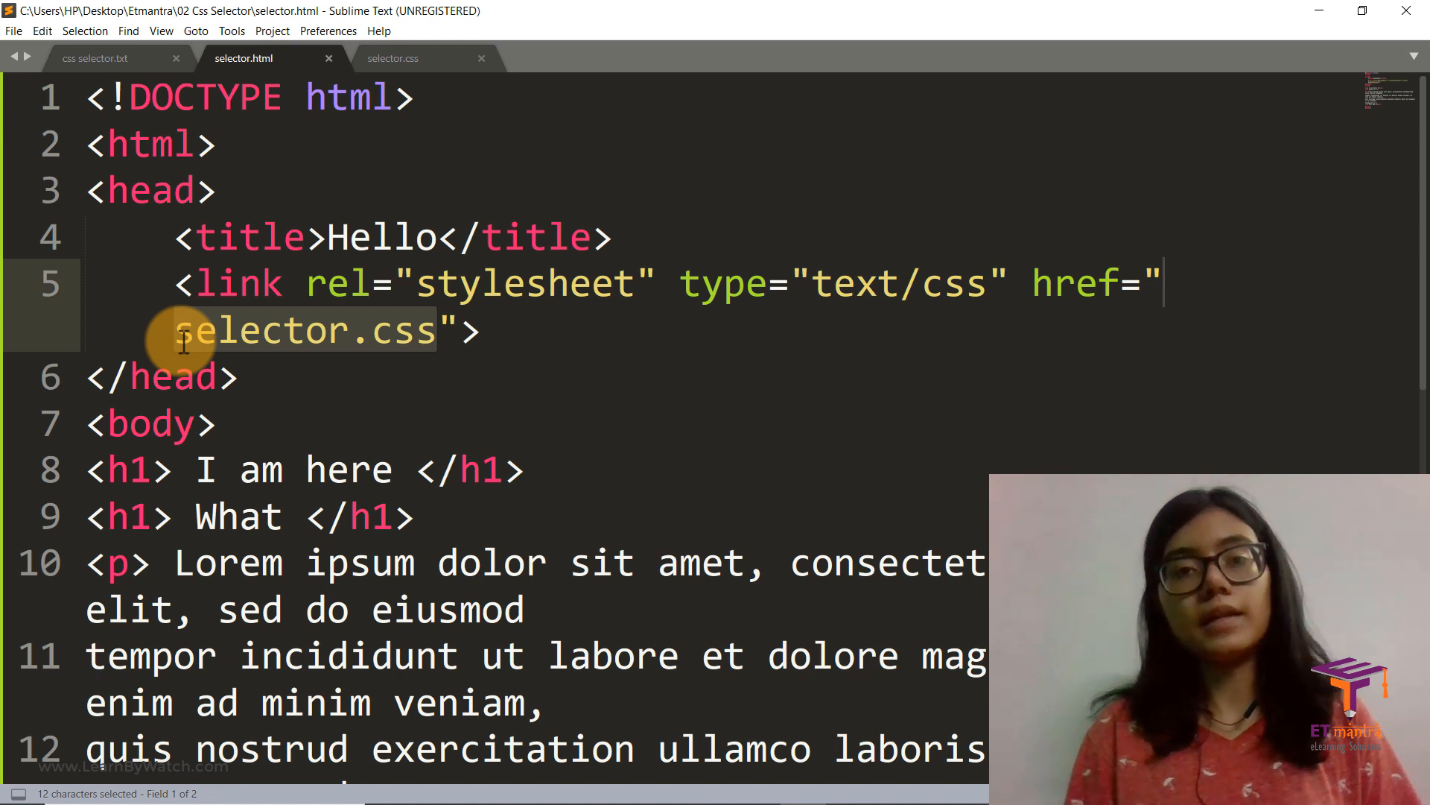
- Save selector.html and return to the selector.css stylesheet
{"action": "key", "text": "ctrl+s"}
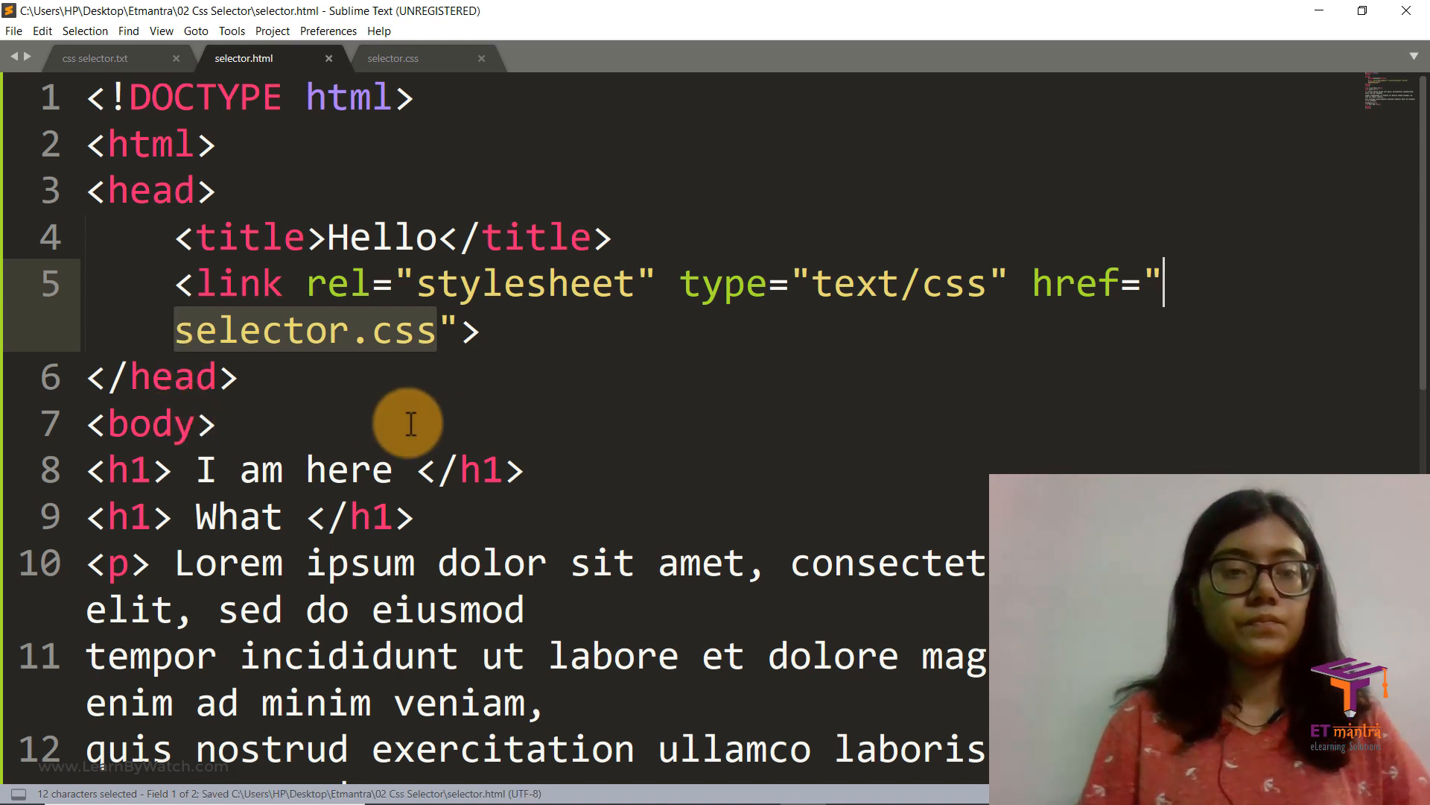
{"action": "left_click", "coordinate": [399, 58]}
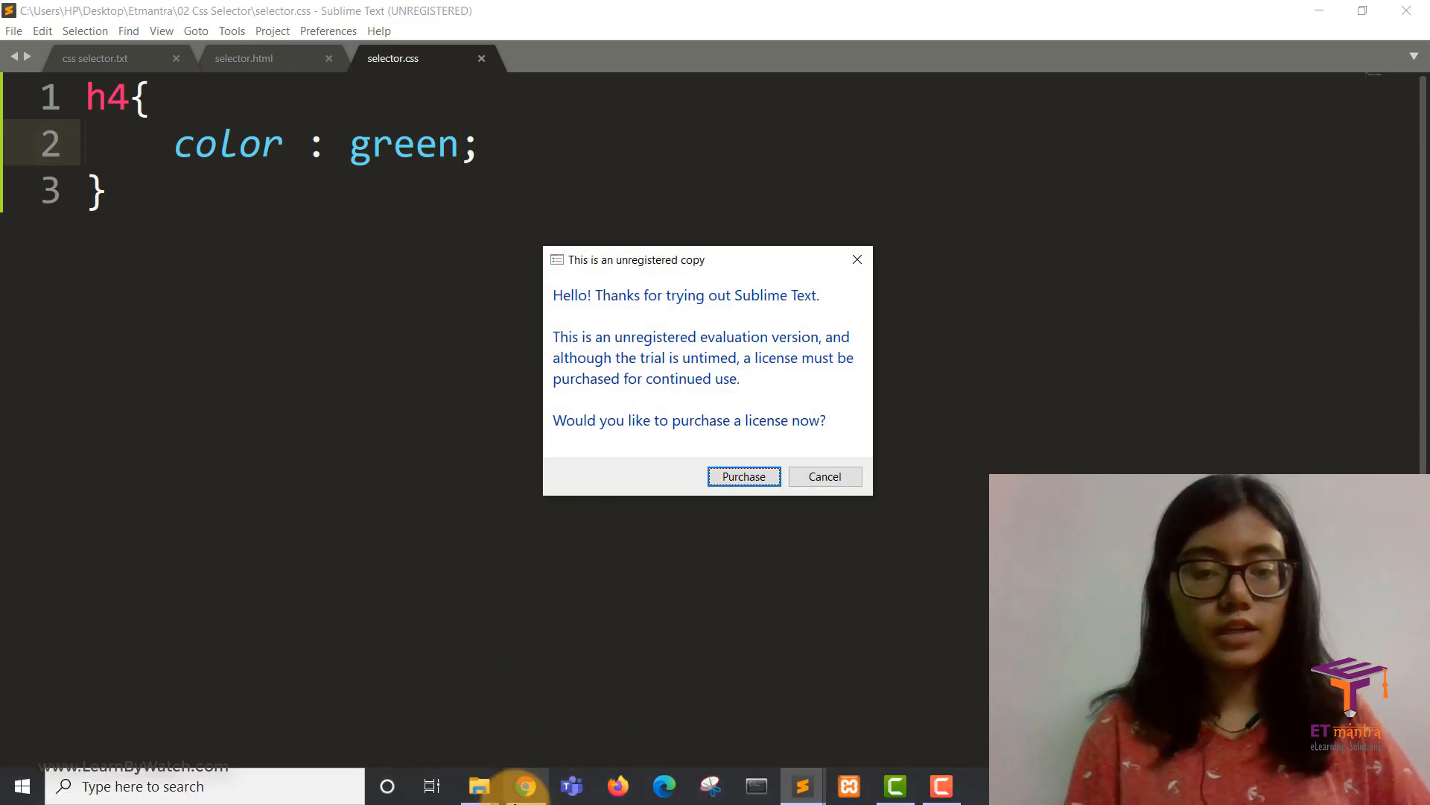
{"action": "mouse_move", "coordinate": [524, 785]}
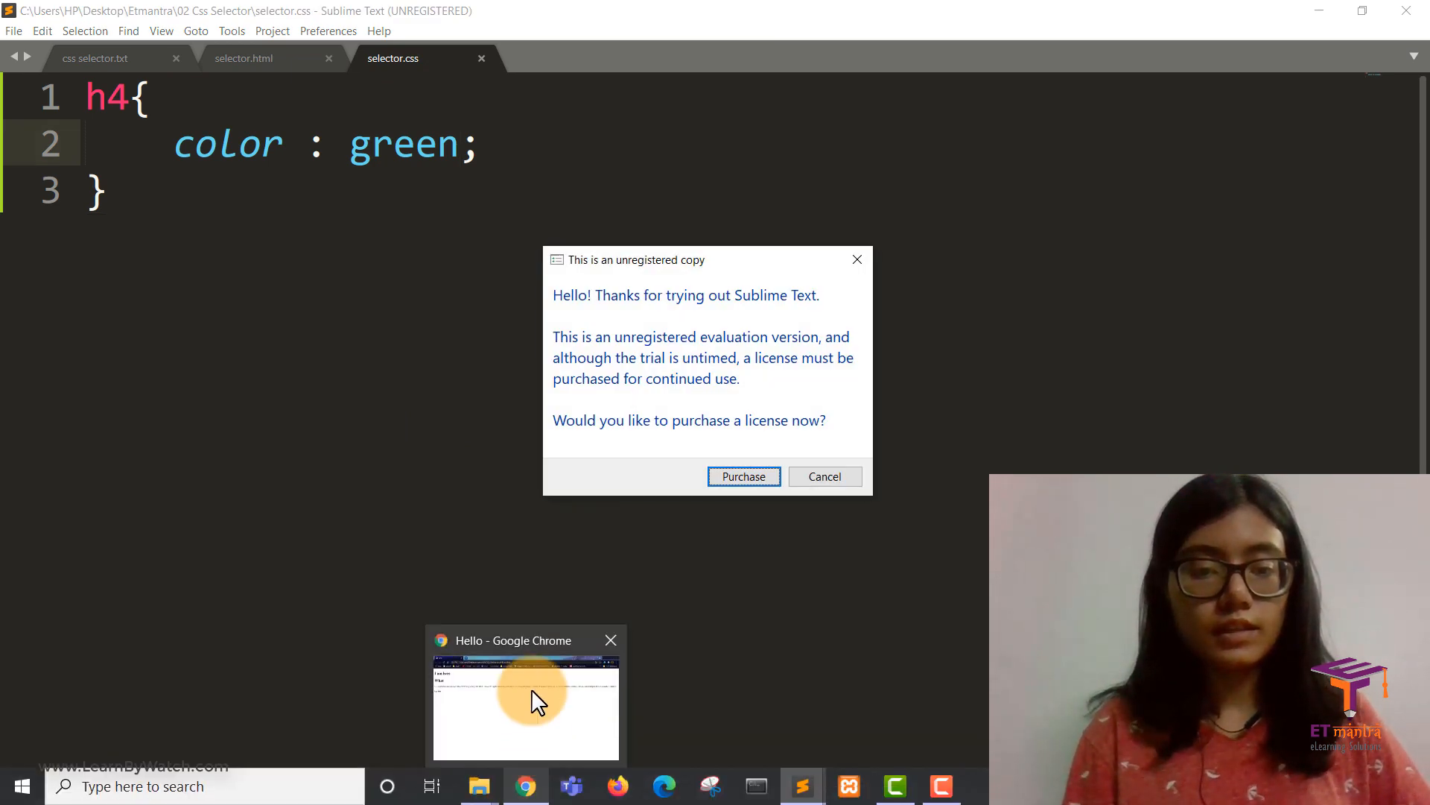
{"action": "left_click", "coordinate": [526, 709]}
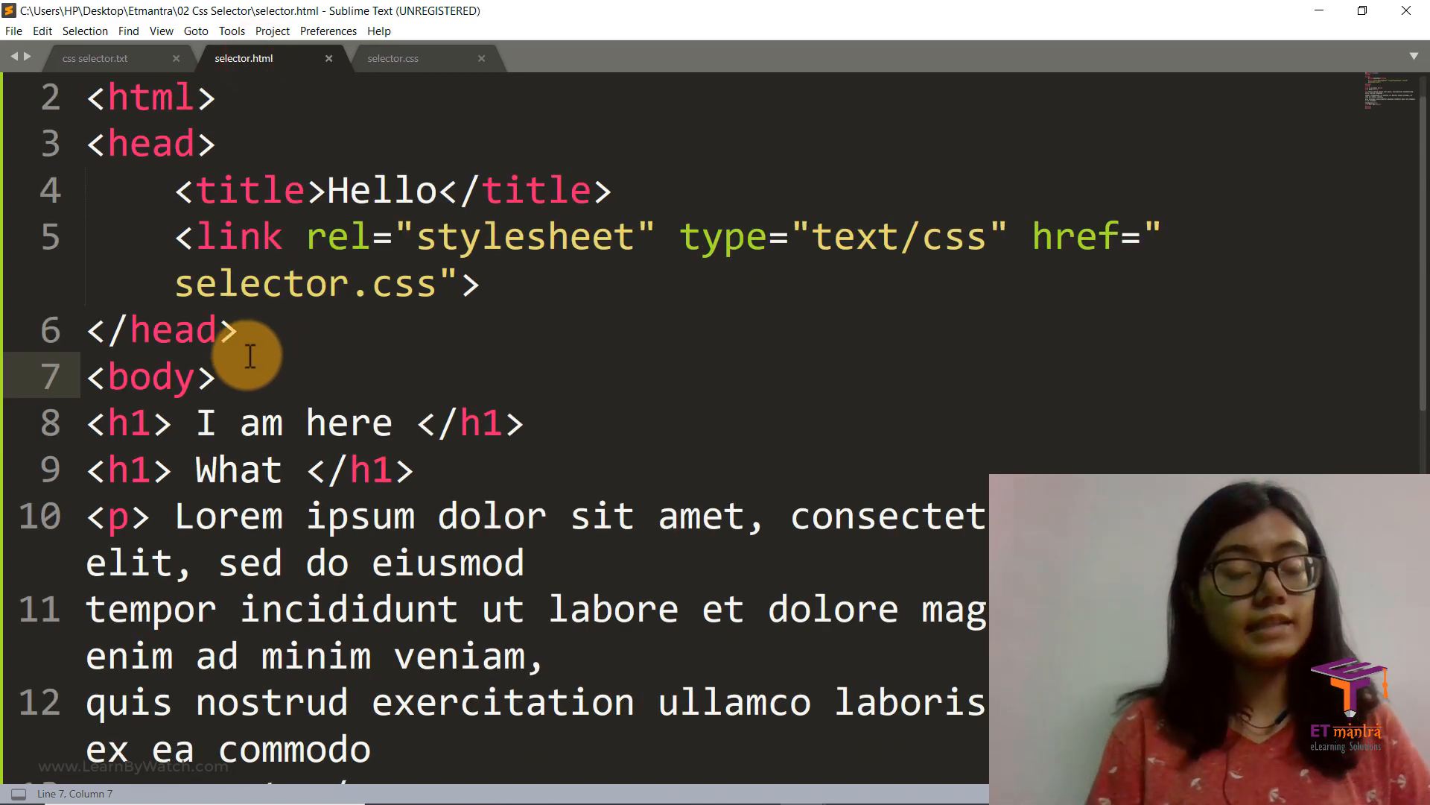
- Give the 'I am here' h1 the id styleme
{"action": "left_click", "coordinate": [153, 422]}
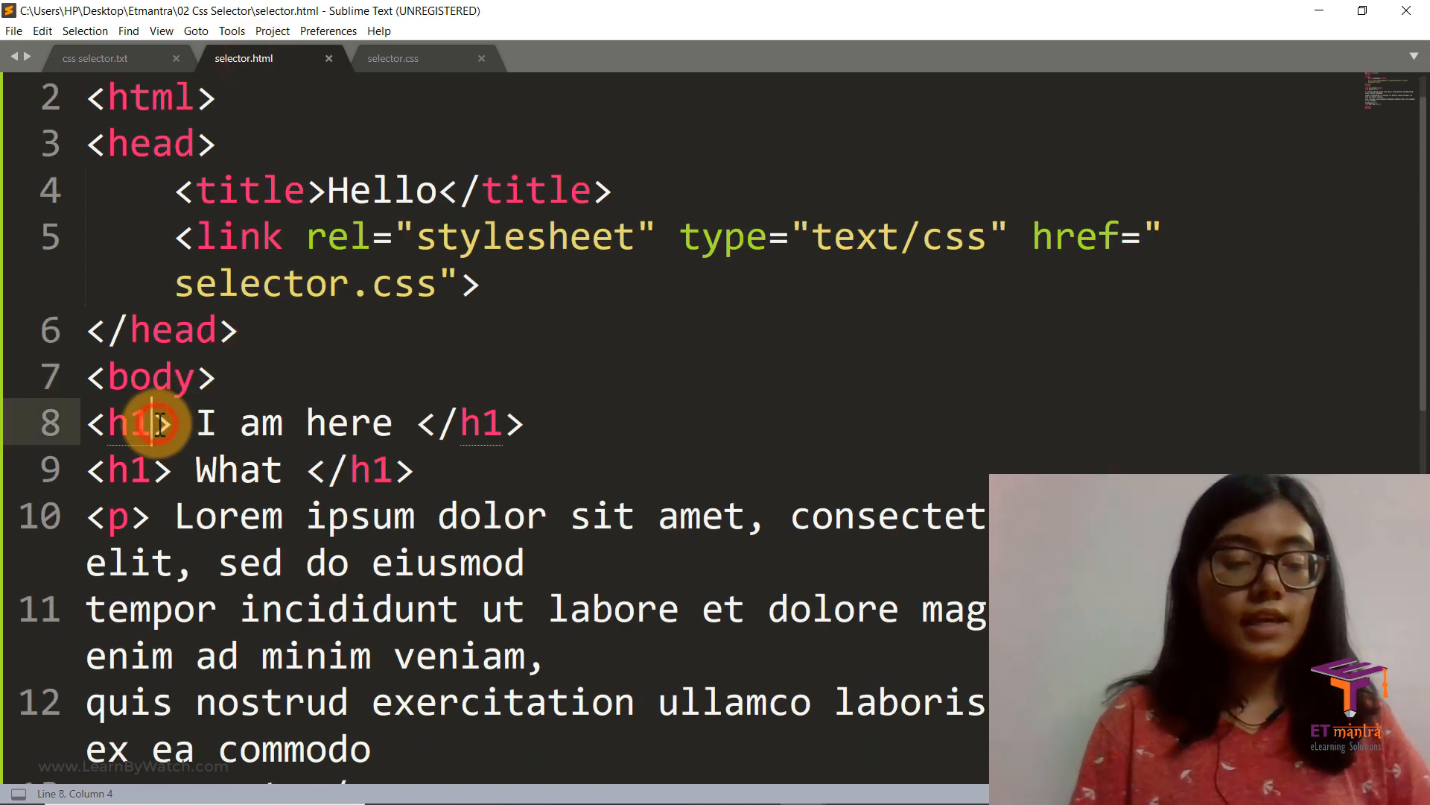
{"action": "type", "text": "id="}
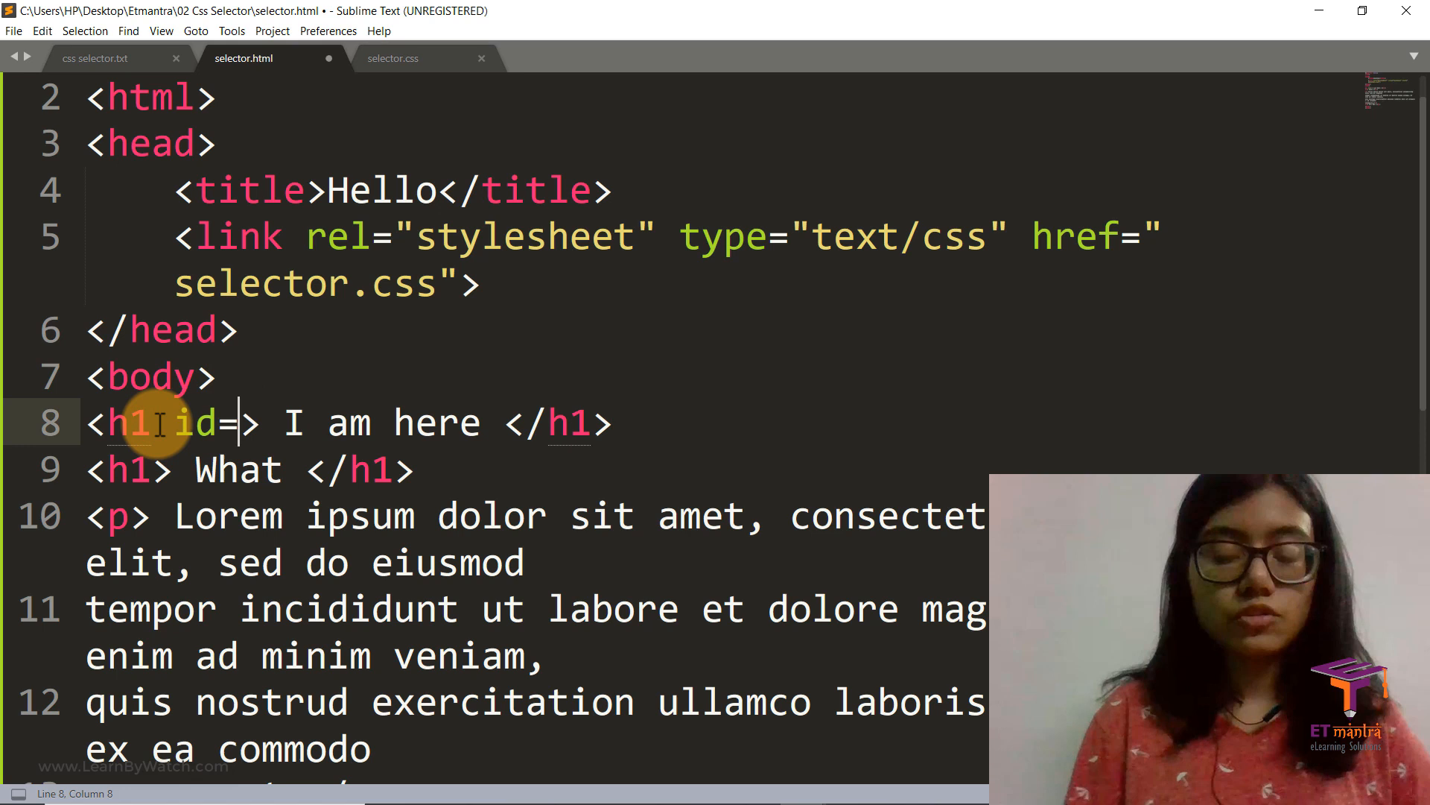
{"action": "type", "text": "\"\""}
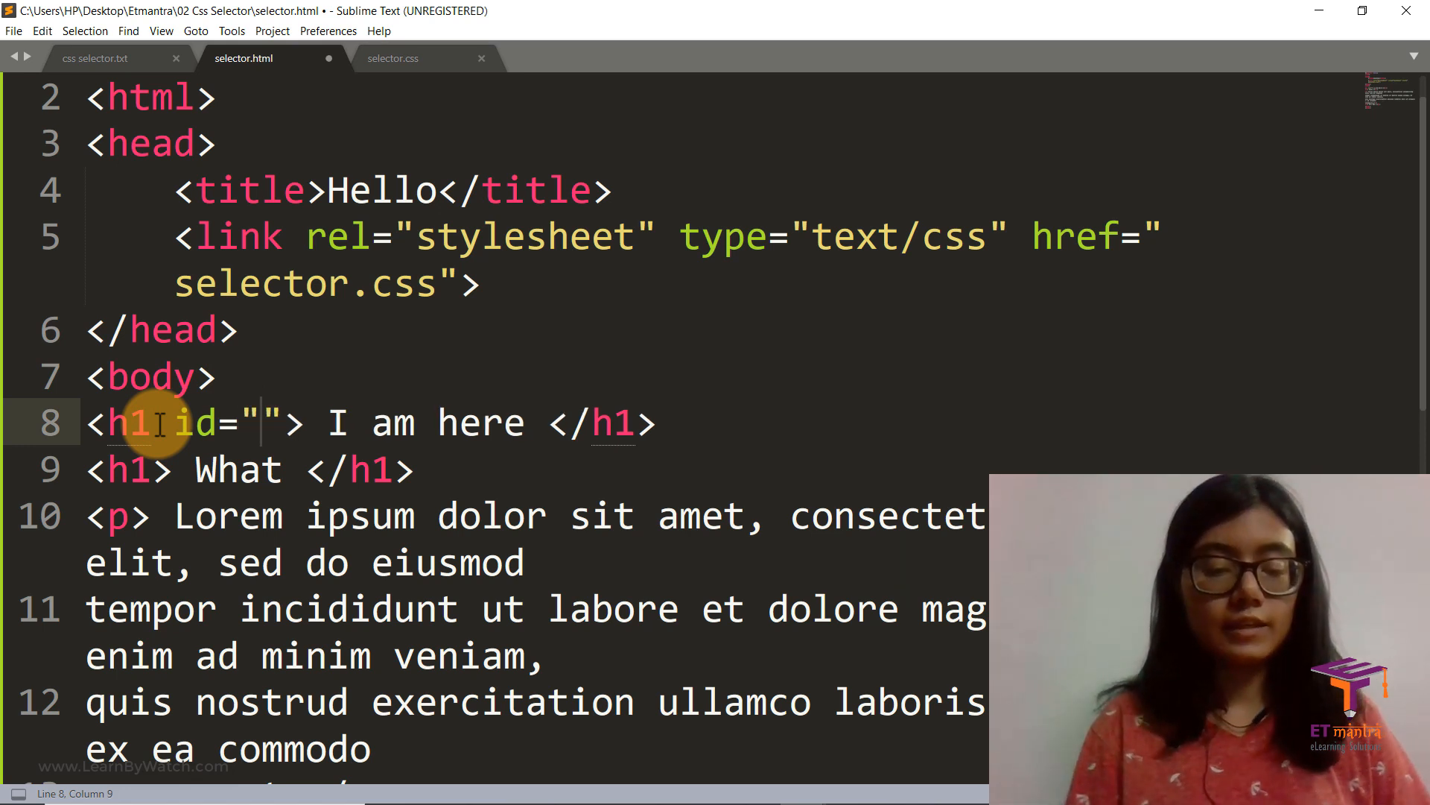
{"action": "type", "text": "stylem"}
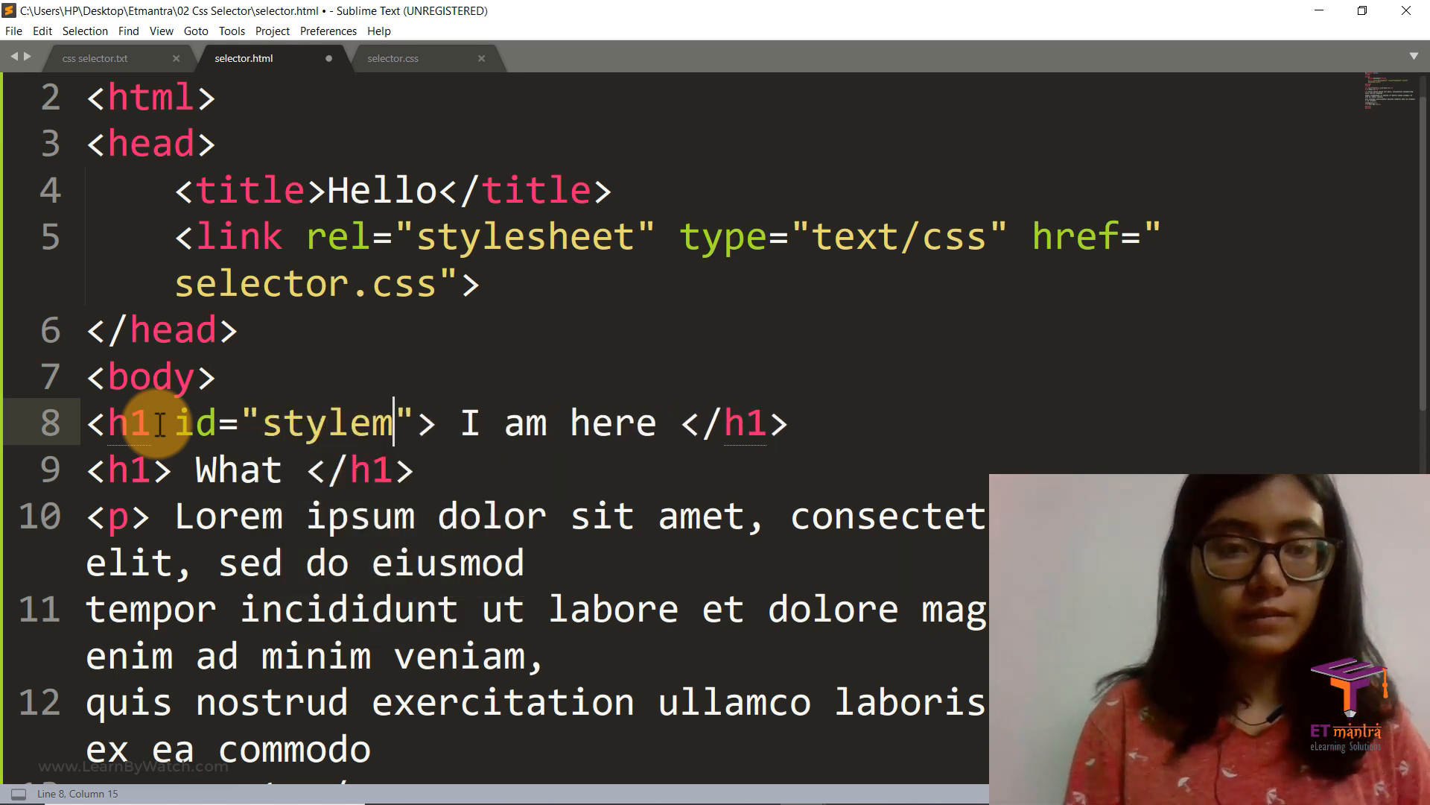
{"action": "type", "text": "e"}
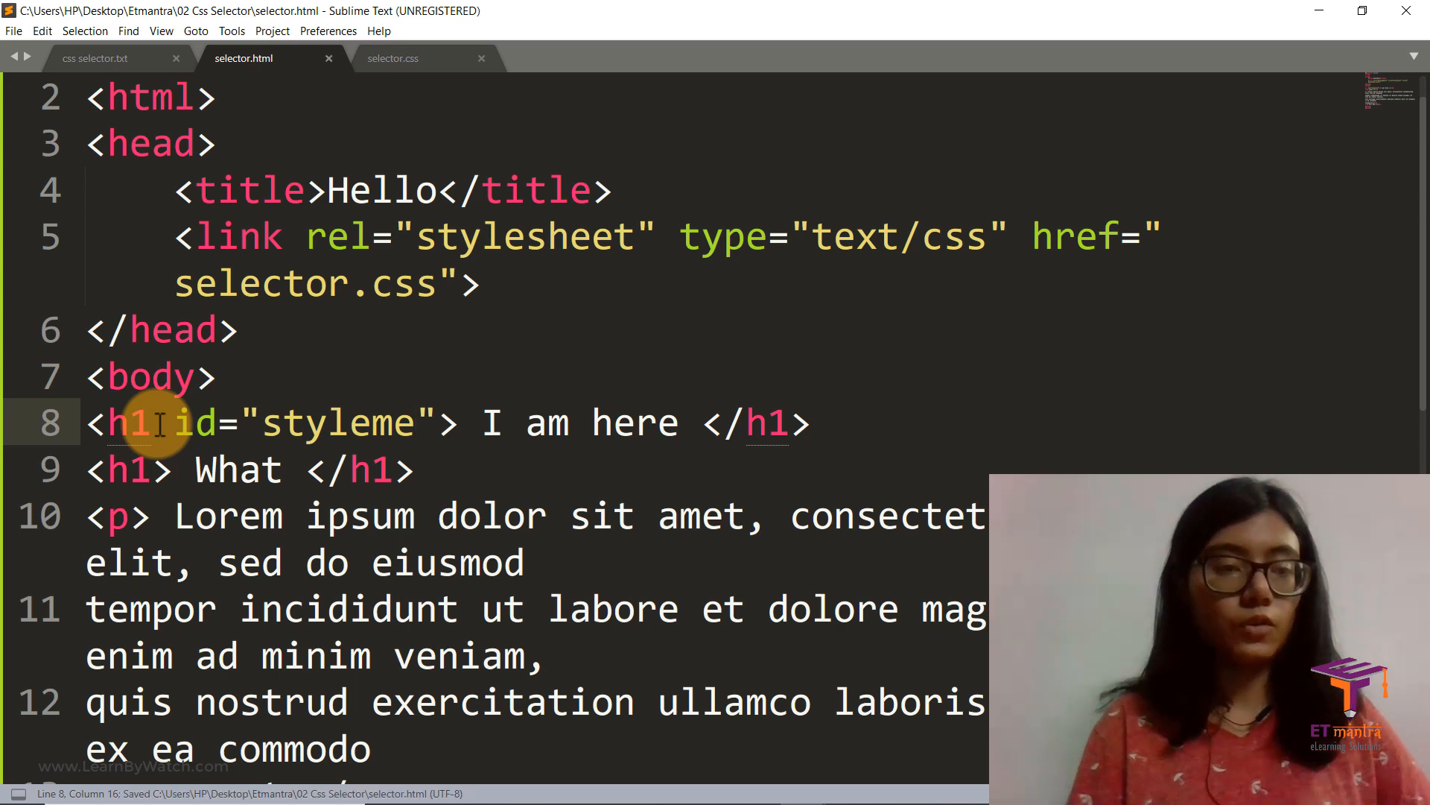
- Add class 'style' to the paragraph and a 'Style me as well!' h3 with class style
{"action": "left_click", "coordinate": [130, 517]}
{"action": "type", "text": " class="}
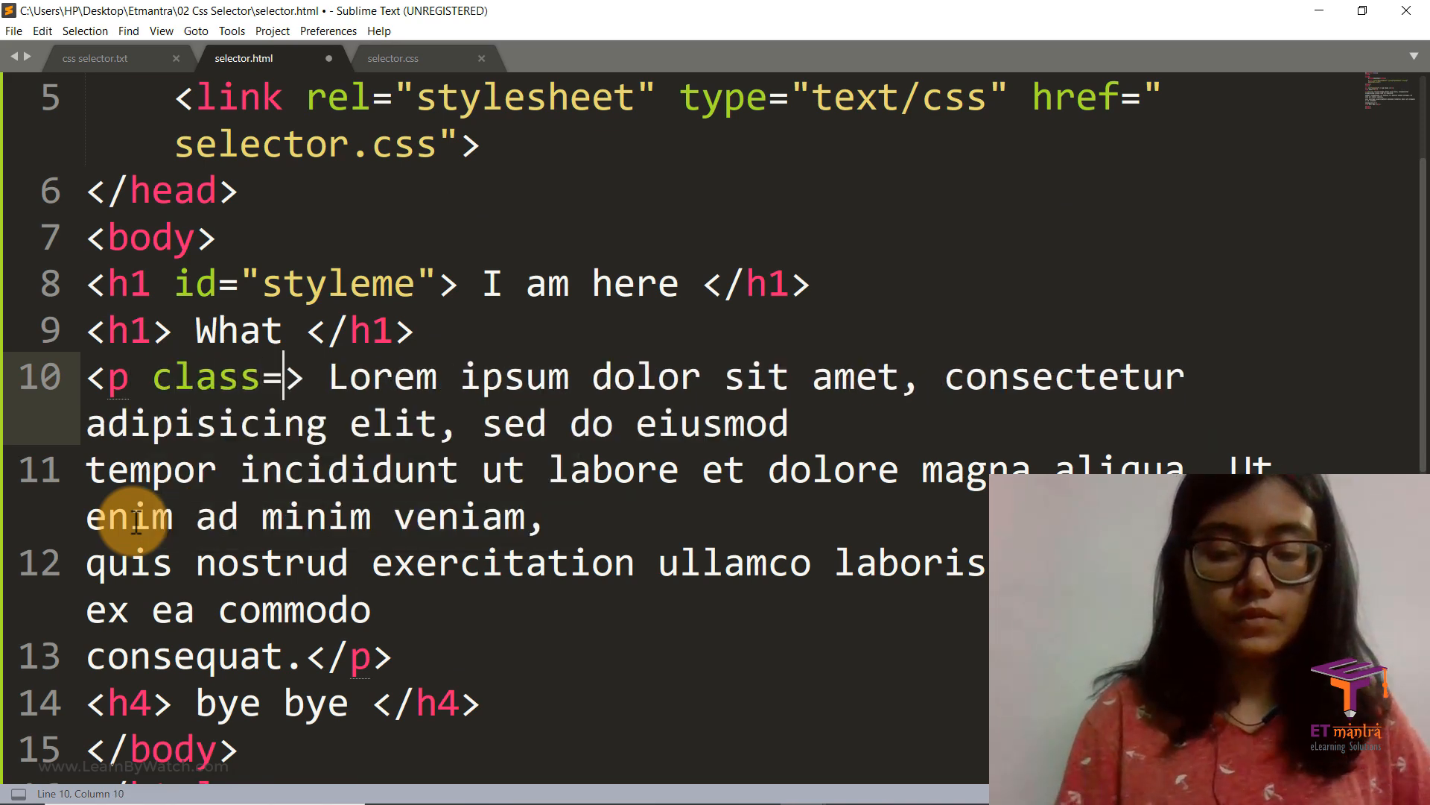
{"action": "type", "text": "\"\""}
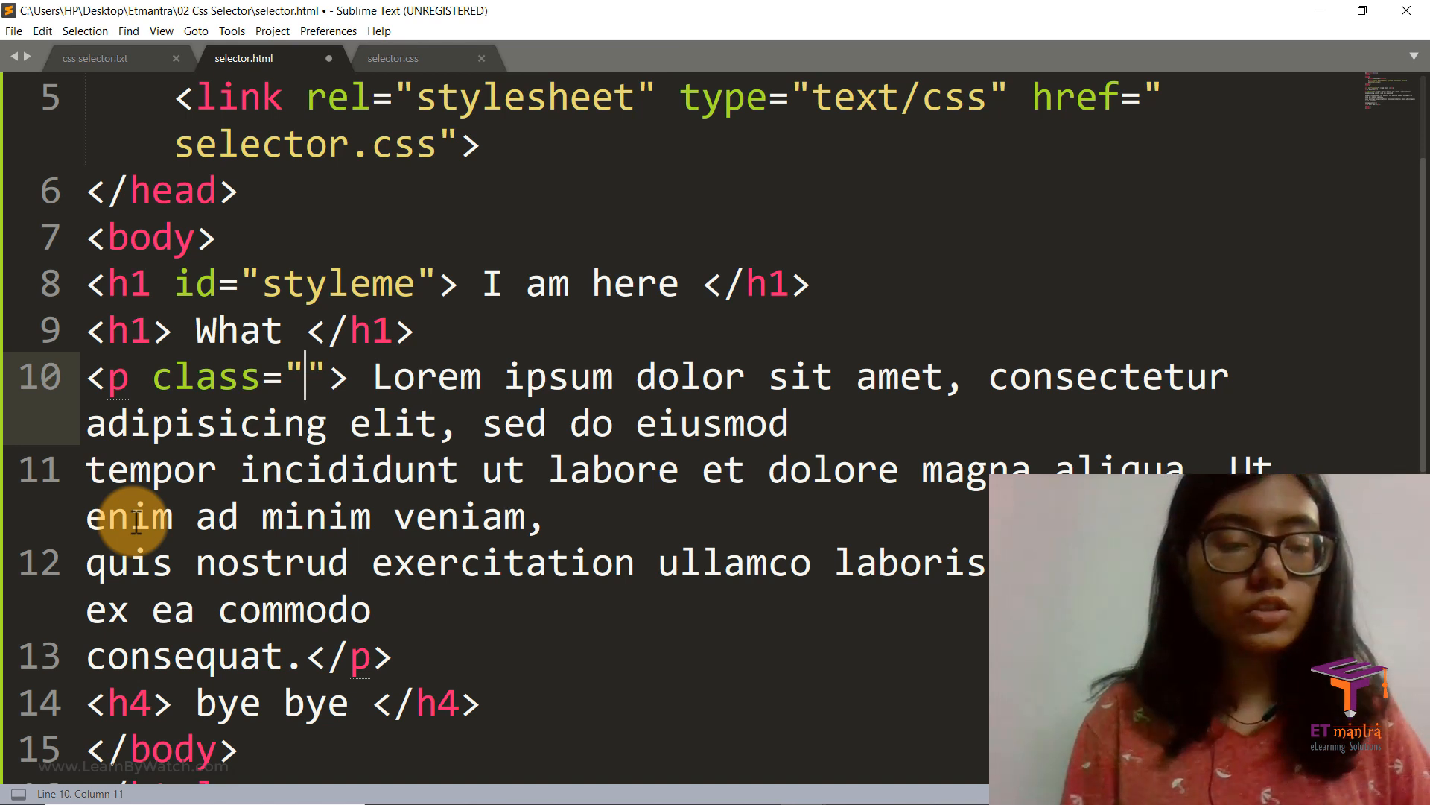
{"action": "type", "text": "para"}
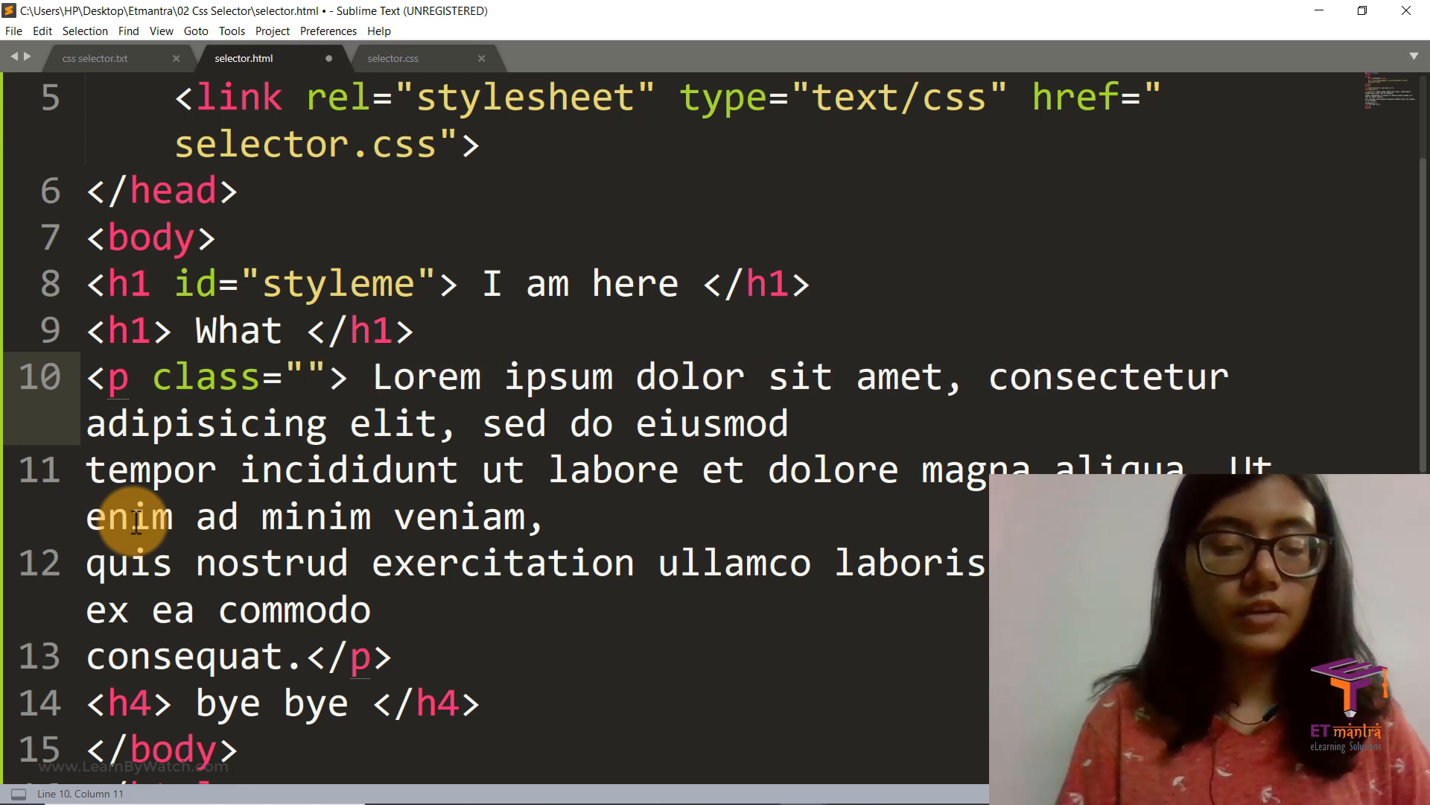
{"action": "type", "text": "s"}
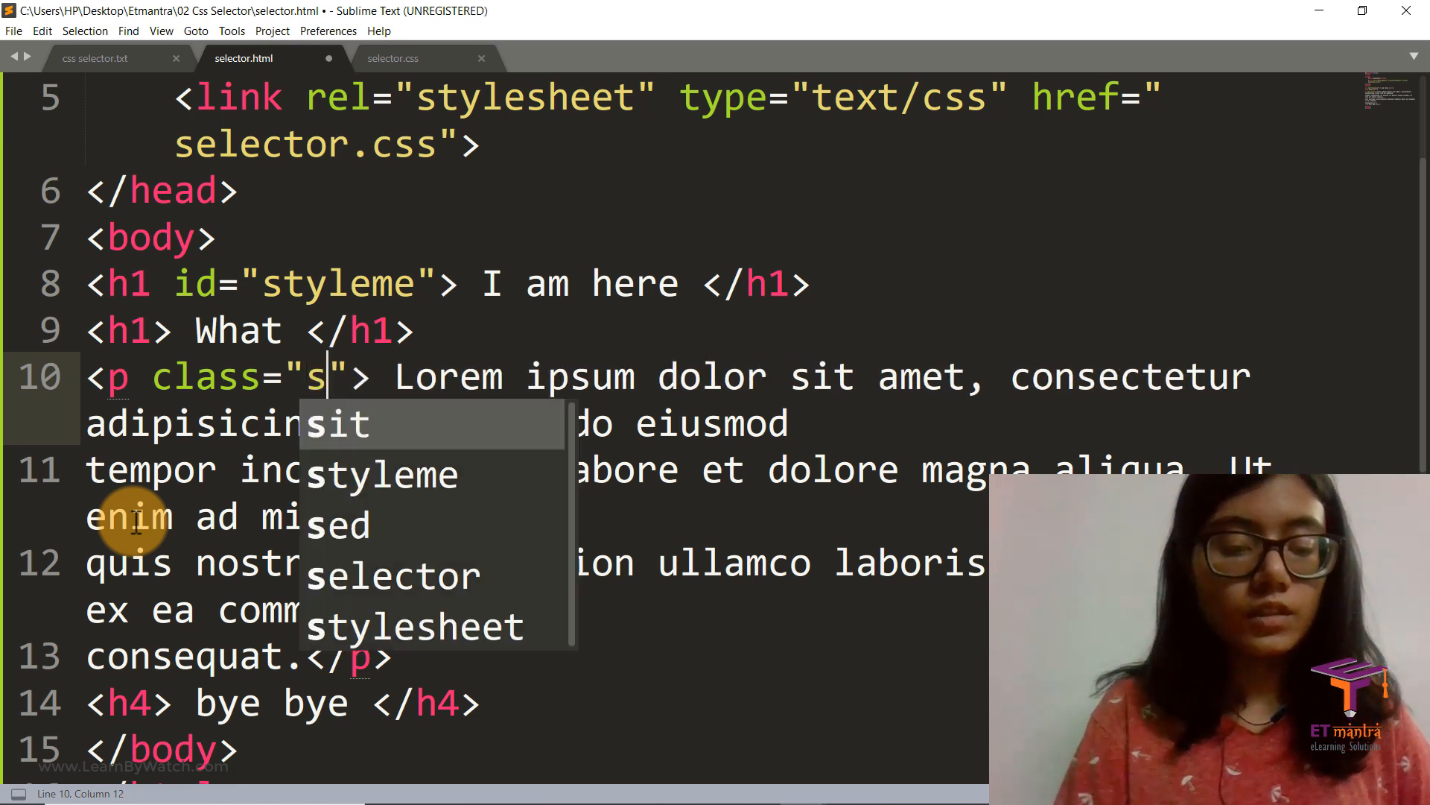
{"action": "type", "text": "tyle"}
{"action": "type", "text": "<h3>"}
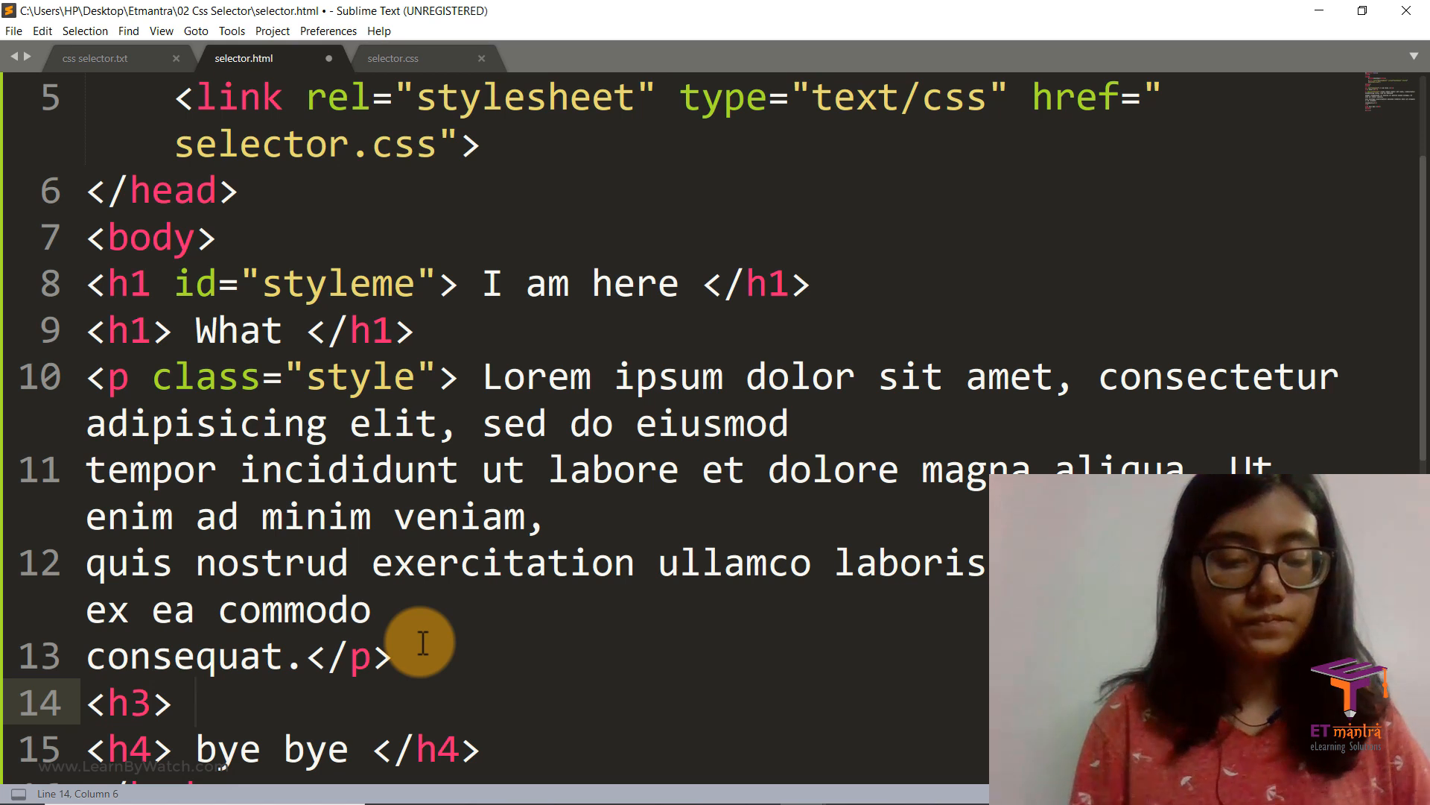
{"action": "type", "text": "Style m"}
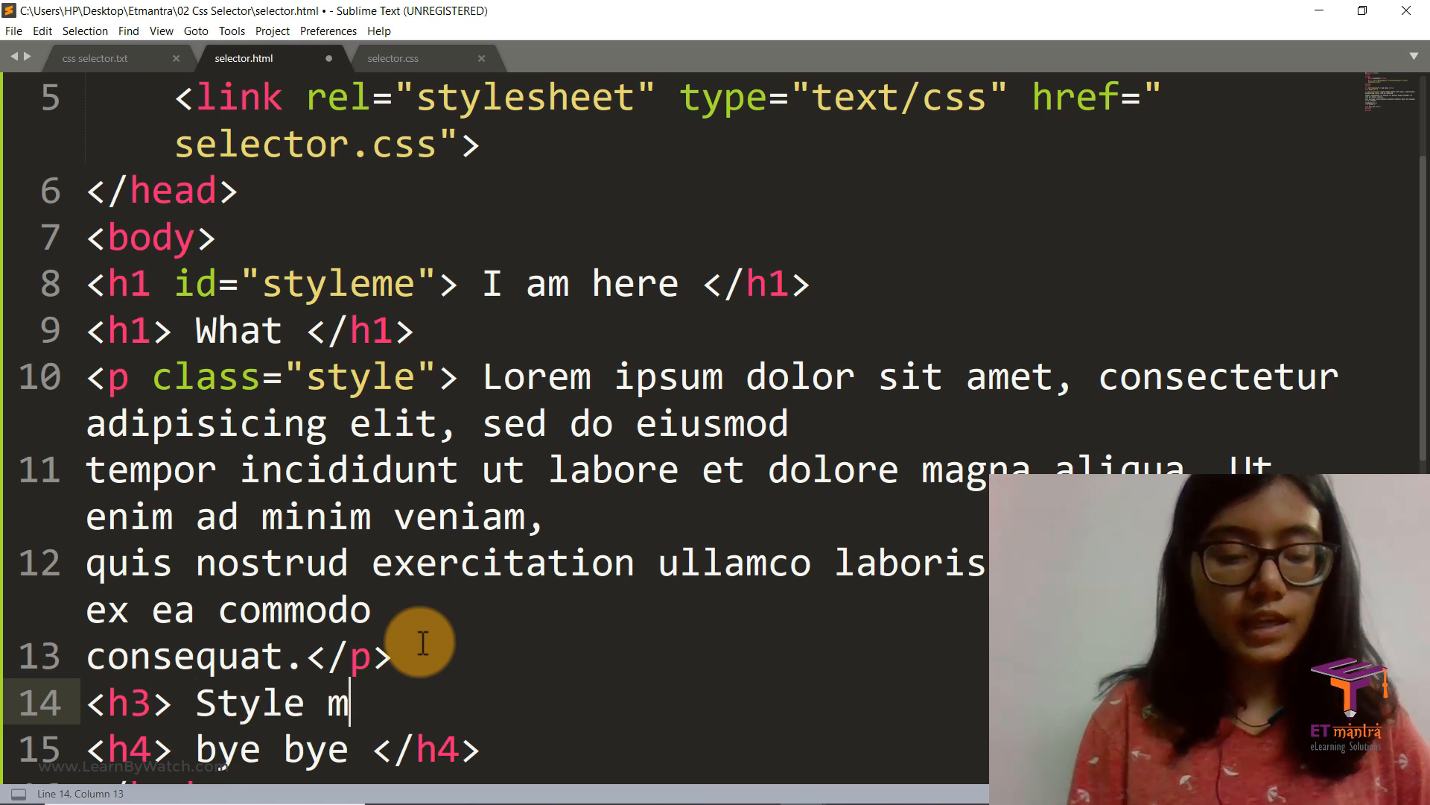
{"action": "type", "text": "e as well"}
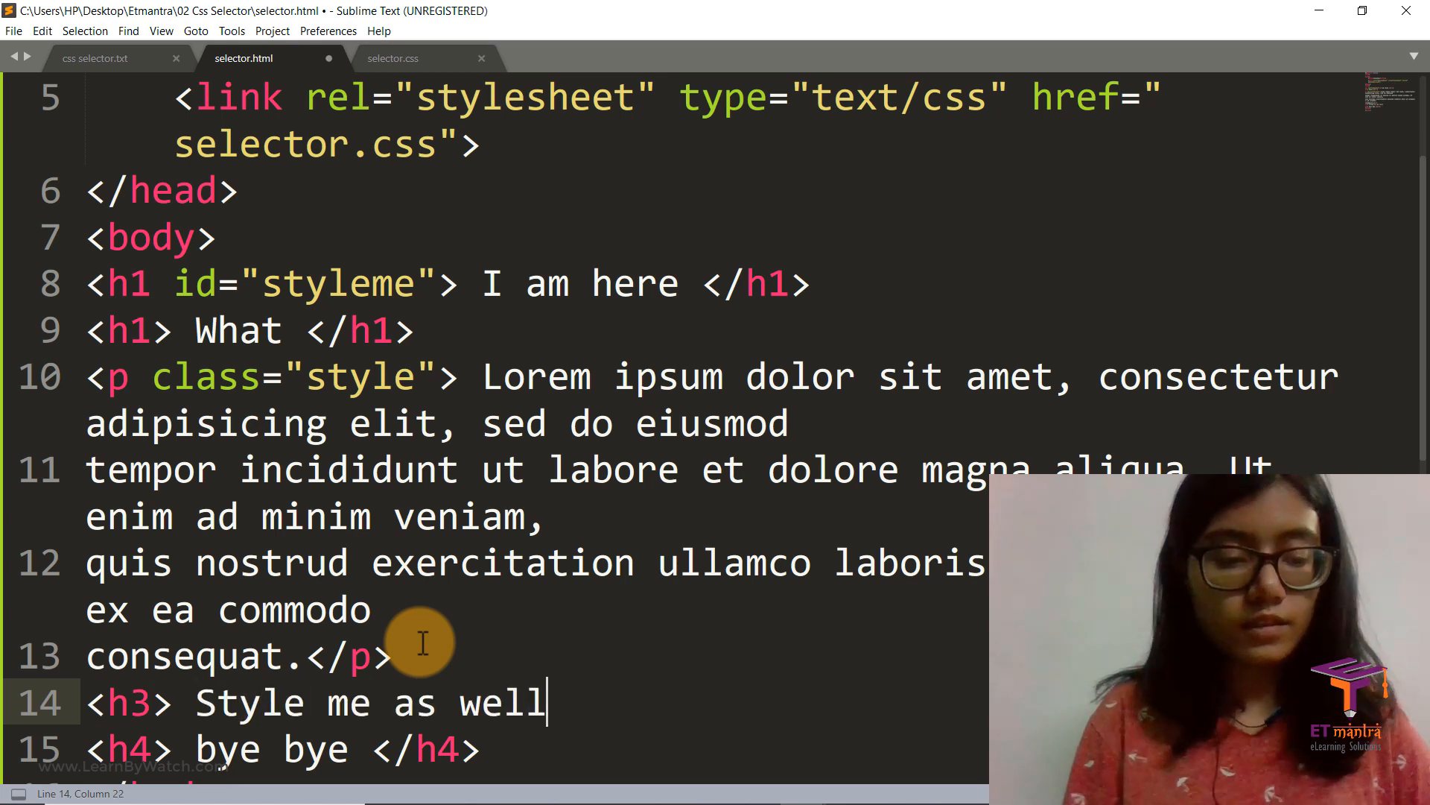
{"action": "type", "text": "!</h3>"}
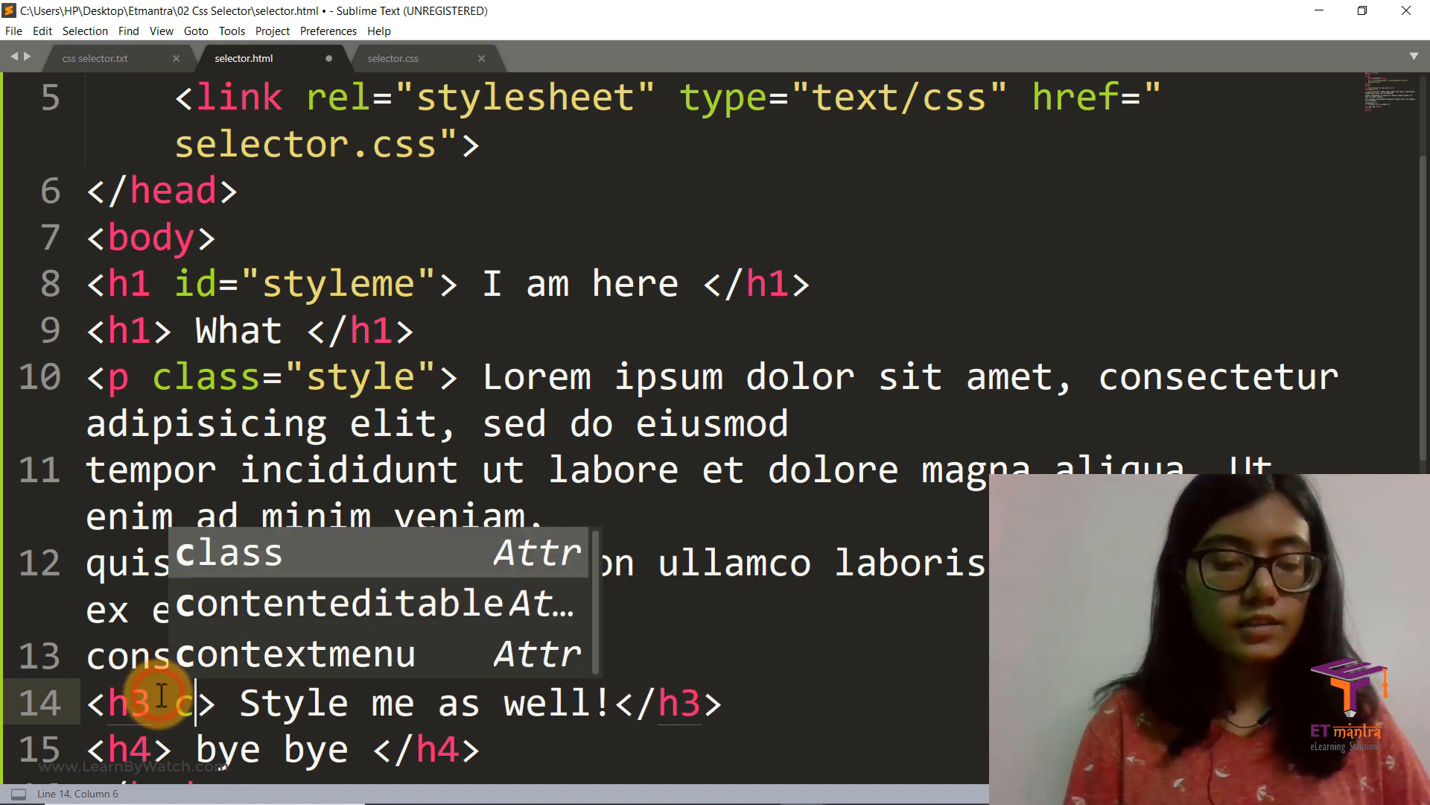
{"action": "type", "text": "class=\"style"}
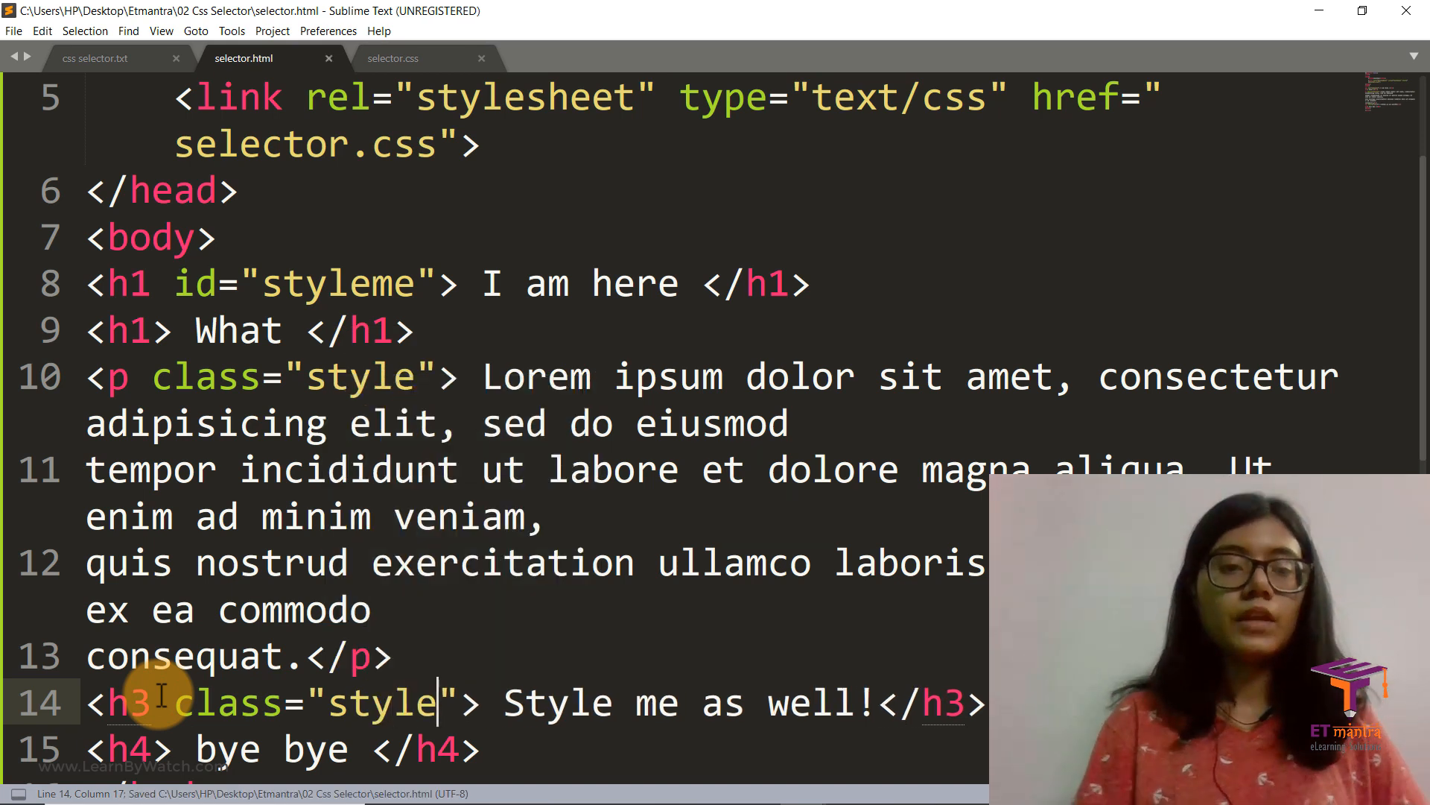
{"action": "mouse_move", "coordinate": [366, 422]}
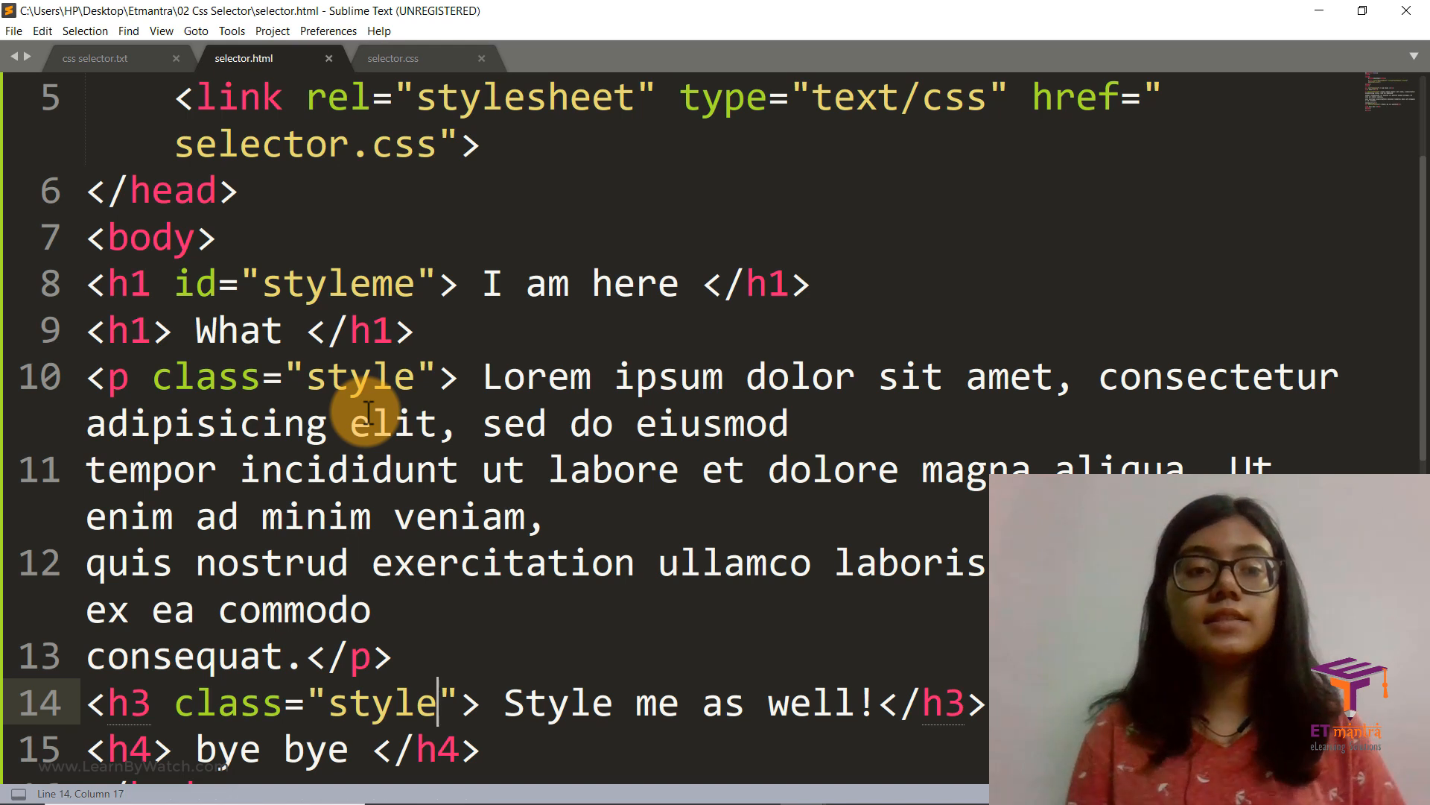
- Point out the styleme id and the paragraph's class attribute in selector.html
{"action": "left_click", "coordinate": [179, 283]}
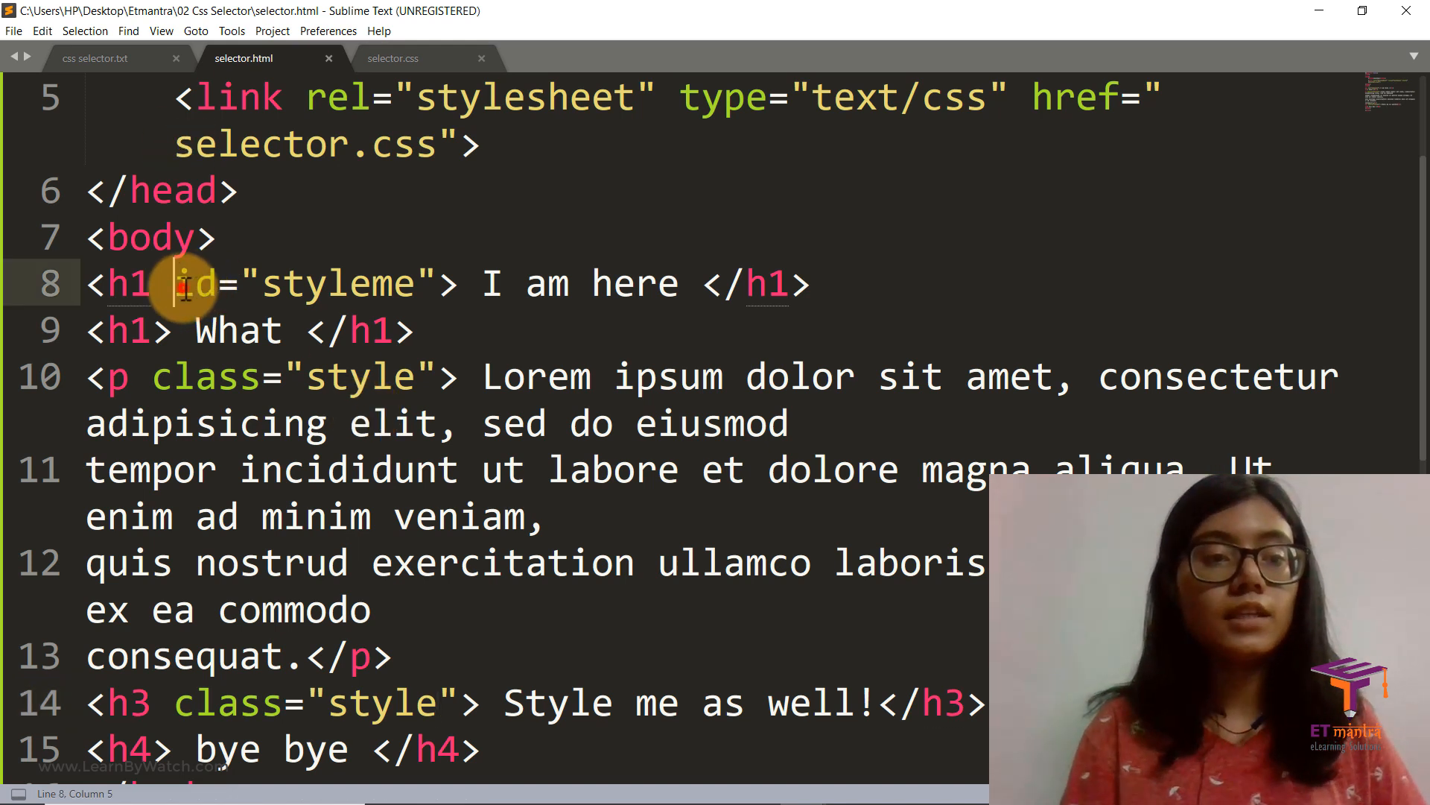
{"action": "left_click", "coordinate": [135, 376]}
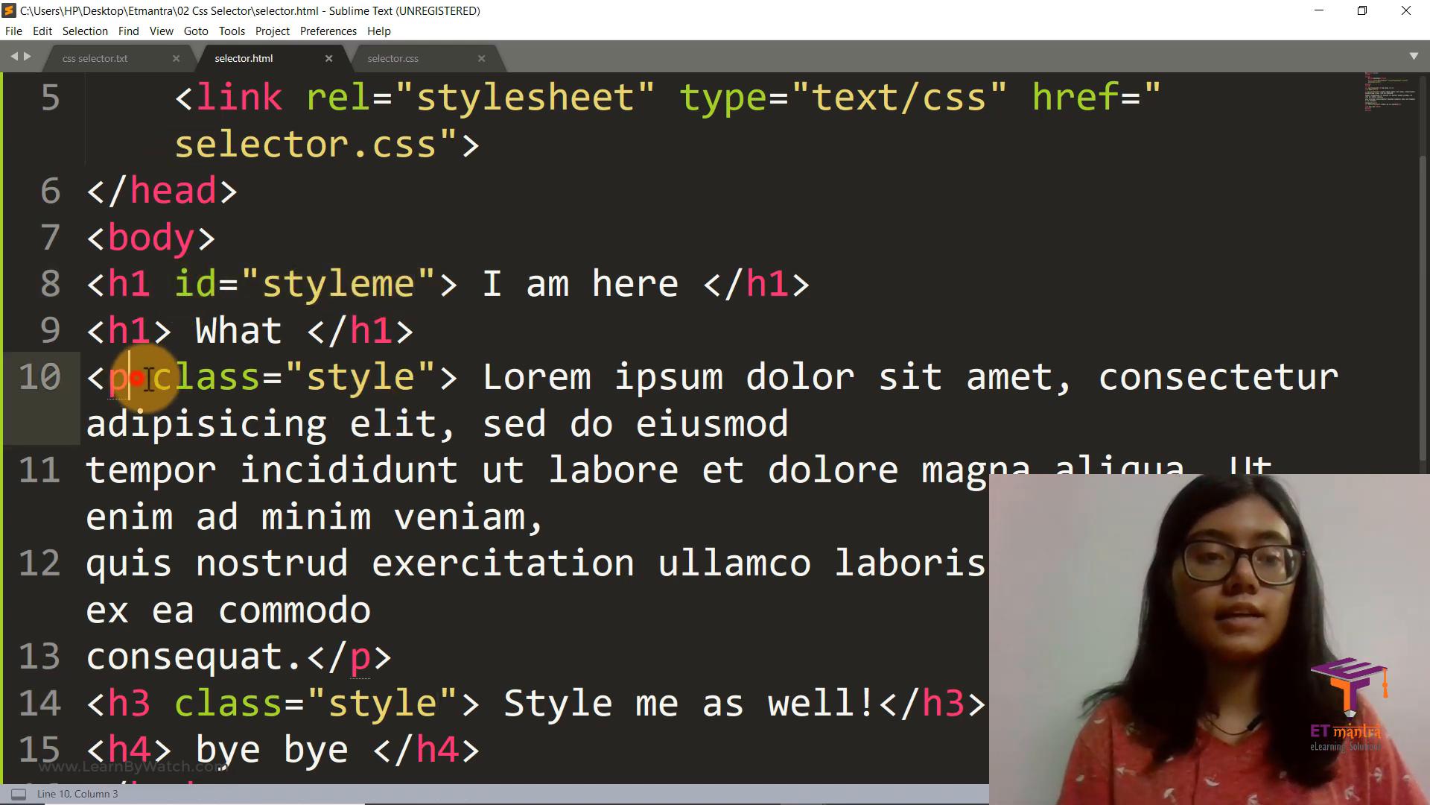
{"action": "left_click_drag", "start_coordinate": [151, 375], "coordinate": [424, 376]}
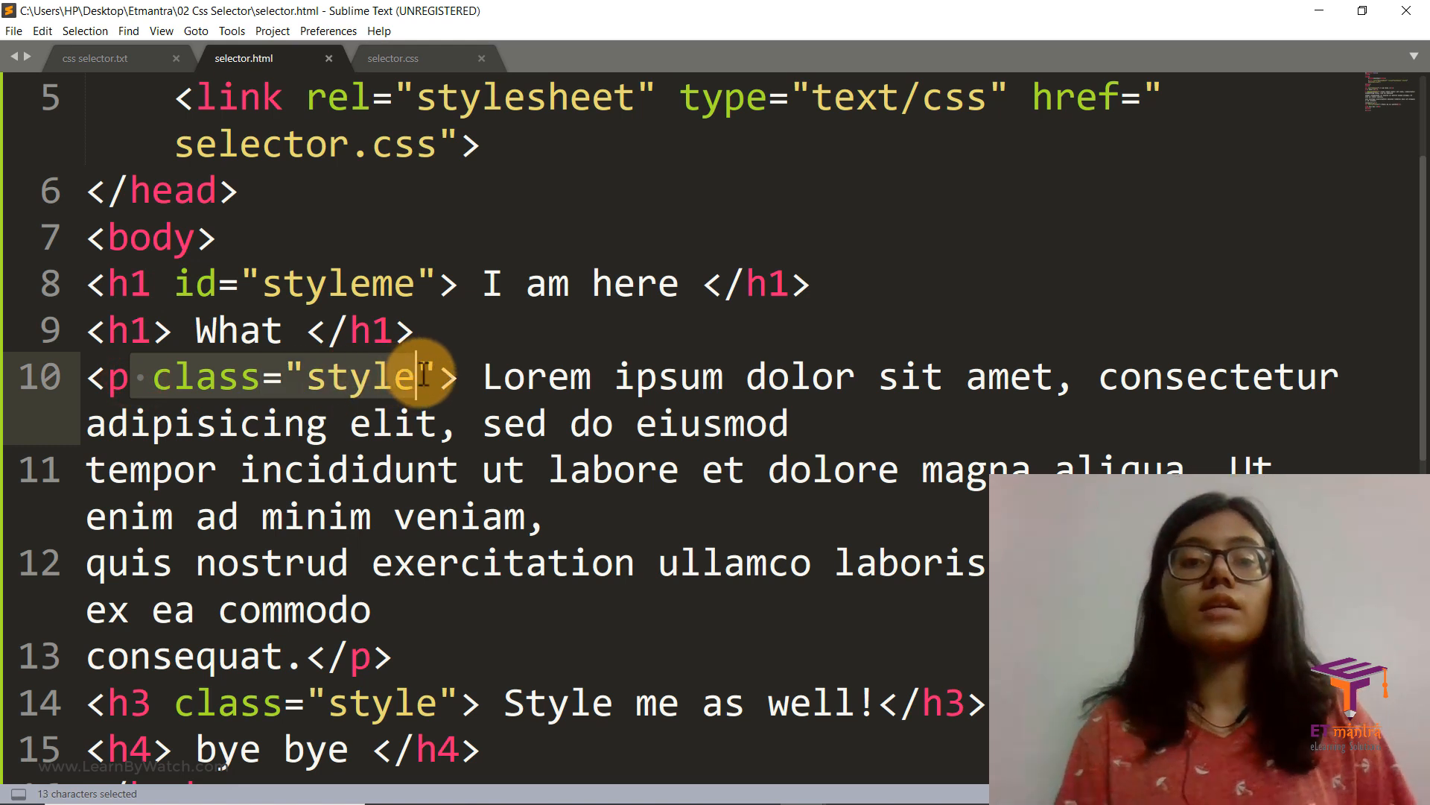
{"action": "left_click", "coordinate": [432, 283]}
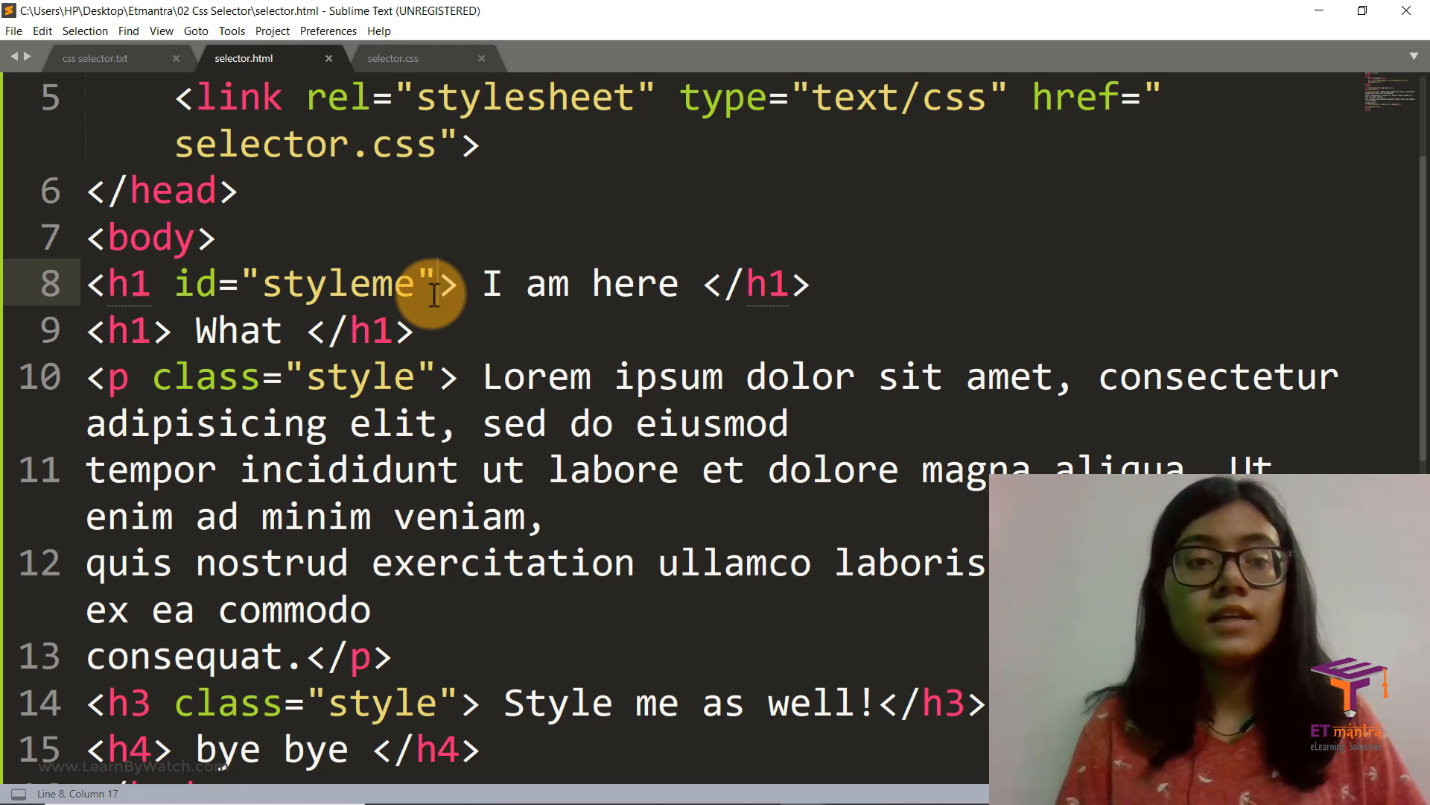
{"action": "left_click", "coordinate": [175, 283]}
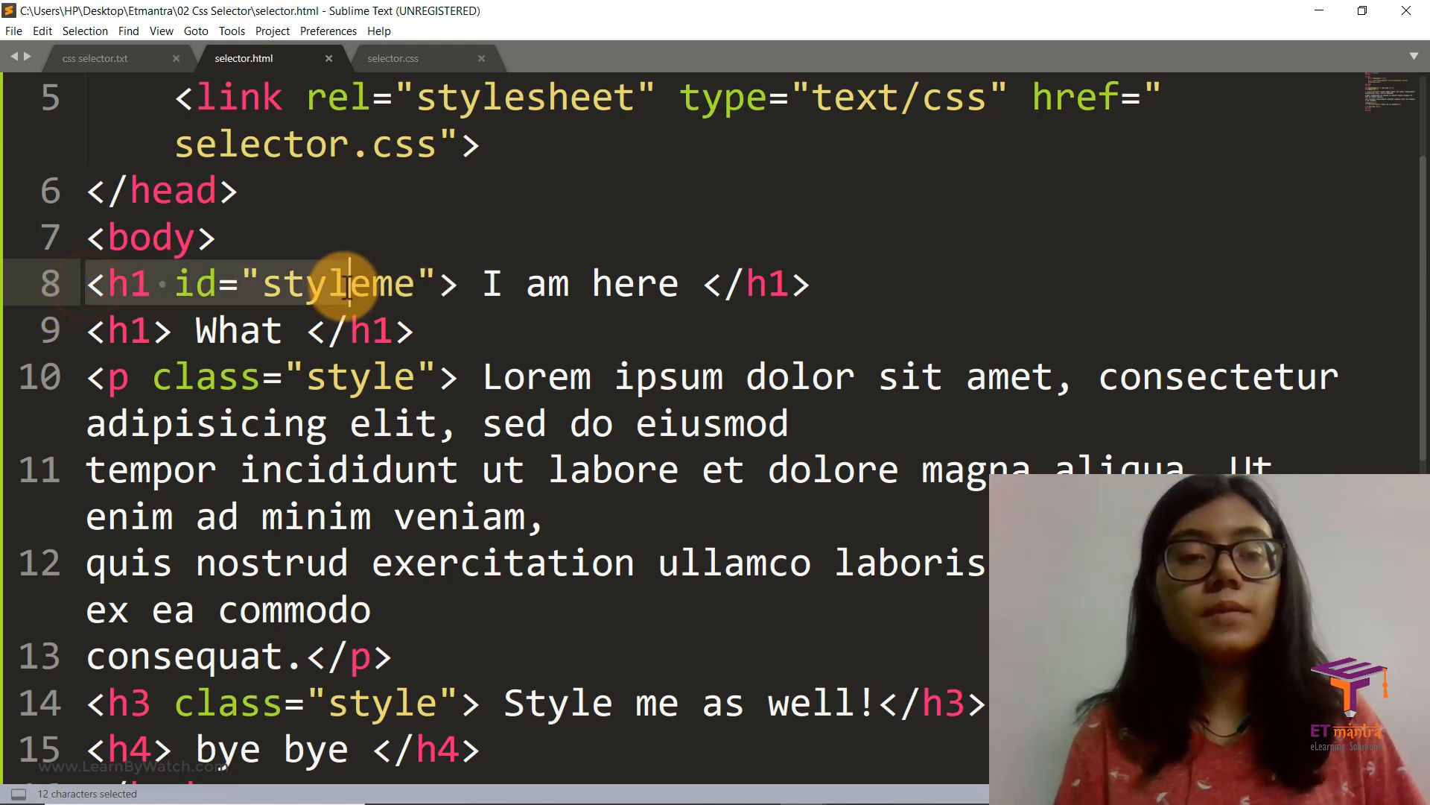
- Add id 'hello' to the What heading and highlight the paragraph and h3 class attributes
{"action": "left_click_drag", "start_coordinate": [347, 284], "coordinate": [785, 284]}
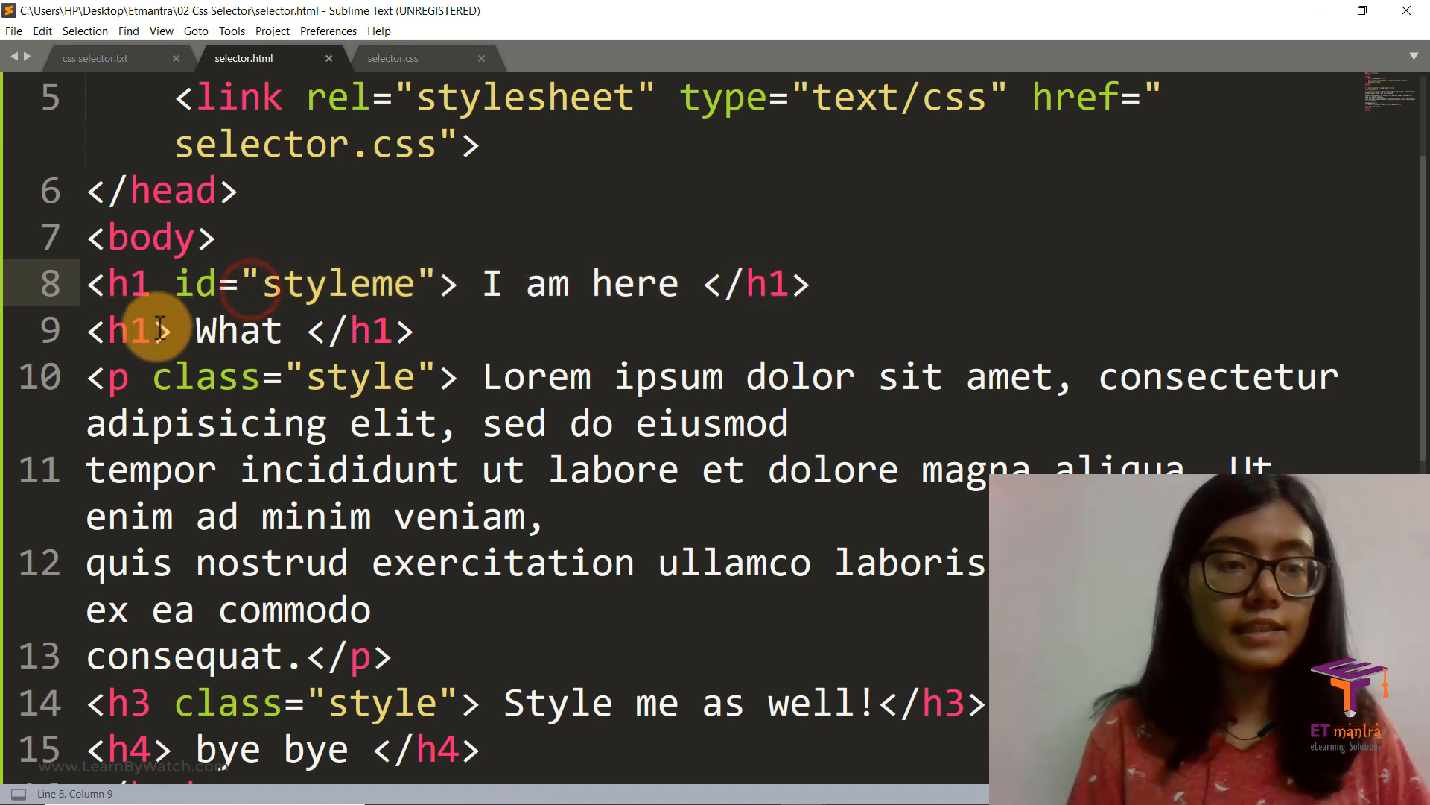
{"action": "type", "text": "id="}
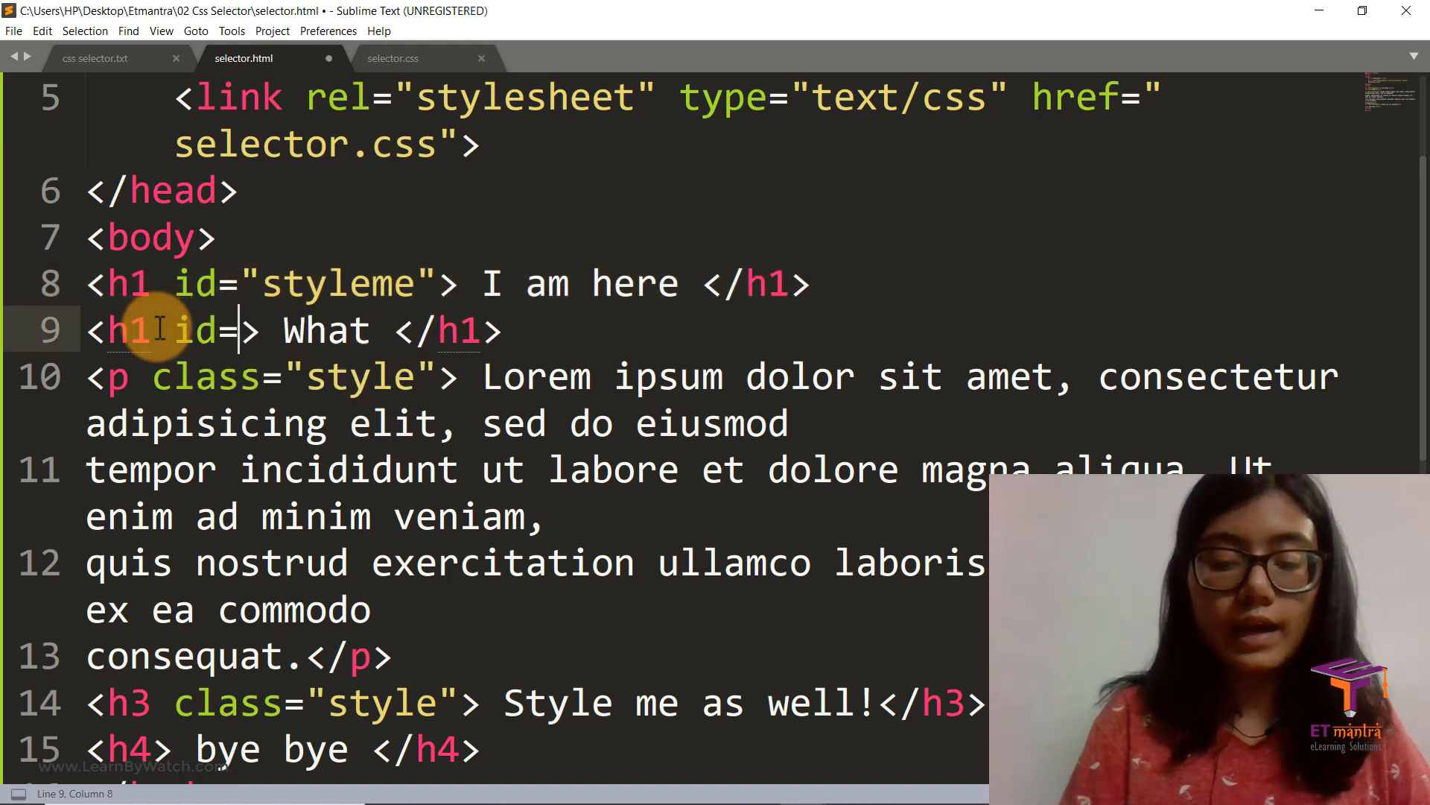
{"action": "type", "text": "hel\""}
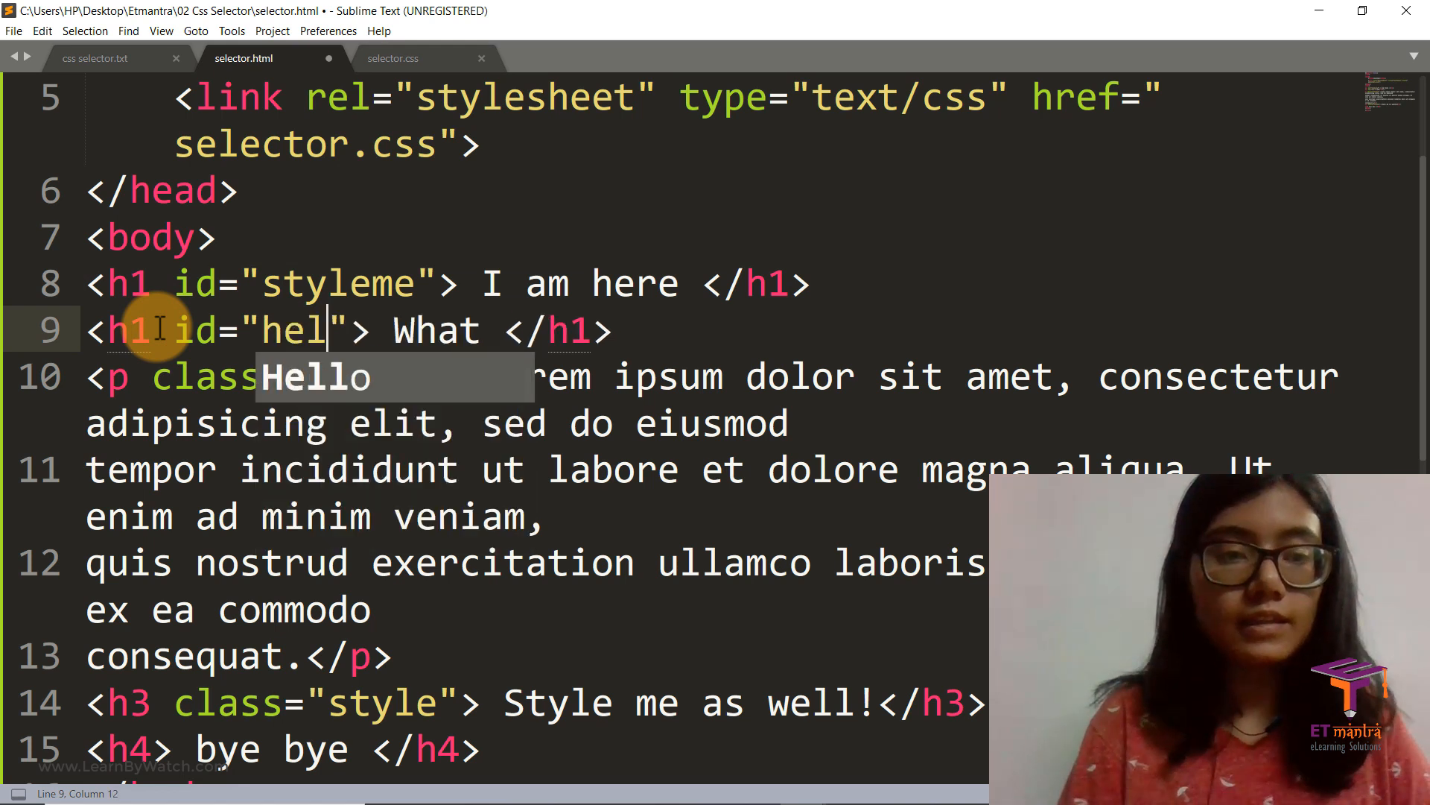
{"action": "type", "text": "lo"}
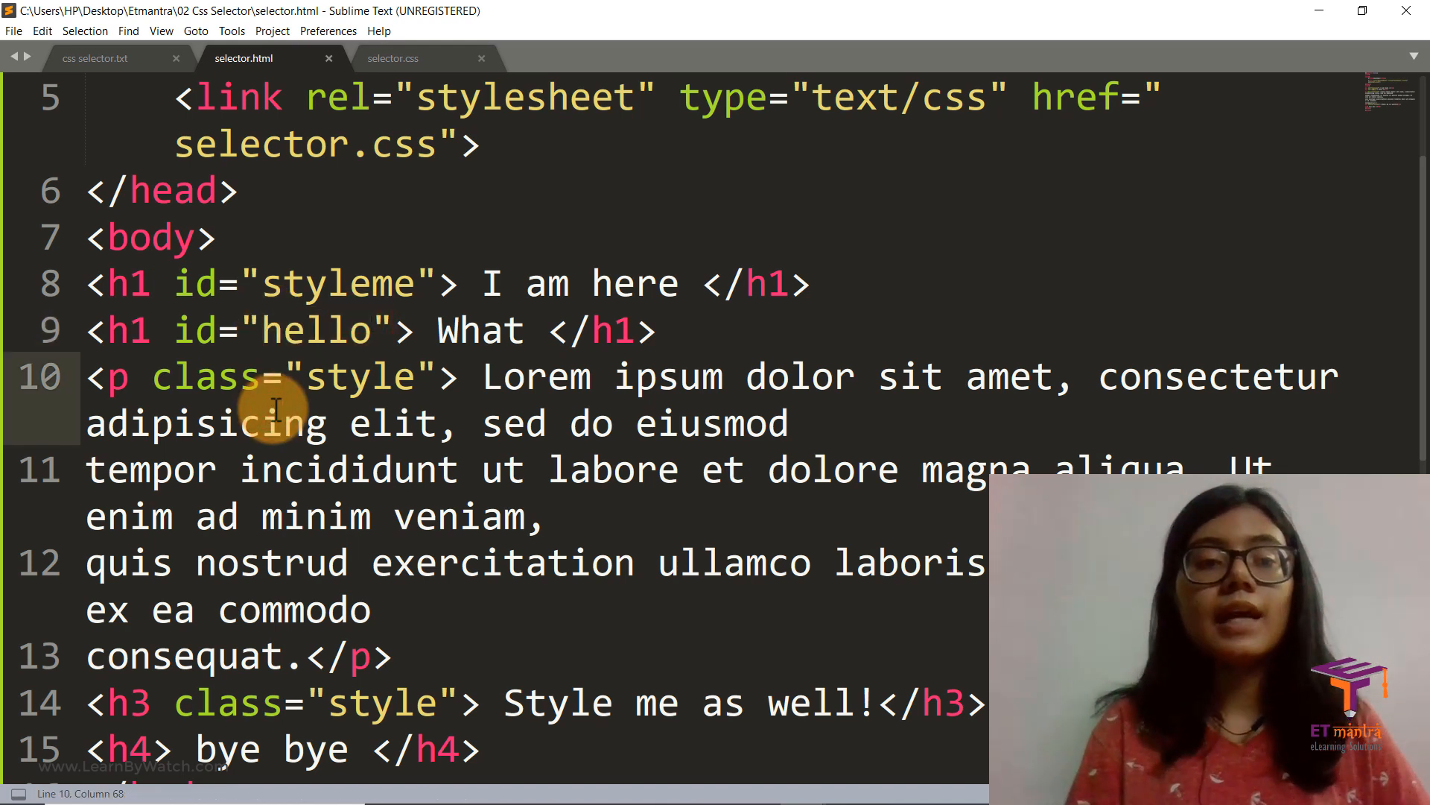
{"action": "double_click", "coordinate": [183, 378]}
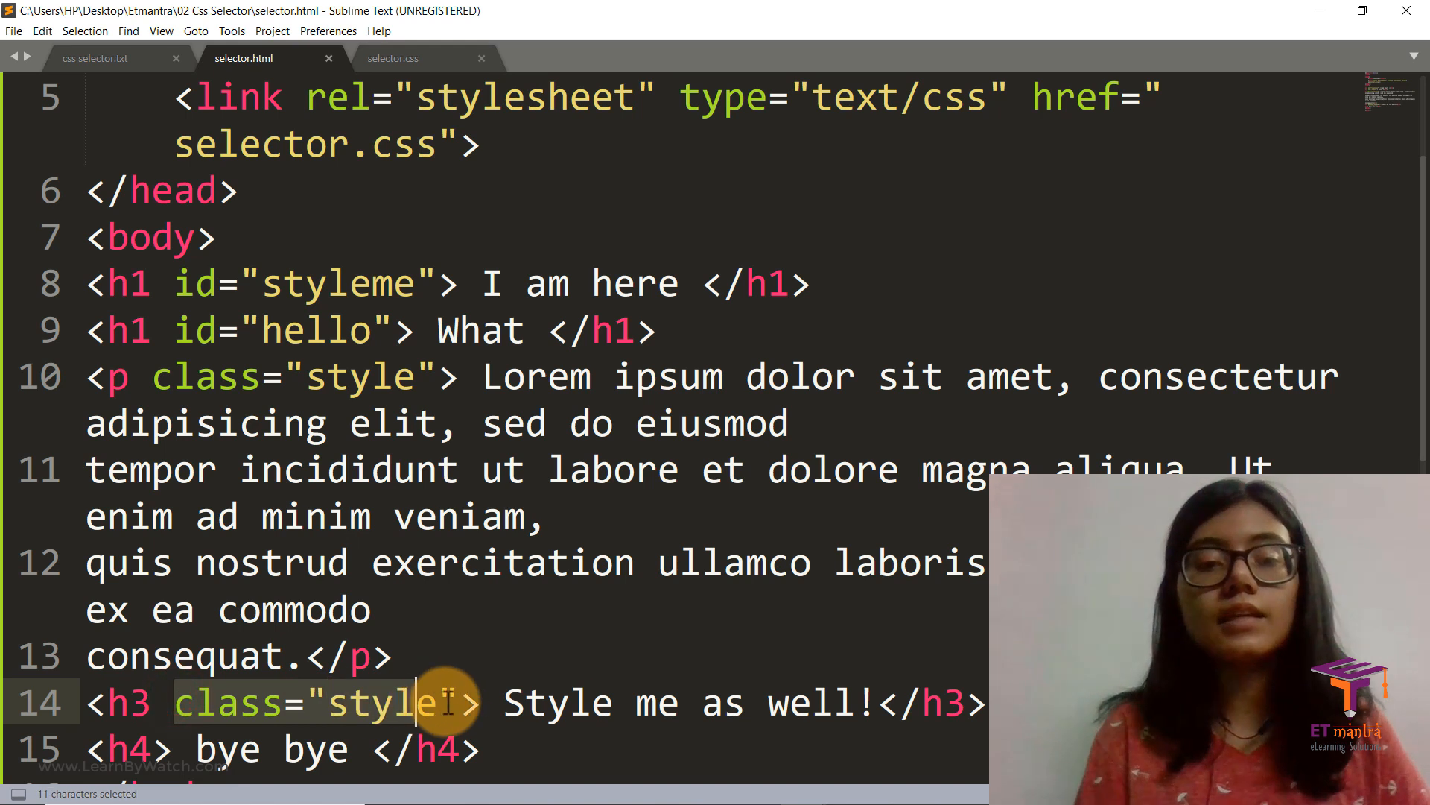
{"action": "left_click_drag", "start_coordinate": [411, 702], "coordinate": [464, 702]}
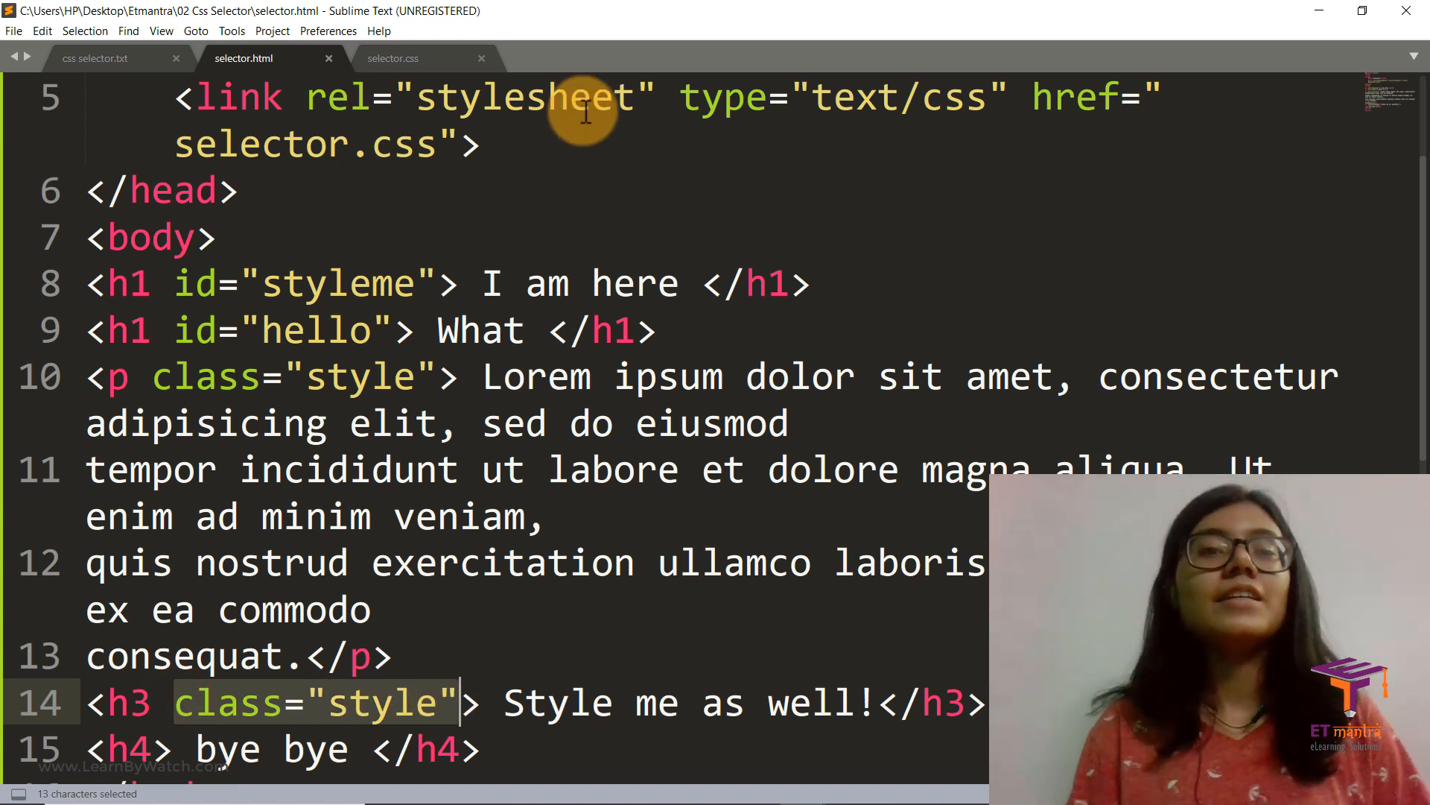
- Back in selector.css, start a #styleme selector below the h4 rule
{"action": "left_click", "coordinate": [410, 58]}
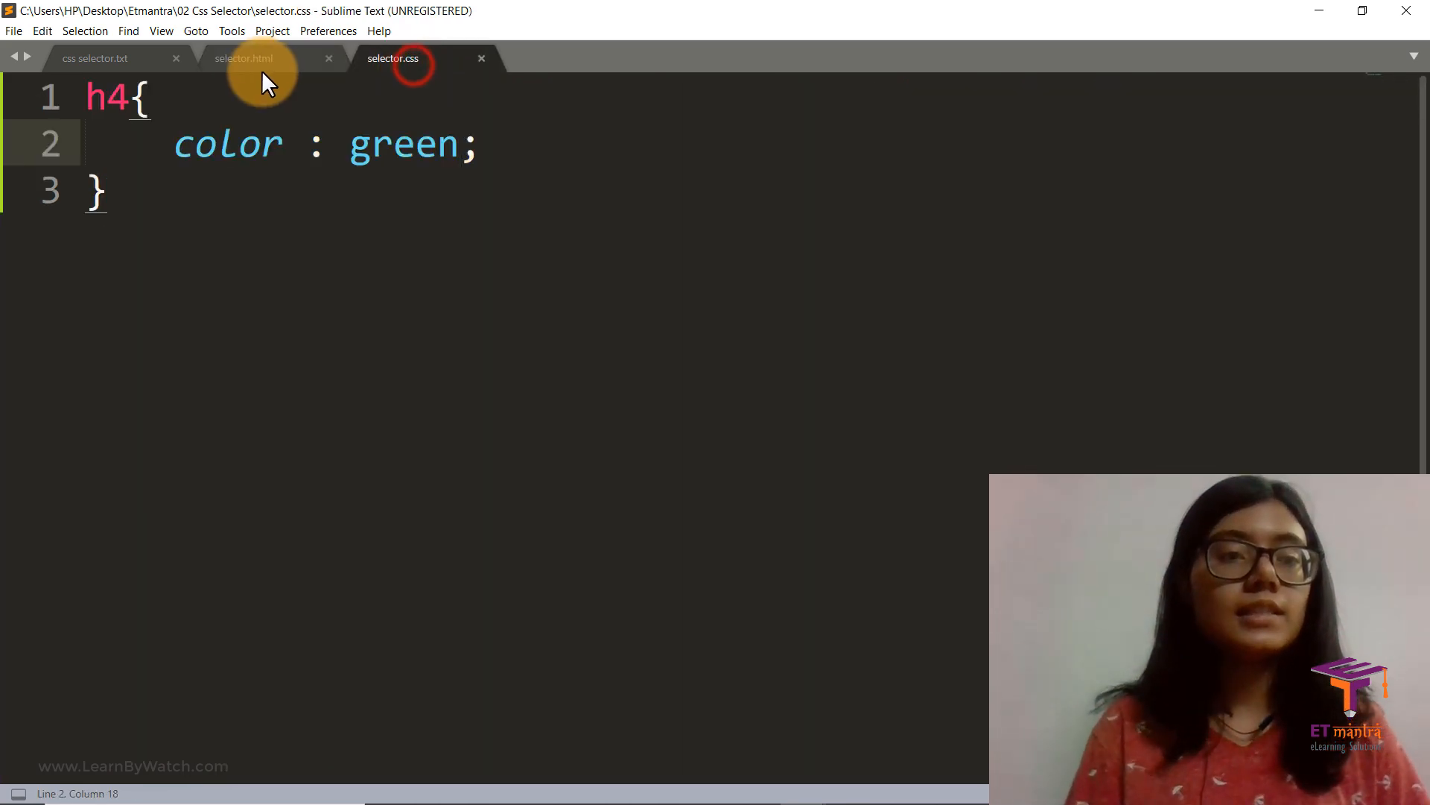
{"action": "left_click", "coordinate": [242, 58]}
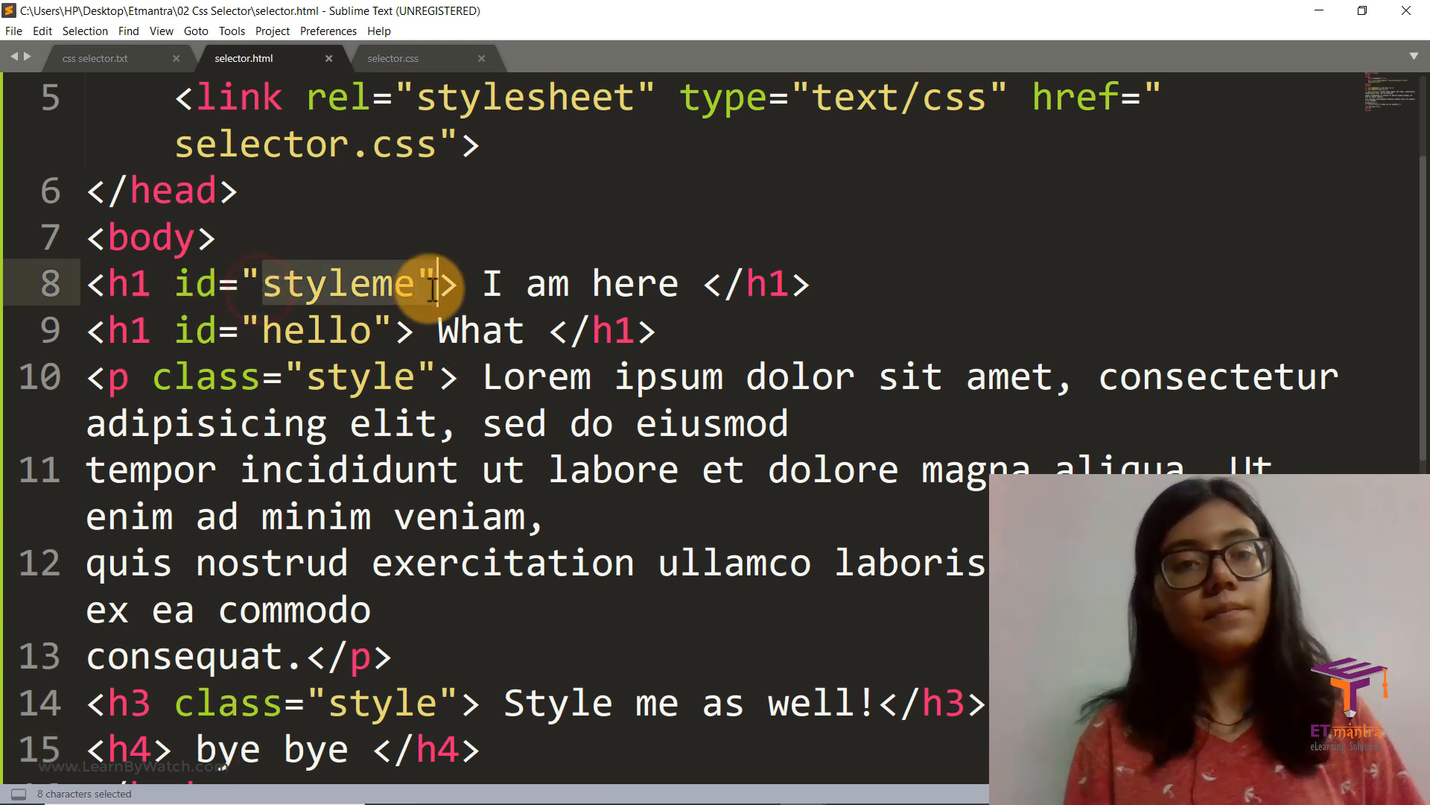
{"action": "left_click", "coordinate": [391, 58]}
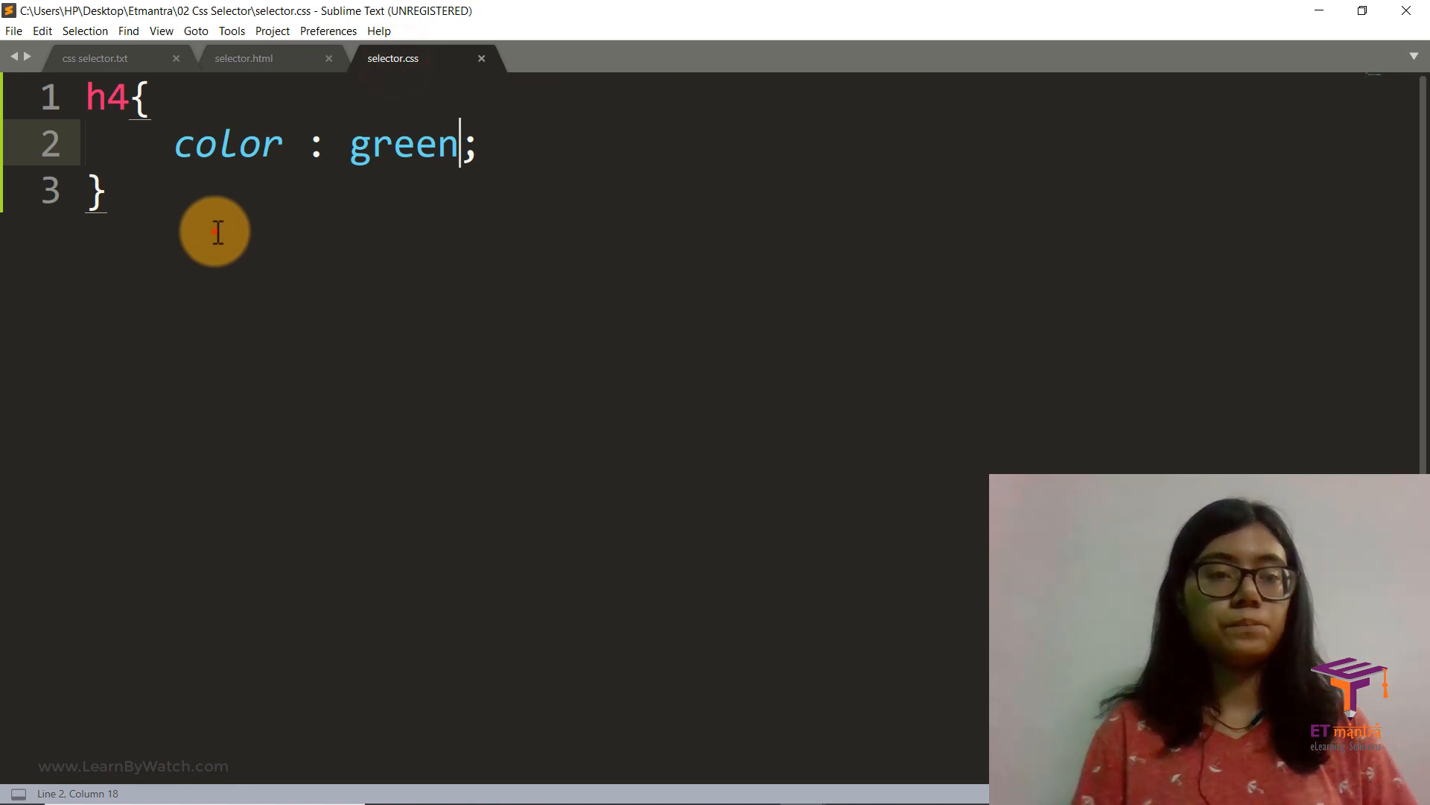
{"action": "key", "text": "Enter"}
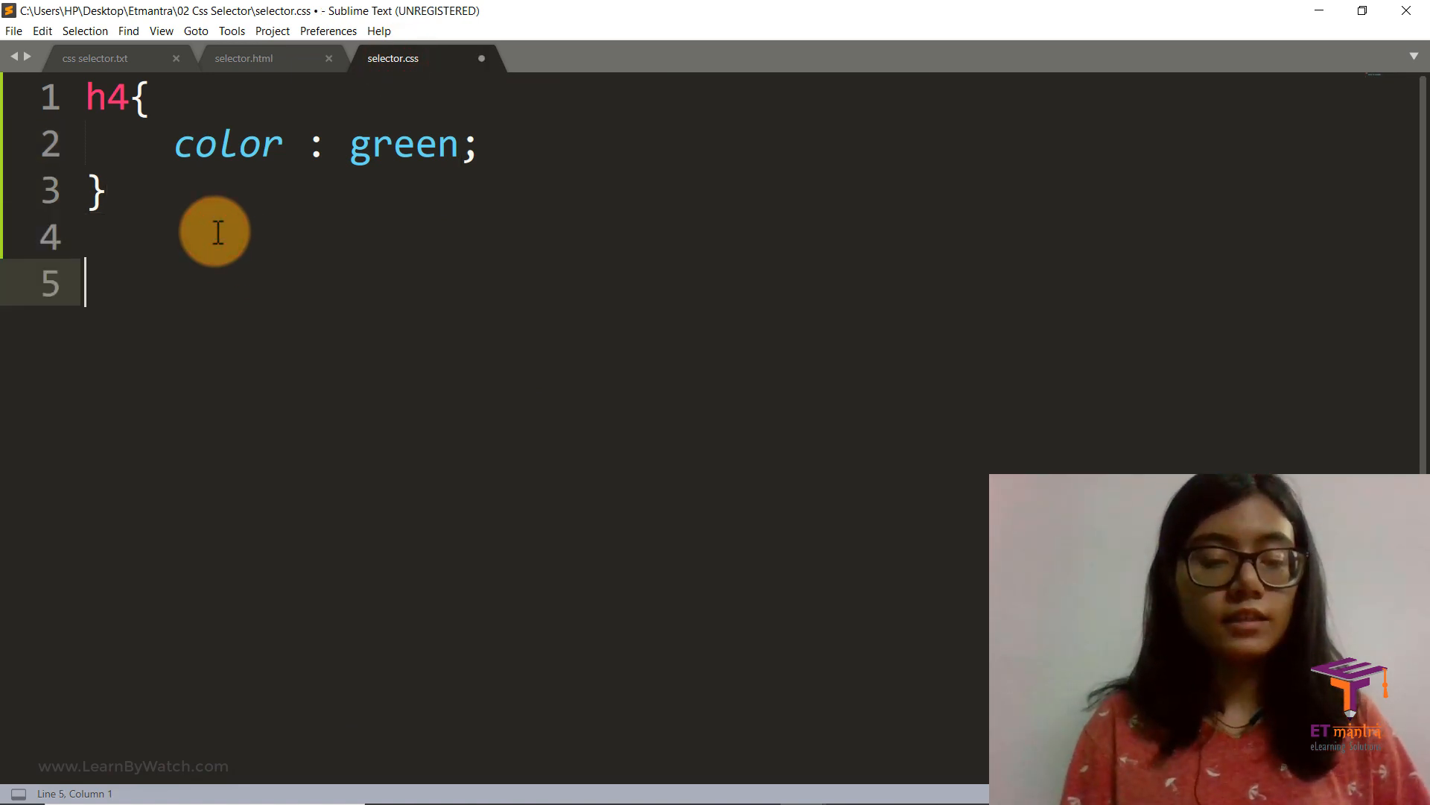
{"action": "type", "text": "#"}
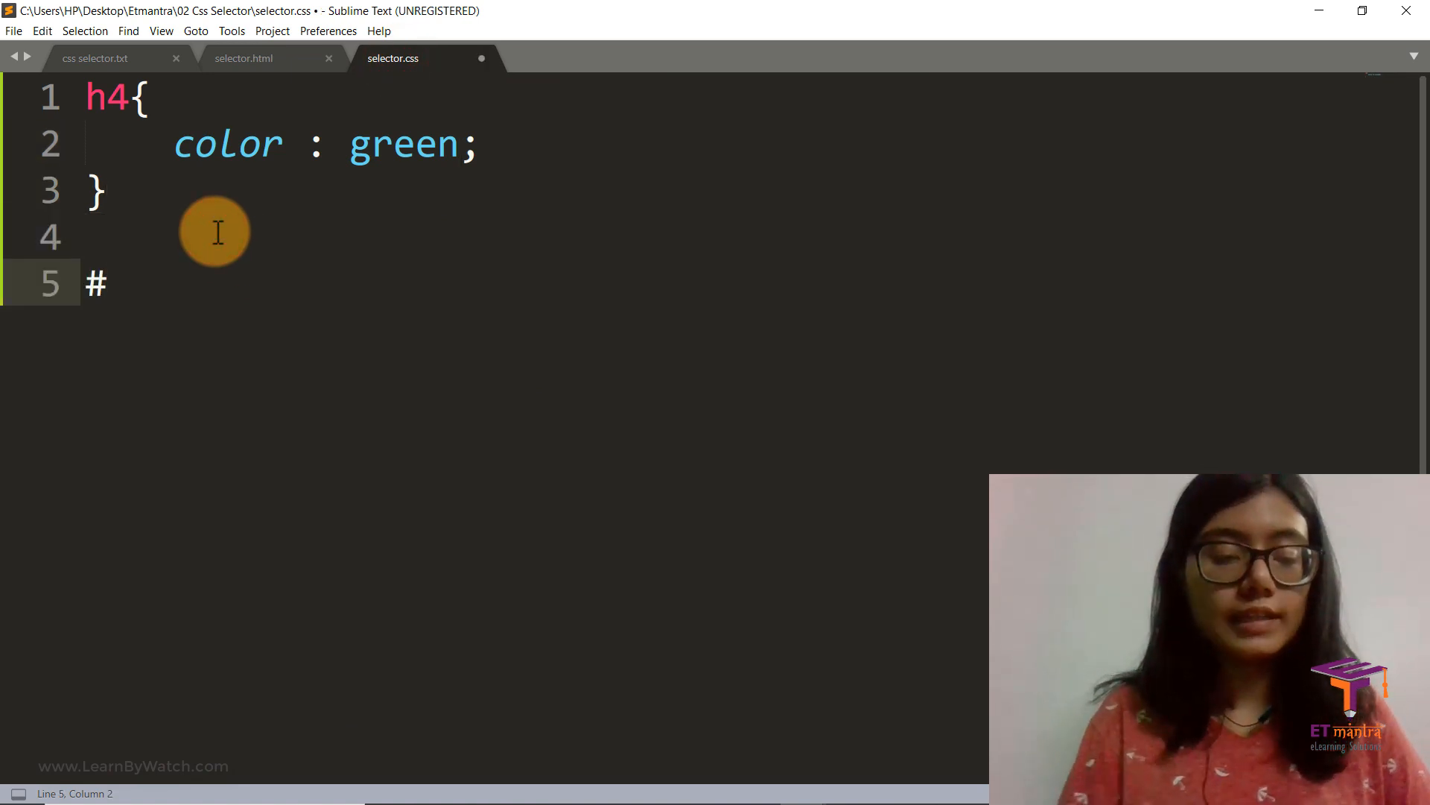
{"action": "mouse_move", "coordinate": [258, 20]}
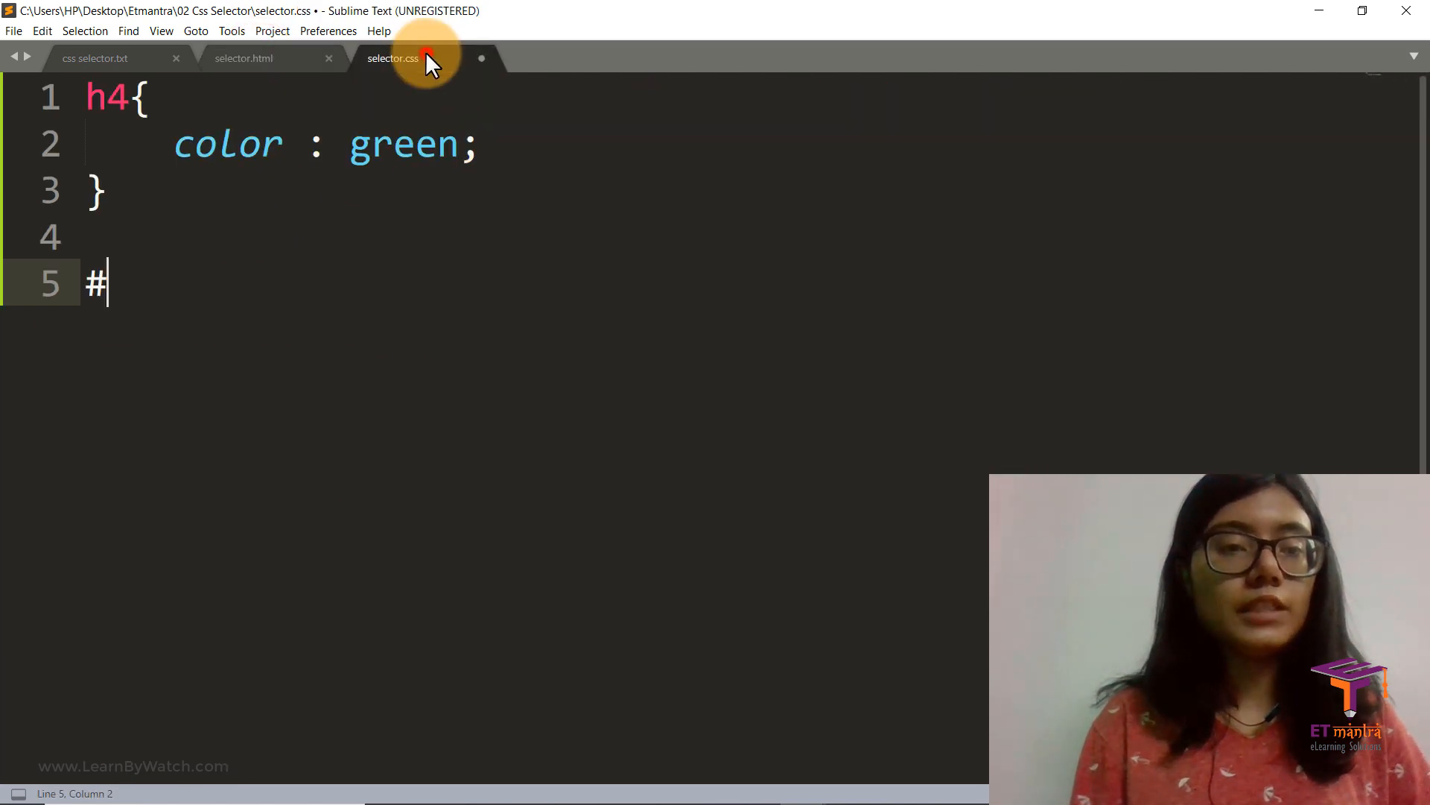
{"action": "type", "text": "styleme{"}
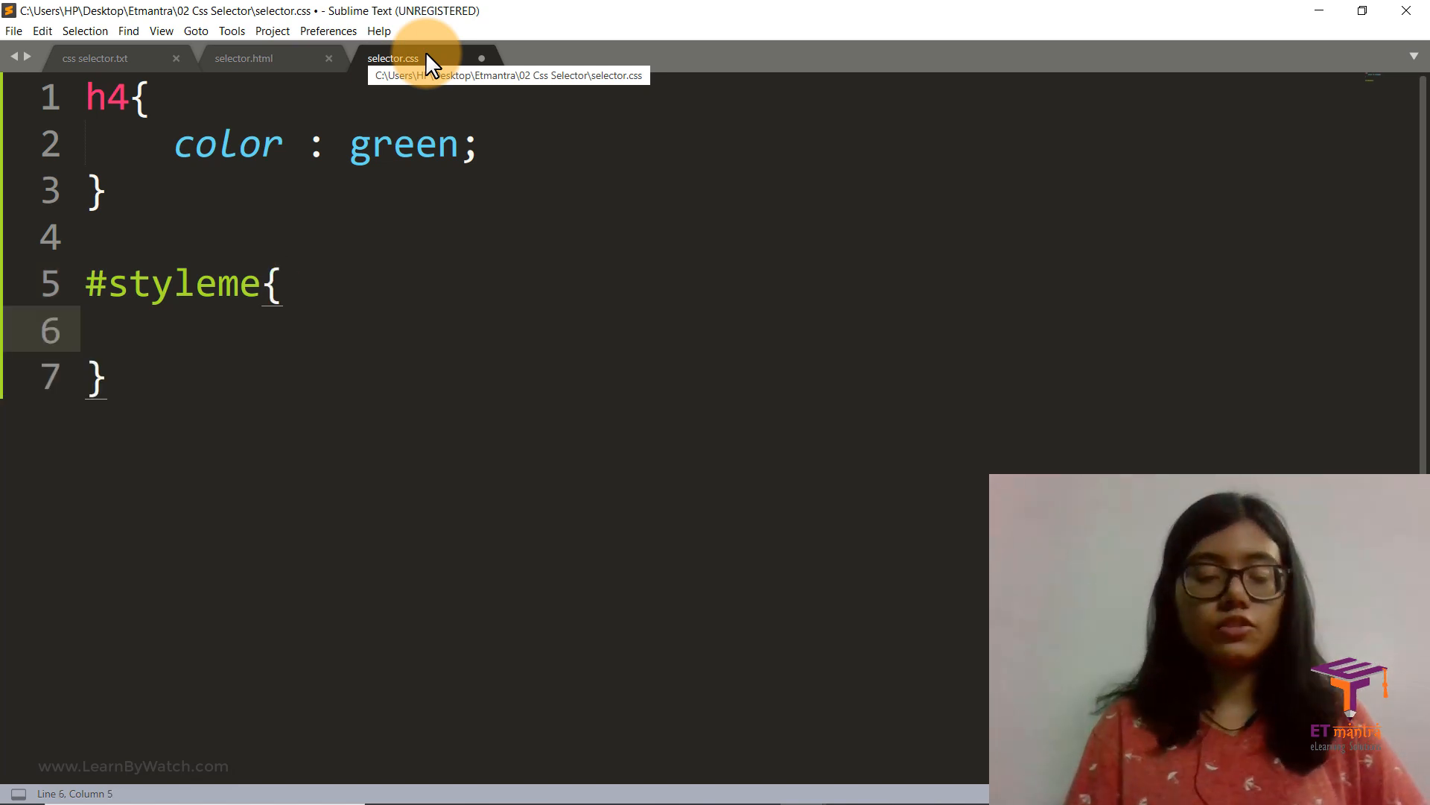
- Give #styleme font-size 50px and pink color, then save the stylesheet
{"action": "type", "text": "font"}
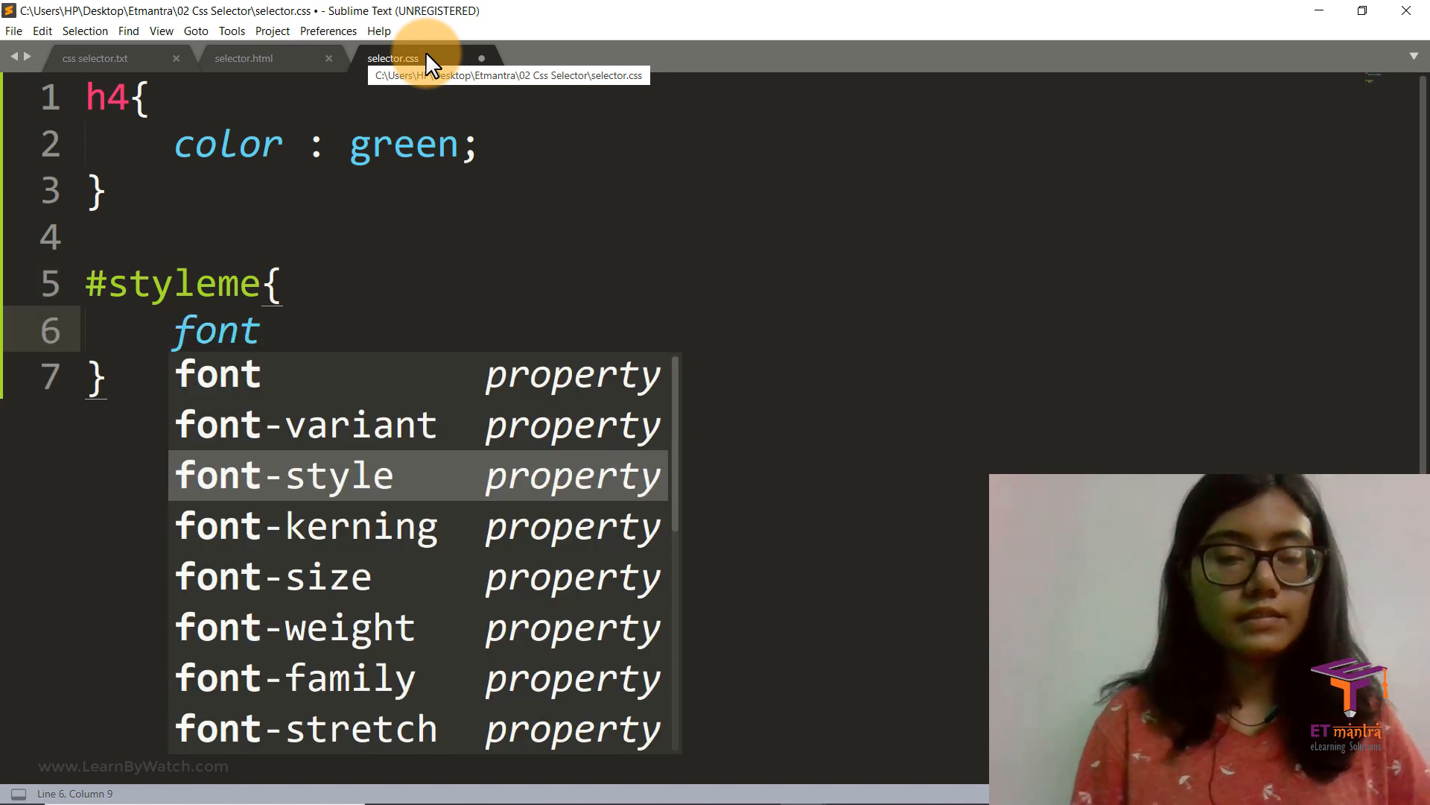
{"action": "key", "text": "Down"}
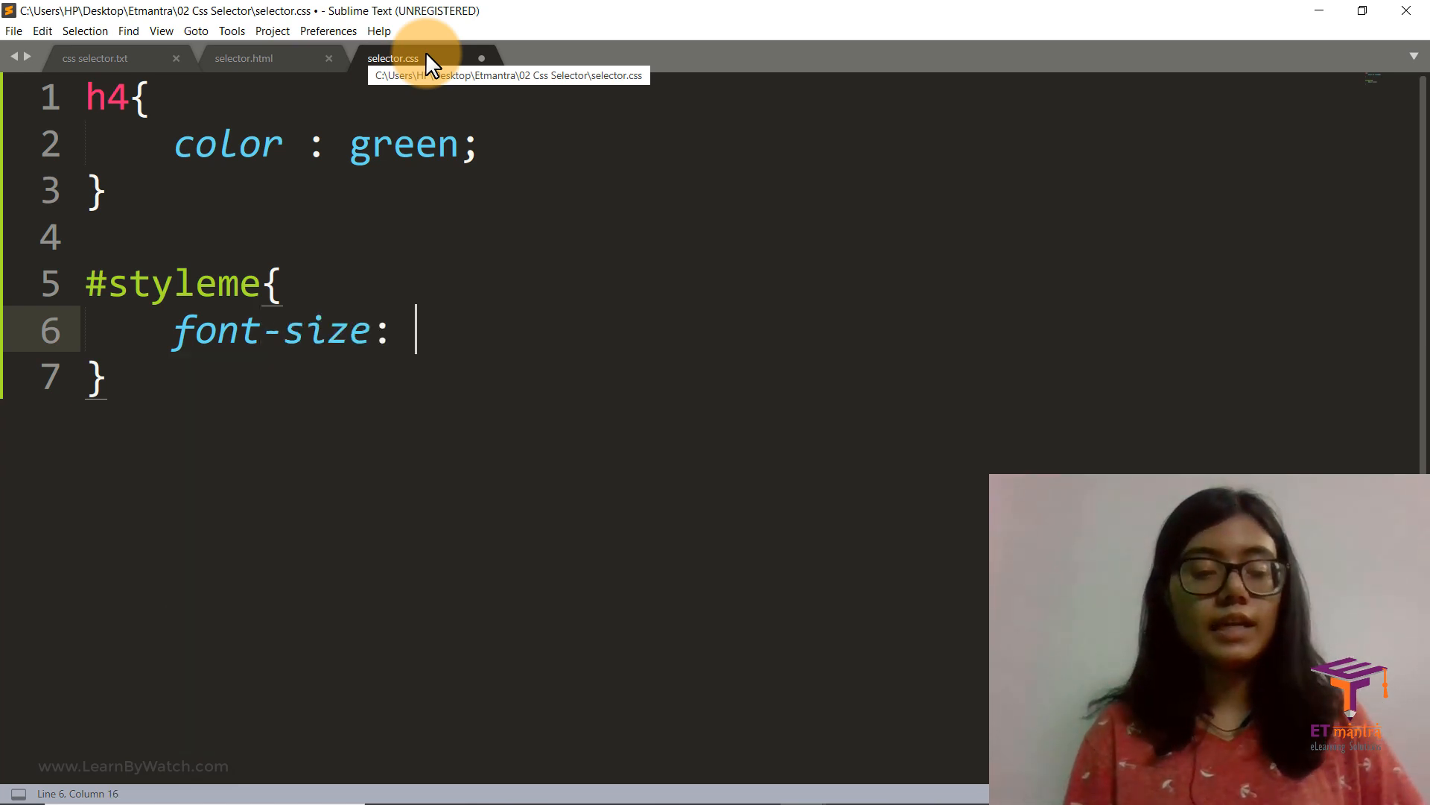
{"action": "type", "text": "50"}
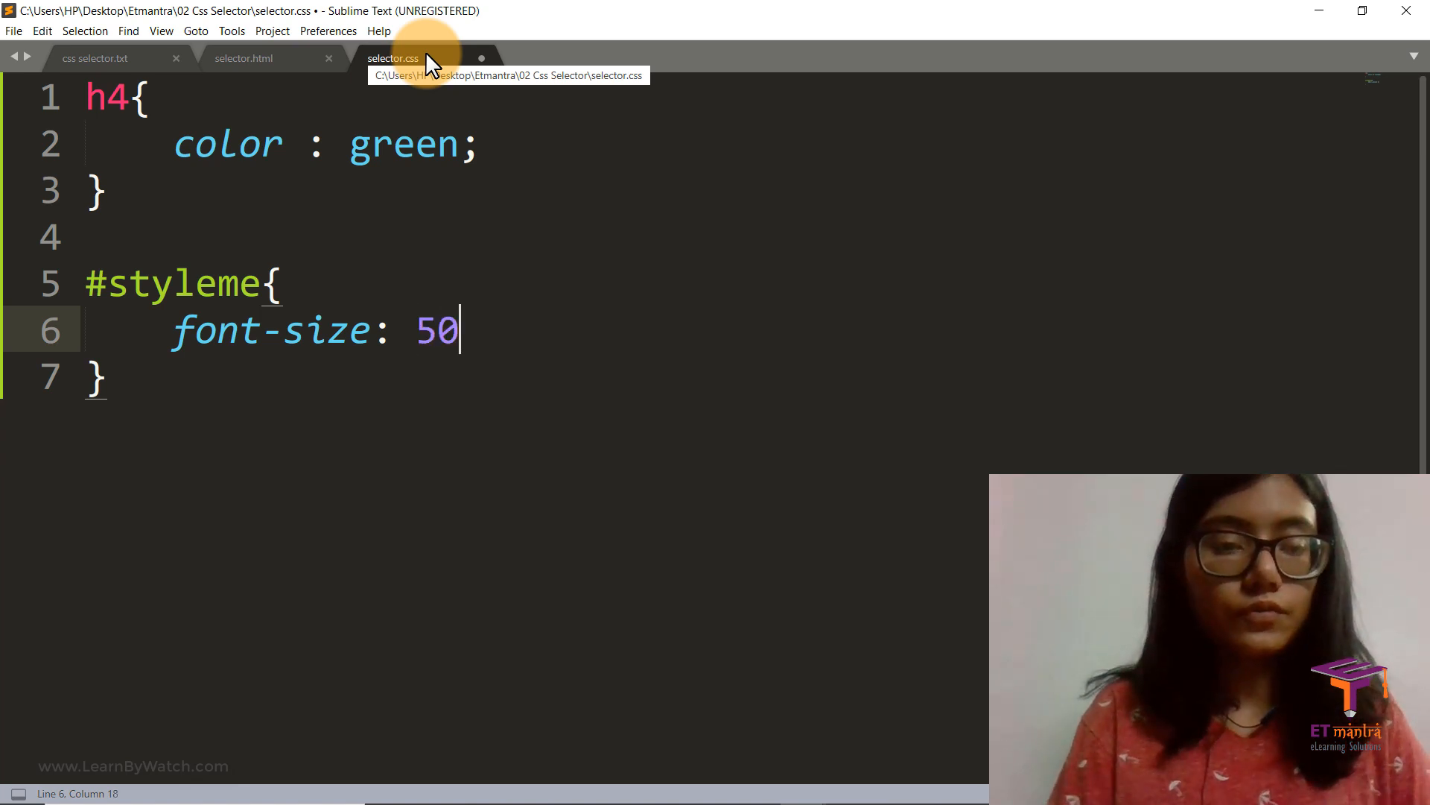
{"action": "type", "text": "p"}
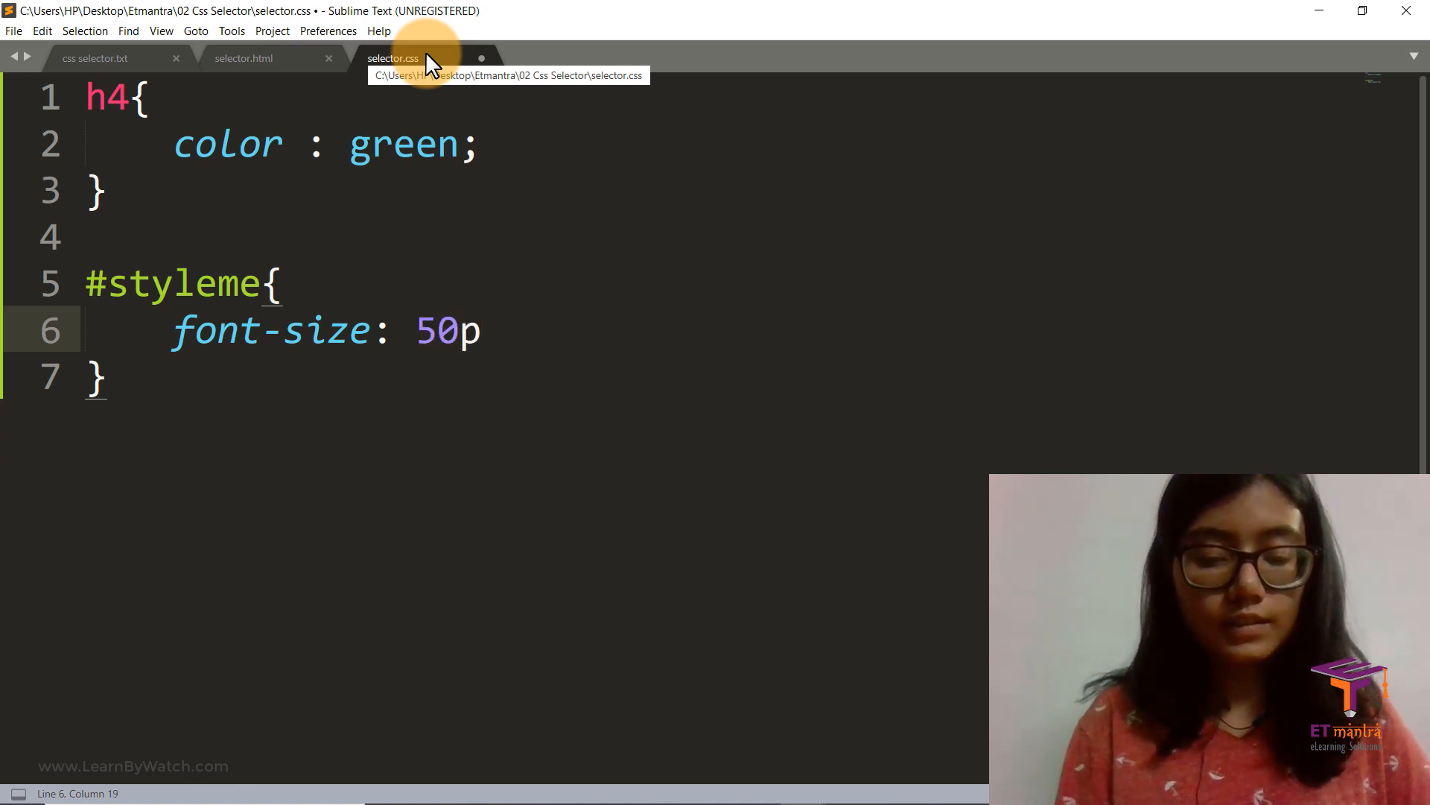
{"action": "type", "text": "x;"}
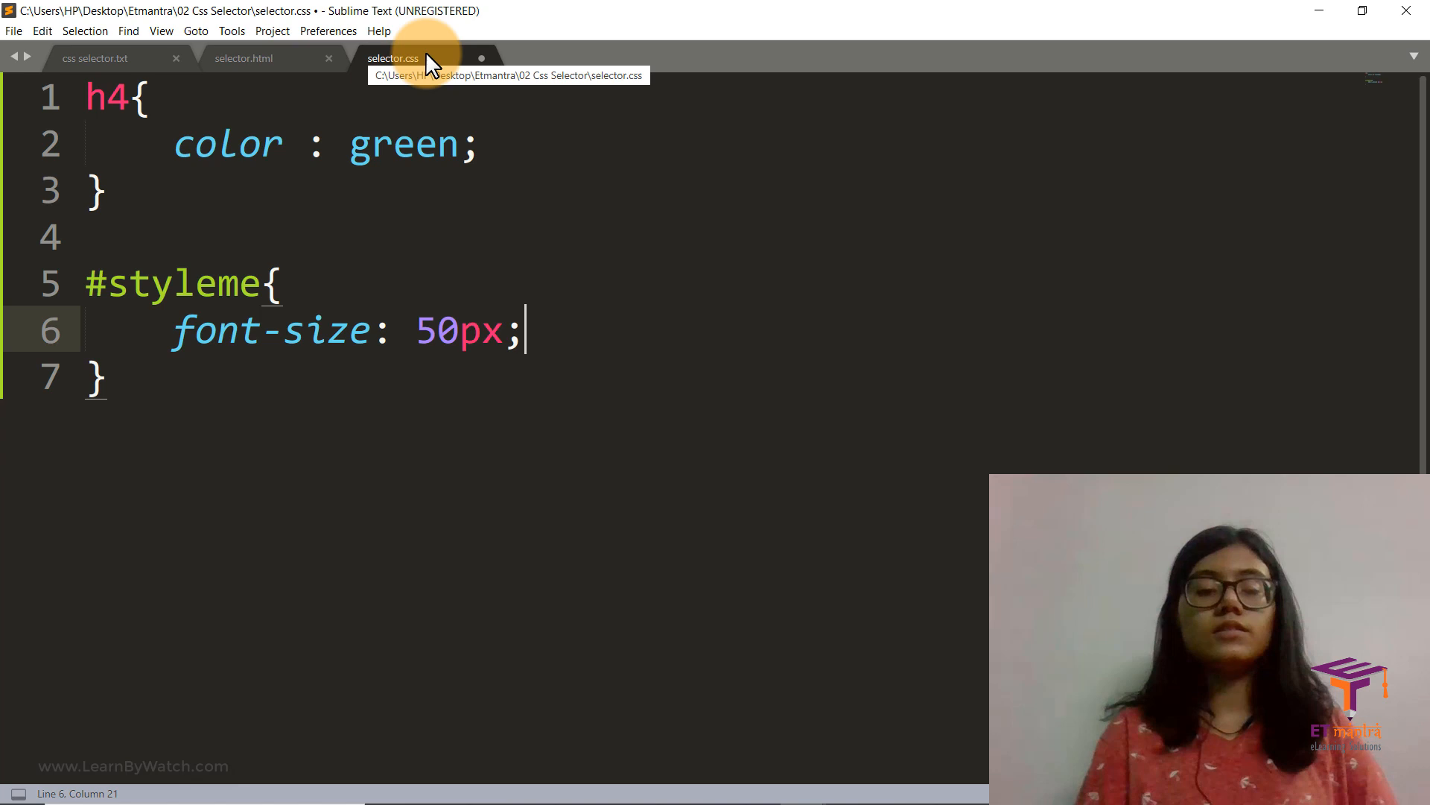
{"action": "type", "text": "colo"}
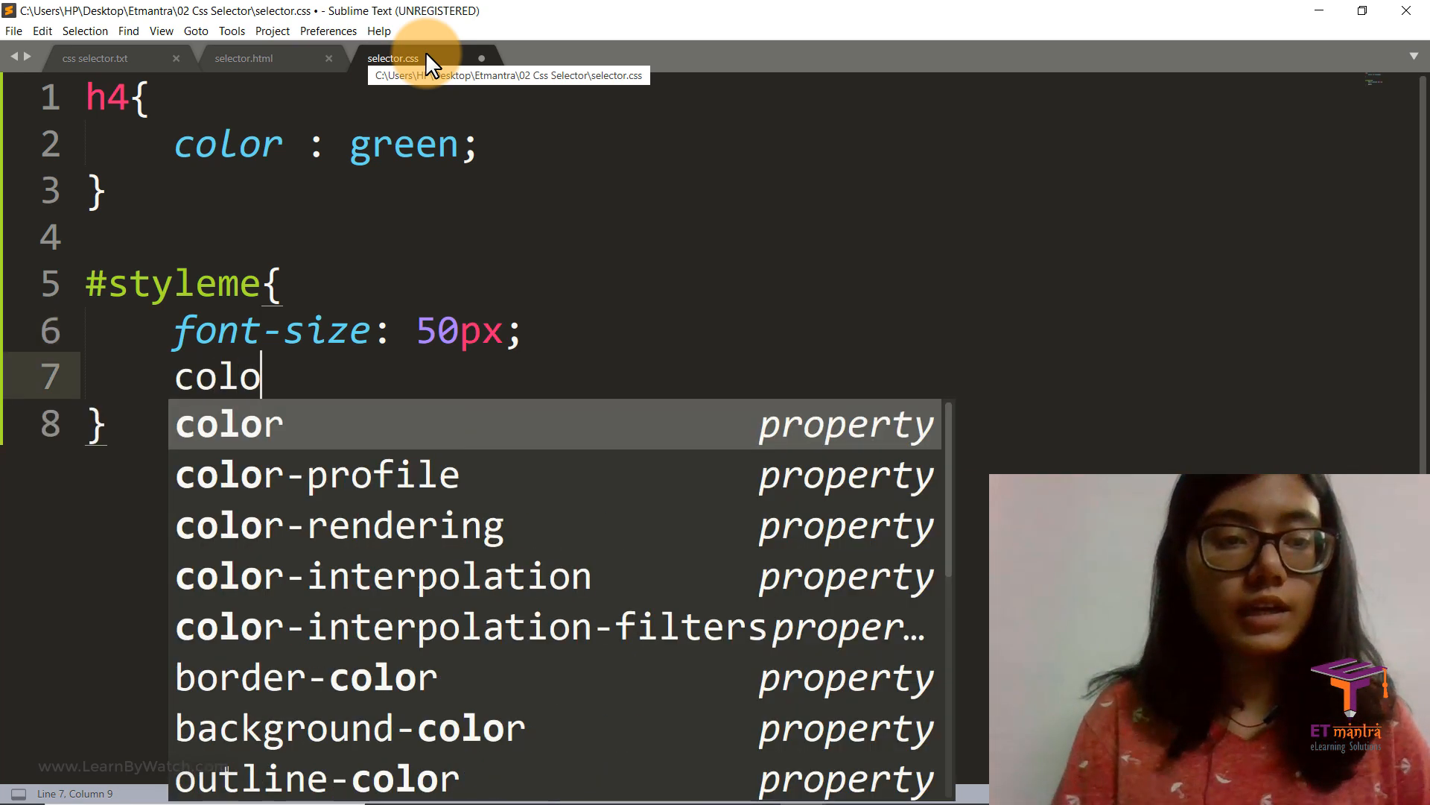
{"action": "key", "text": "Tab"}
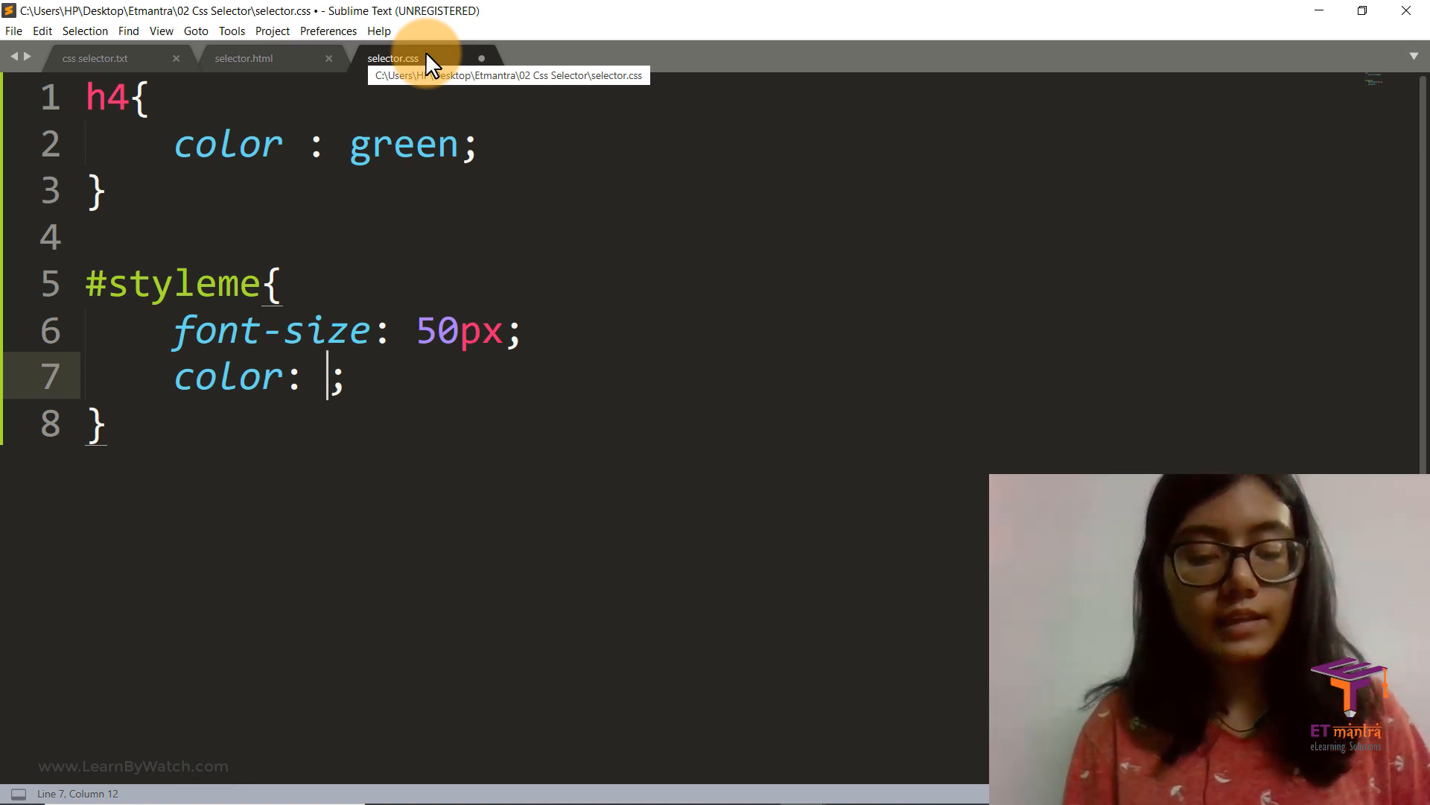
{"action": "type", "text": "pink"}
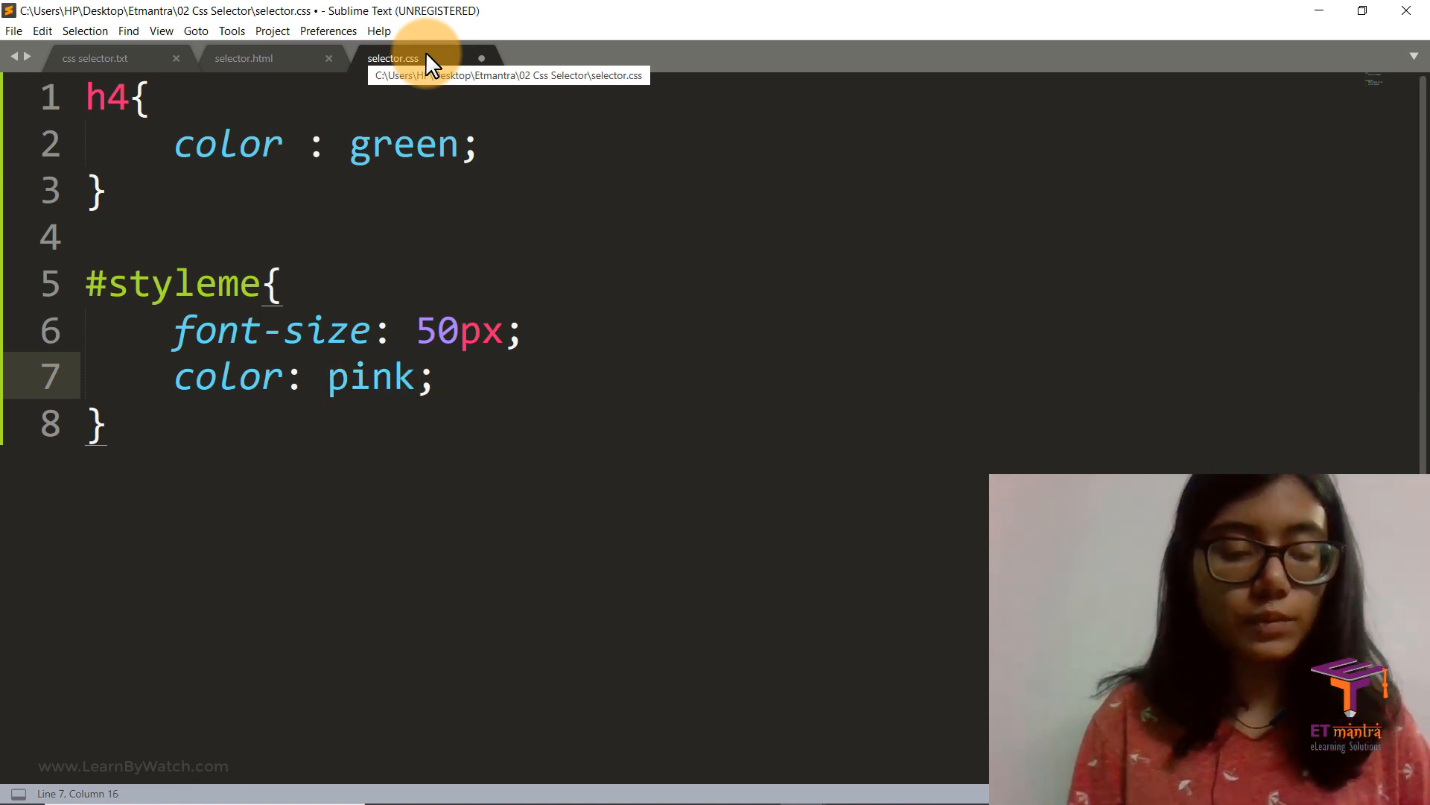
{"action": "key", "text": "ctrl+s"}
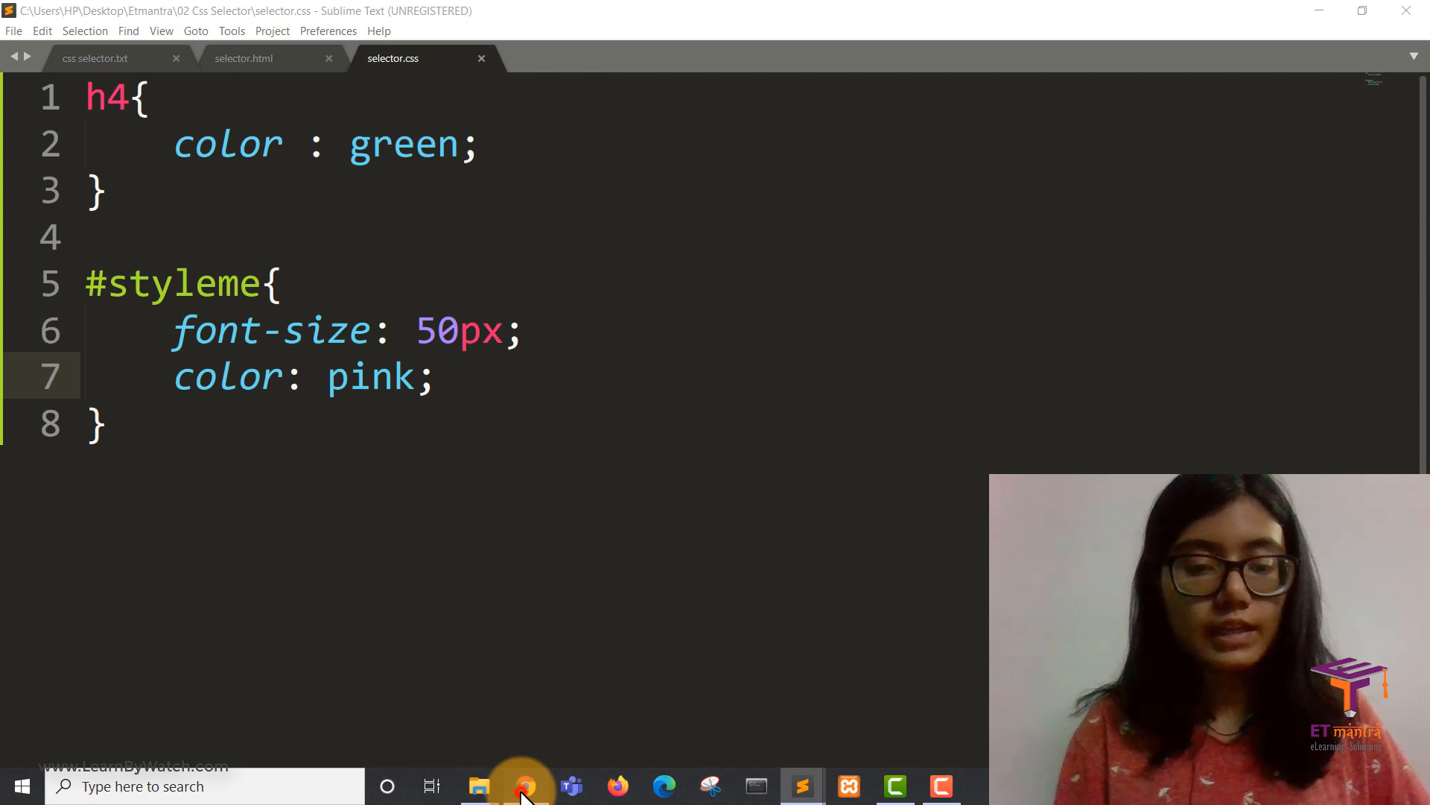
{"action": "left_click", "coordinate": [524, 786]}
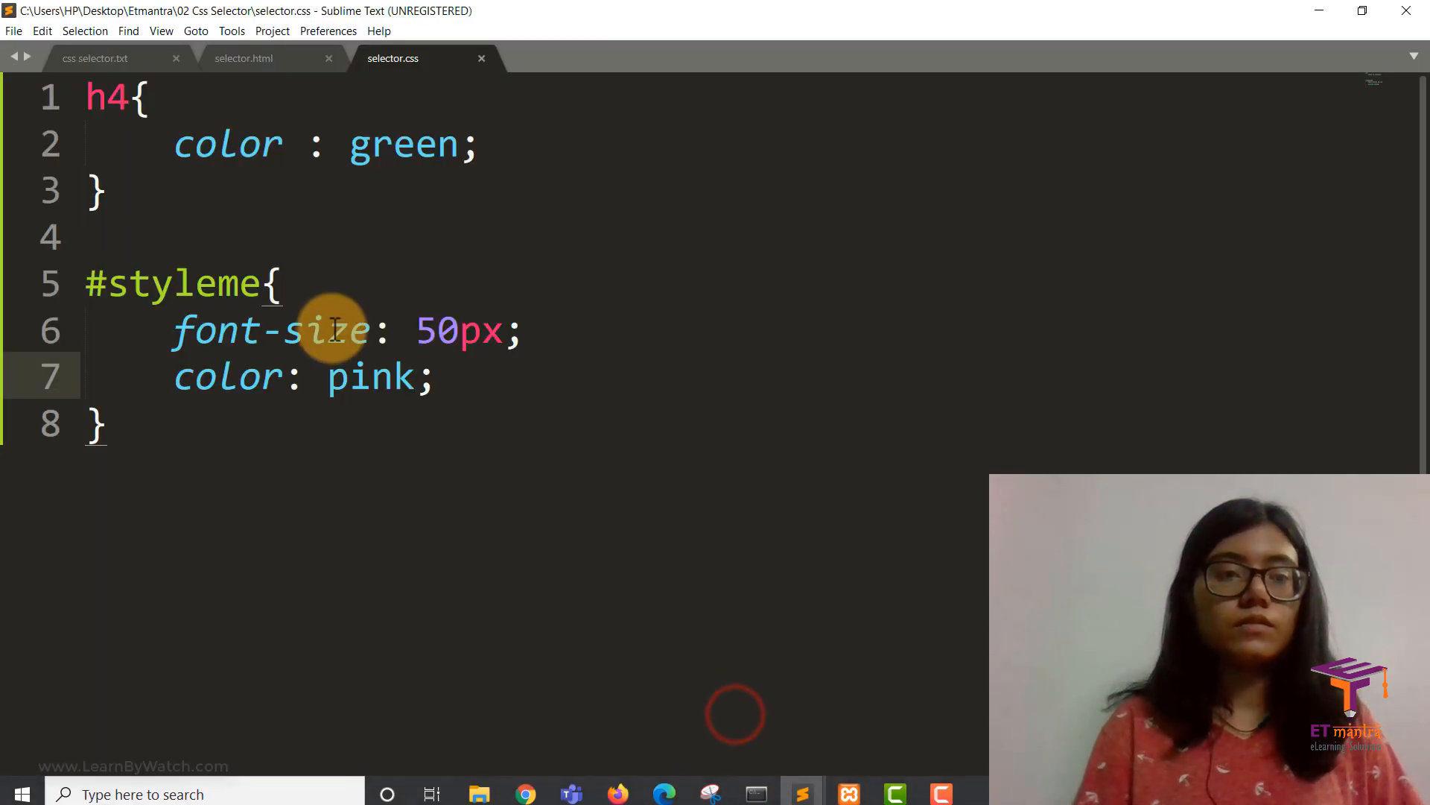
- Check the h3's 'style' class in selector.html, then return to selector.css
{"action": "left_click", "coordinate": [242, 58]}
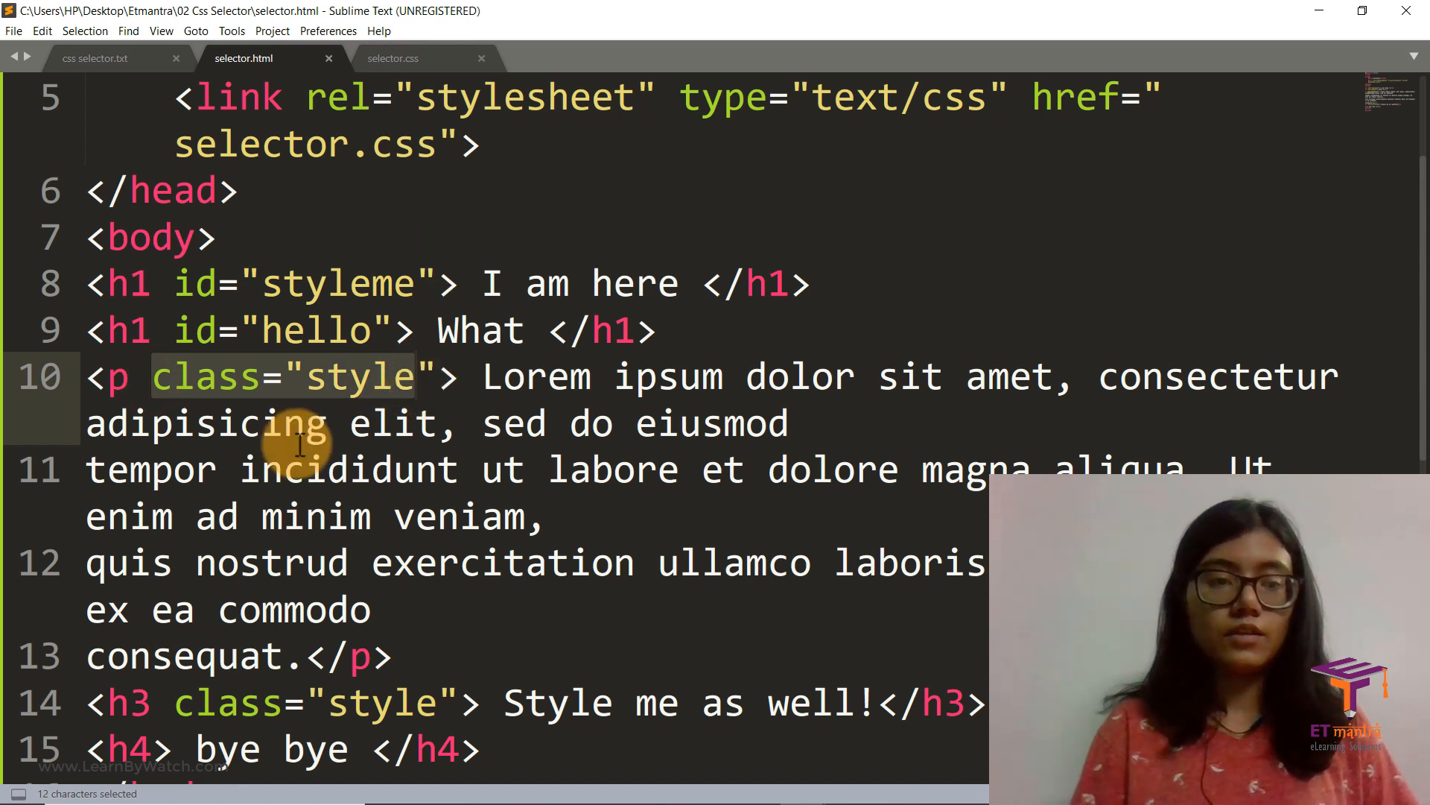
{"action": "left_click", "coordinate": [119, 378]}
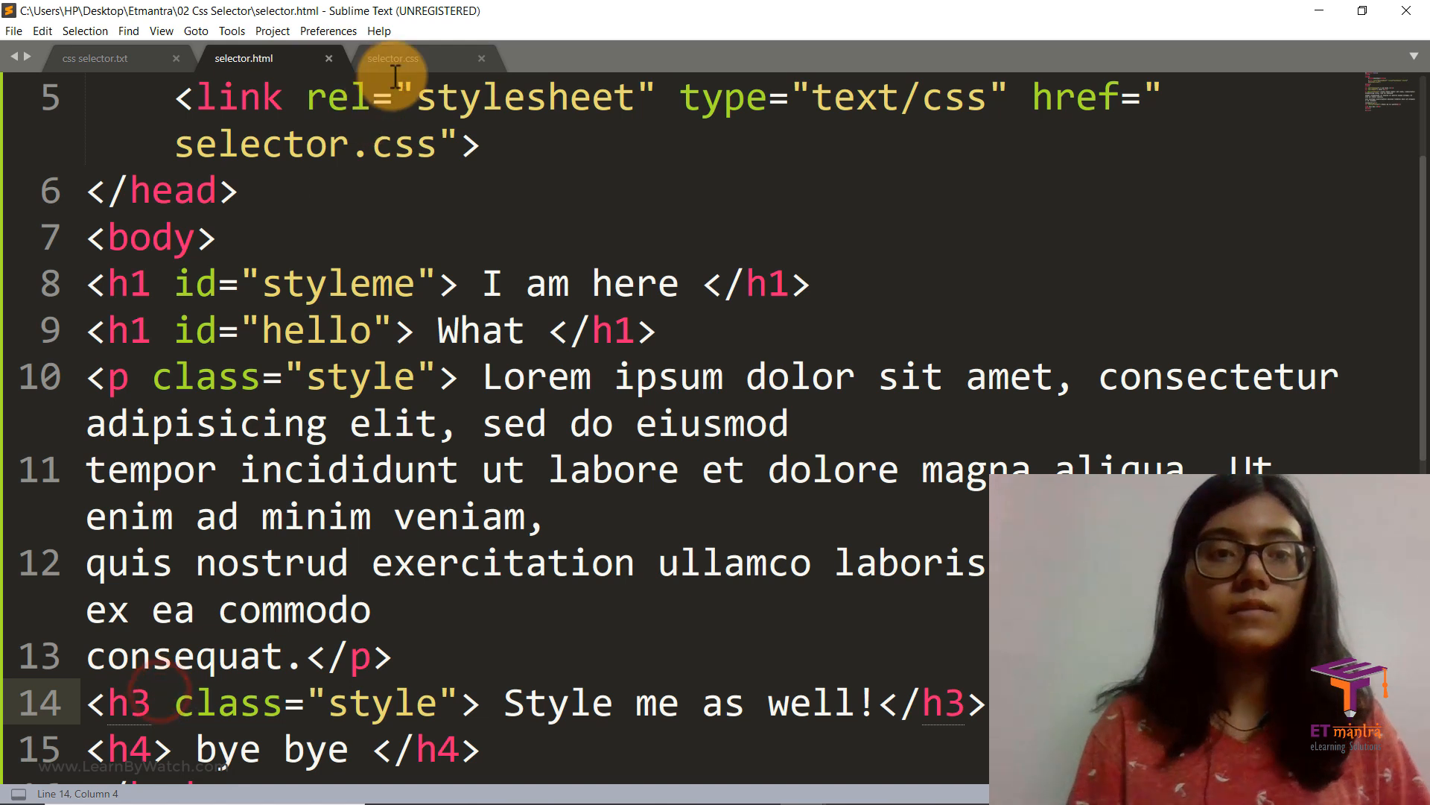
{"action": "left_click", "coordinate": [406, 58]}
{"action": "type", "text": "."}
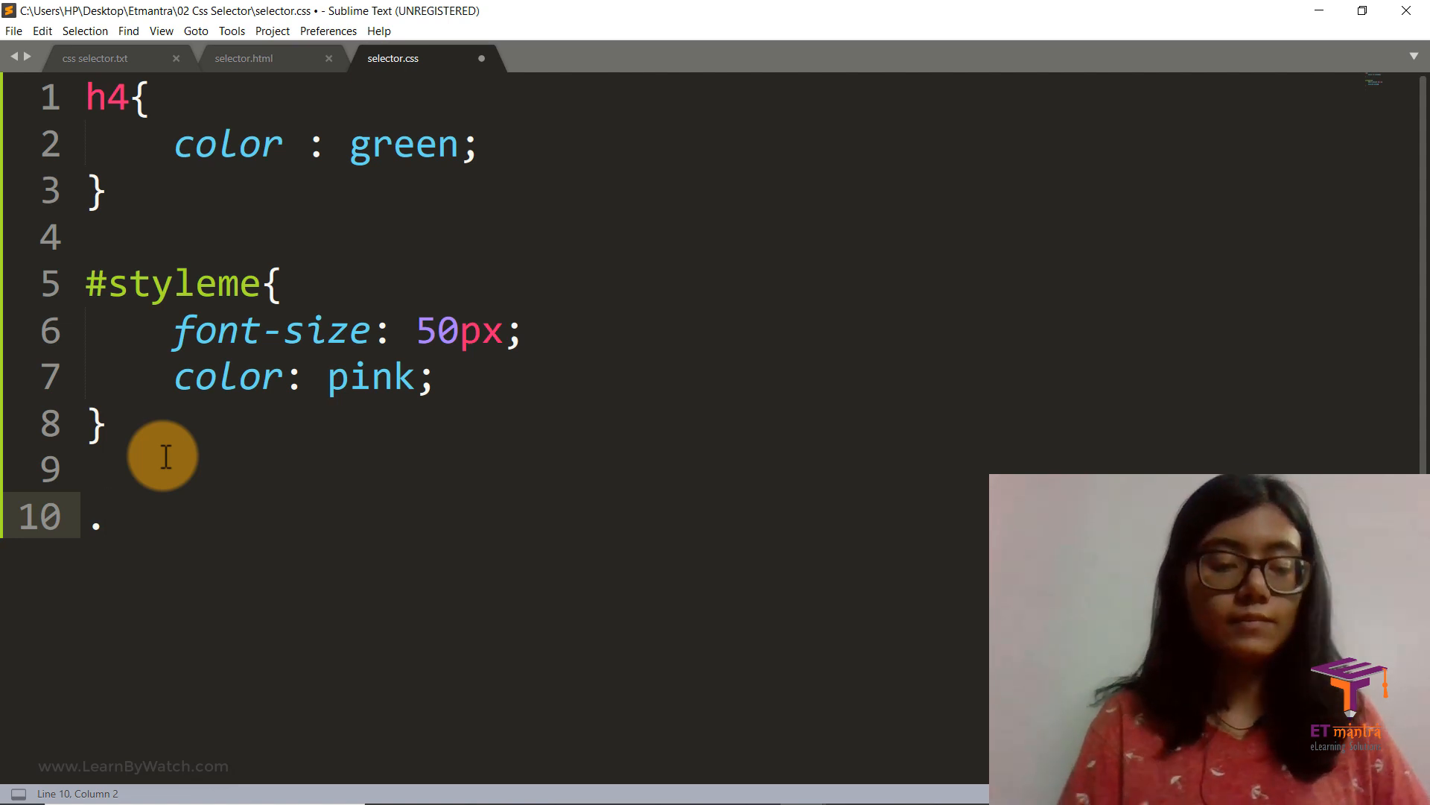
- Write the .style rule with background-color purple and color white
{"action": "type", "text": "style"}
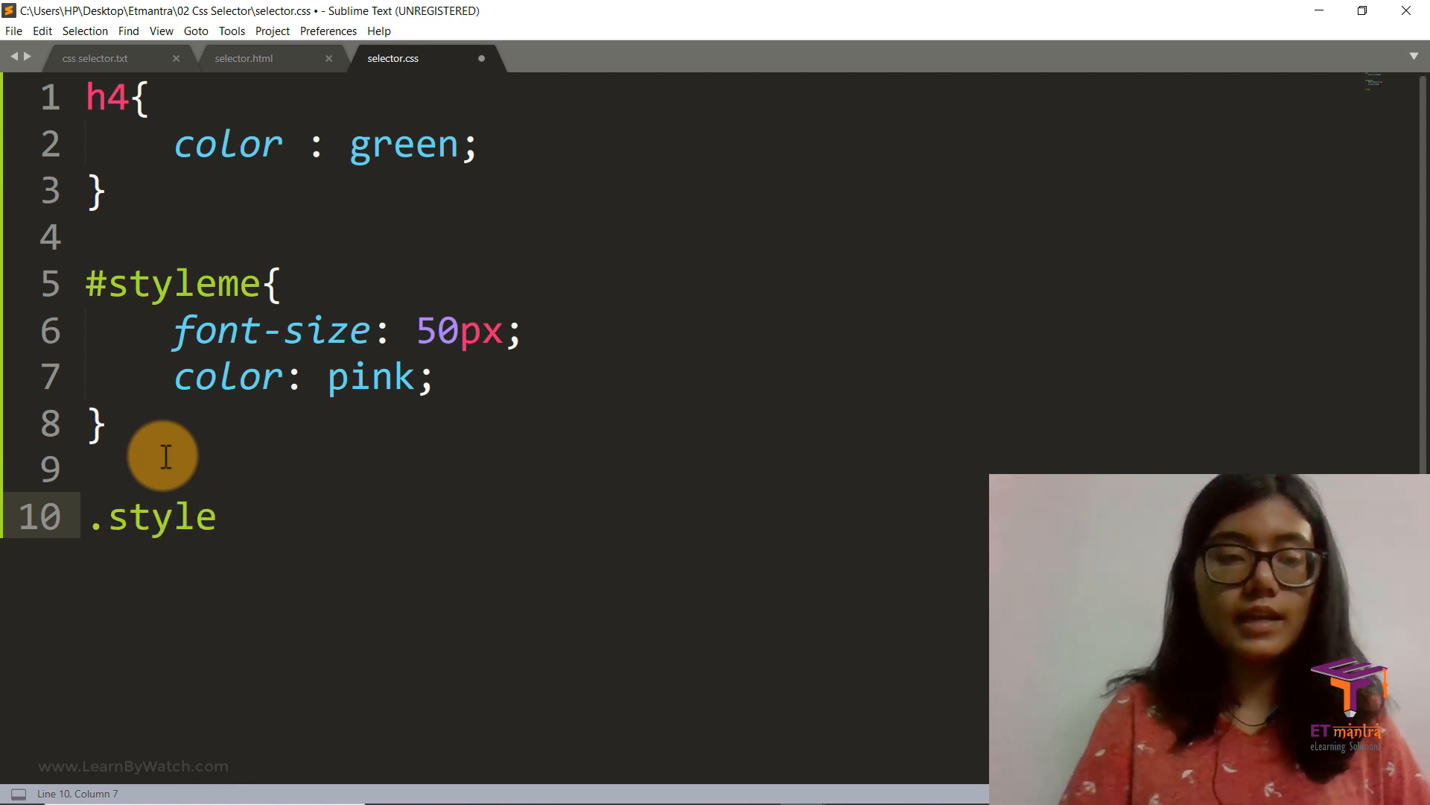
{"action": "type", "text": "{"}
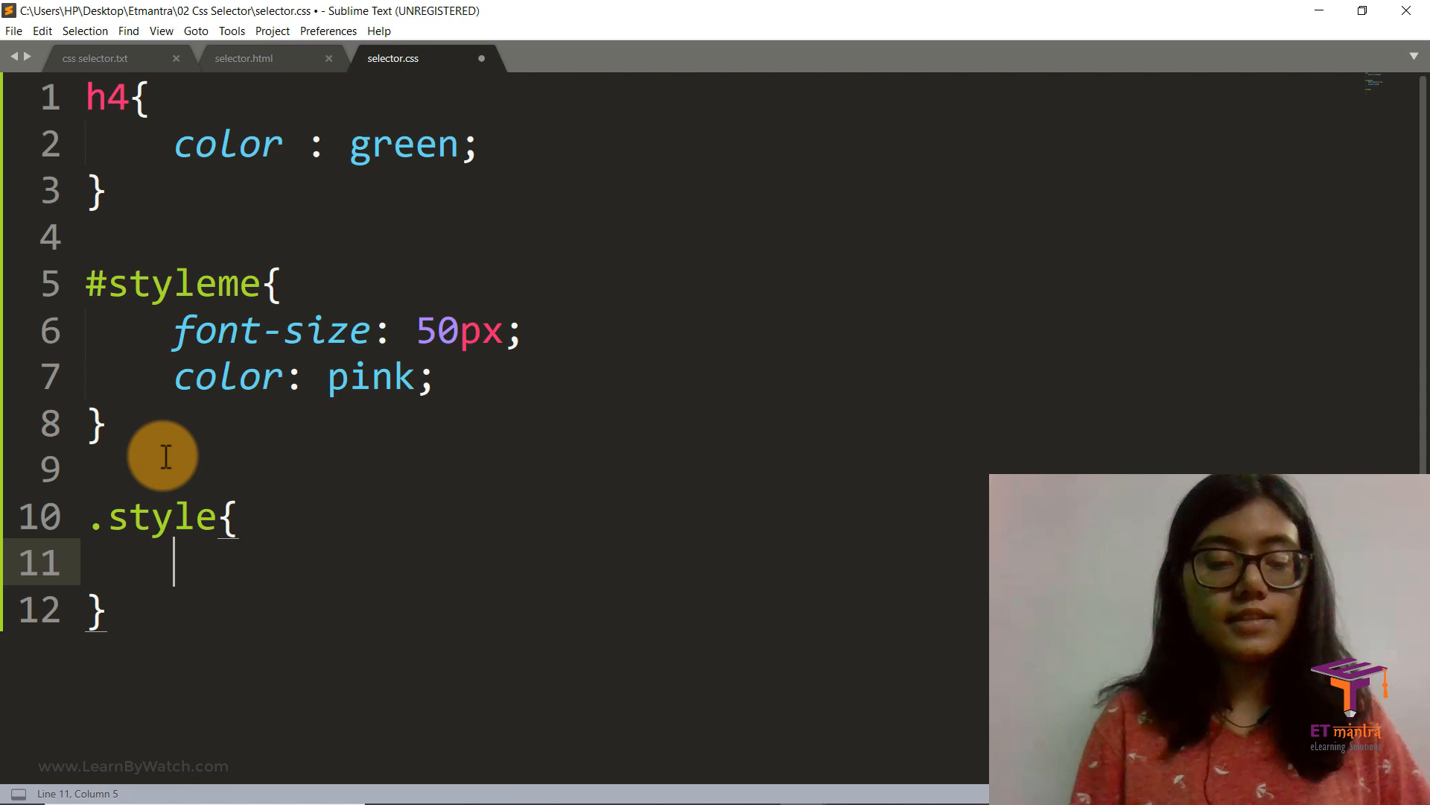
{"action": "type", "text": "back"}
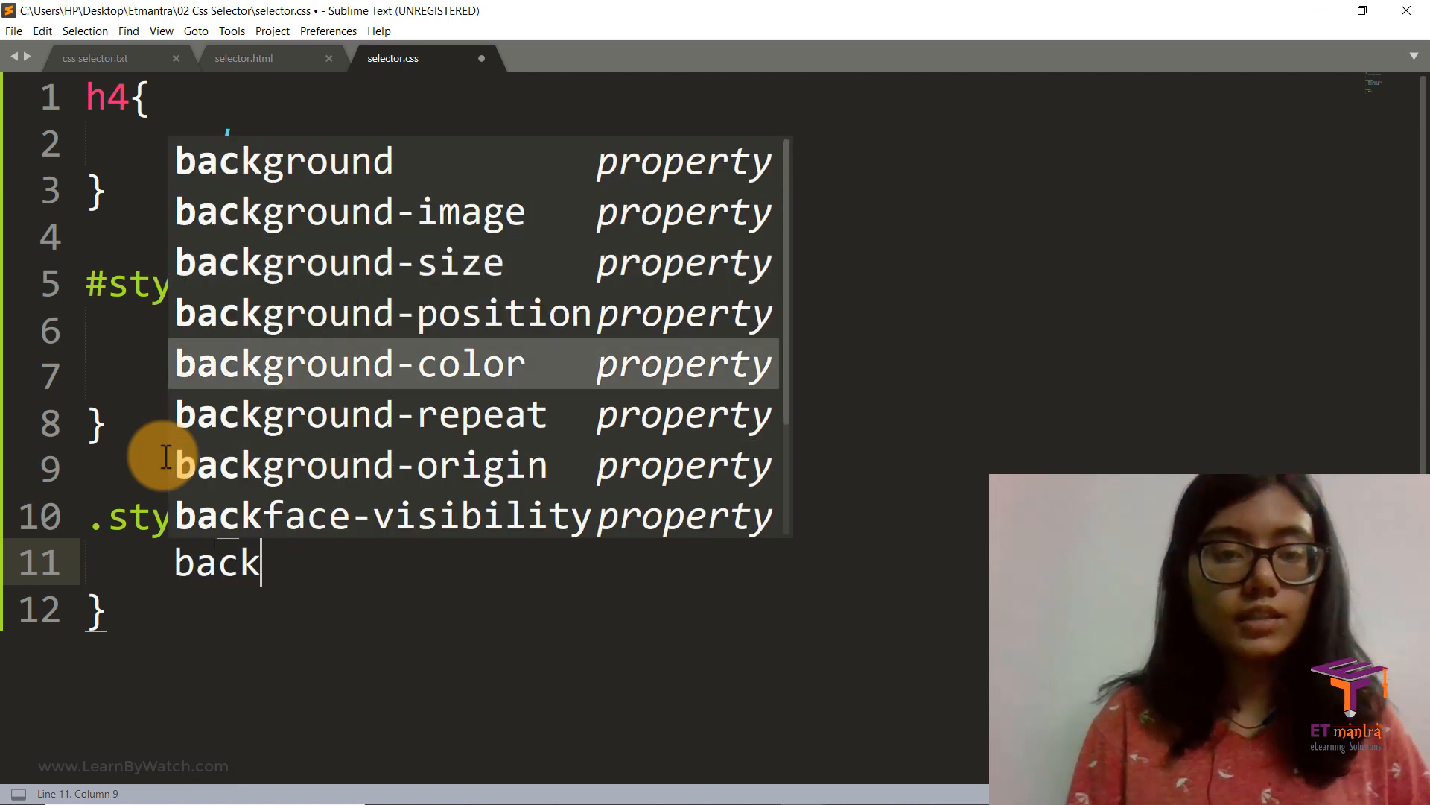
{"action": "key", "text": "Tab"}
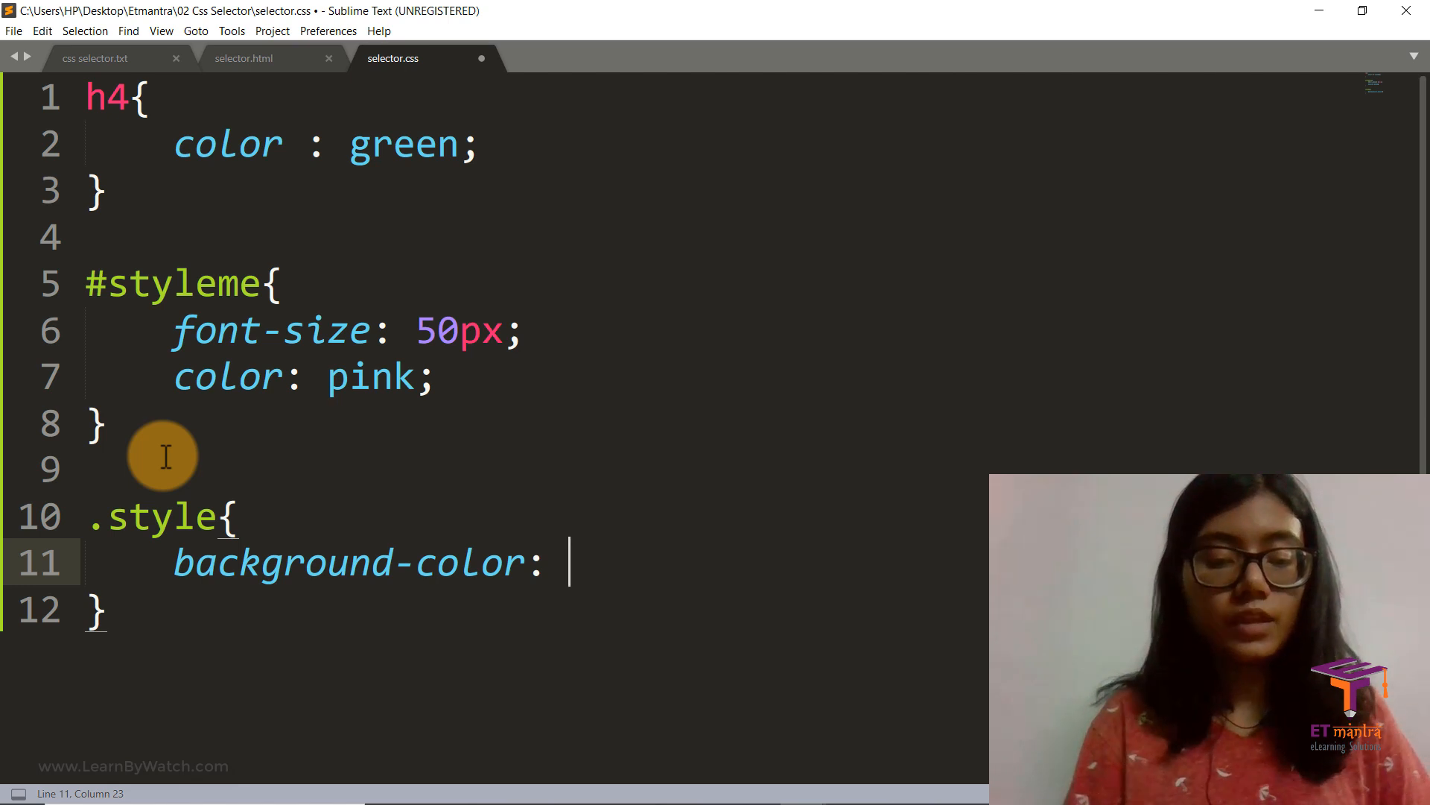
{"action": "type", "text": "purple"}
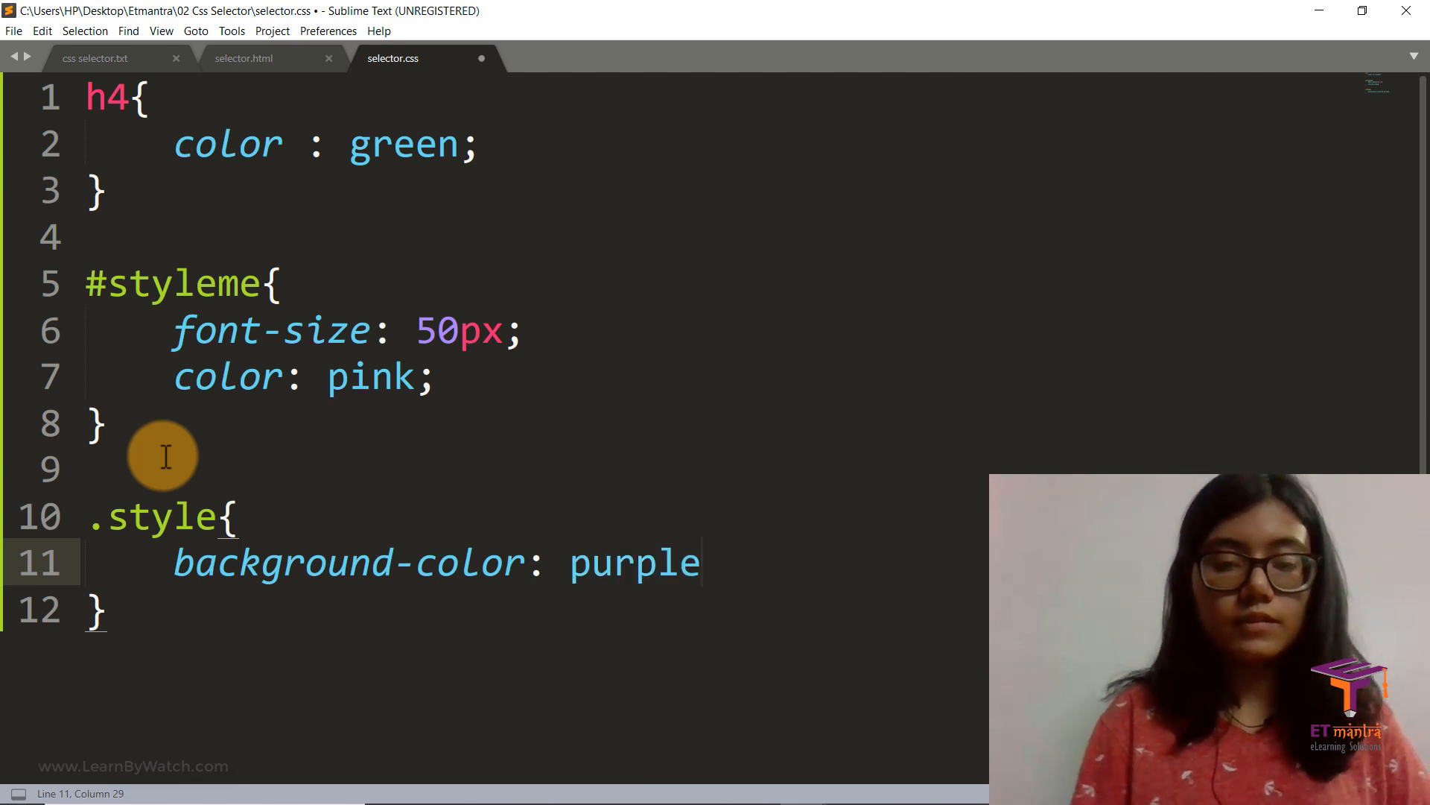
{"action": "key", "text": "Enter"}
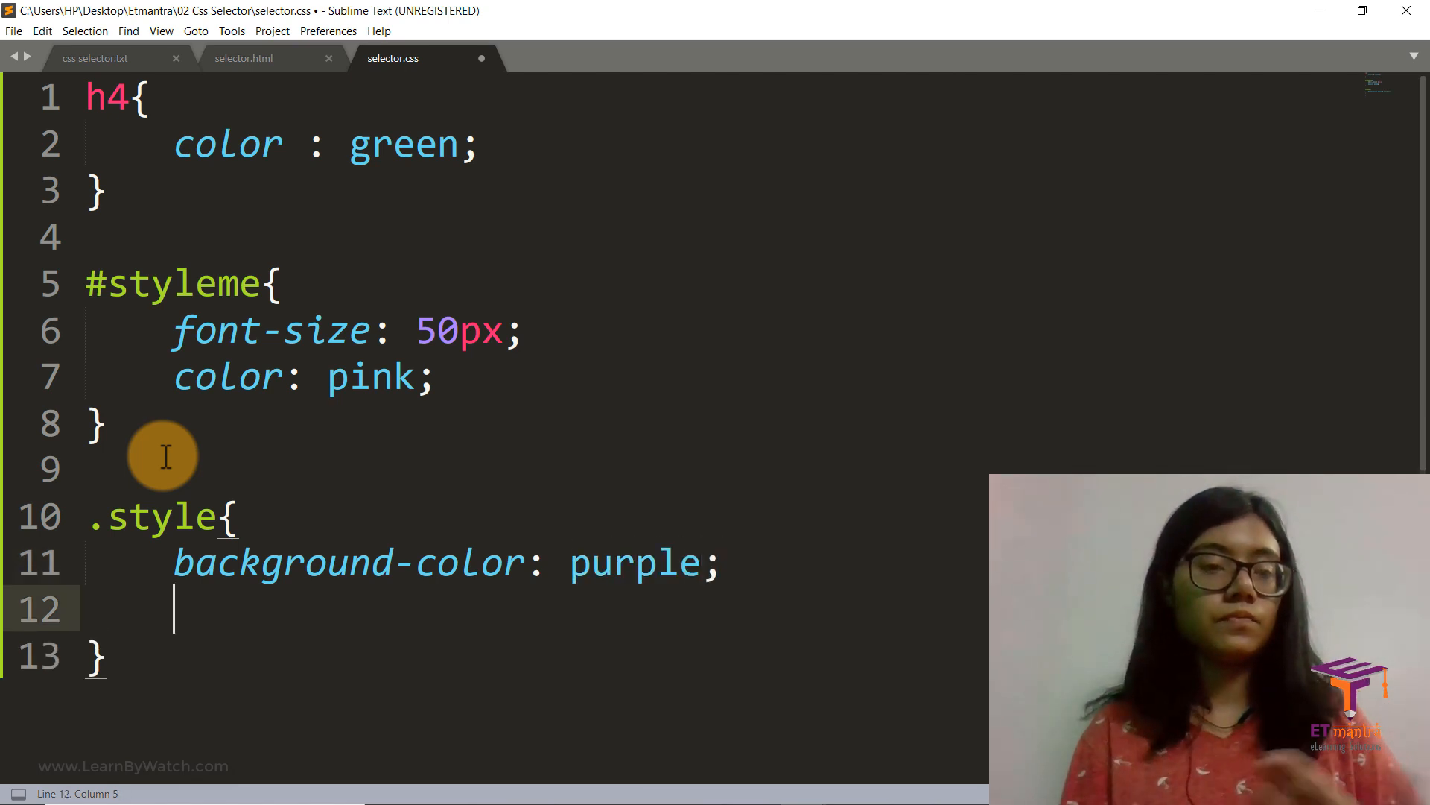
{"action": "type", "text": "te"}
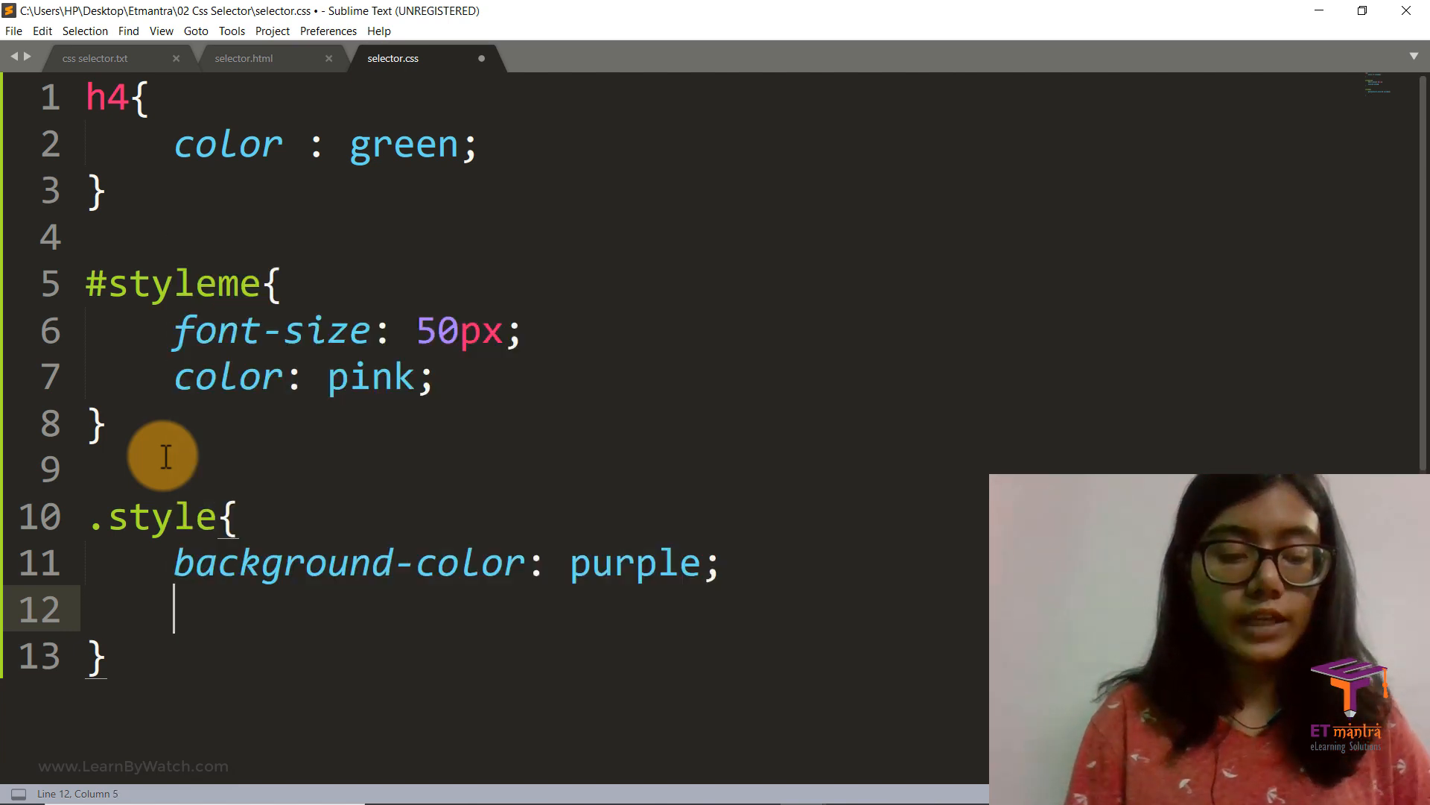
{"action": "type", "text": "color:;"}
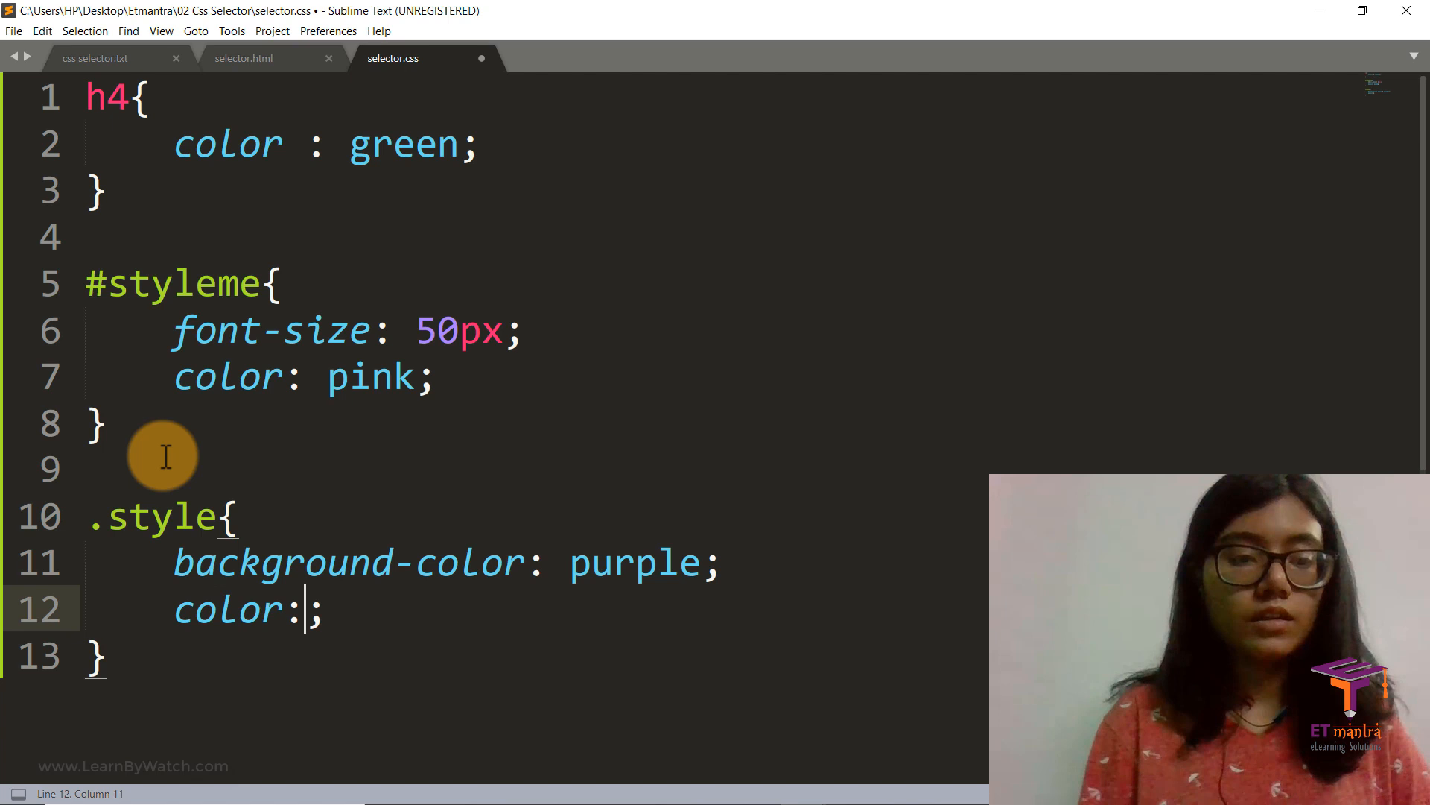
{"action": "type", "text": "\" \""}
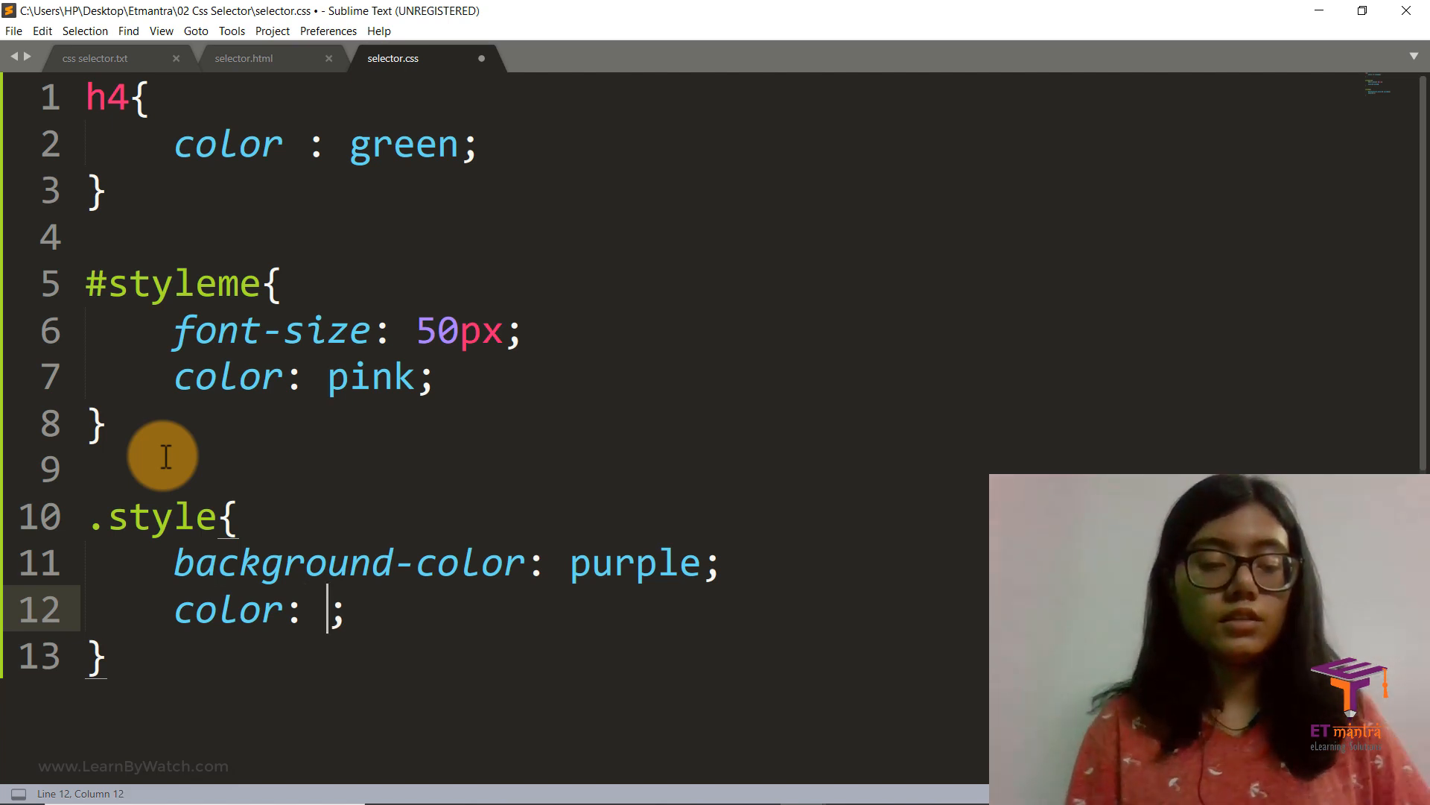
{"action": "type", "text": "white"}
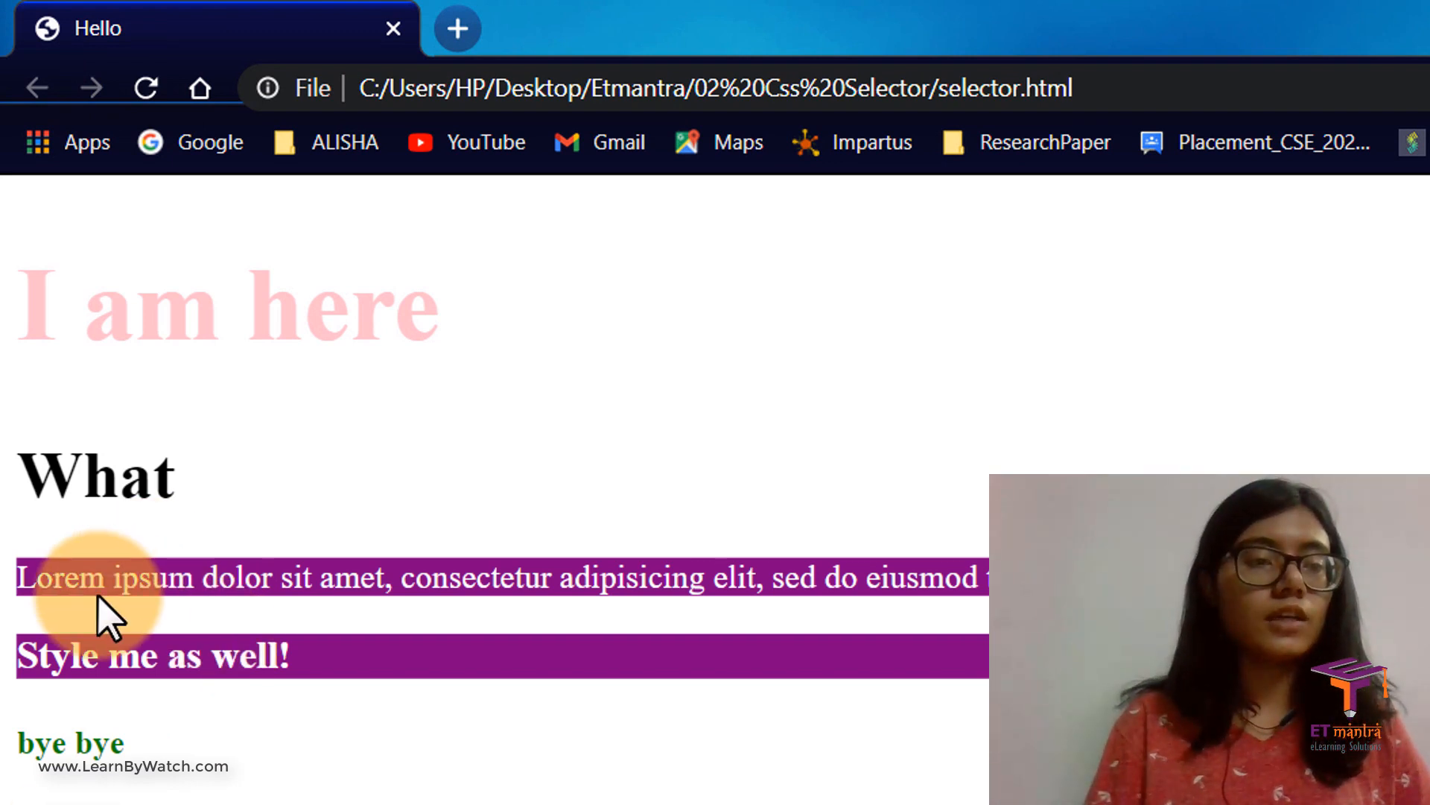
{"action": "mouse_move", "coordinate": [84, 657]}
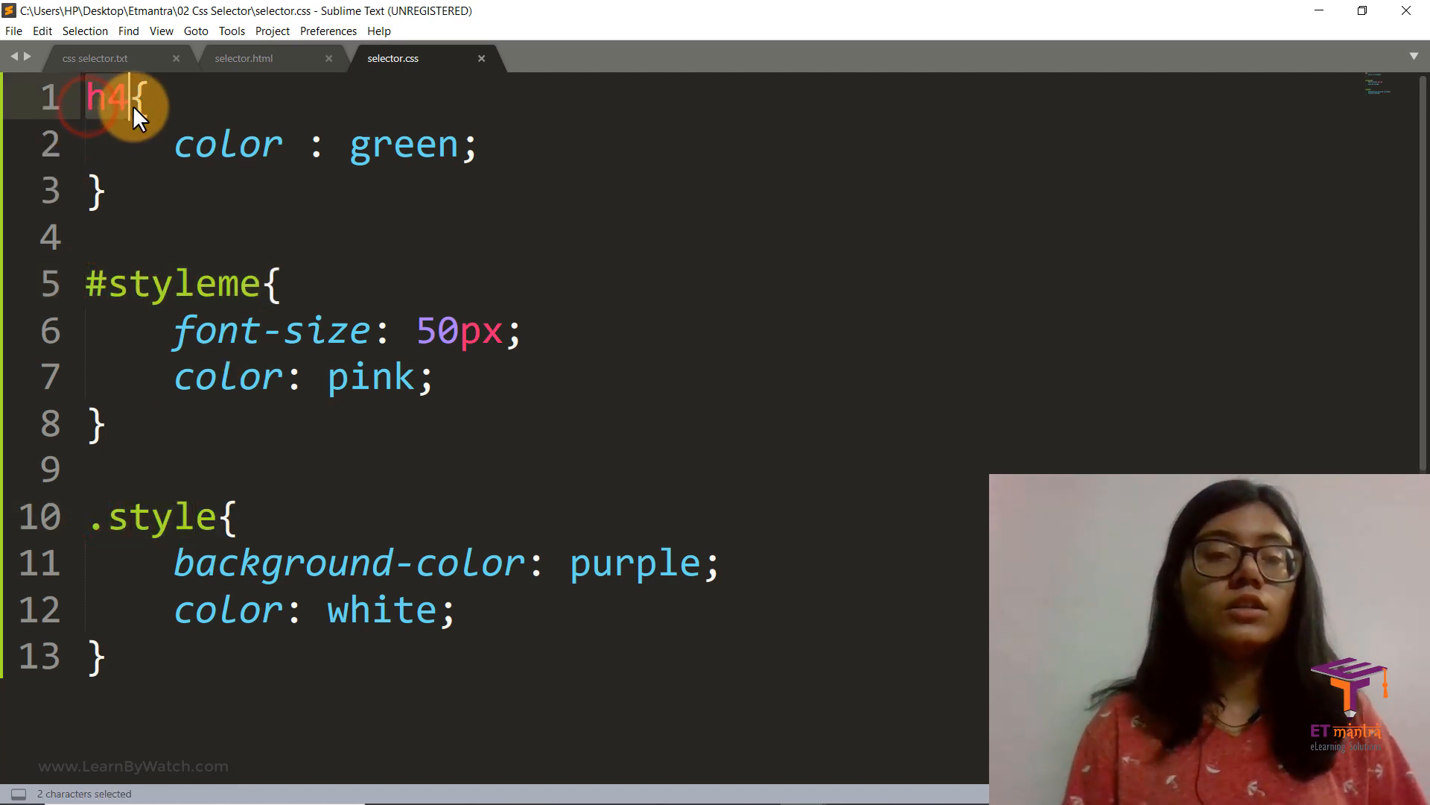
- In selector.html, type the heading <h4> hey wait for me </h4> below bye bye
{"action": "left_click", "coordinate": [244, 58]}
{"action": "type", "text": "<h4> hey w"}
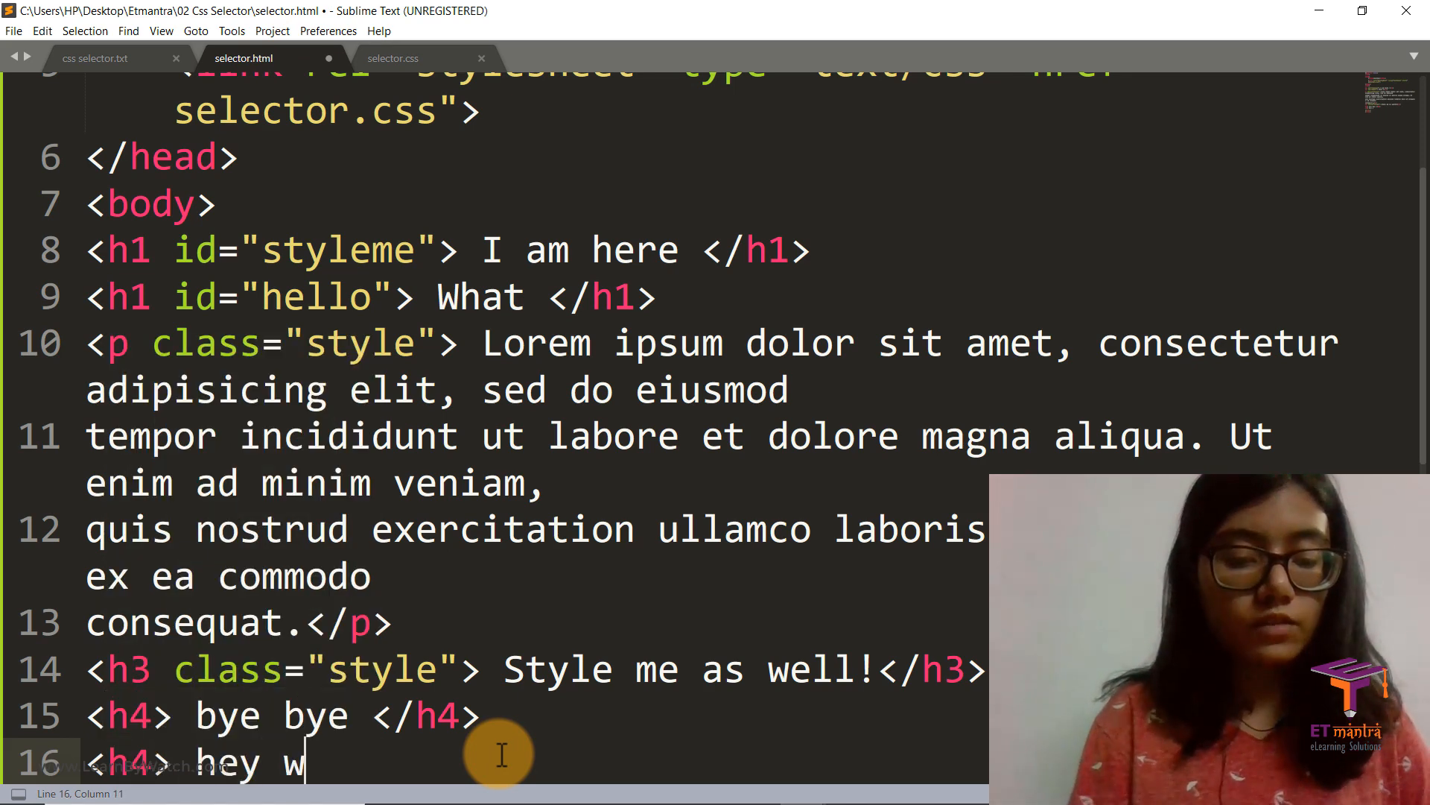
{"action": "type", "text": "ait for me </h4>"}
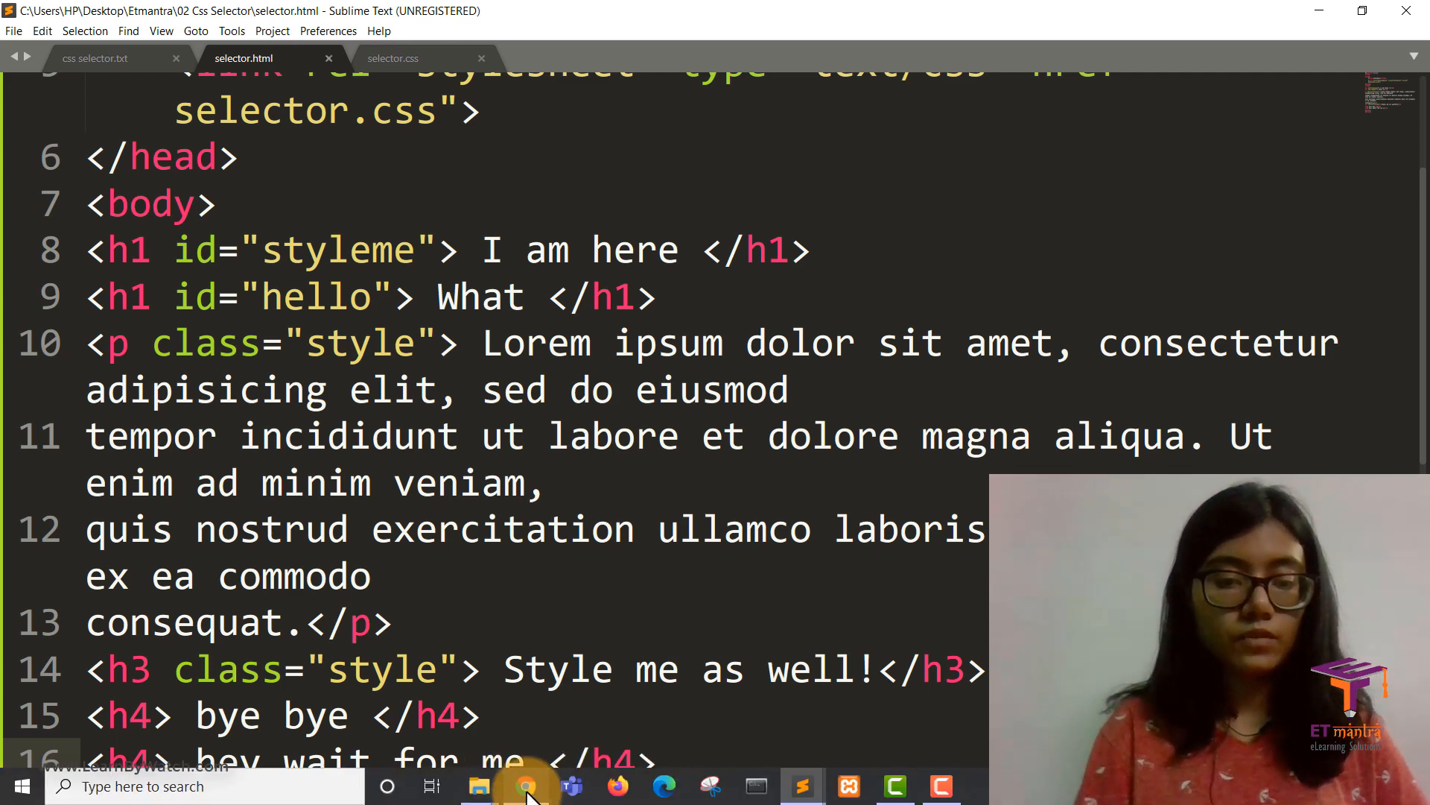
- Switch to Chrome and highlight the green h4 headings on the reloaded page
{"action": "left_click", "coordinate": [520, 785]}
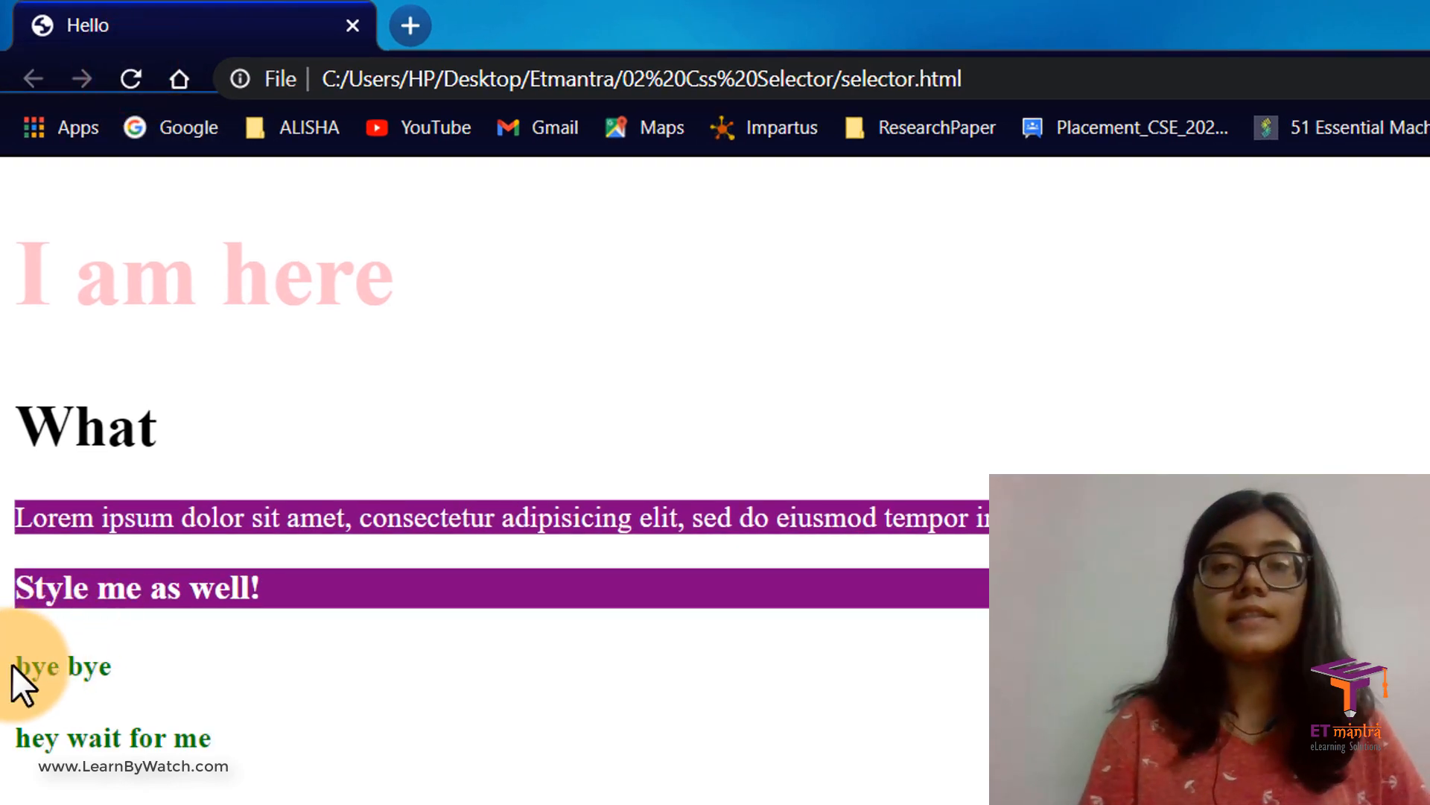
{"action": "left_click_drag", "start_coordinate": [14, 666], "coordinate": [210, 739]}
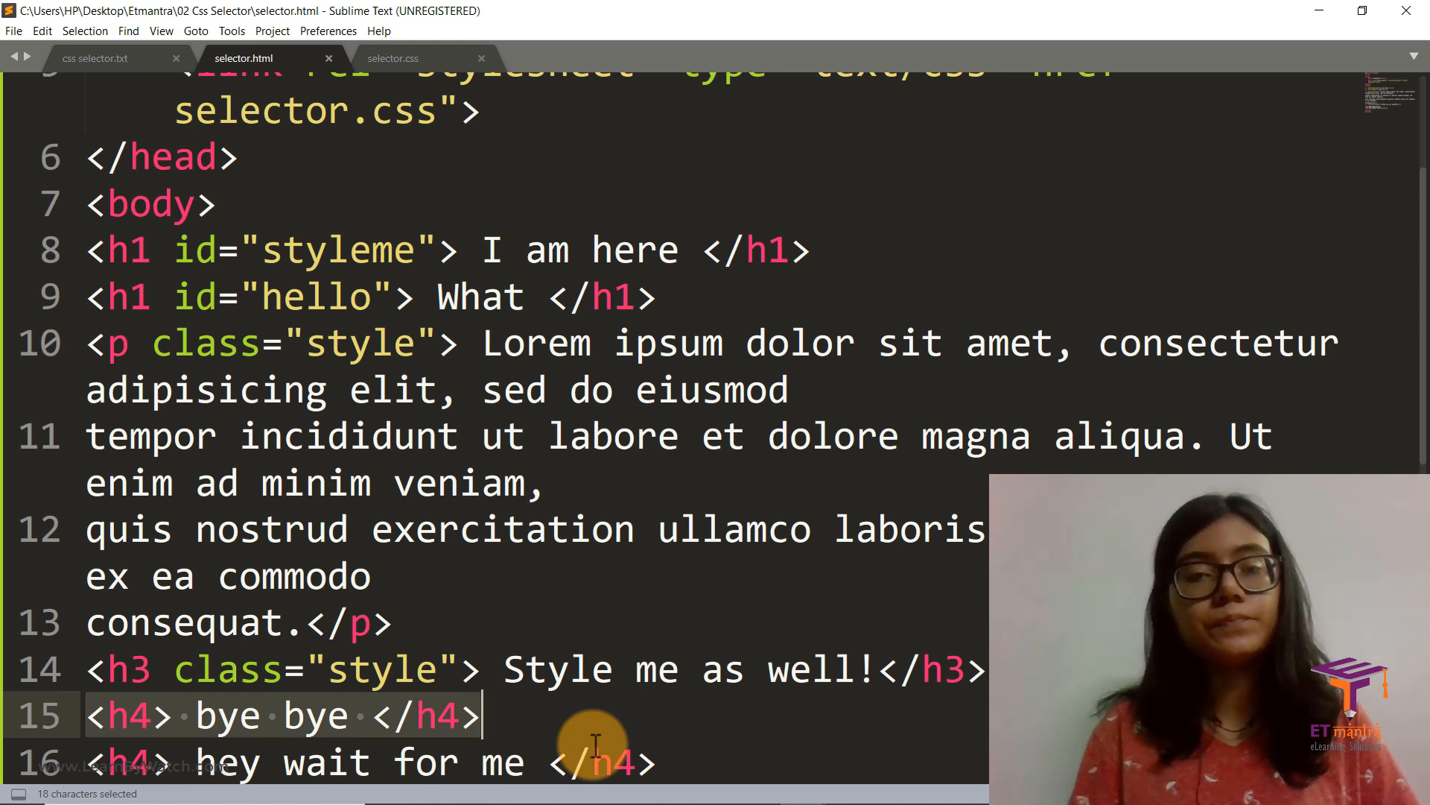
{"action": "mouse_move", "coordinate": [250, 438]}
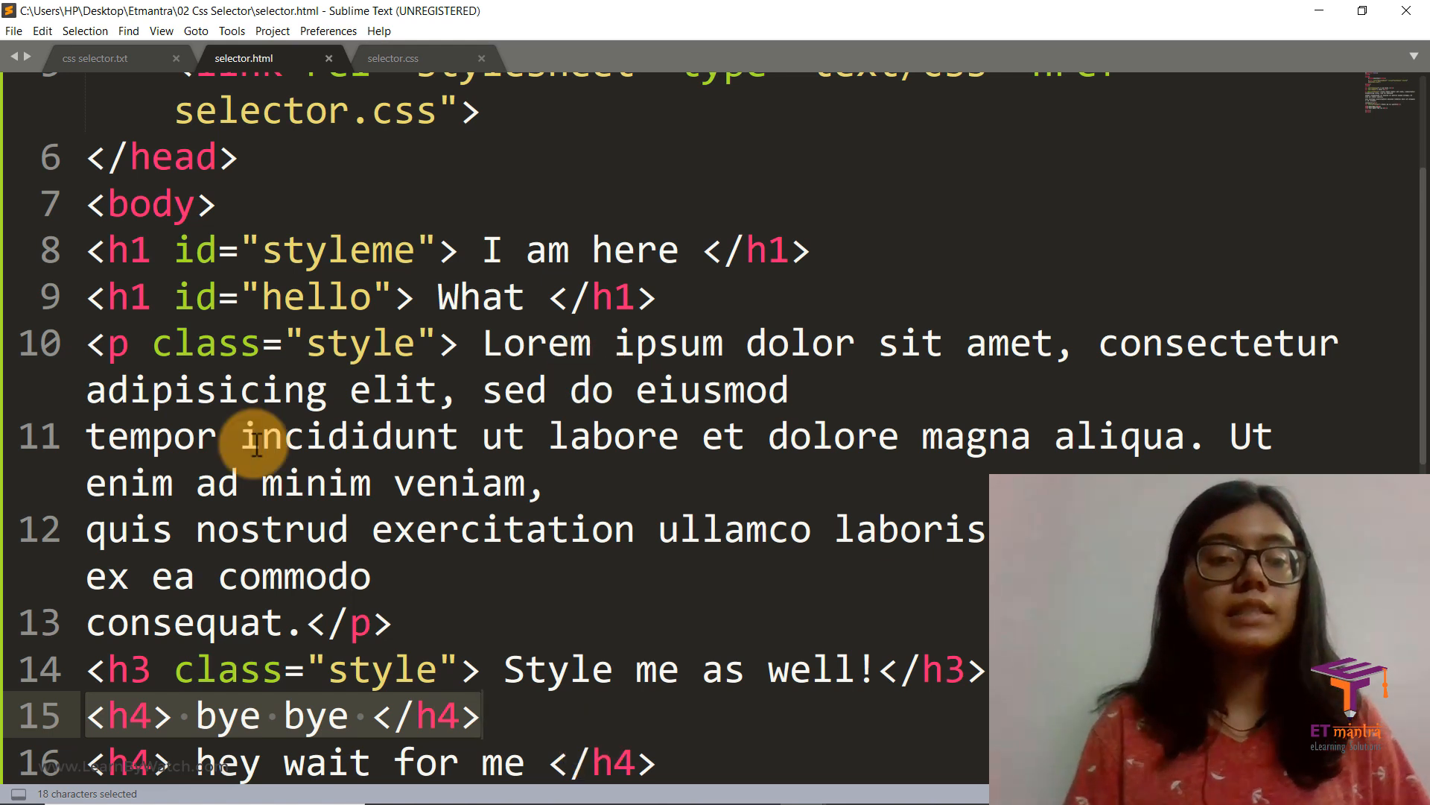
- Type <p> Hi i am another p tag </p> after the Lorem ipsum paragraph
{"action": "left_click", "coordinate": [86, 343]}
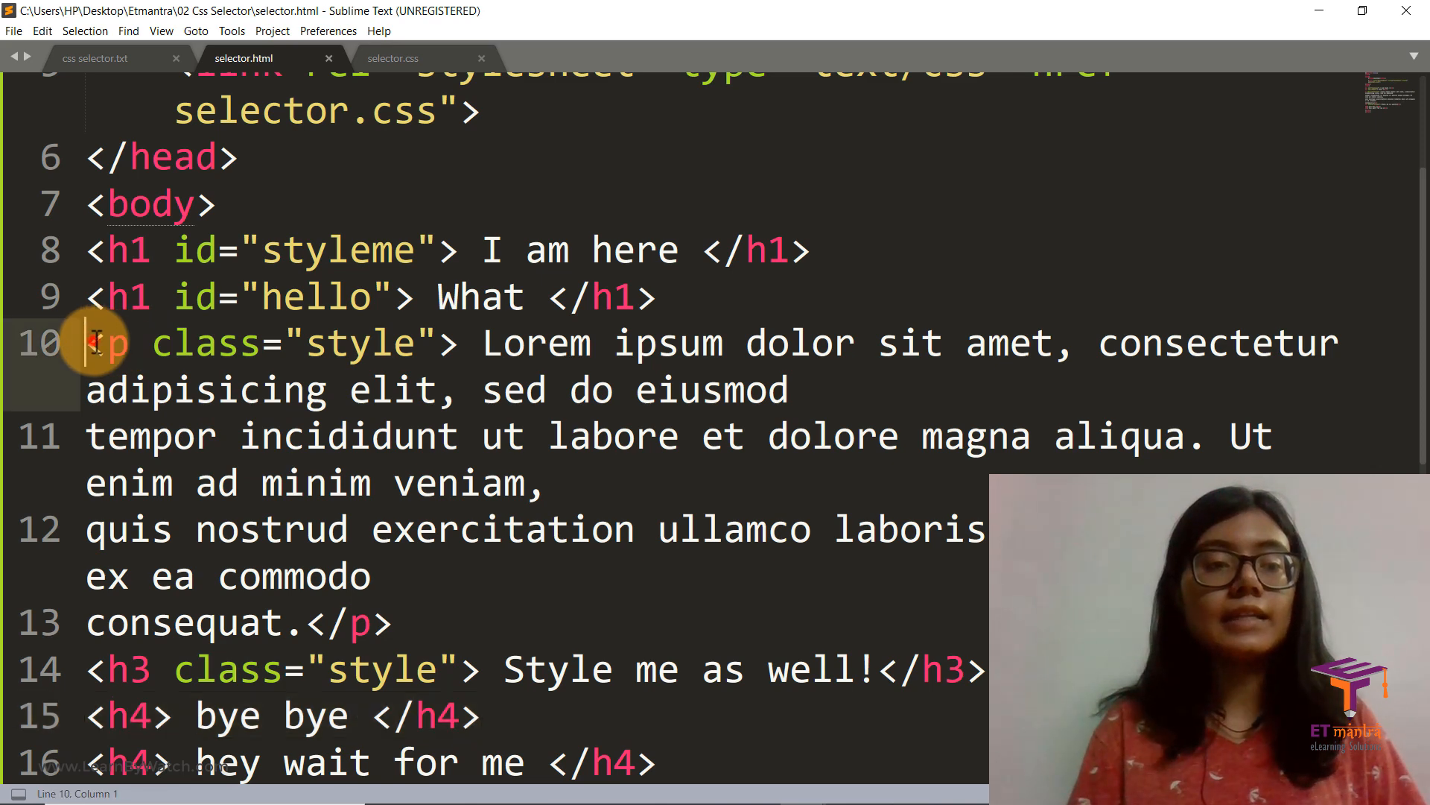
{"action": "left_click_drag", "start_coordinate": [87, 342], "coordinate": [393, 623]}
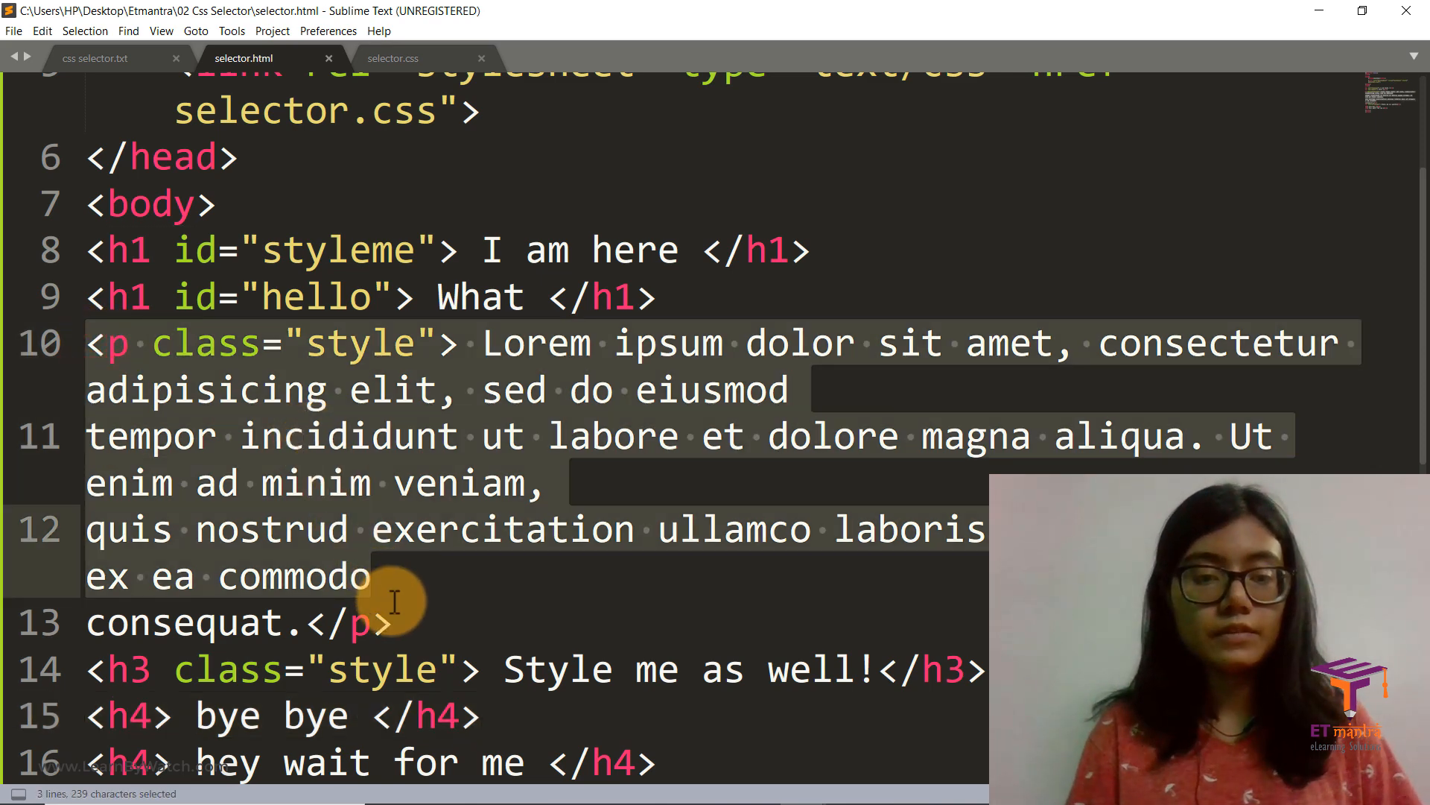
{"action": "left_click", "coordinate": [407, 623]}
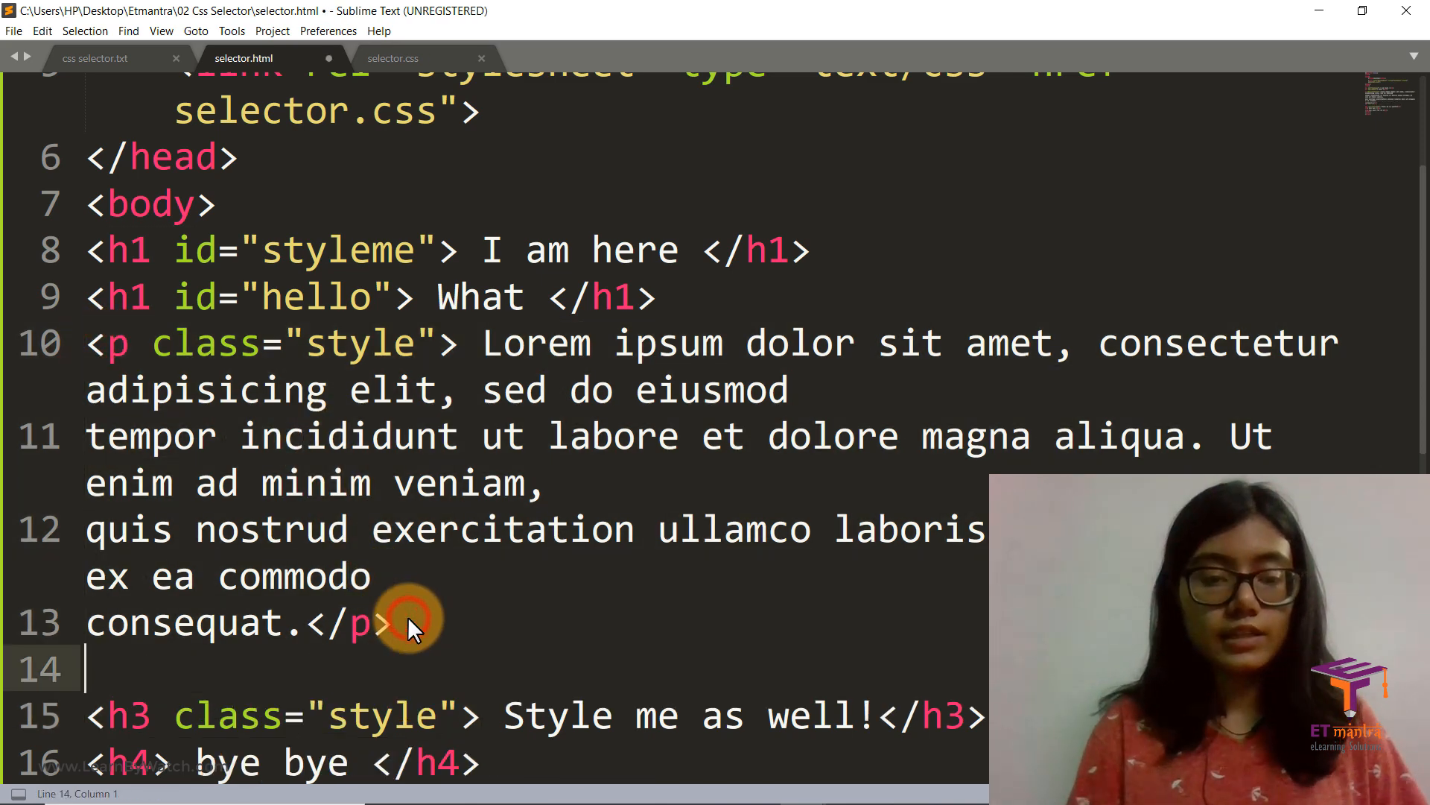
{"action": "type", "text": "<p> Hi i"}
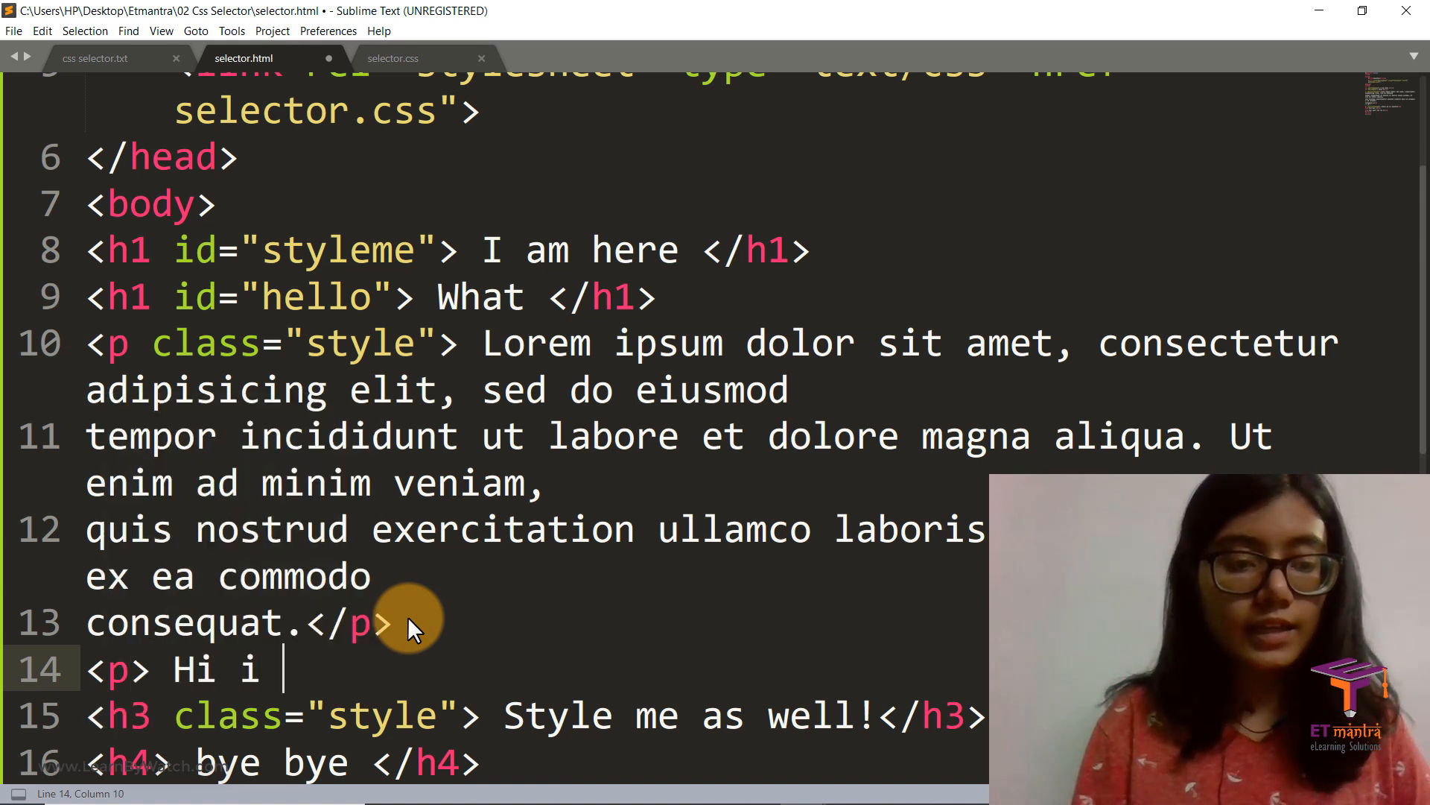
{"action": "type", "text": "am another"}
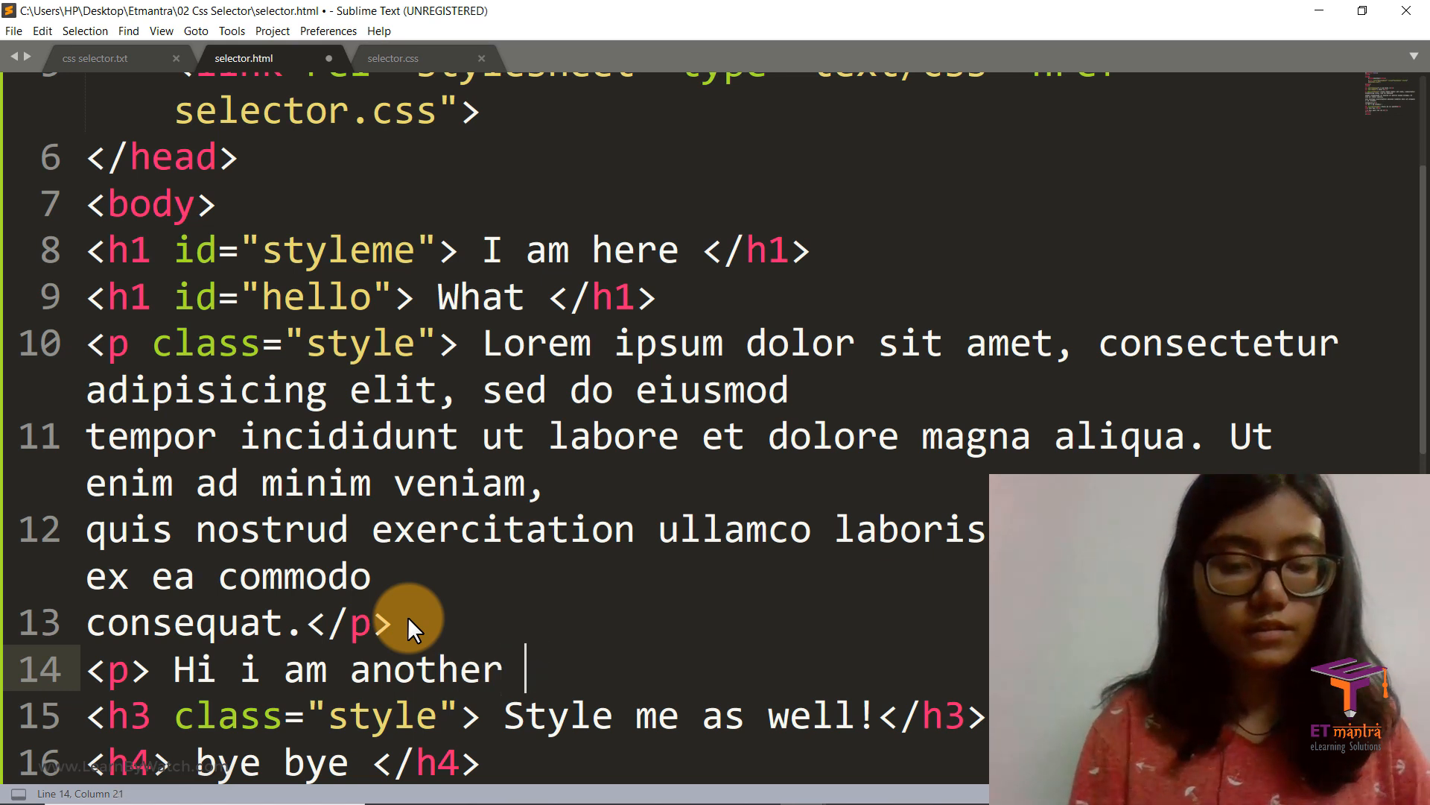
{"action": "type", "text": "p tag <"}
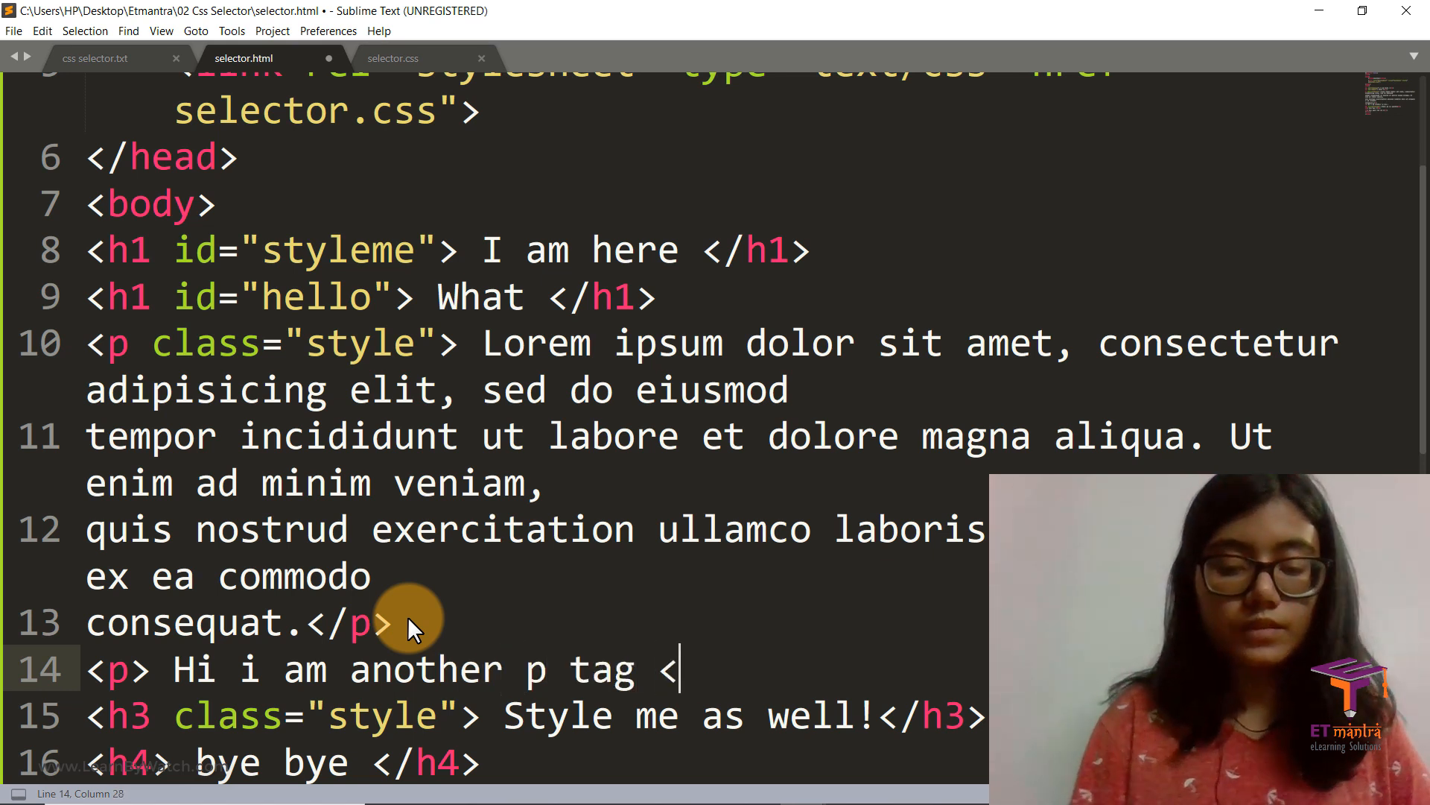
{"action": "type", "text": "/p>"}
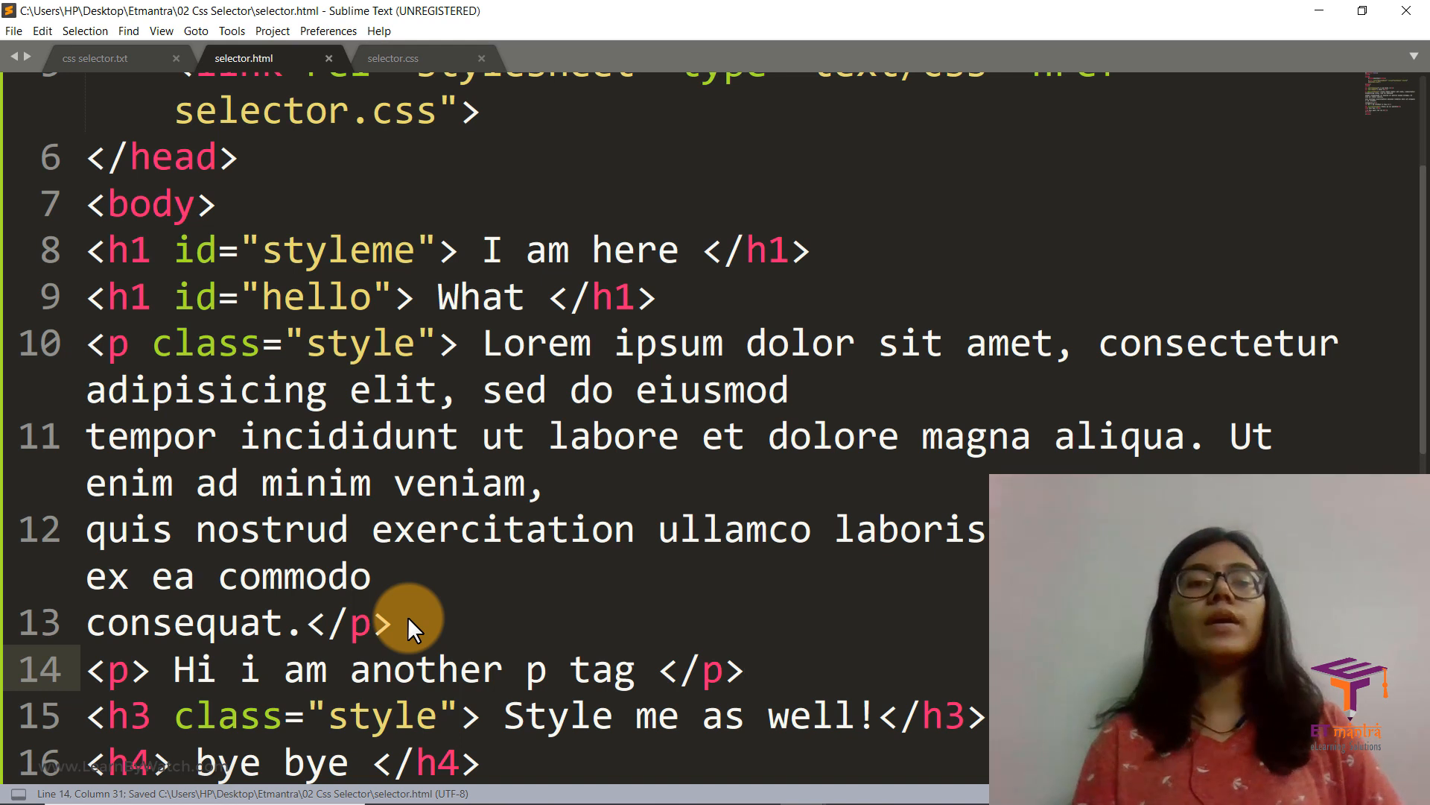
{"action": "mouse_move", "coordinate": [390, 529]}
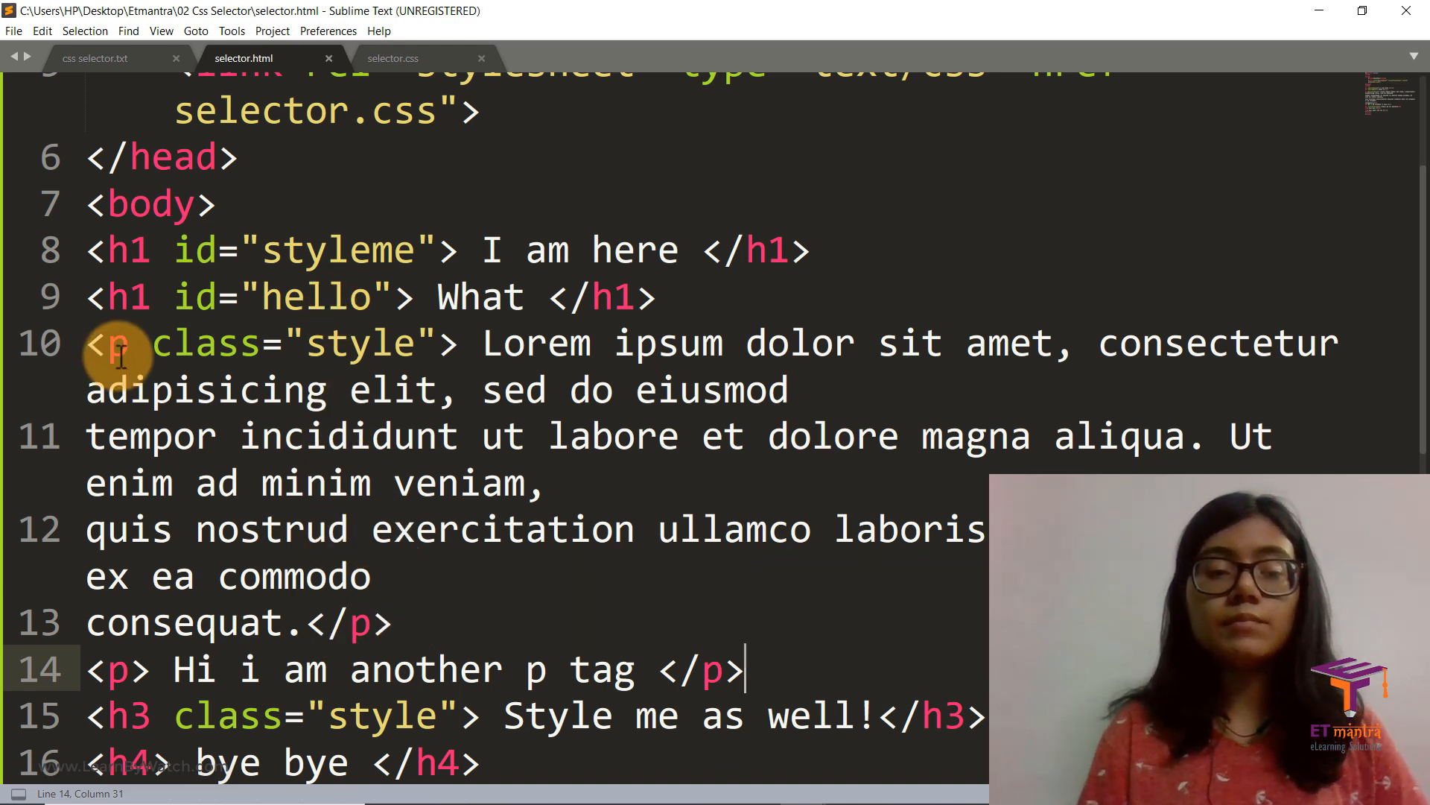
{"action": "mouse_move", "coordinate": [166, 629]}
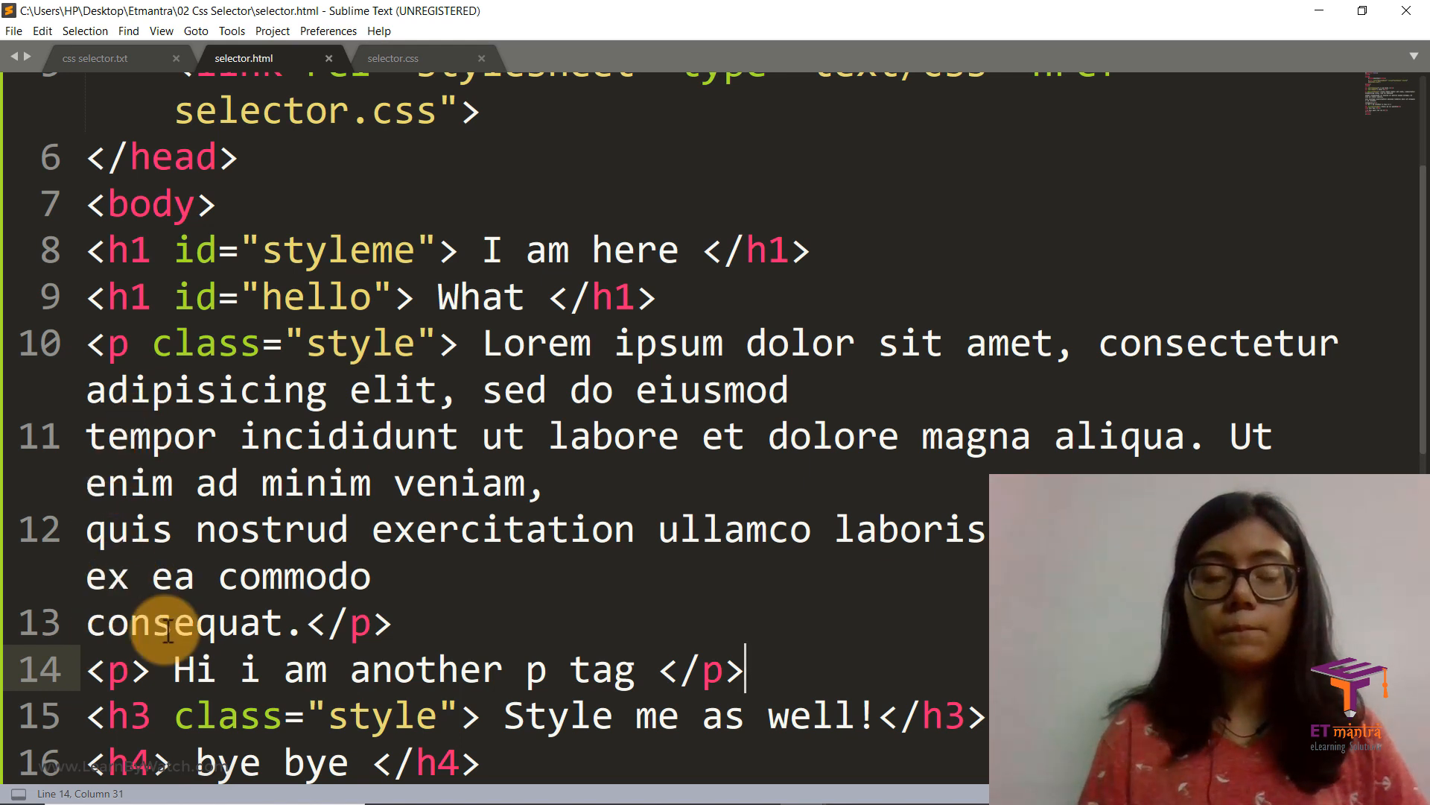
{"action": "mouse_move", "coordinate": [325, 640]}
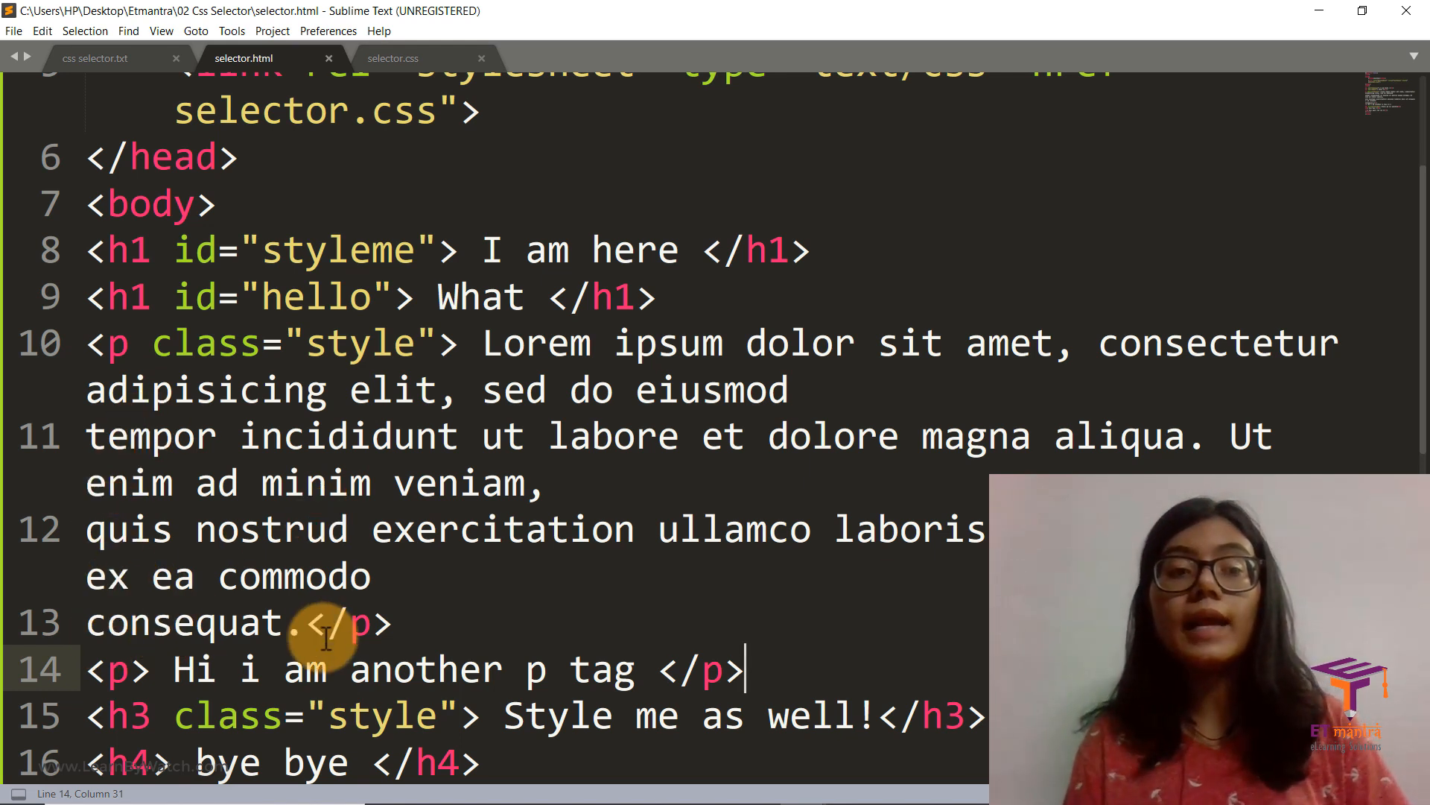
{"action": "mouse_move", "coordinate": [390, 576]}
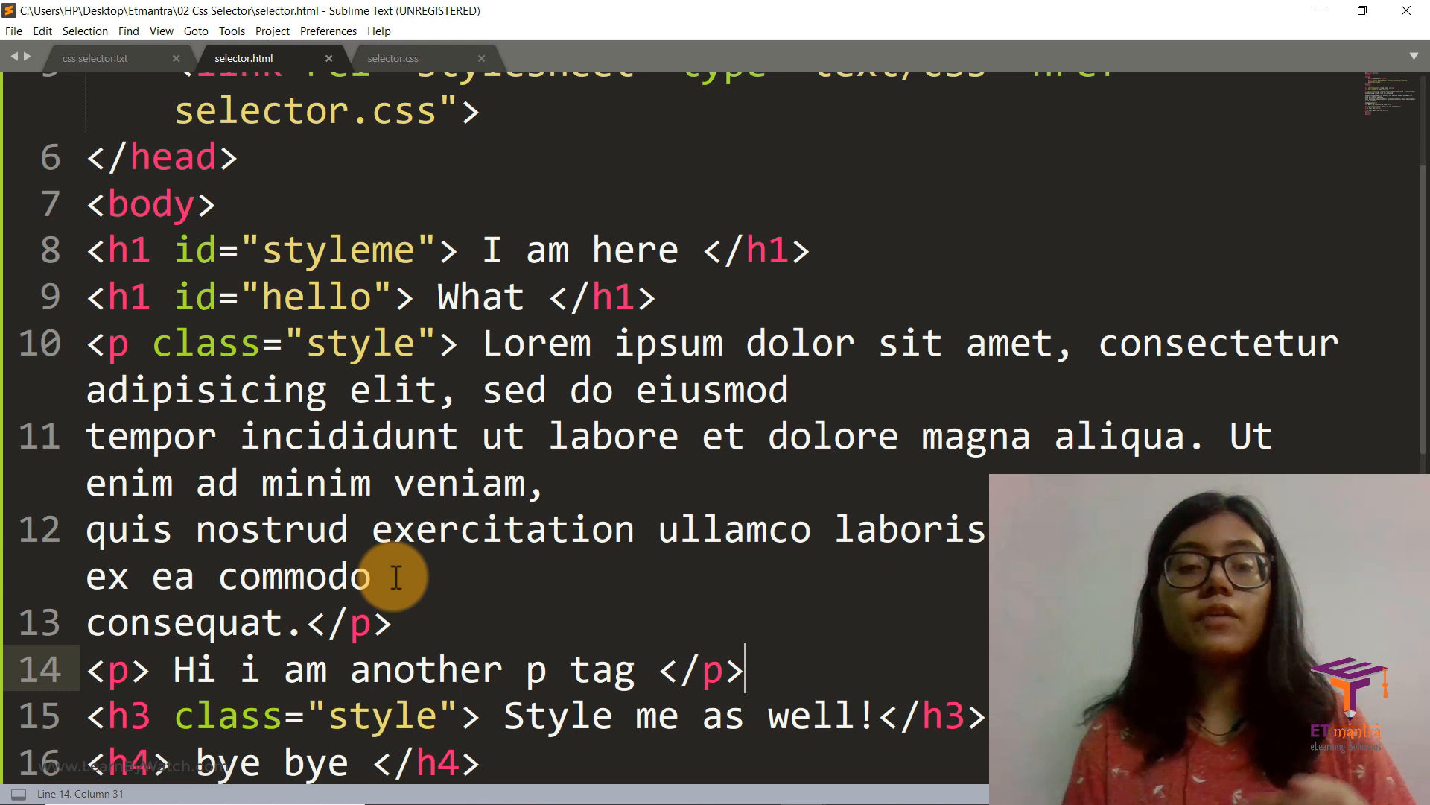
{"action": "mouse_move", "coordinate": [453, 609]}
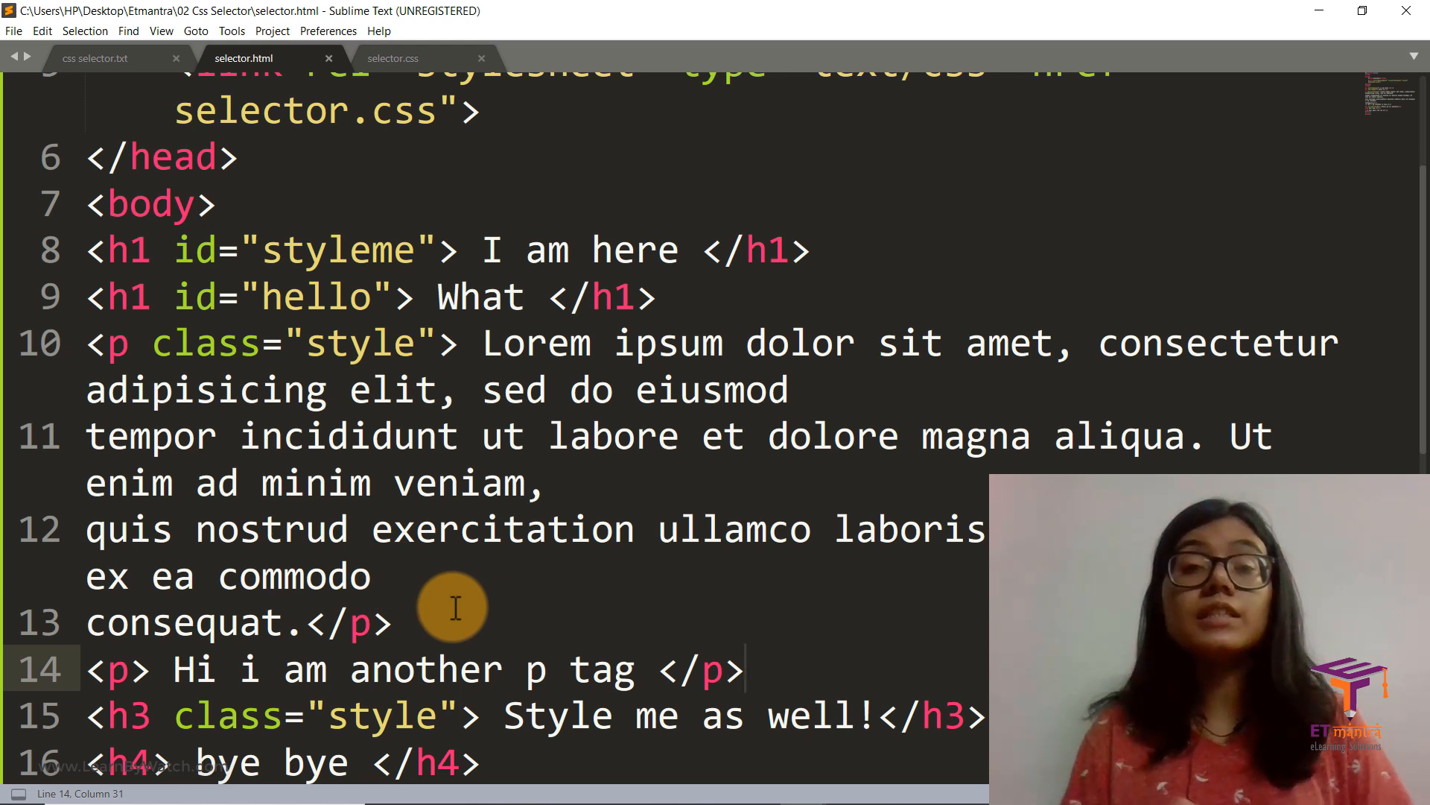
{"action": "mouse_move", "coordinate": [183, 345]}
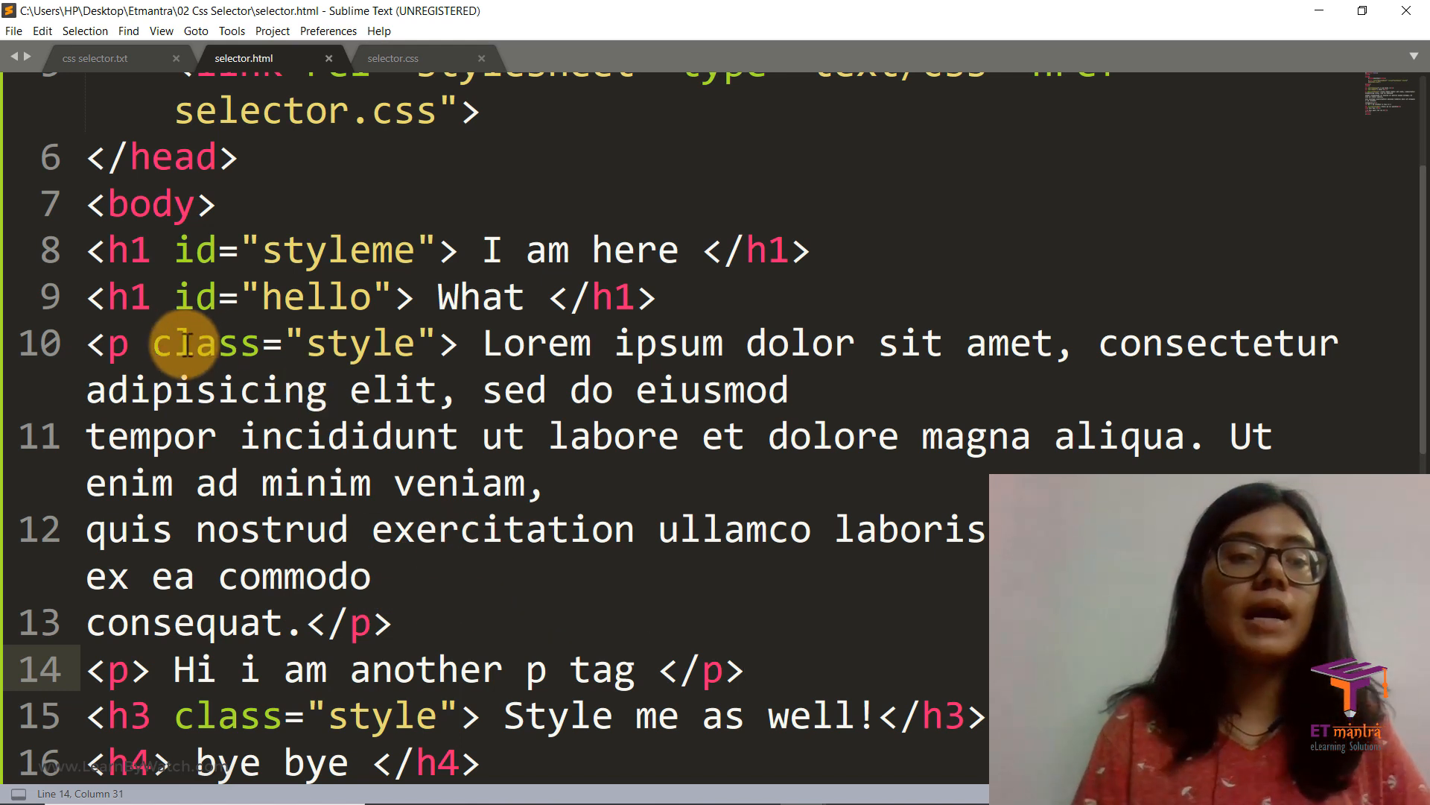
- Highlight the paragraph's class="style" attribute, then switch to selector.css
{"action": "left_click_drag", "start_coordinate": [153, 342], "coordinate": [434, 342]}
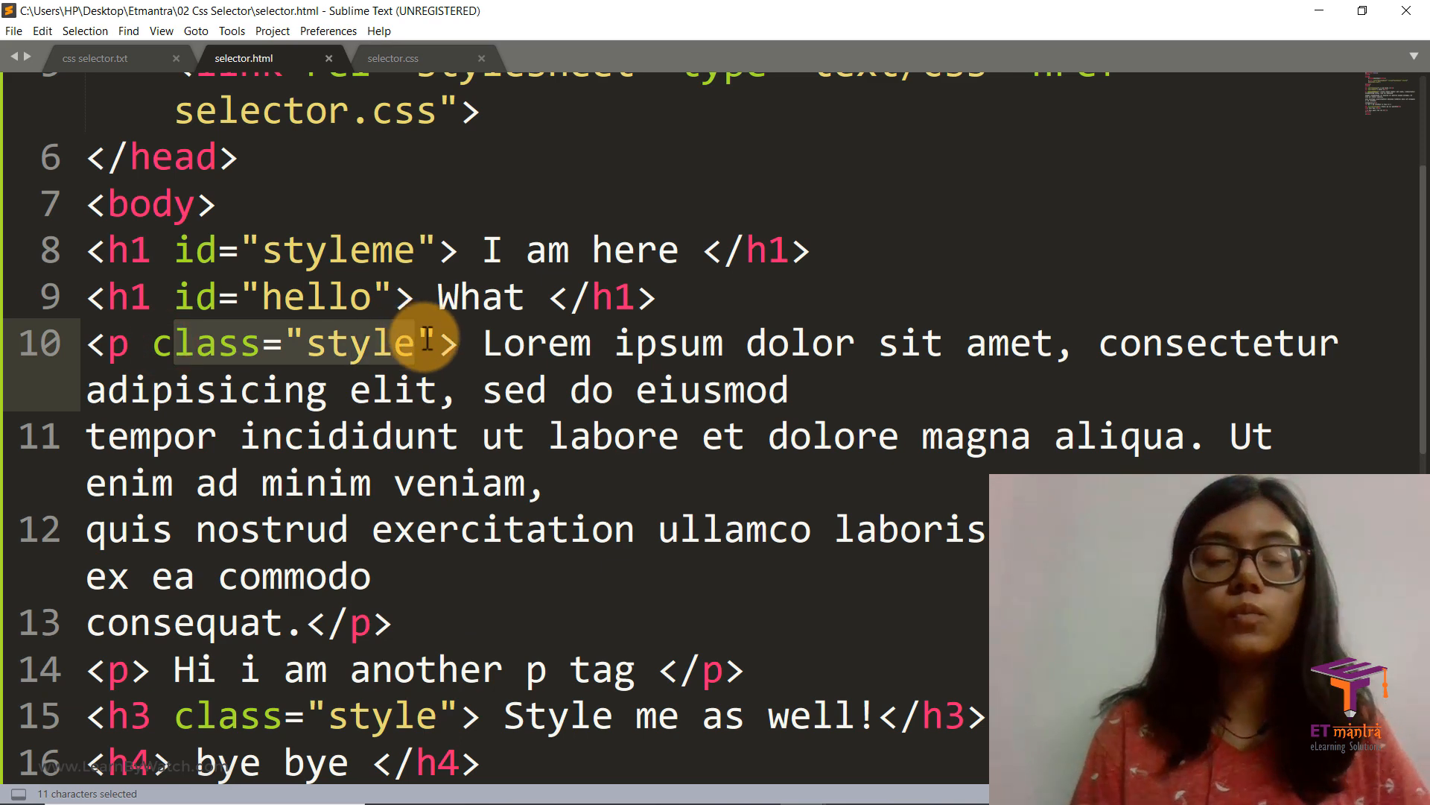
{"action": "left_click", "coordinate": [394, 58]}
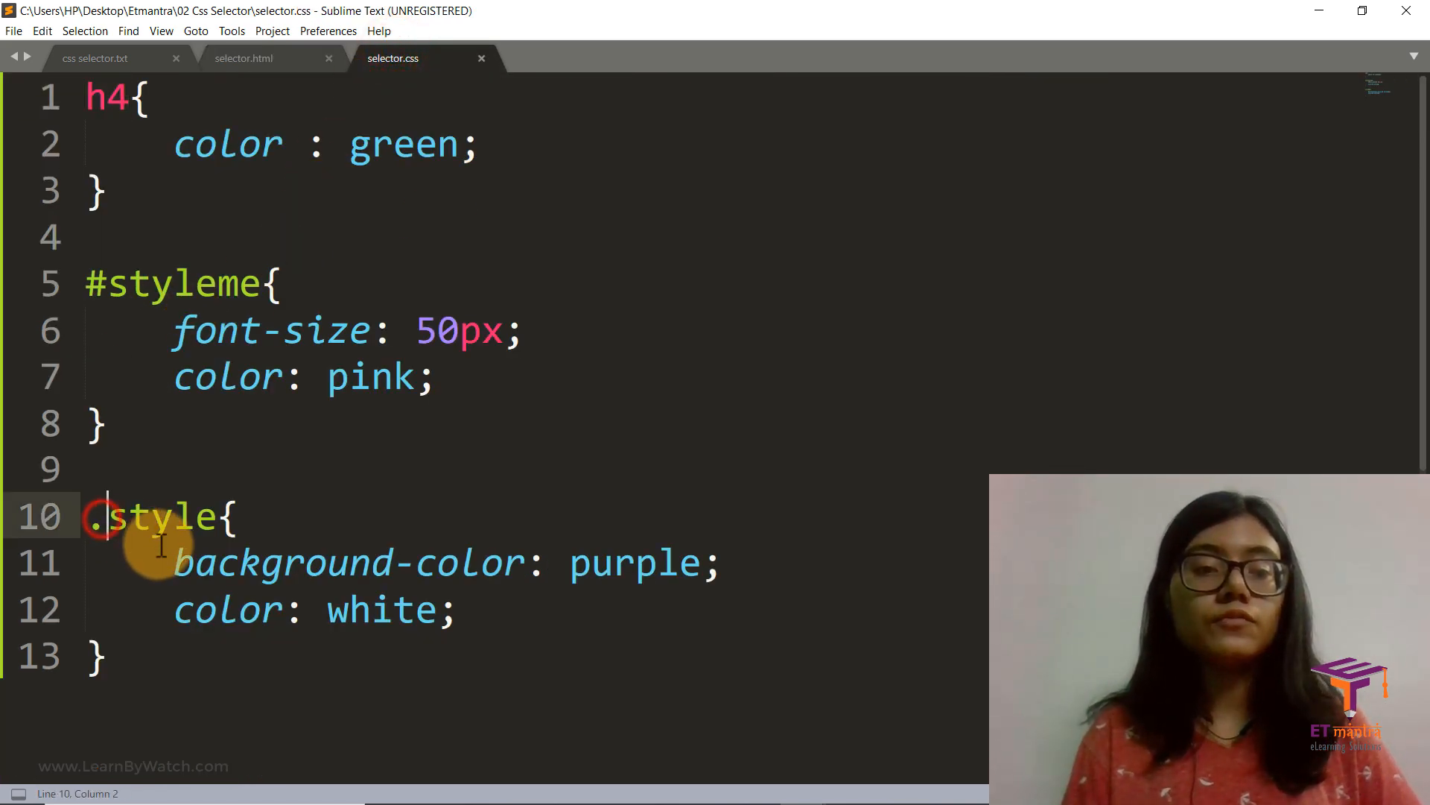
- Review the .style declarations, then return to selector.html and save it
{"action": "left_click_drag", "start_coordinate": [173, 561], "coordinate": [451, 609]}
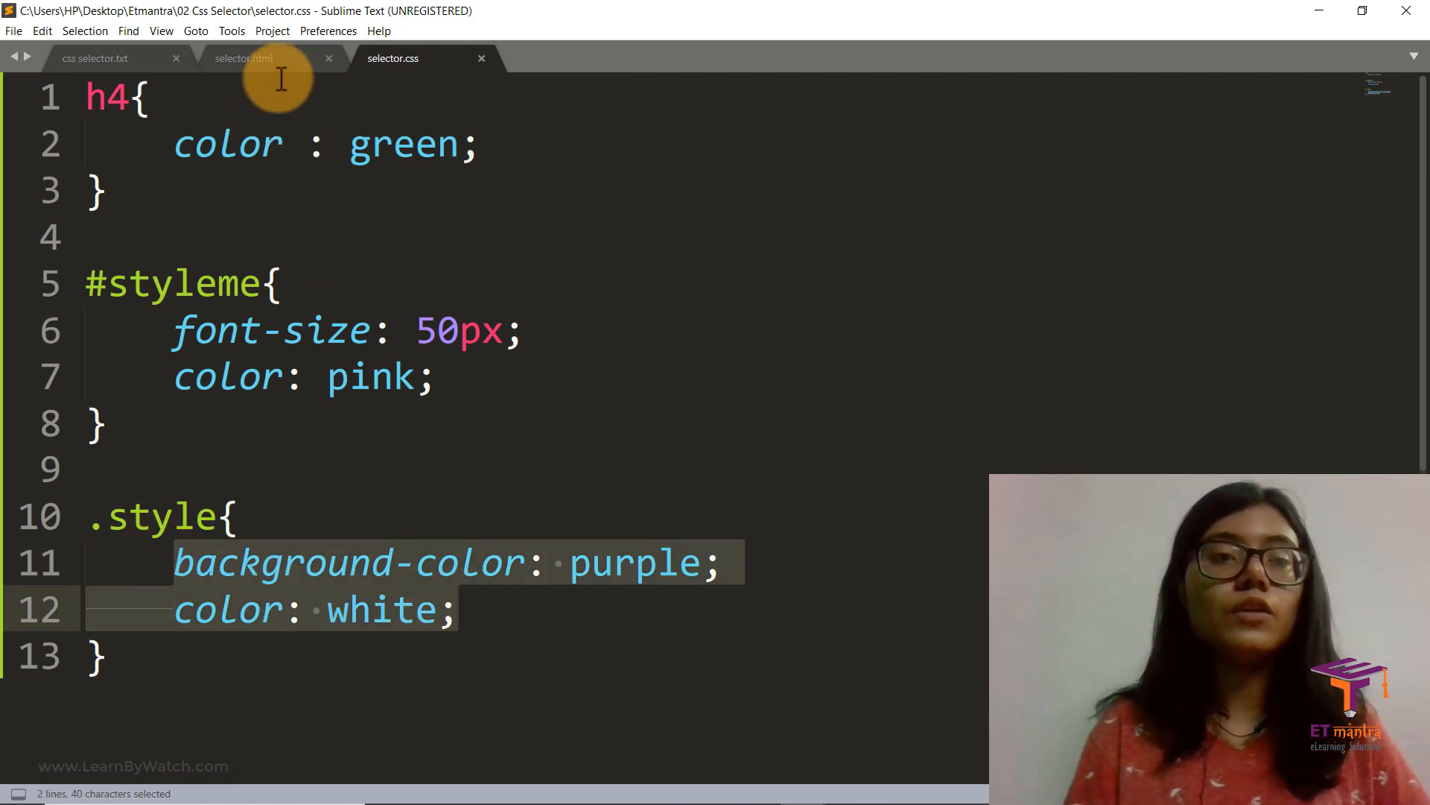
{"action": "left_click", "coordinate": [250, 58]}
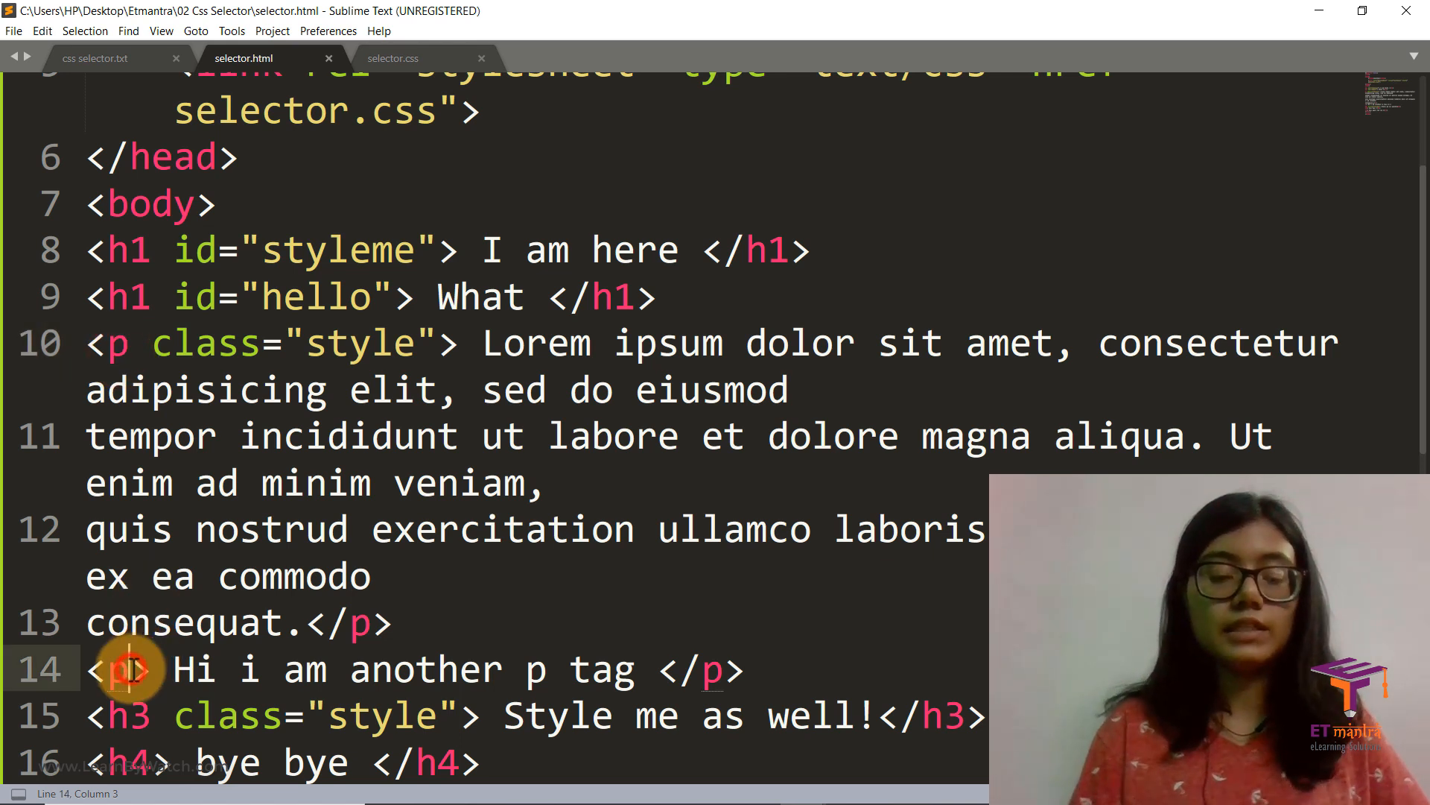
{"action": "key", "text": "ctrl+s"}
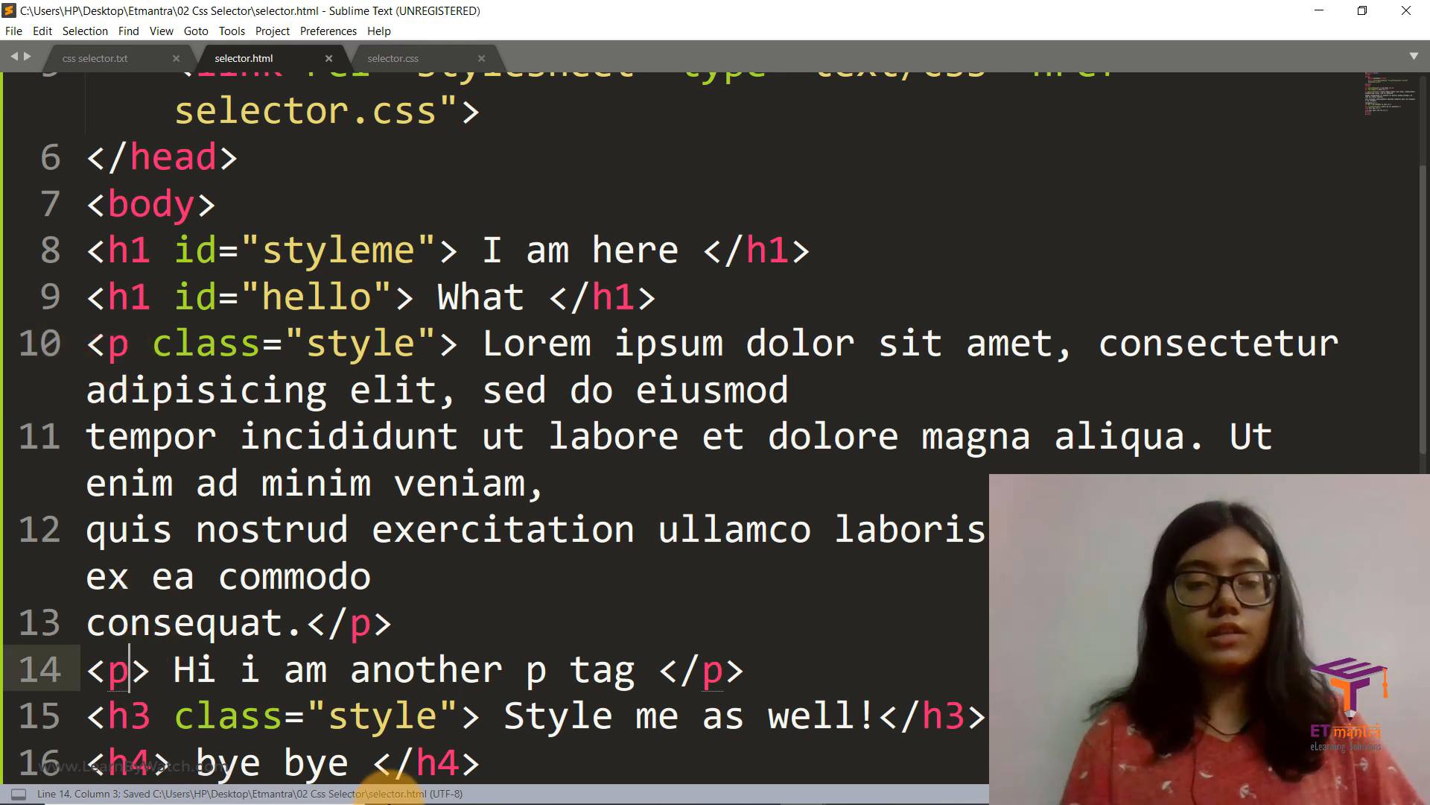